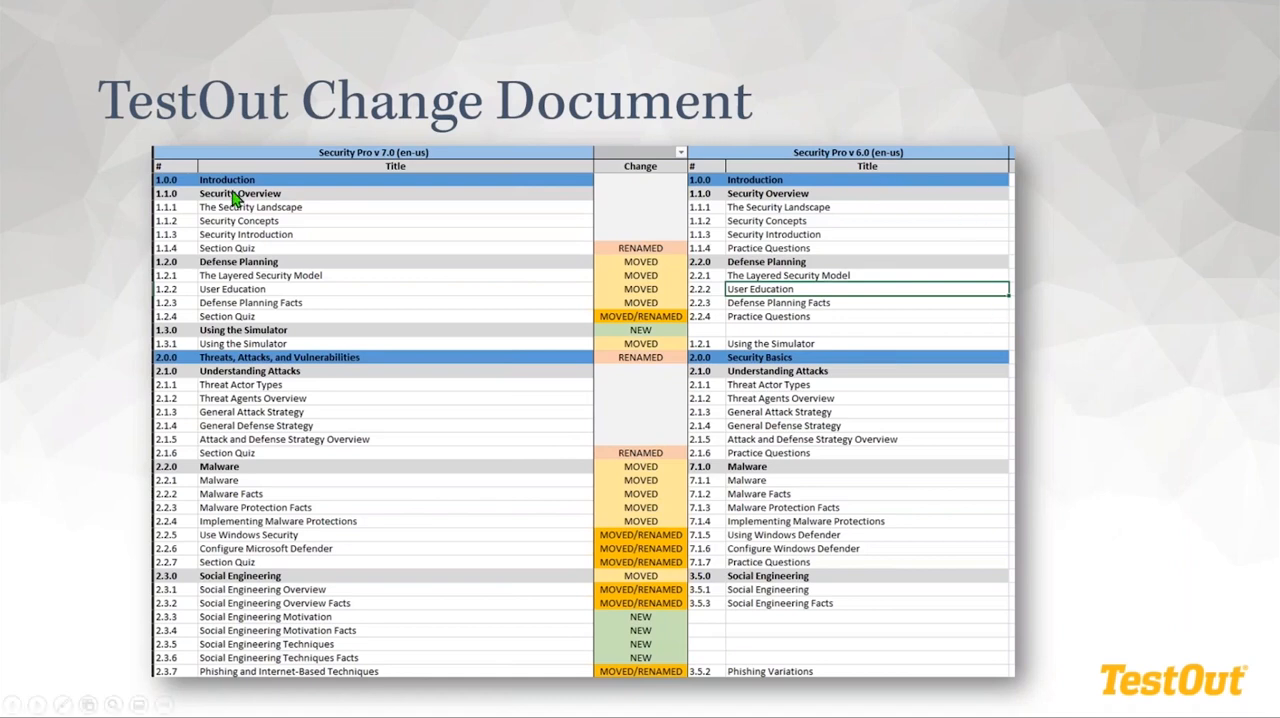
mouse_move(402, 343)
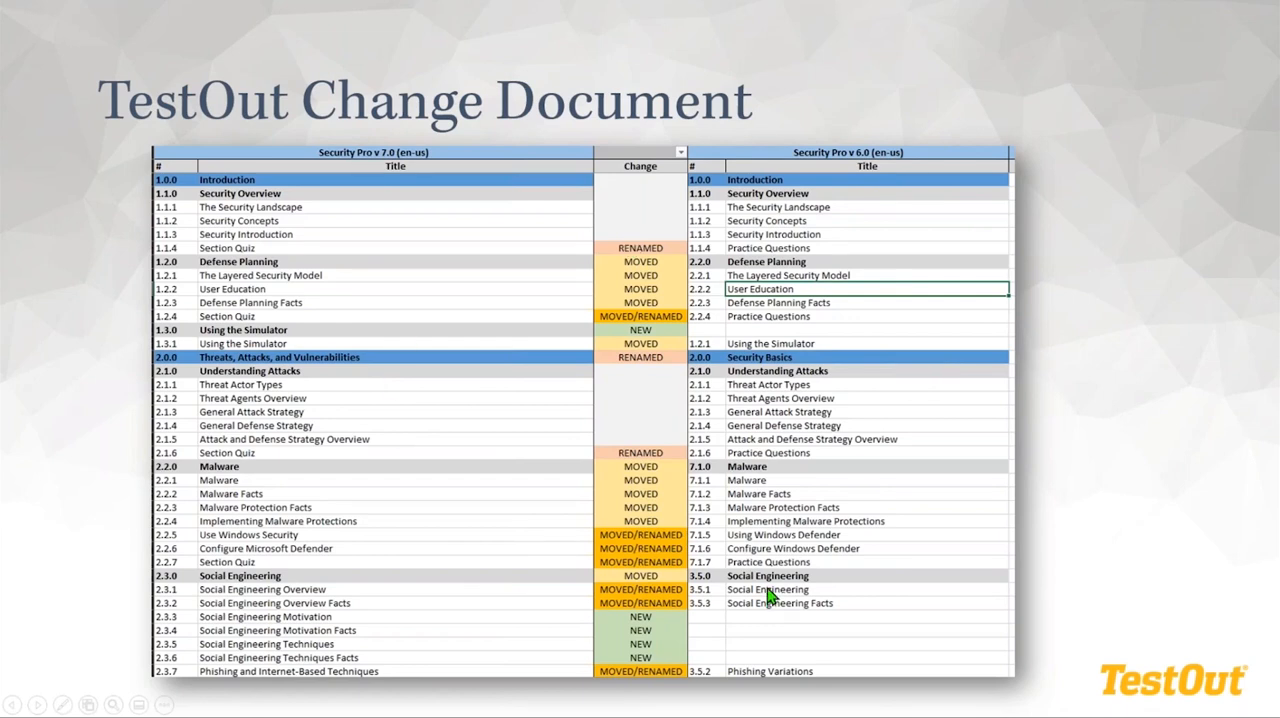
mouse_move(768, 595)
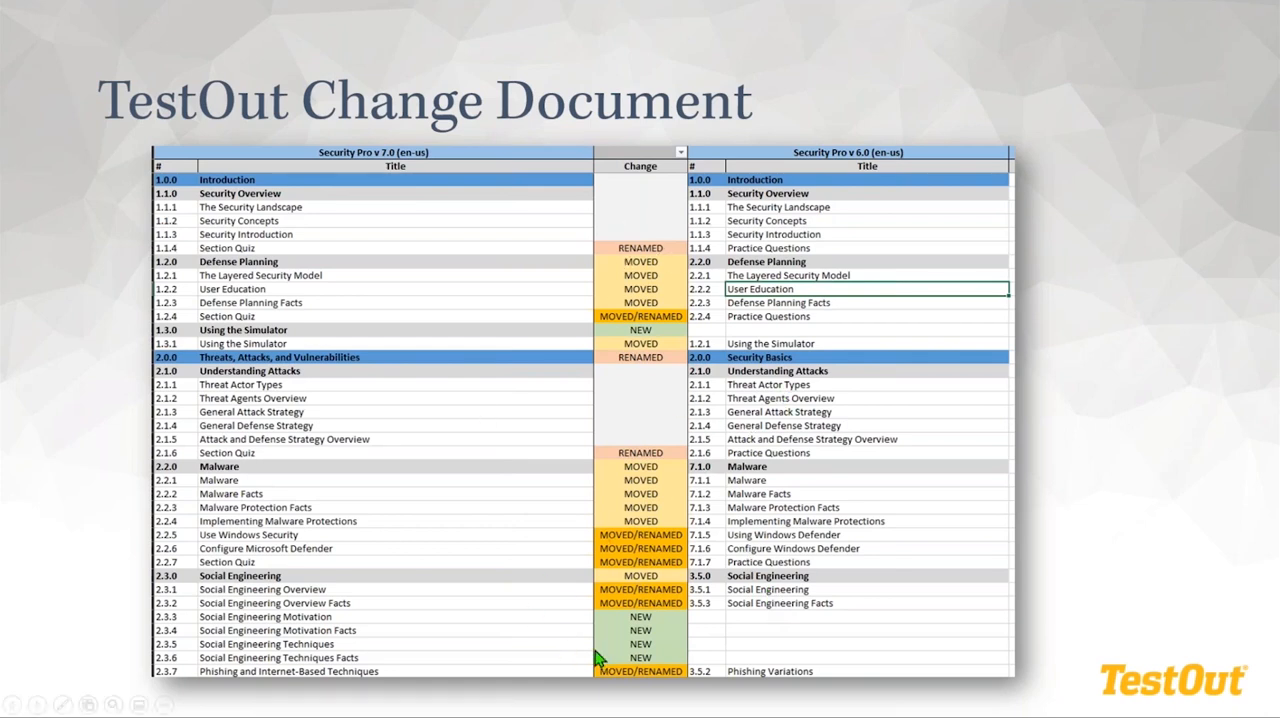
mouse_move(658, 617)
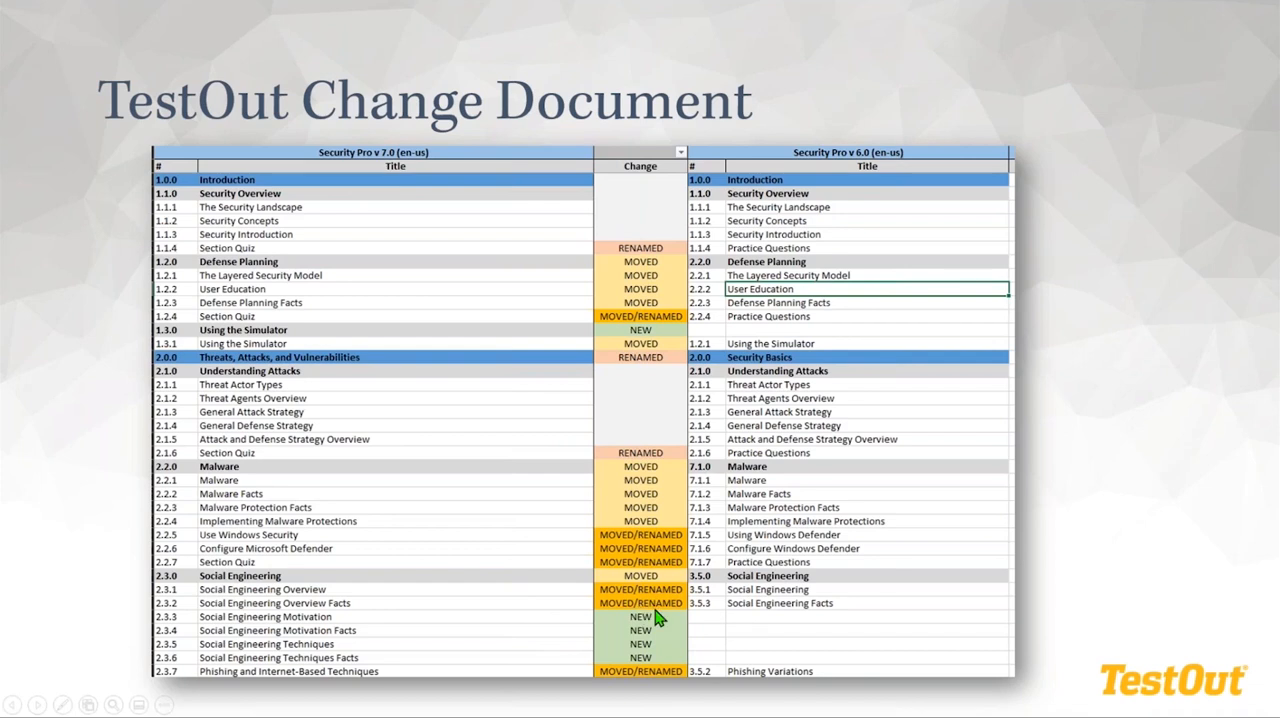
mouse_move(658, 617)
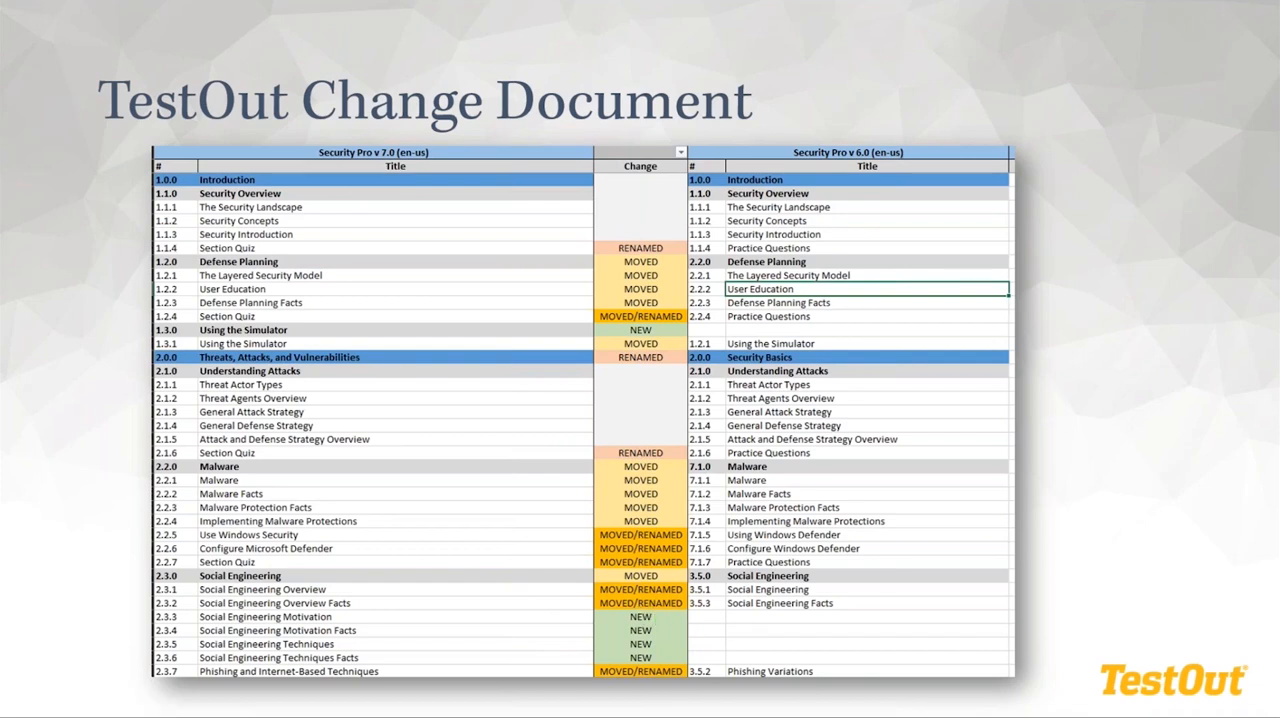
mouse_move(710, 291)
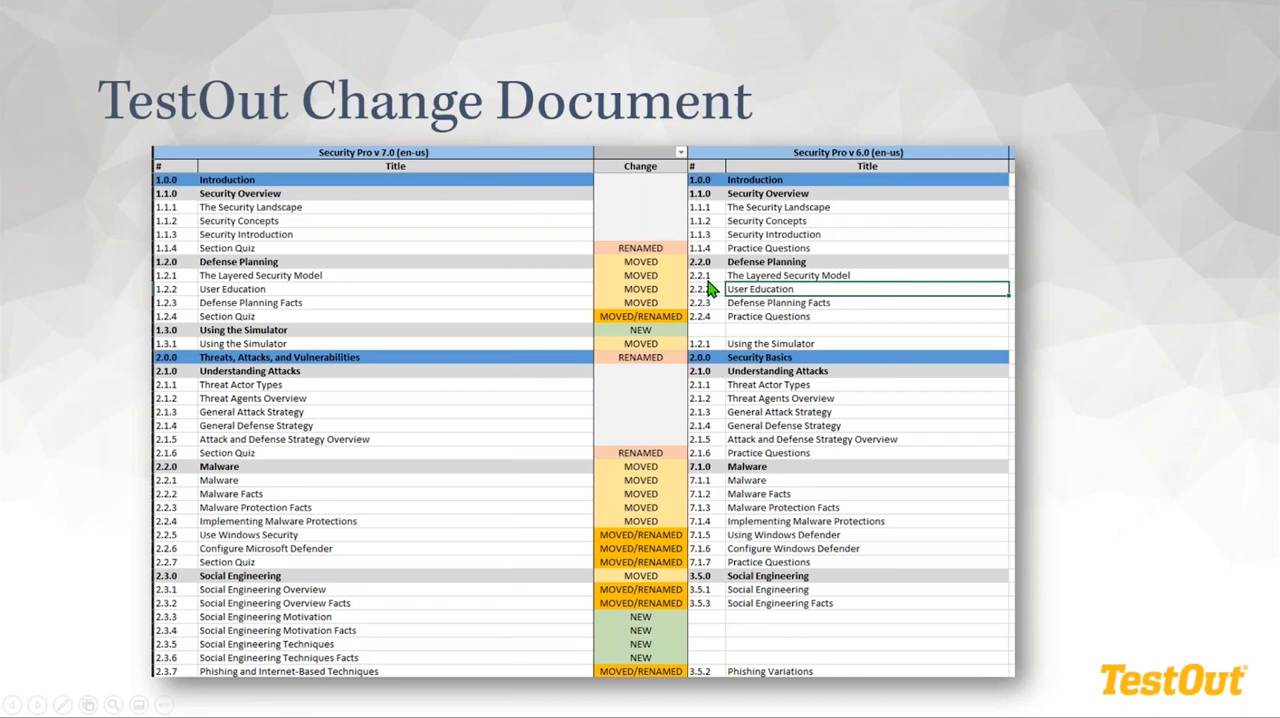
mouse_move(1218, 572)
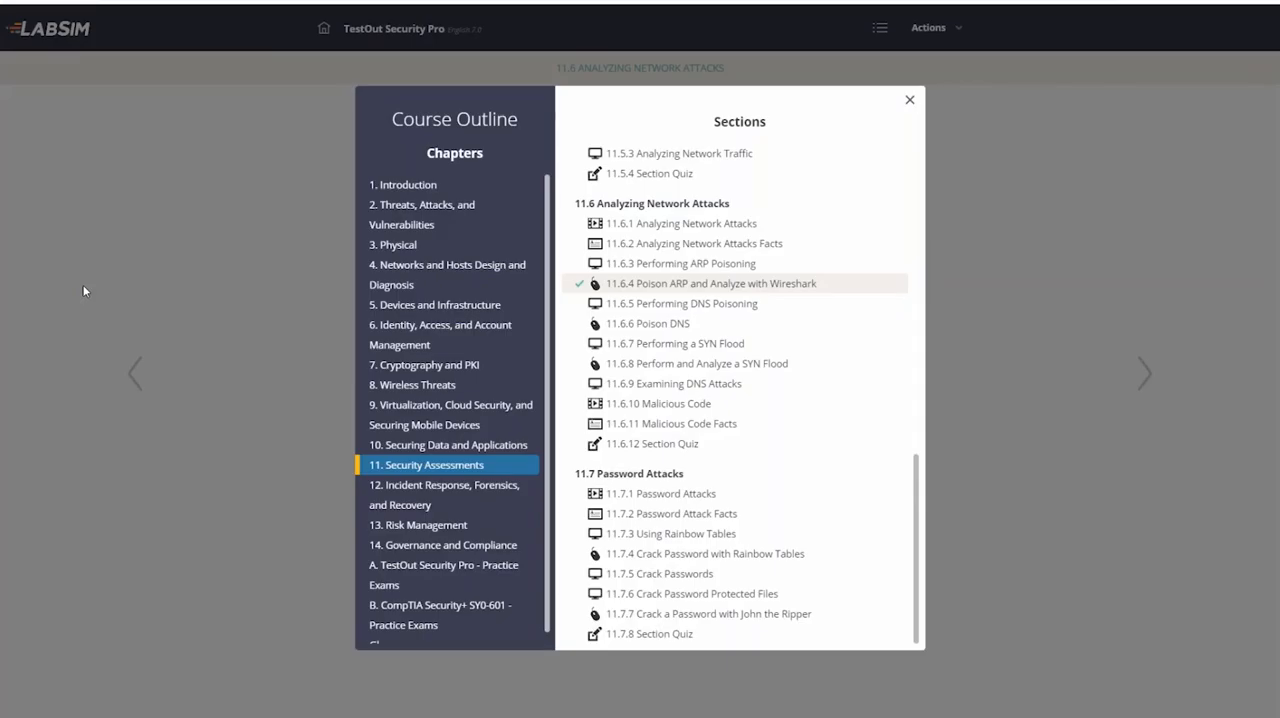
mouse_move(202, 318)
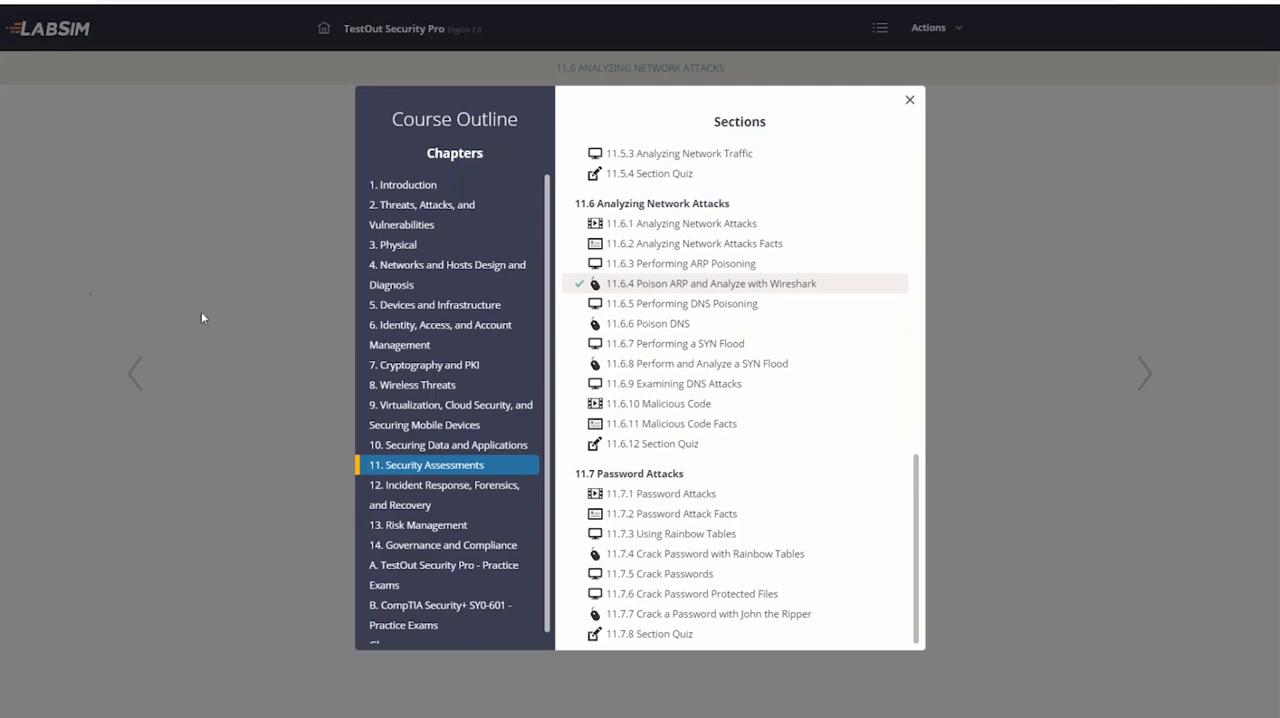
mouse_move(730, 303)
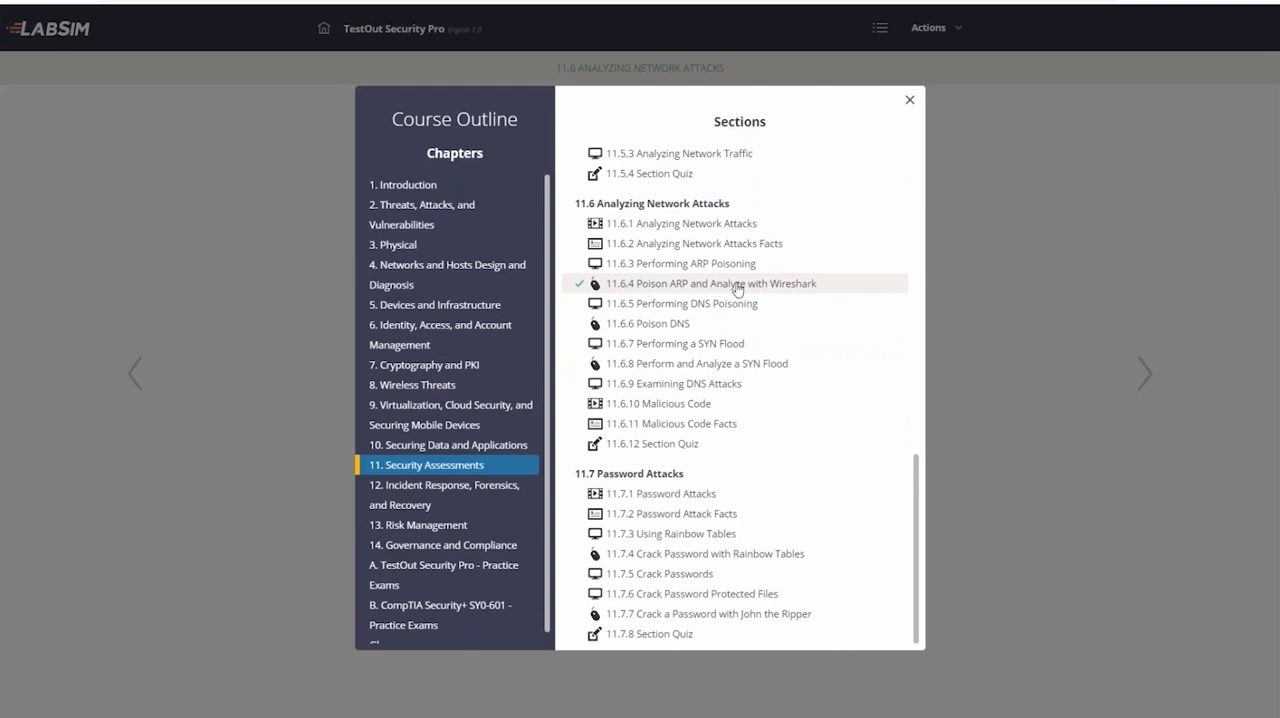
Open the 11.6.4 Poison ARP and Analyze with Wireshark lab from the course outline.
click(712, 283)
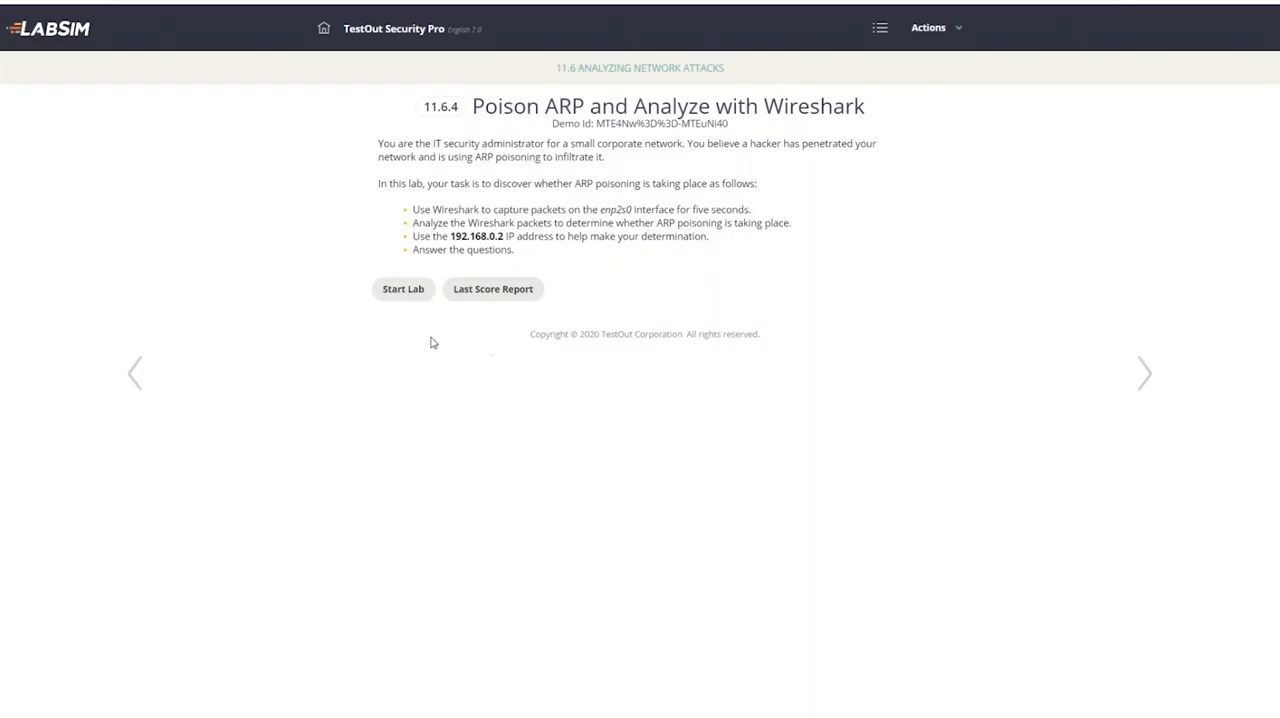
mouse_move(409, 331)
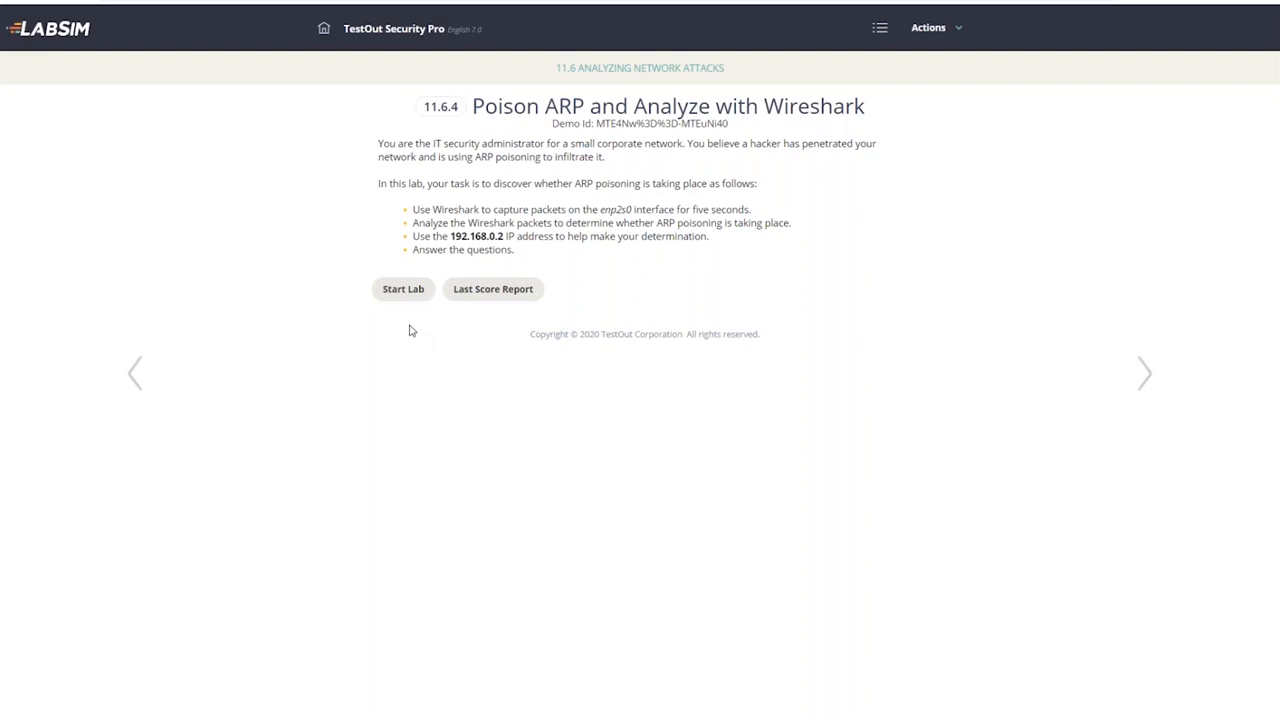
mouse_move(403, 289)
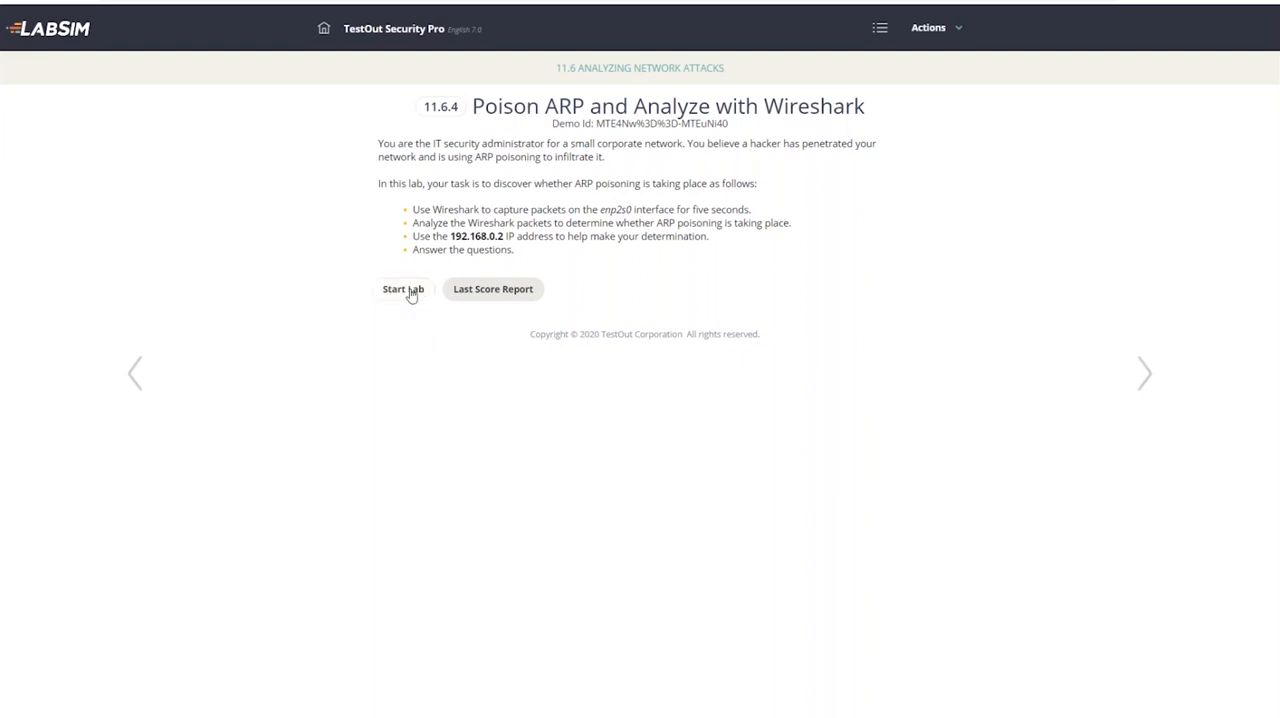
Start the lab so the IT-Laptop Kali desktop appears beside the scenario instructions.
click(403, 289)
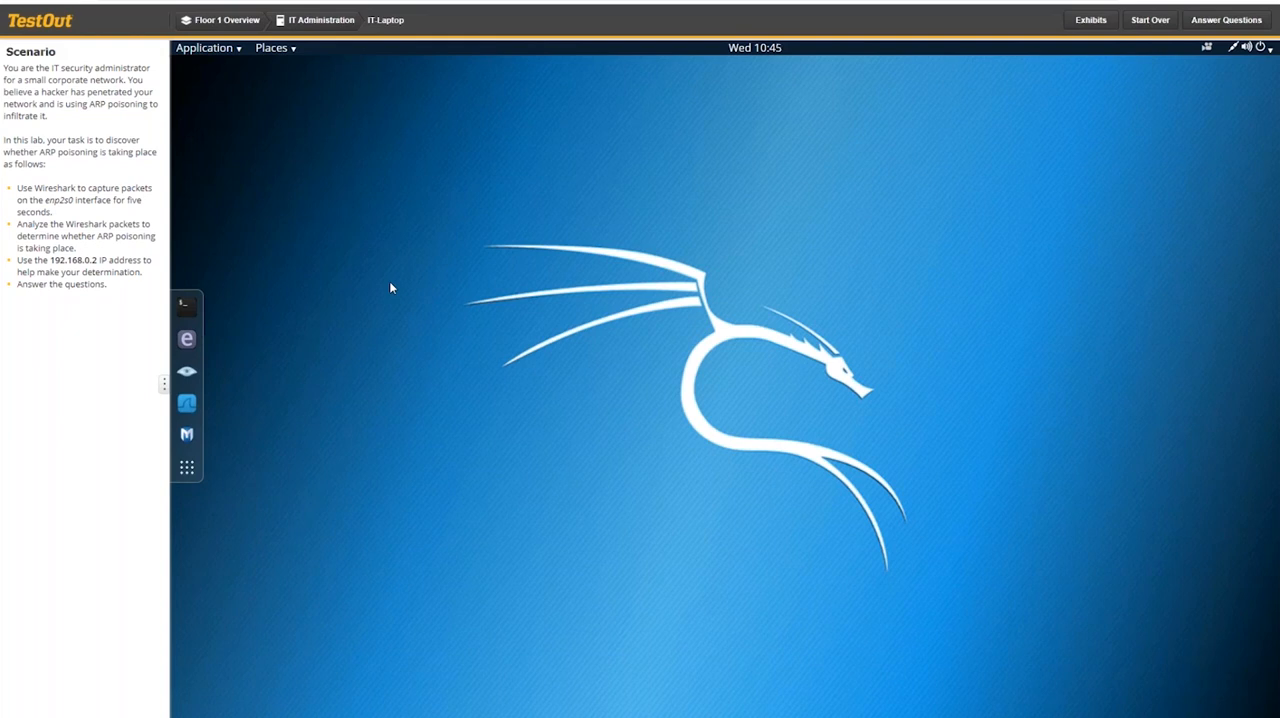
mouse_move(540, 331)
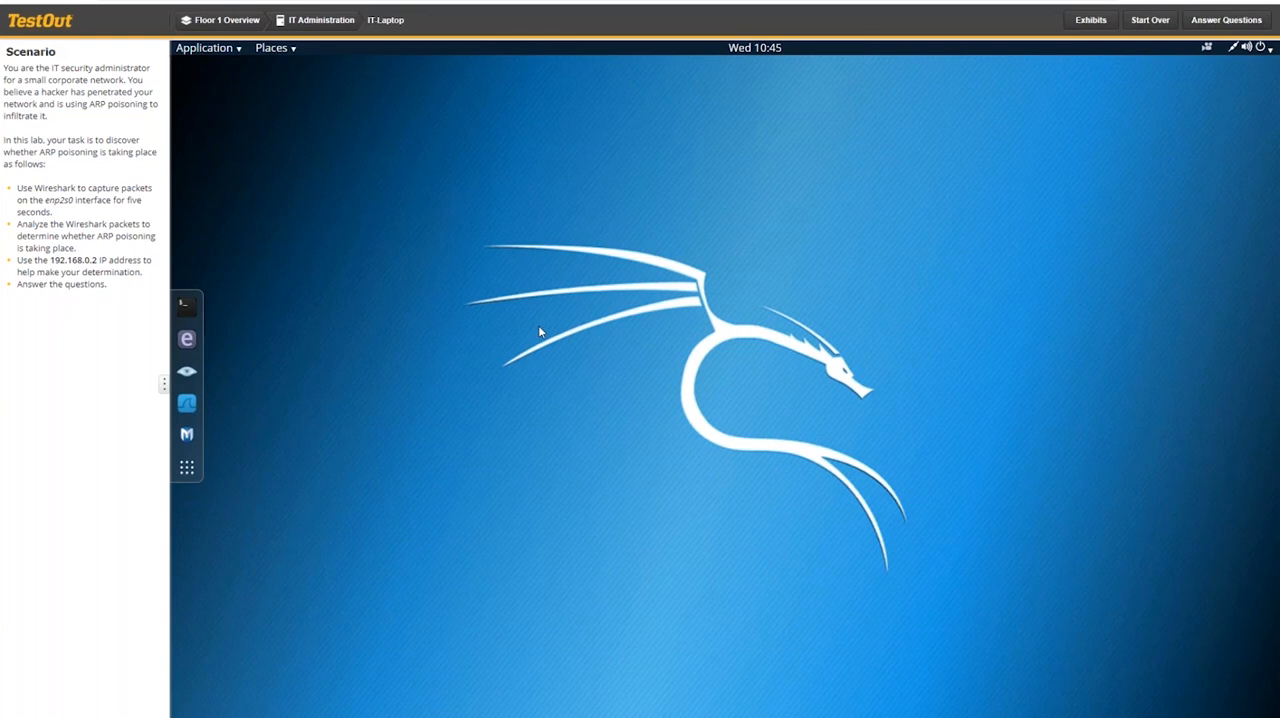
mouse_move(473, 342)
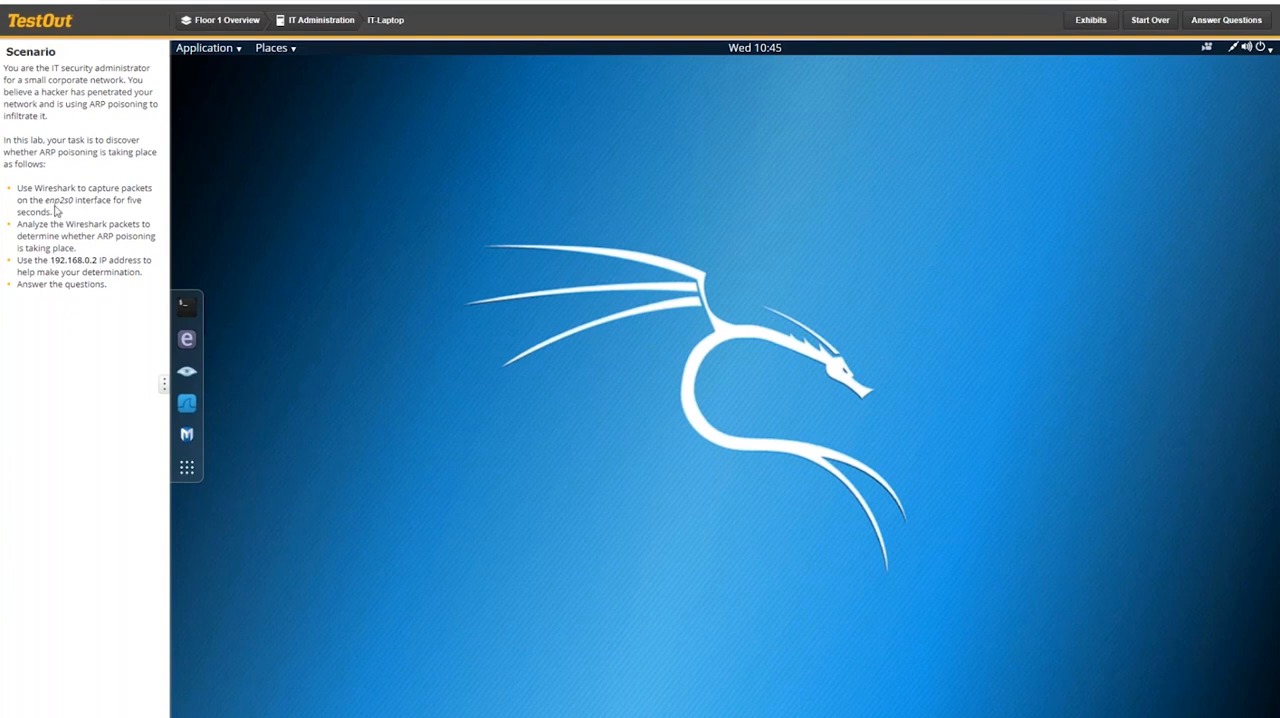
mouse_move(187, 403)
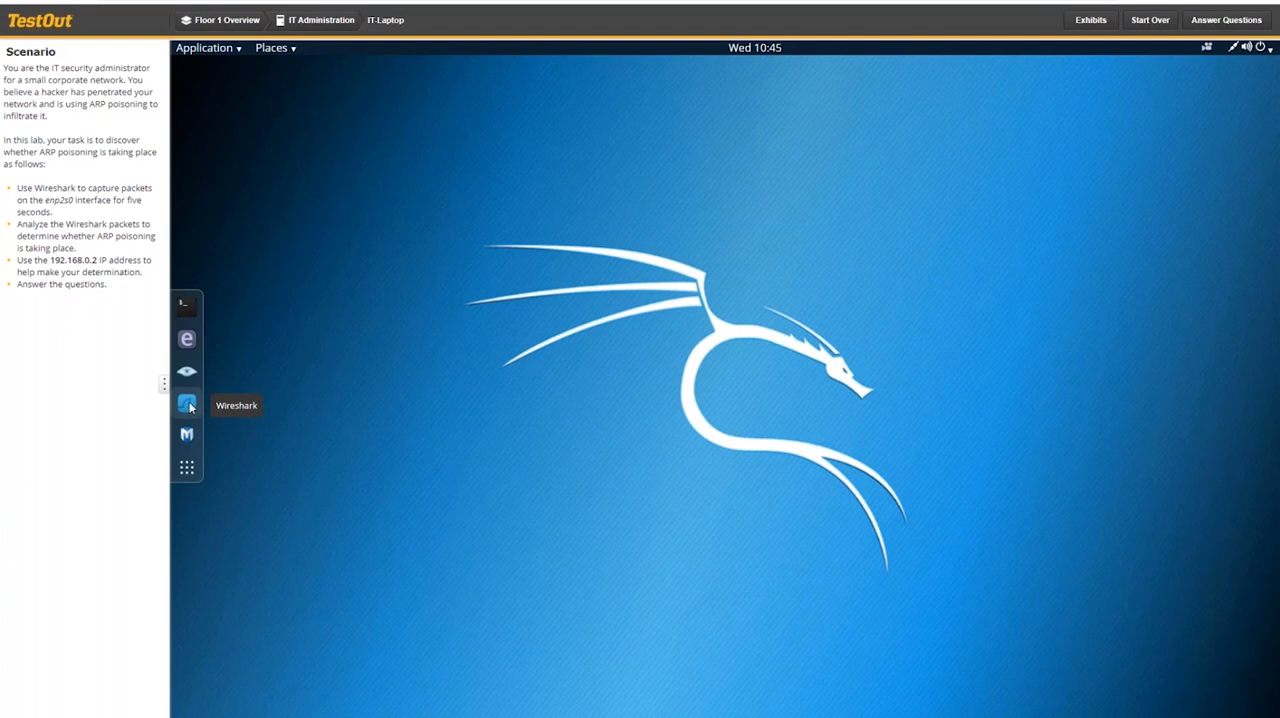
Launch Wireshark maximized and capture traffic on enp2s0, ending with 170 packets.
click(187, 403)
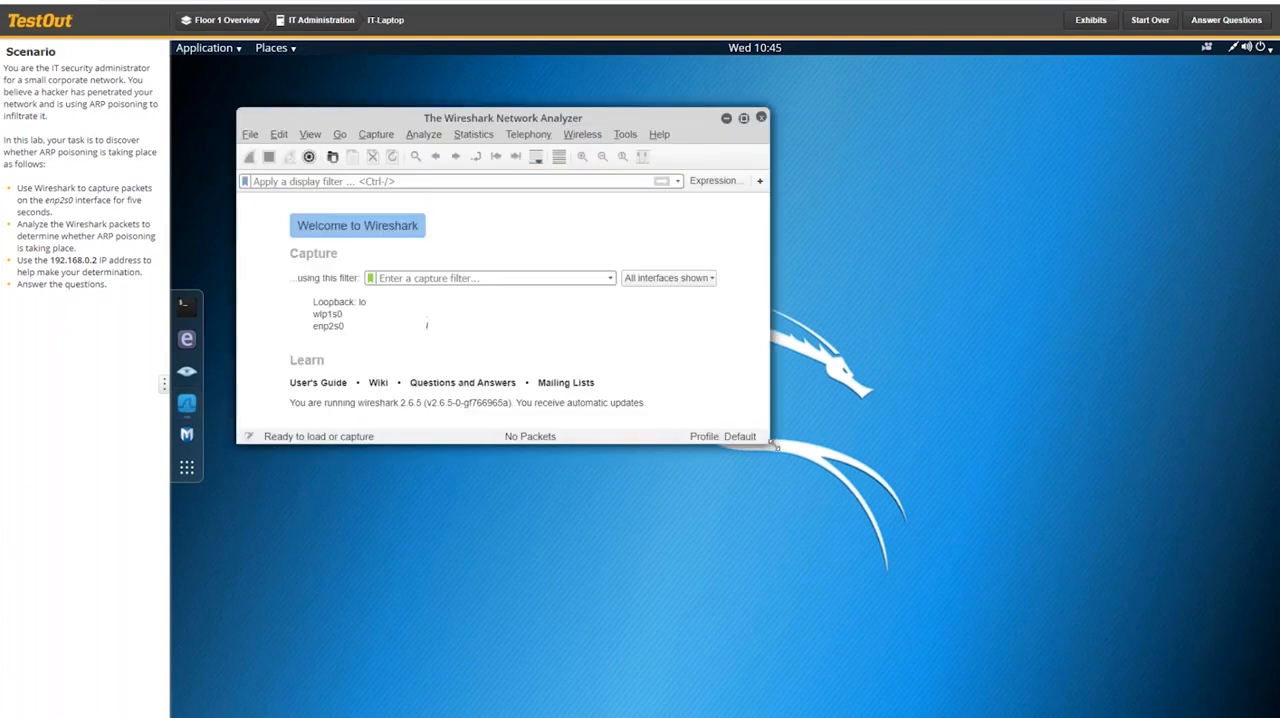
click(743, 118)
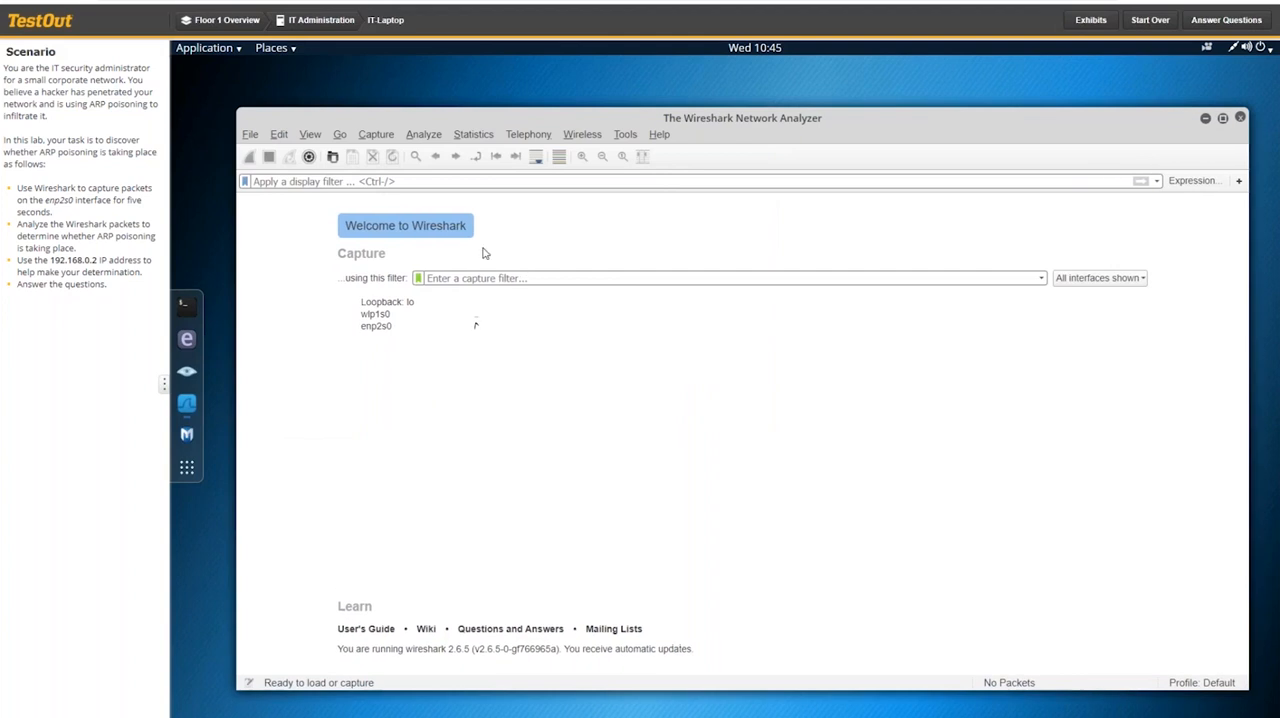
mouse_move(64, 210)
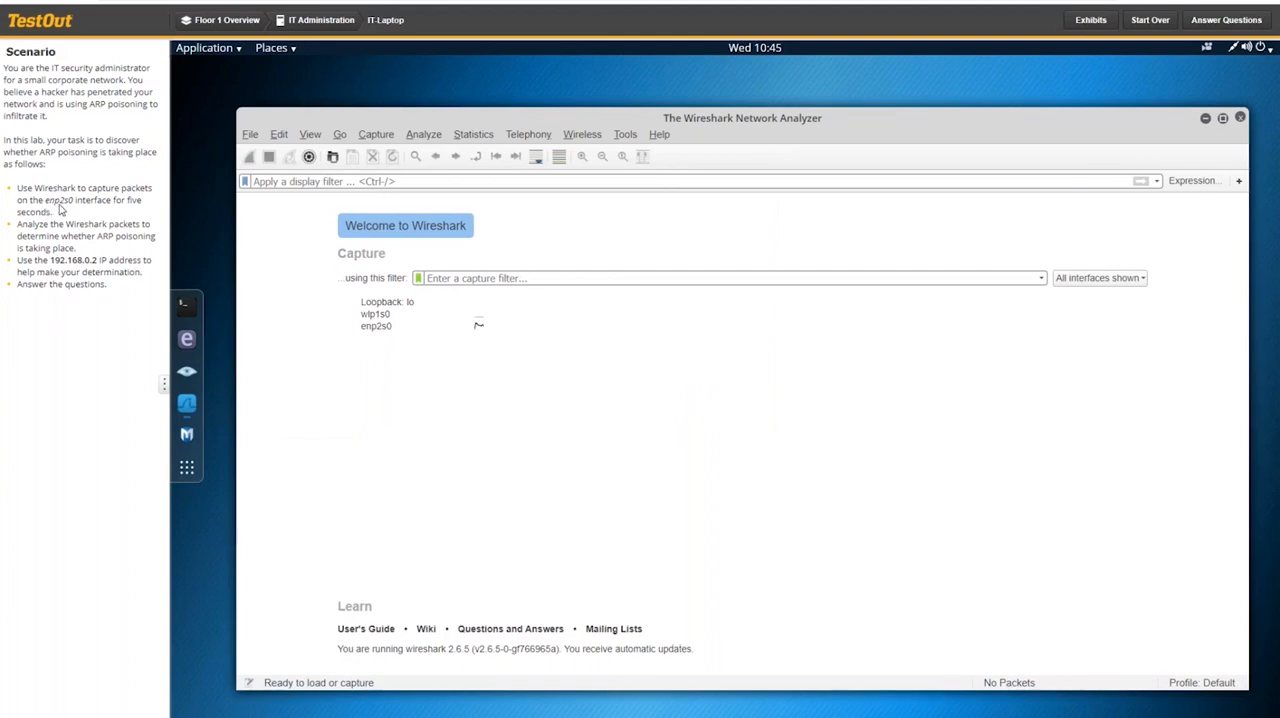
click(377, 326)
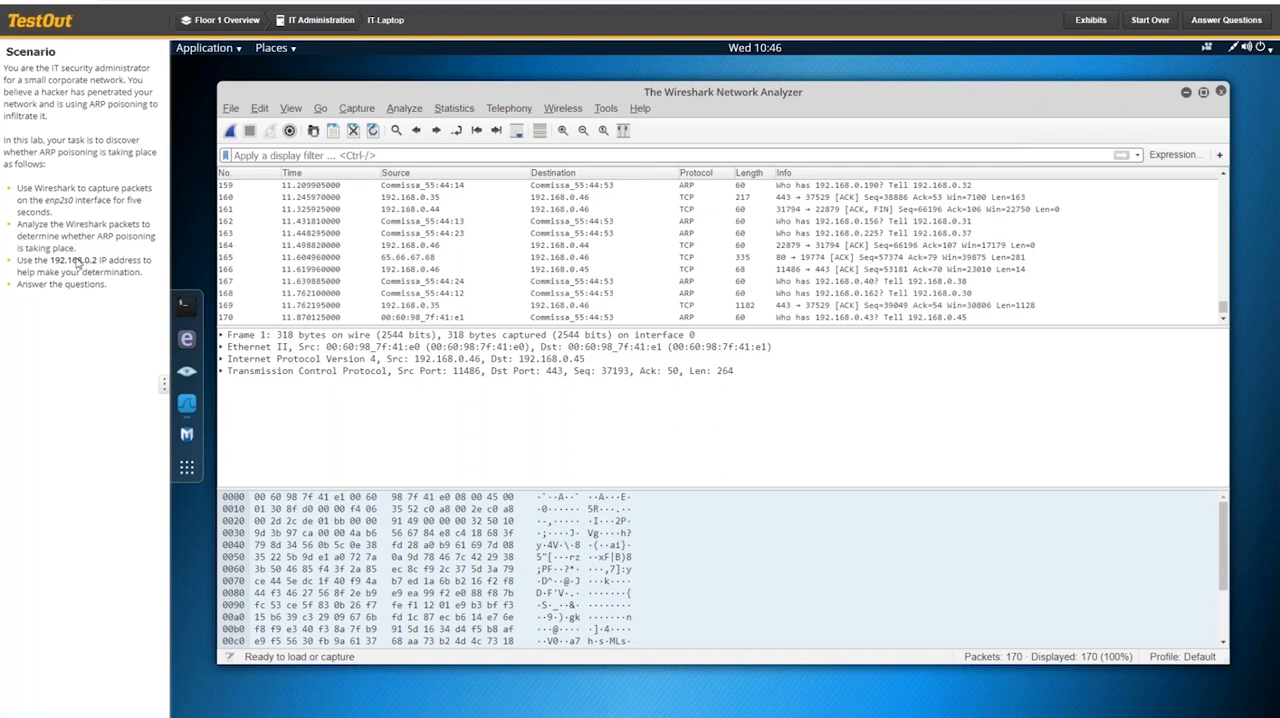
mouse_move(100, 244)
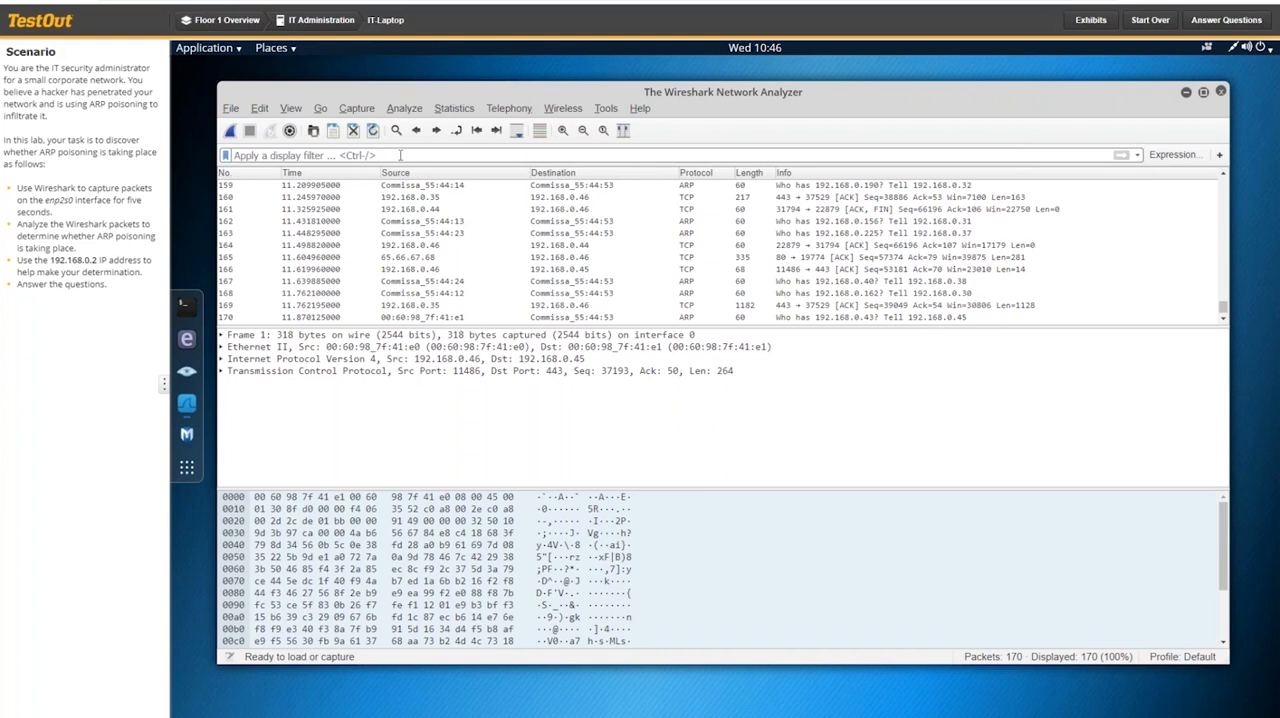
Apply an arp display filter, narrowing the capture to 68 ARP packets.
text(arp)
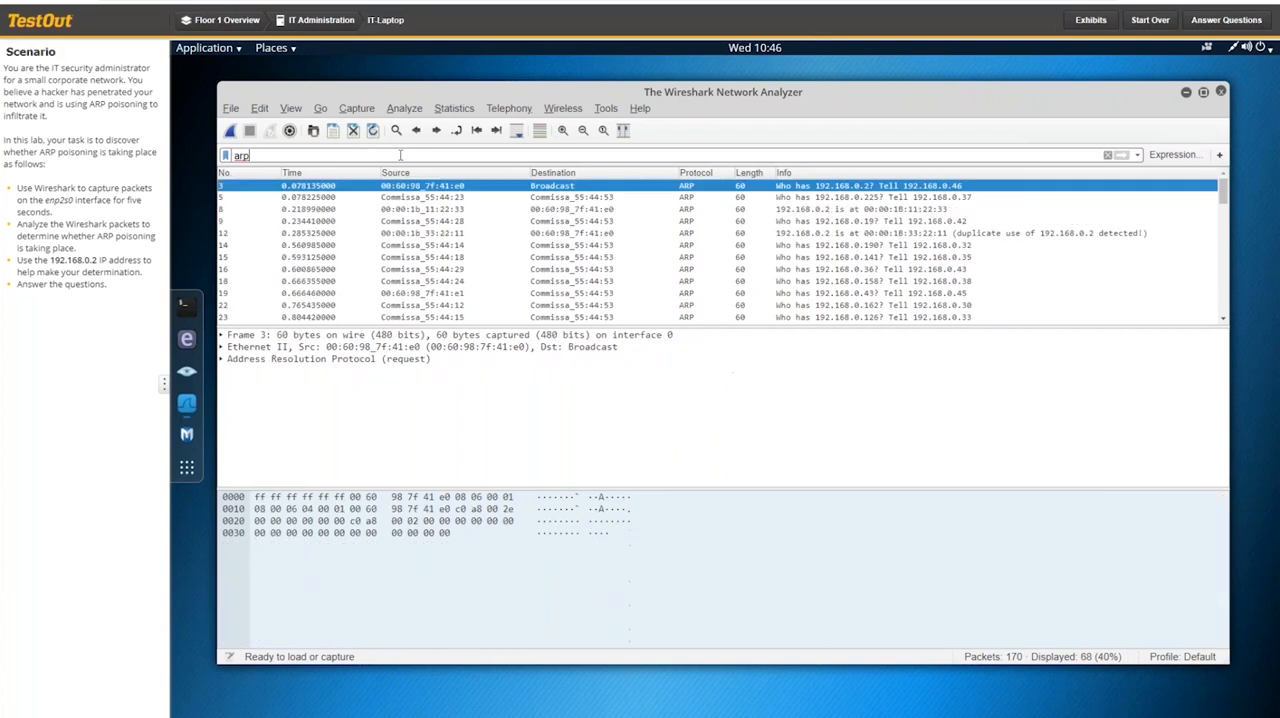
mouse_move(755, 293)
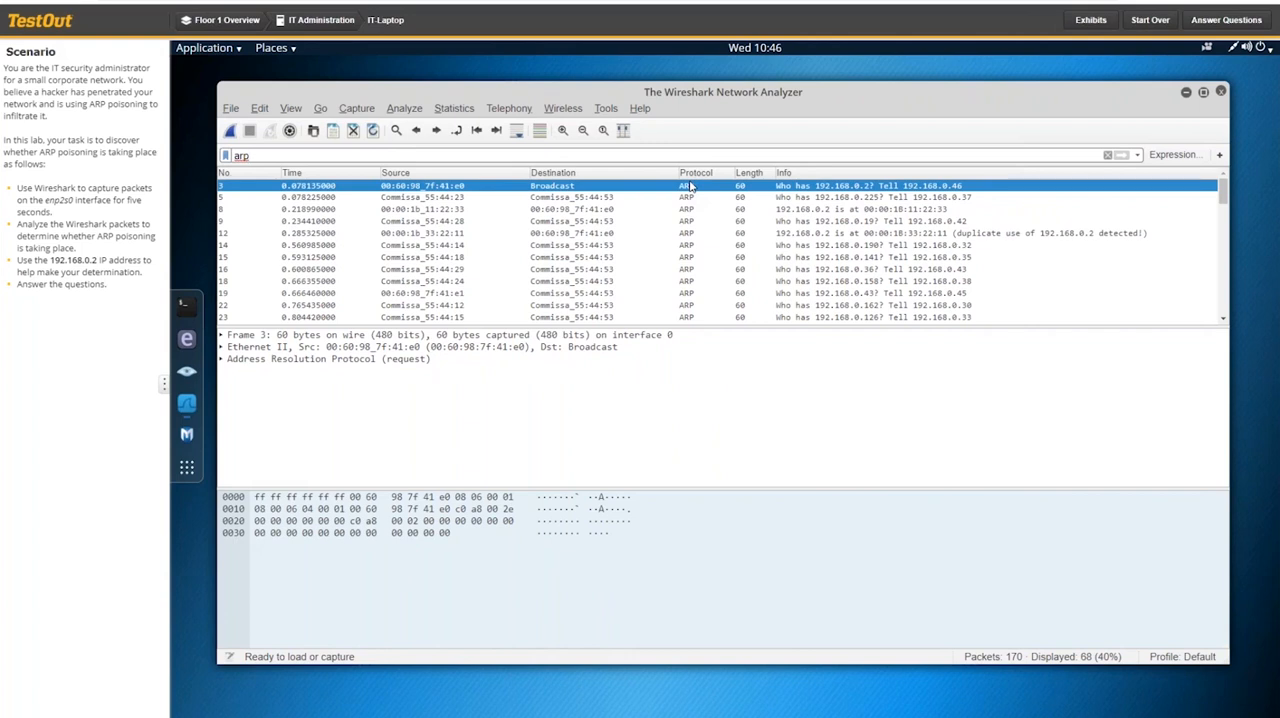
mouse_move(692, 213)
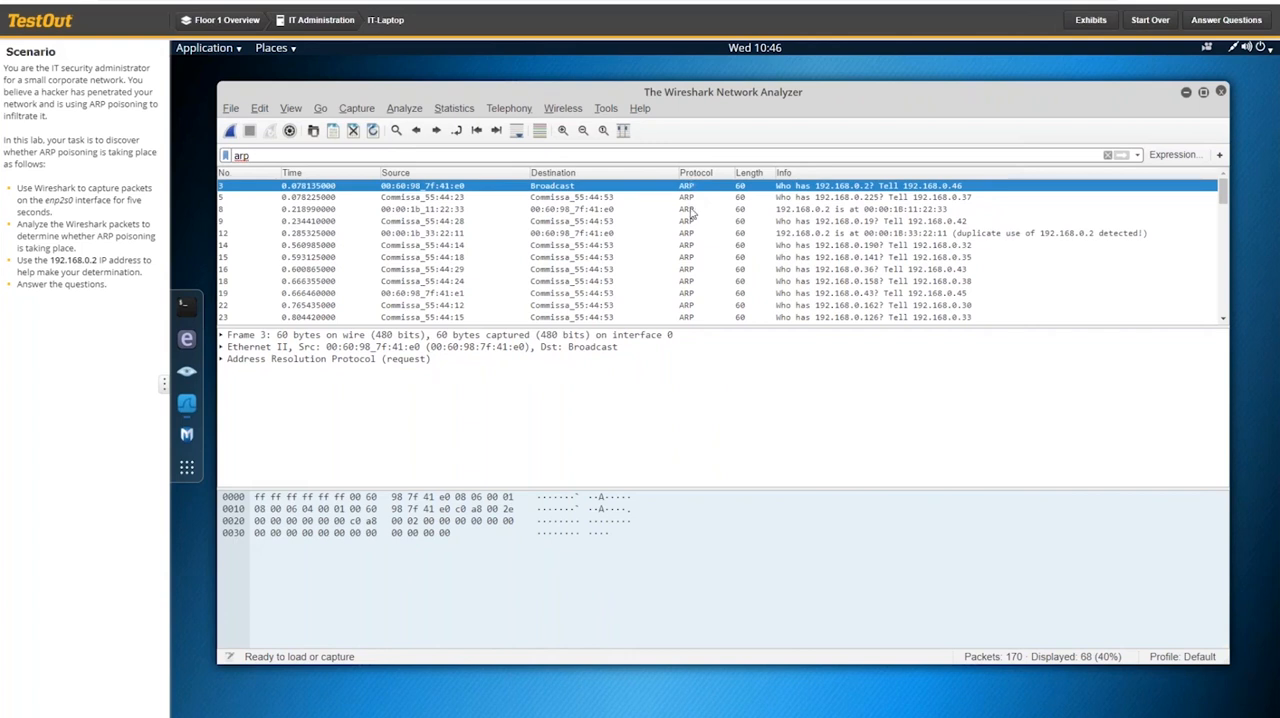
mouse_move(778, 222)
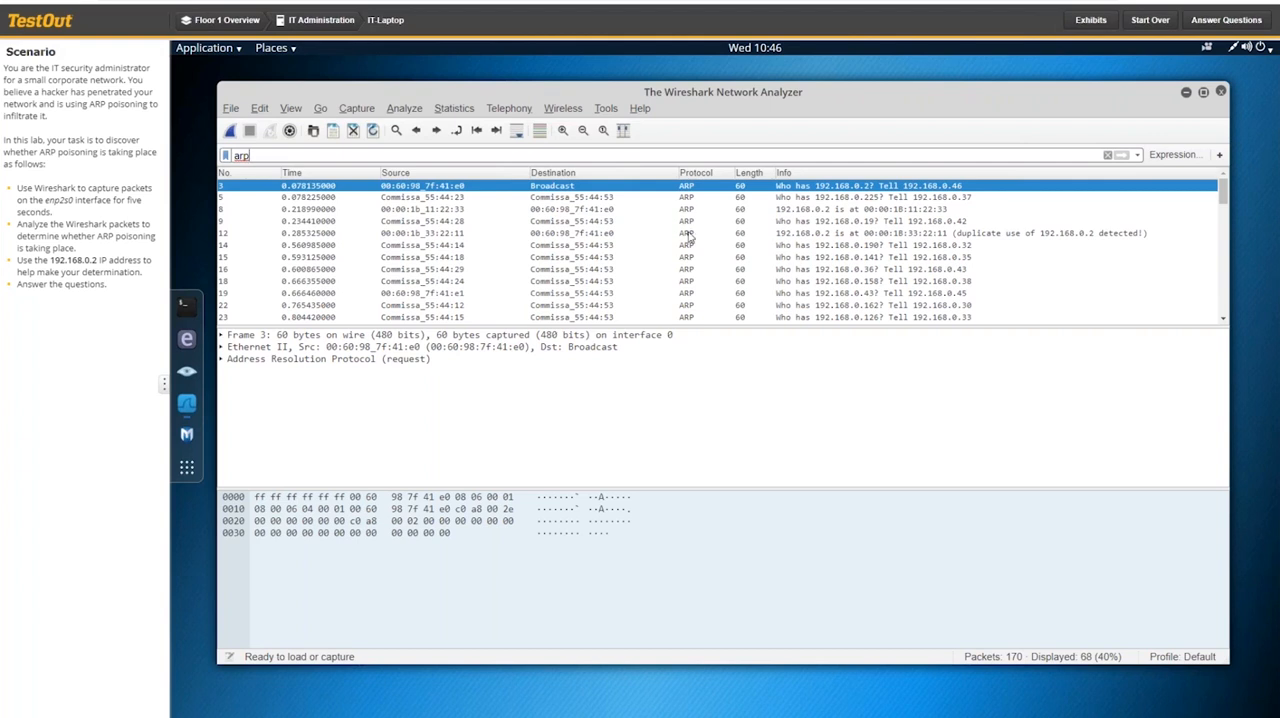
mouse_move(547, 214)
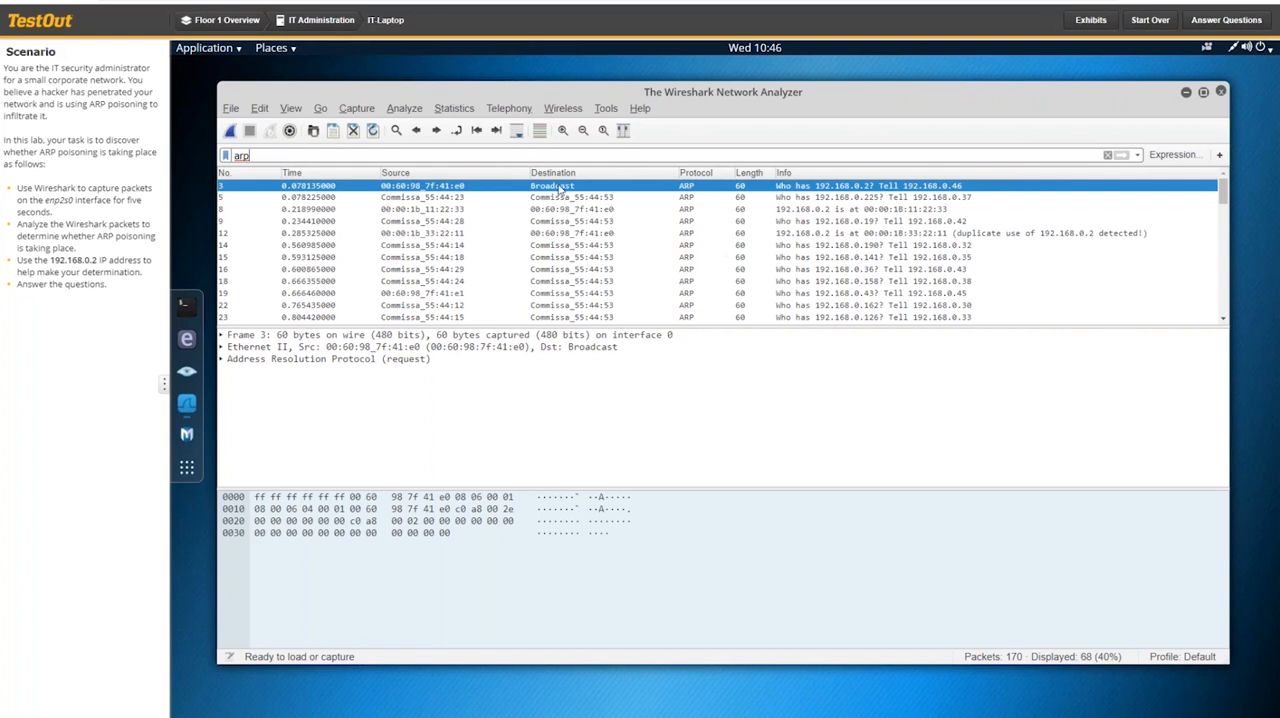
mouse_move(225, 366)
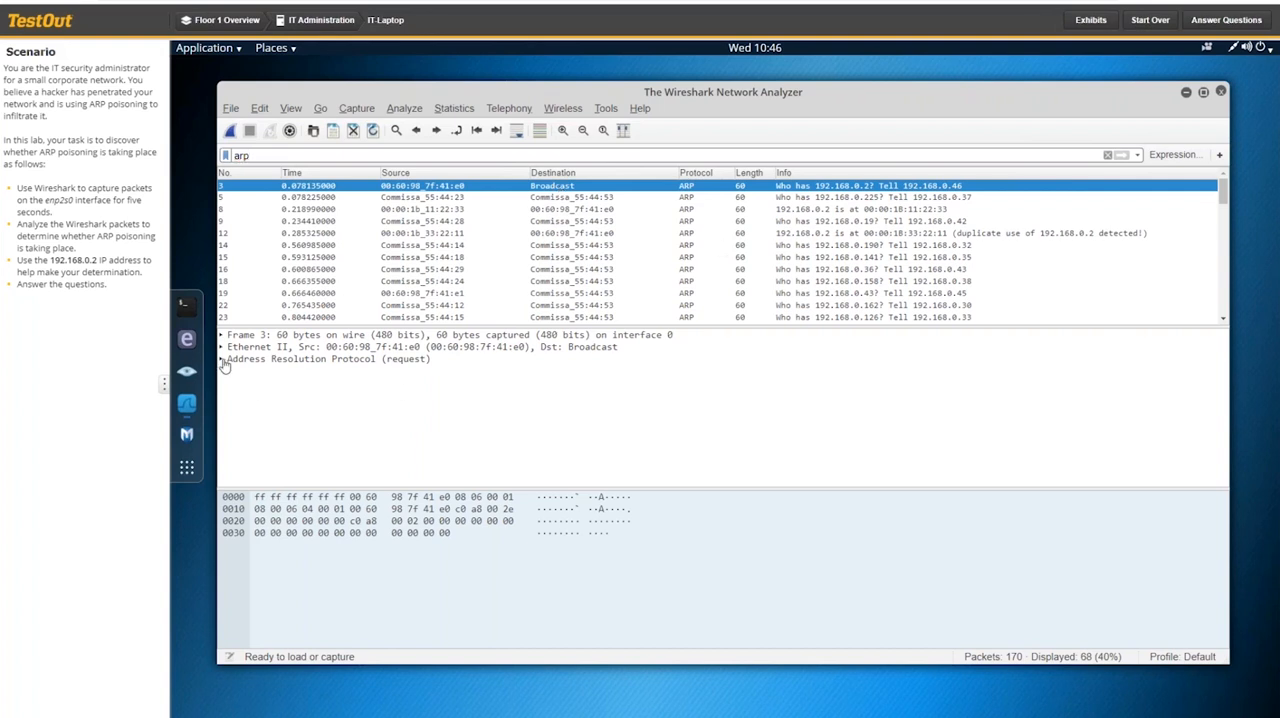
click(226, 358)
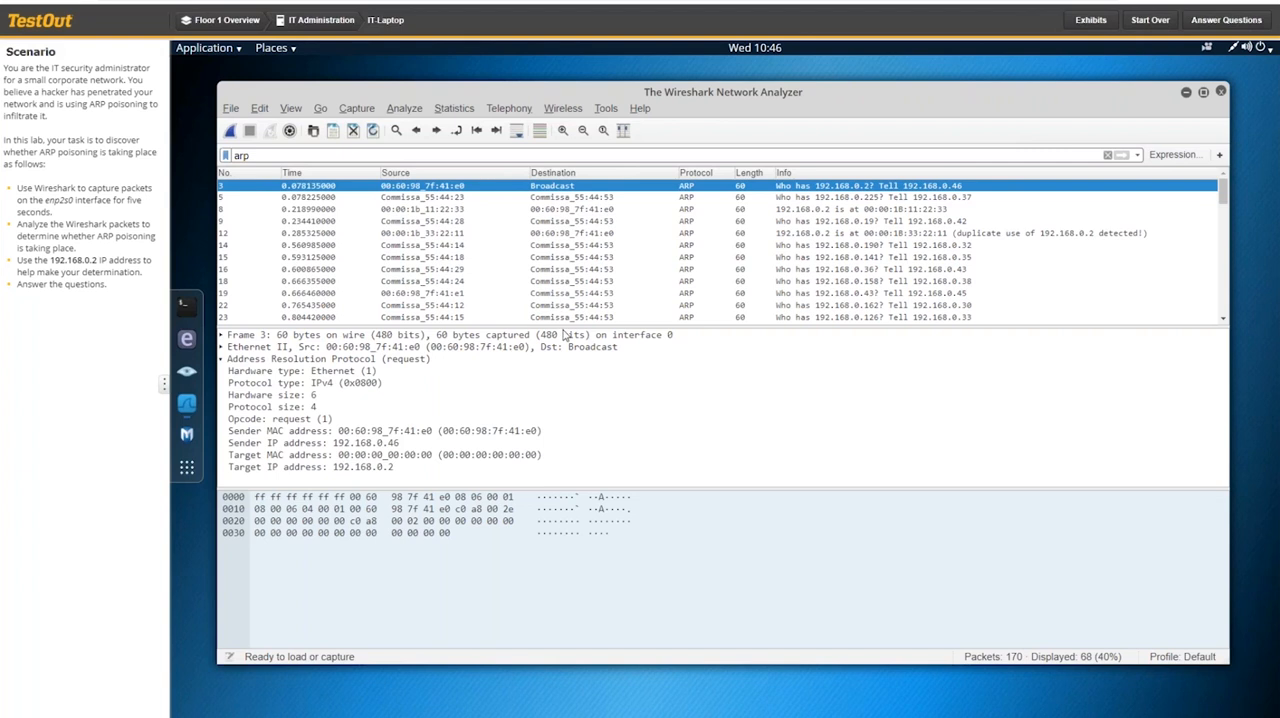
mouse_move(408, 443)
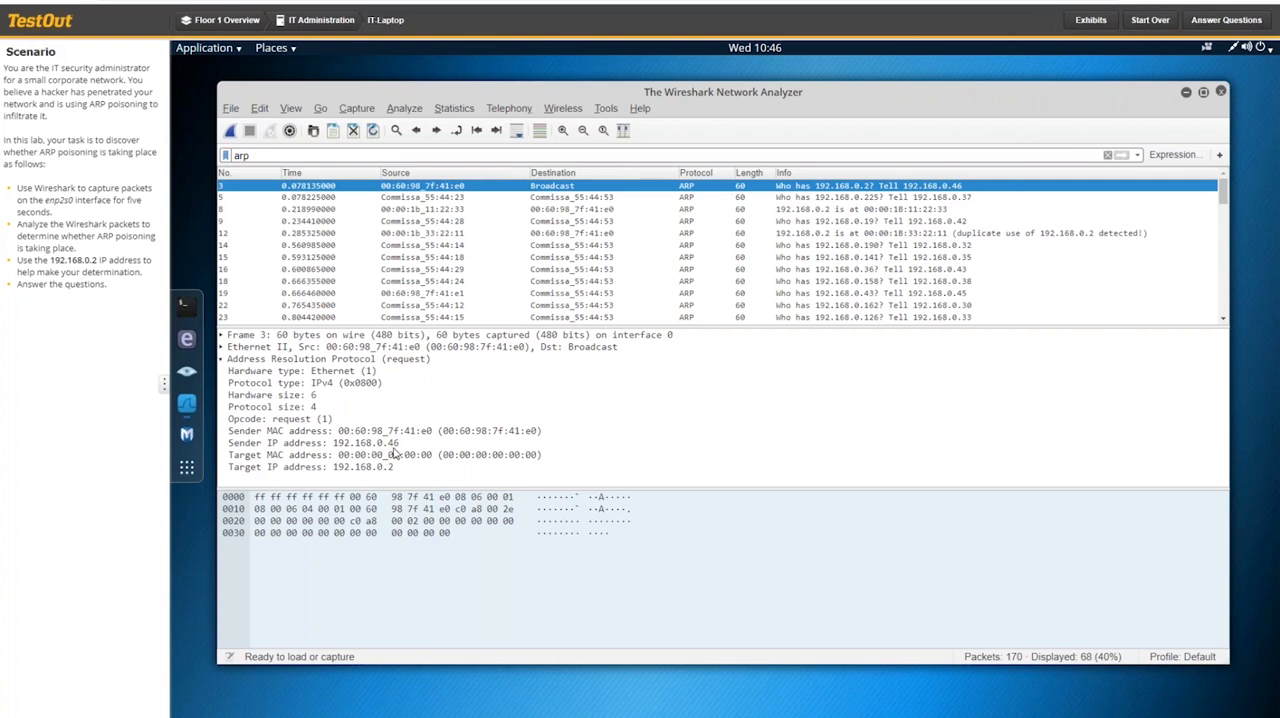
mouse_move(798, 196)
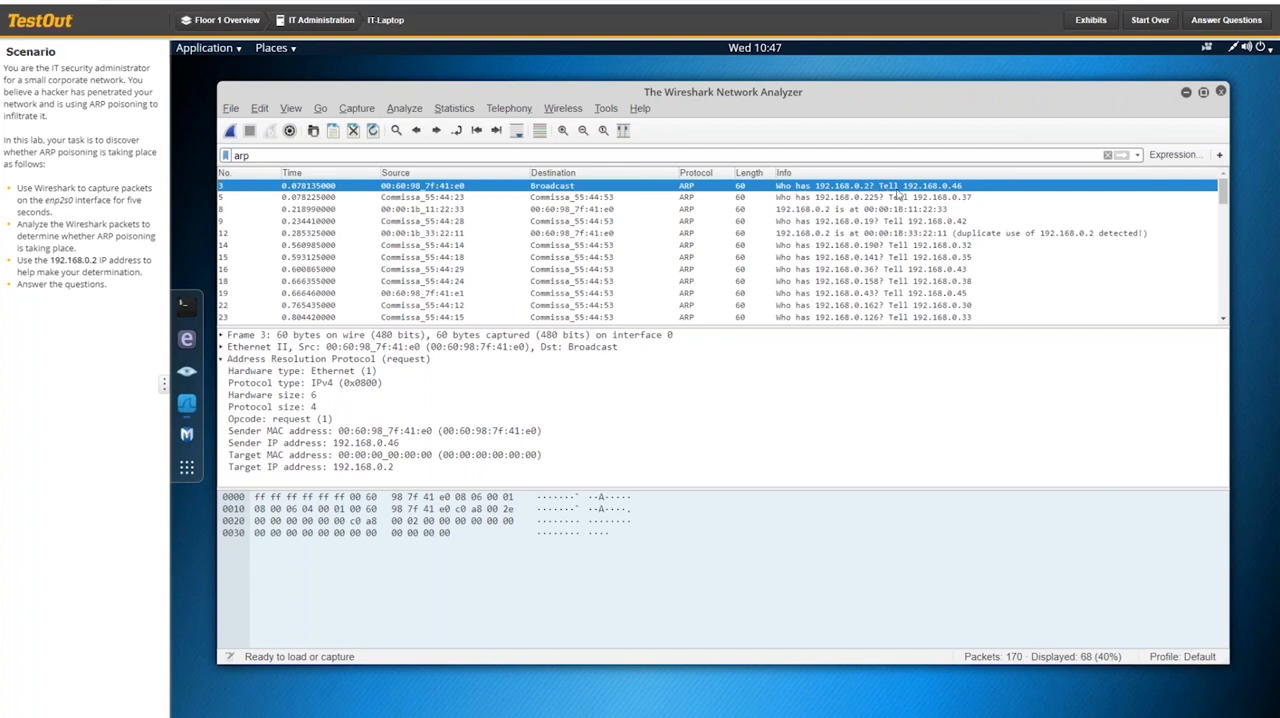
mouse_move(959, 195)
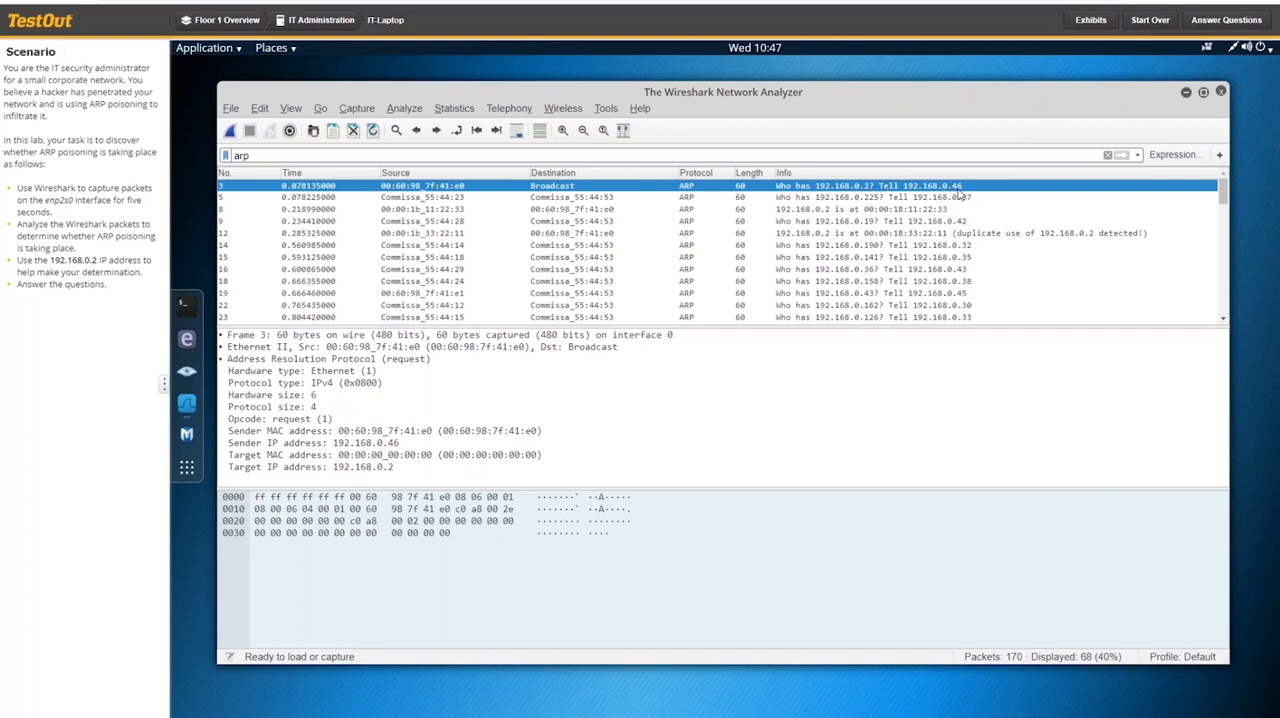
mouse_move(758, 287)
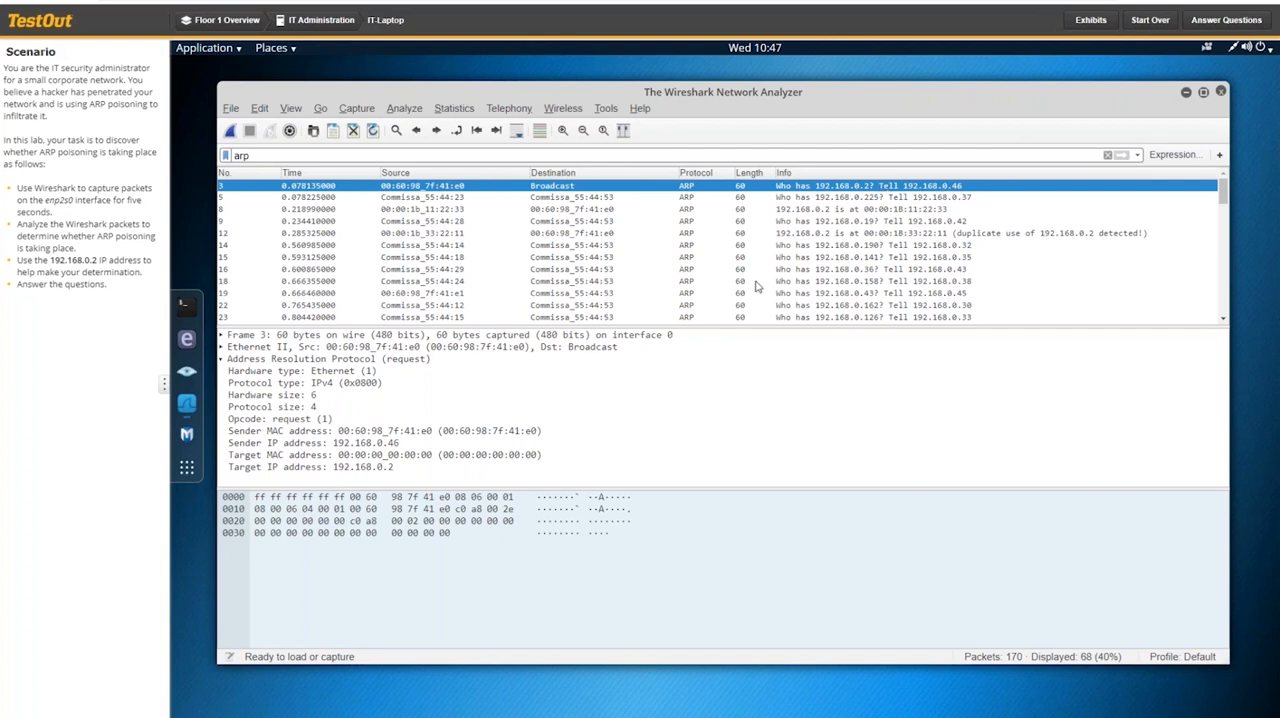
mouse_move(388, 459)
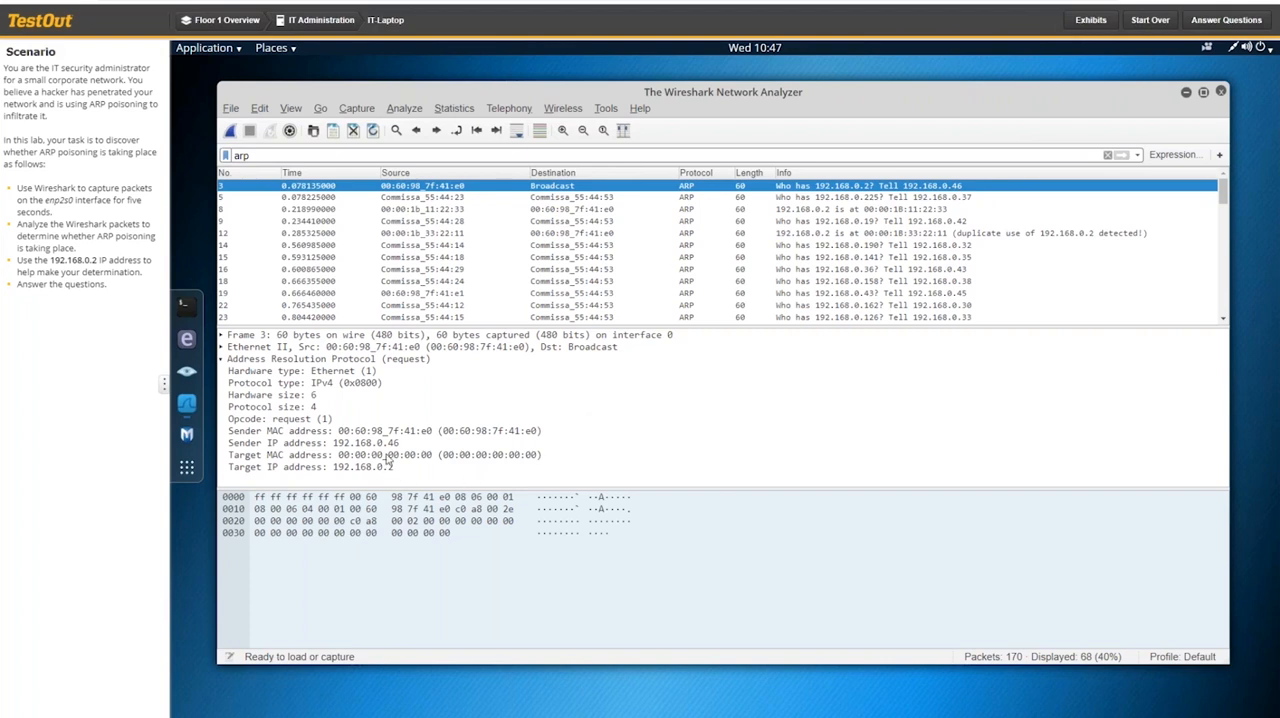
mouse_move(405, 460)
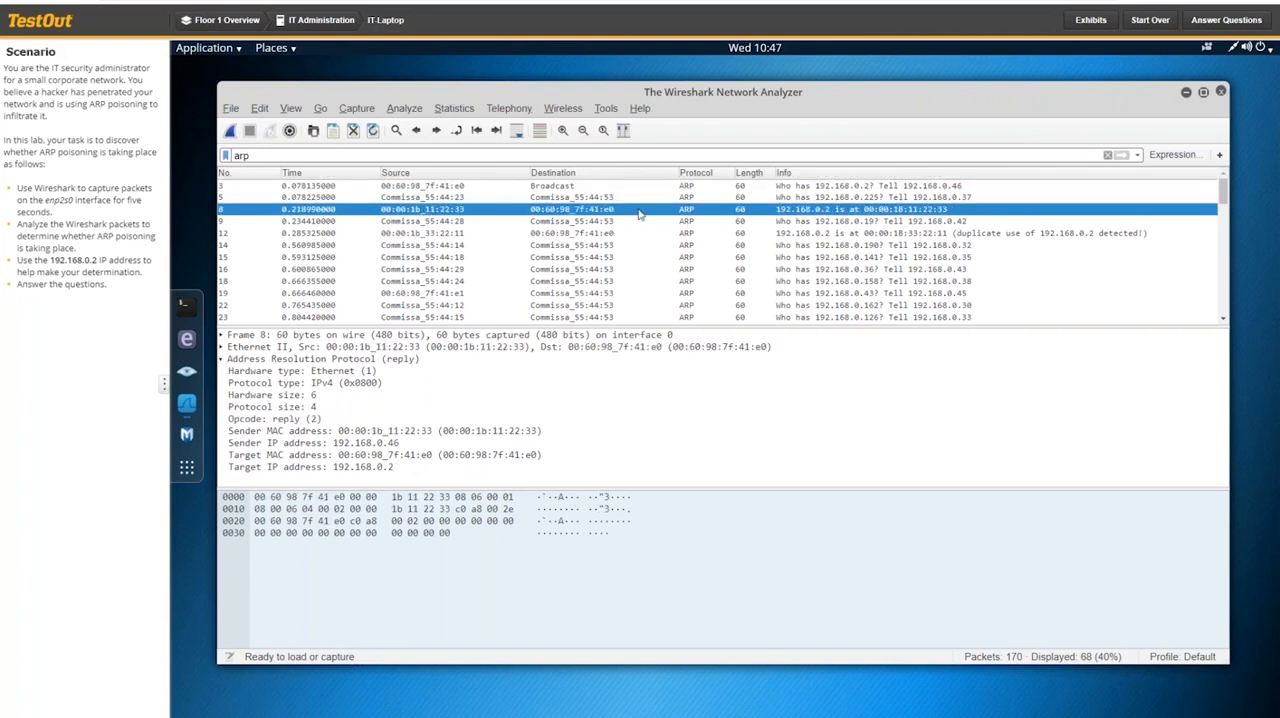
mouse_move(640, 210)
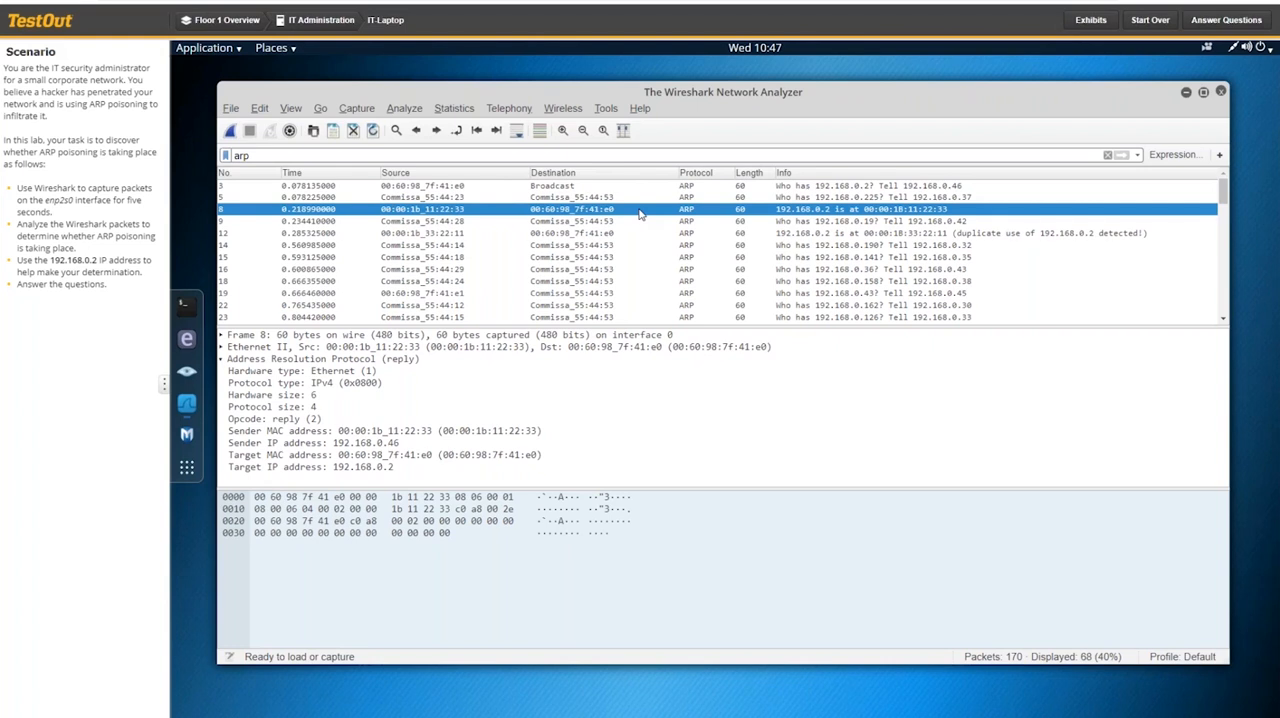
mouse_move(790, 220)
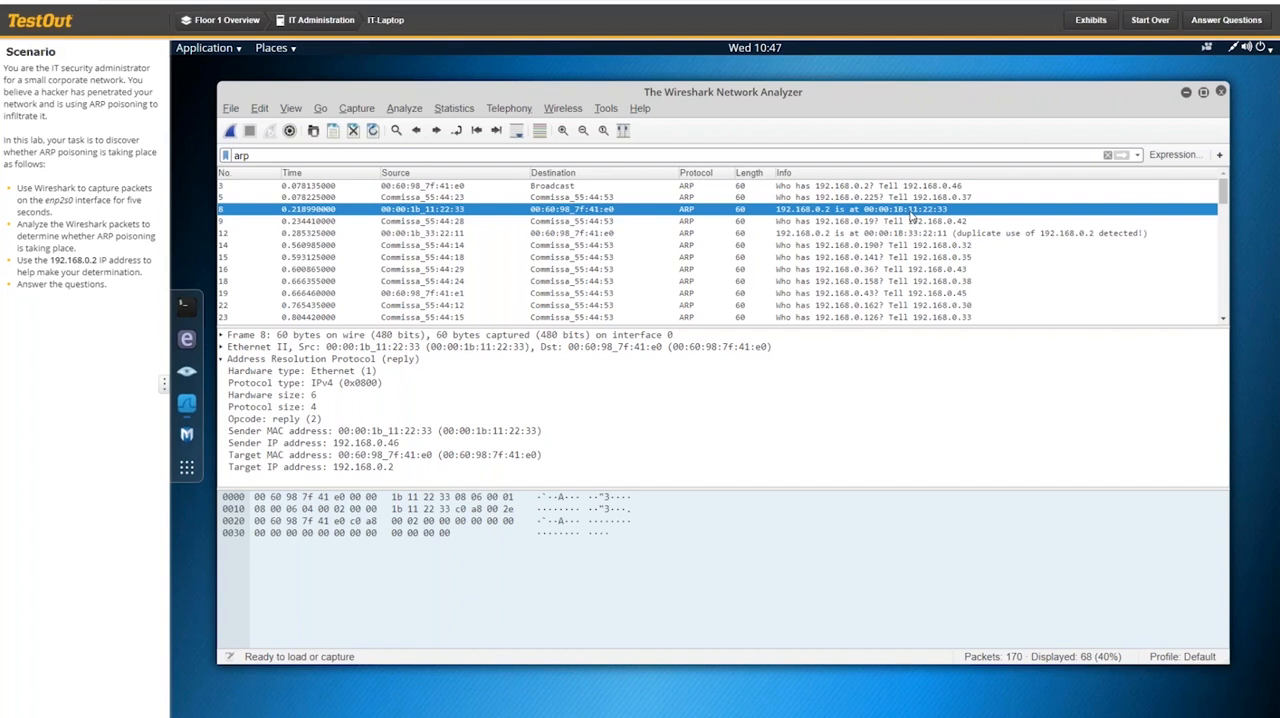
mouse_move(607, 239)
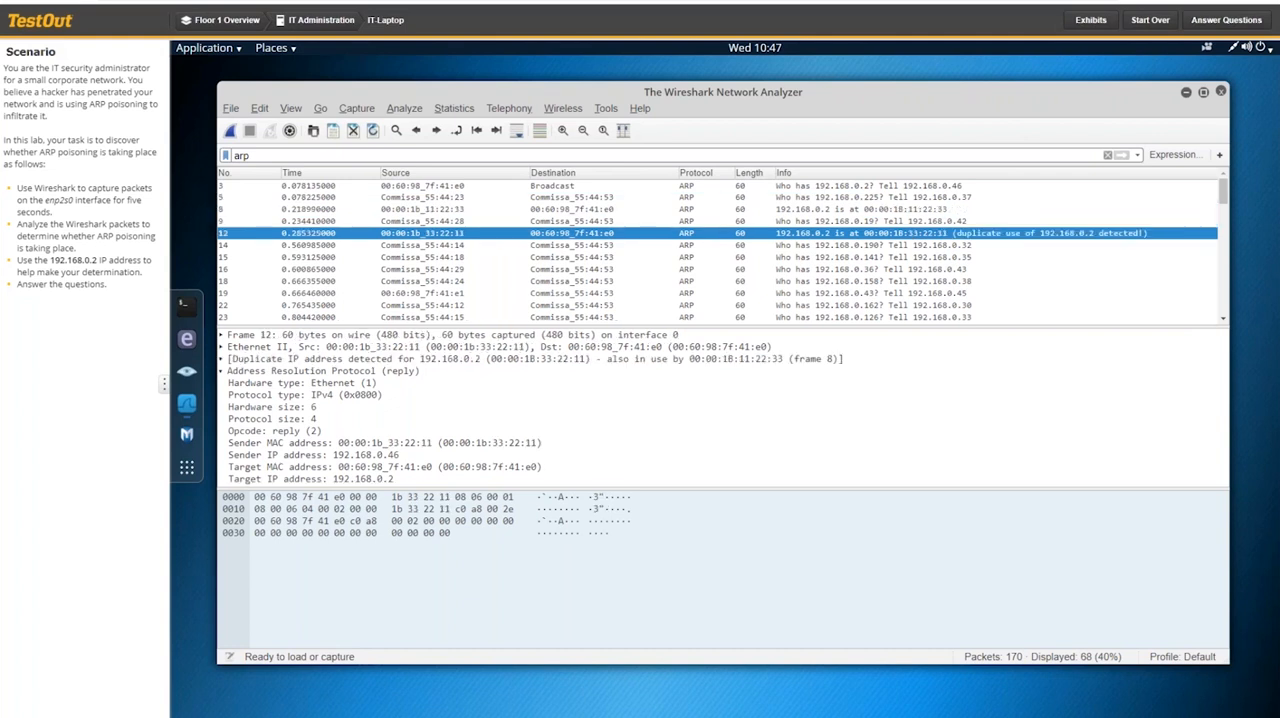
mouse_move(808, 244)
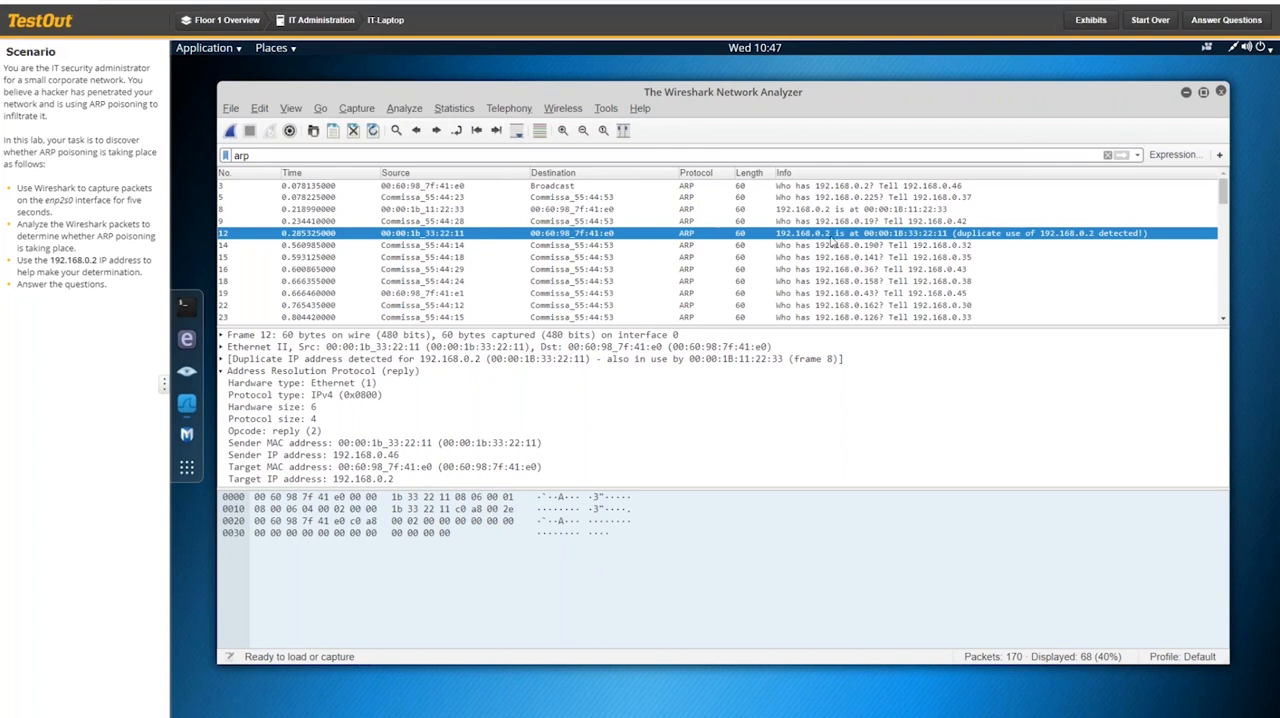
mouse_move(1057, 243)
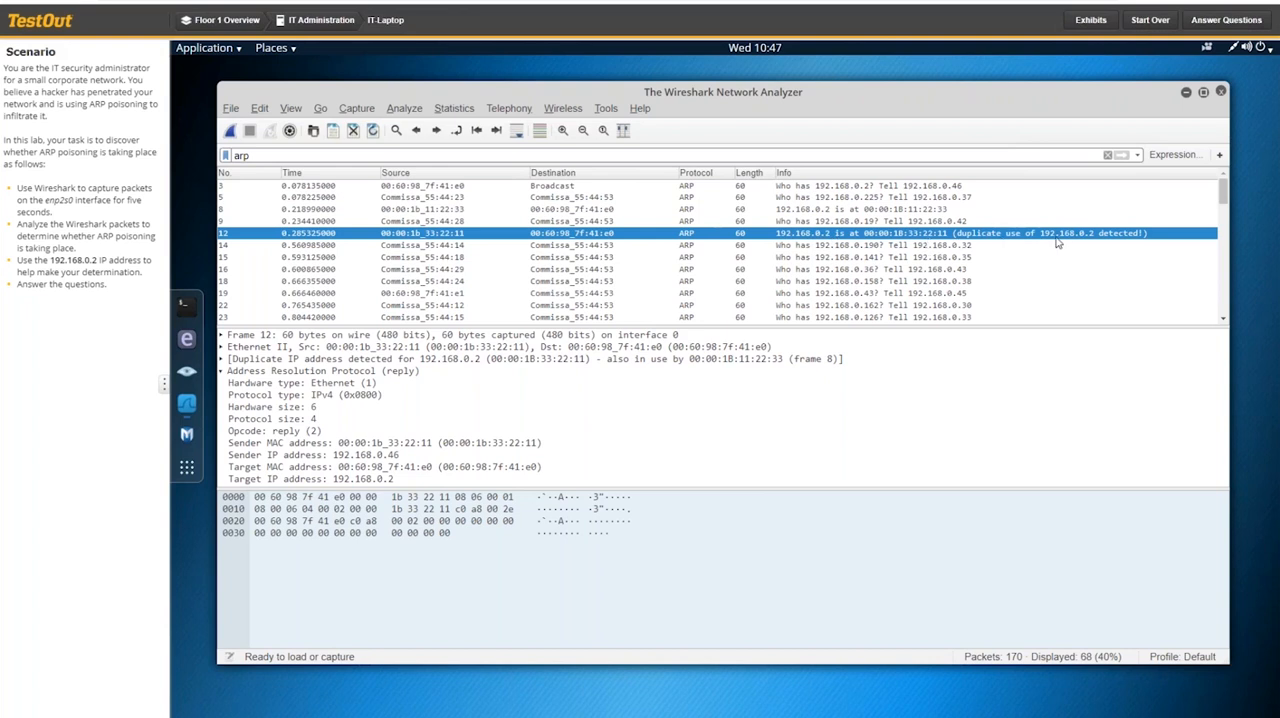
mouse_move(1031, 240)
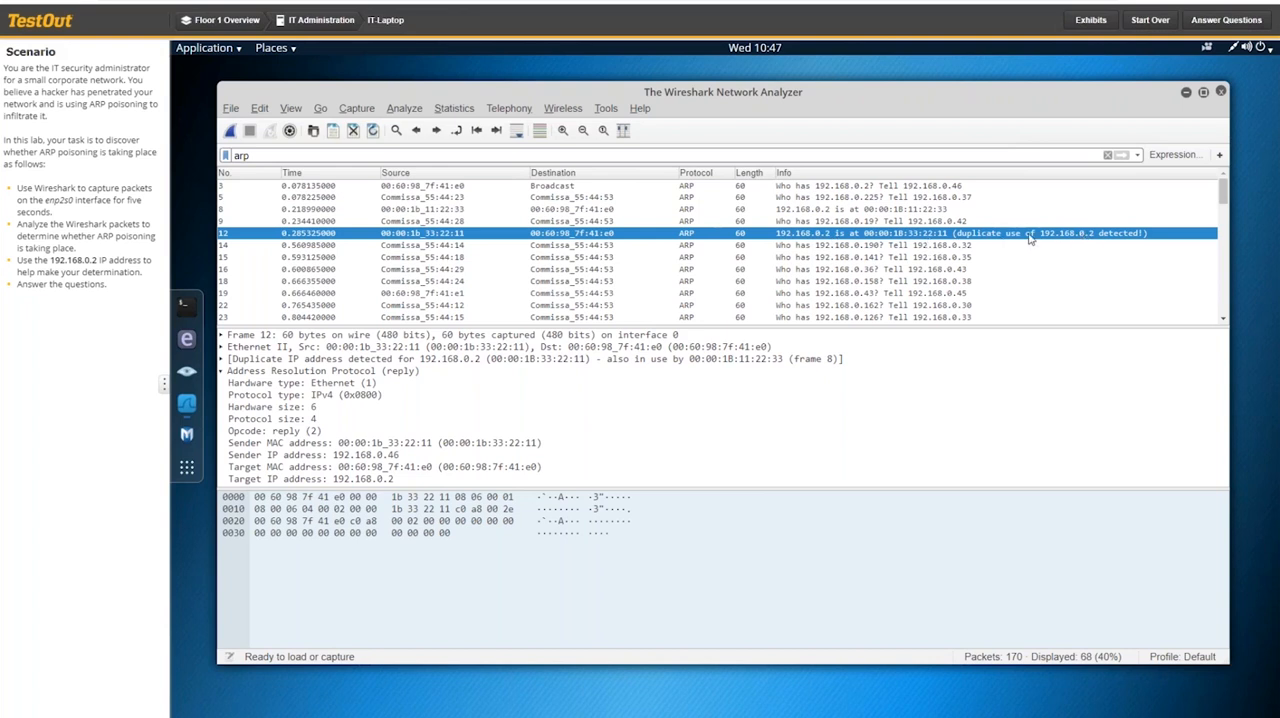
mouse_move(977, 238)
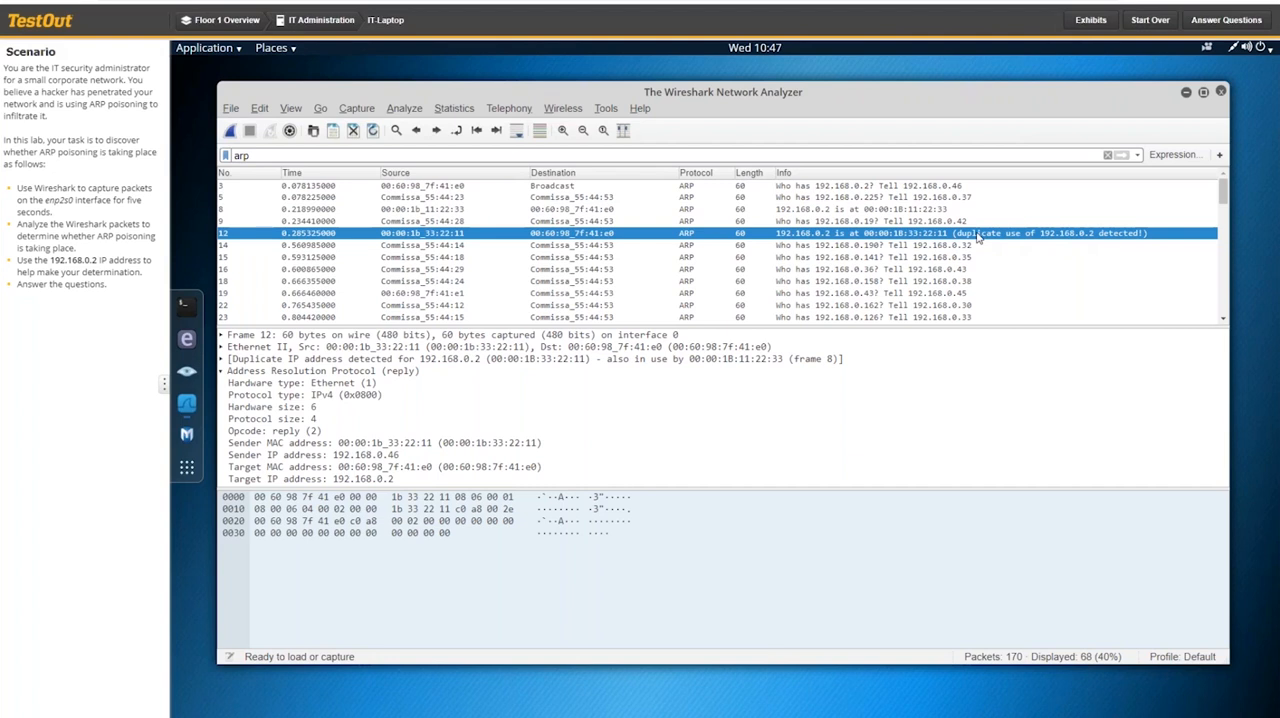
mouse_move(888, 238)
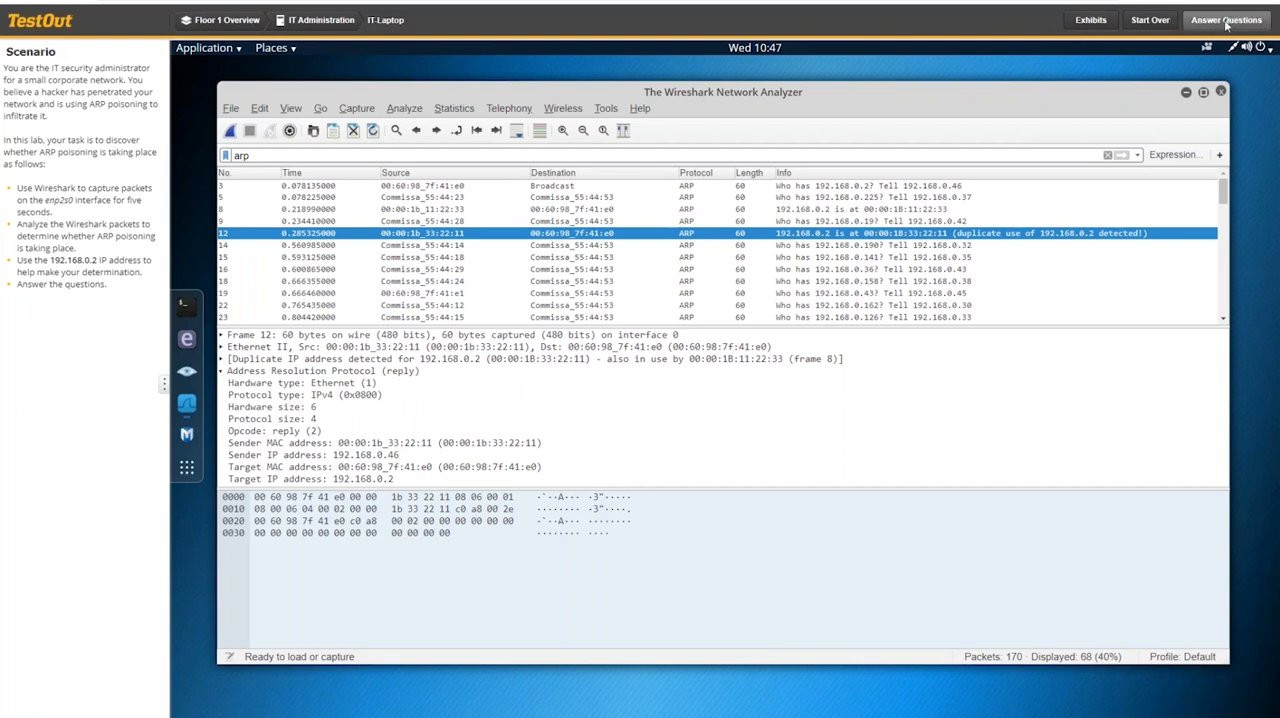
Bring up the lab questions and answer question 1 with MAC address 00:00:1b:11:22:33.
click(1226, 19)
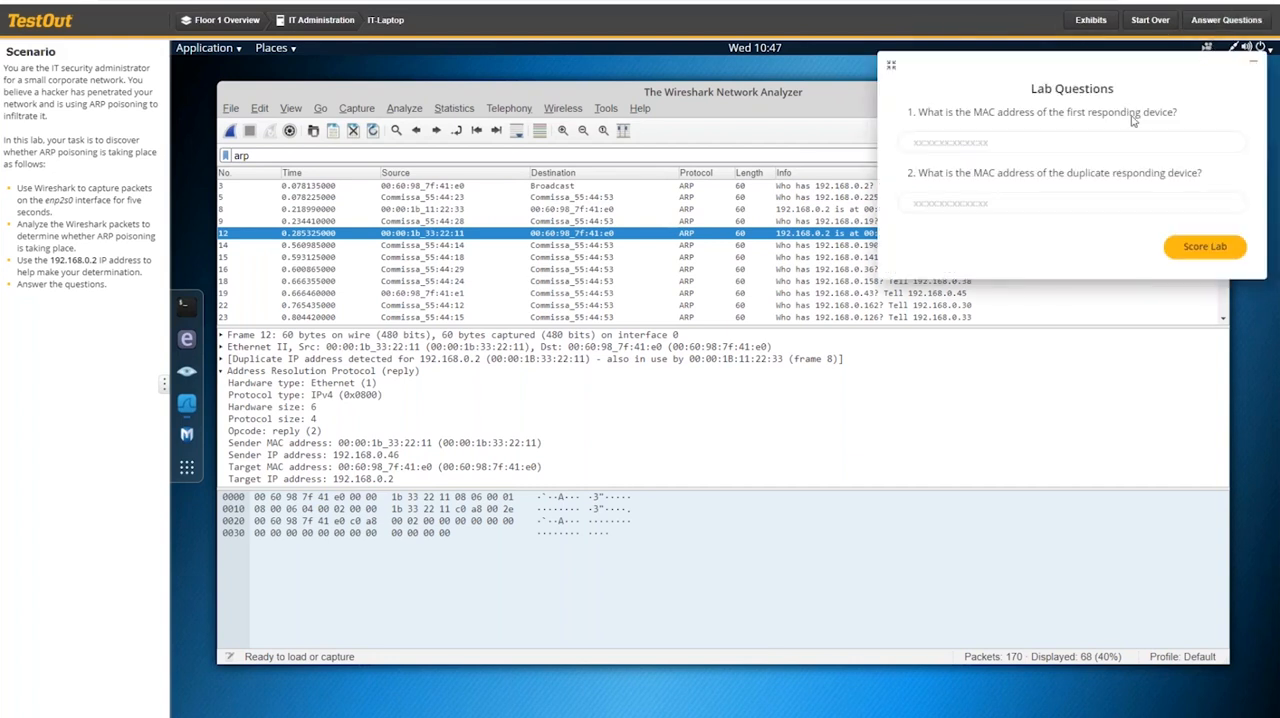
mouse_move(1053, 121)
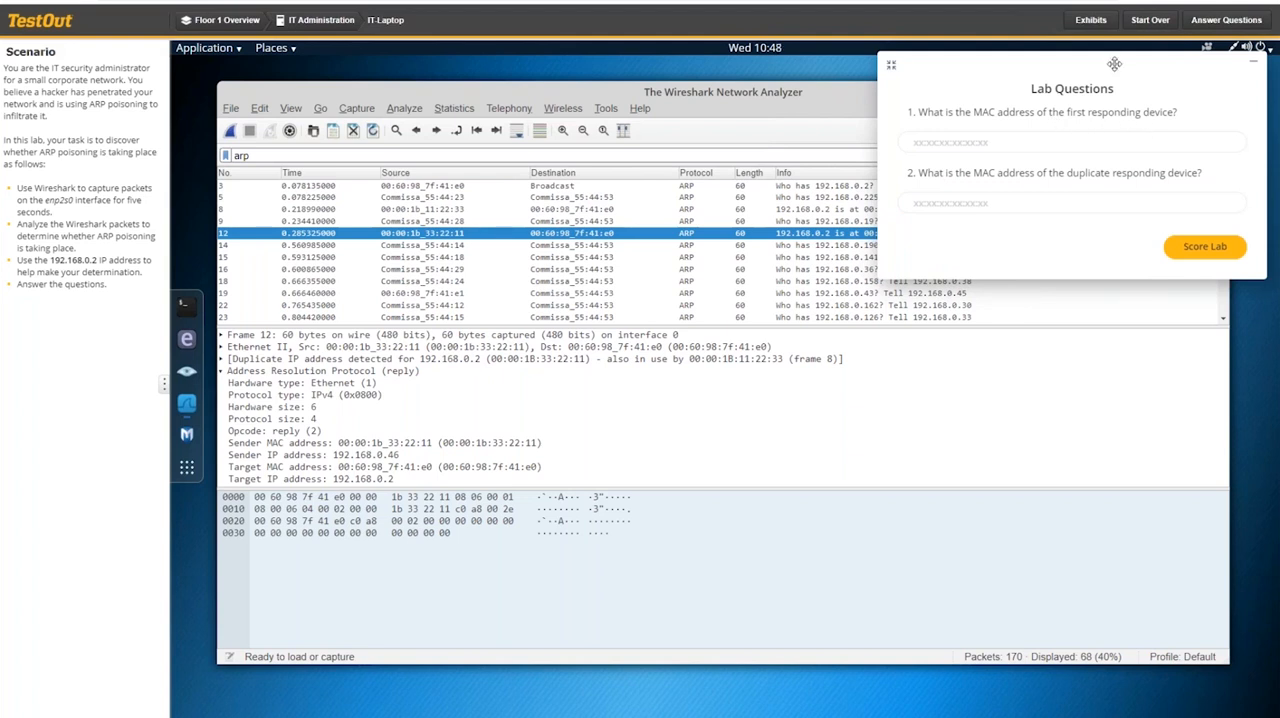
drag(1114, 64, 960, 360)
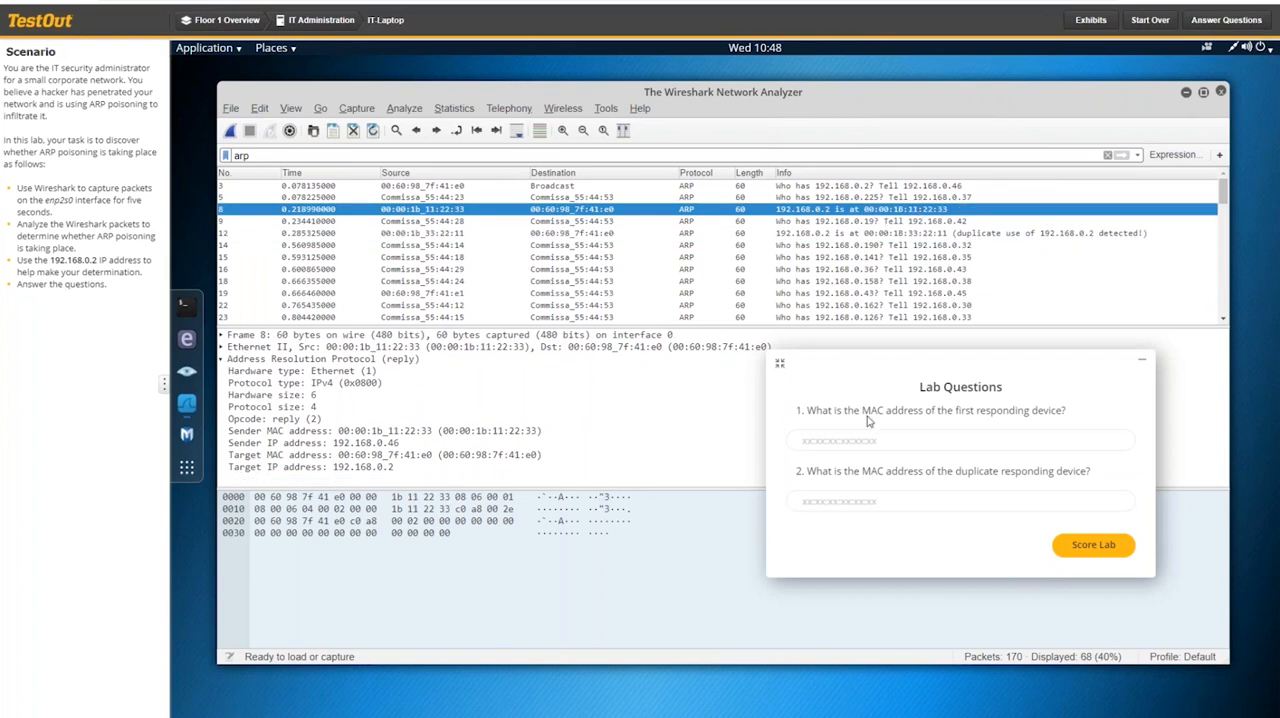
click(960, 440)
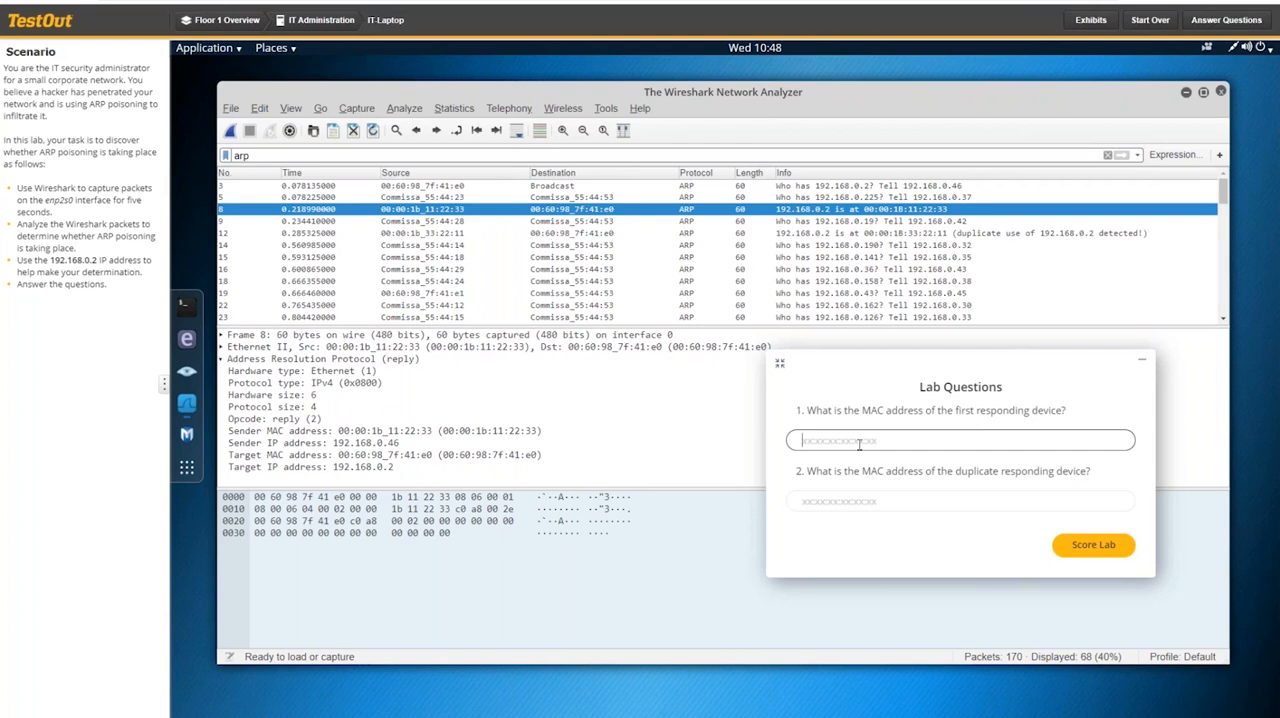
text(00:00:)
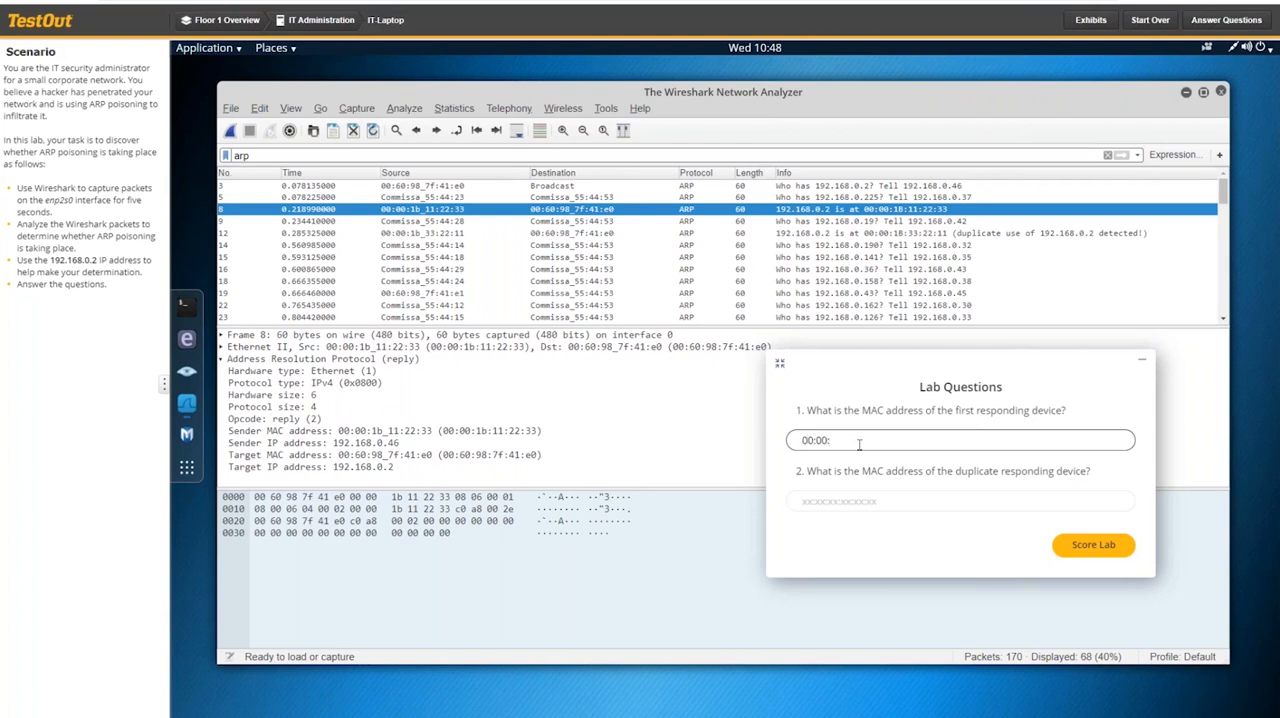
text(1)
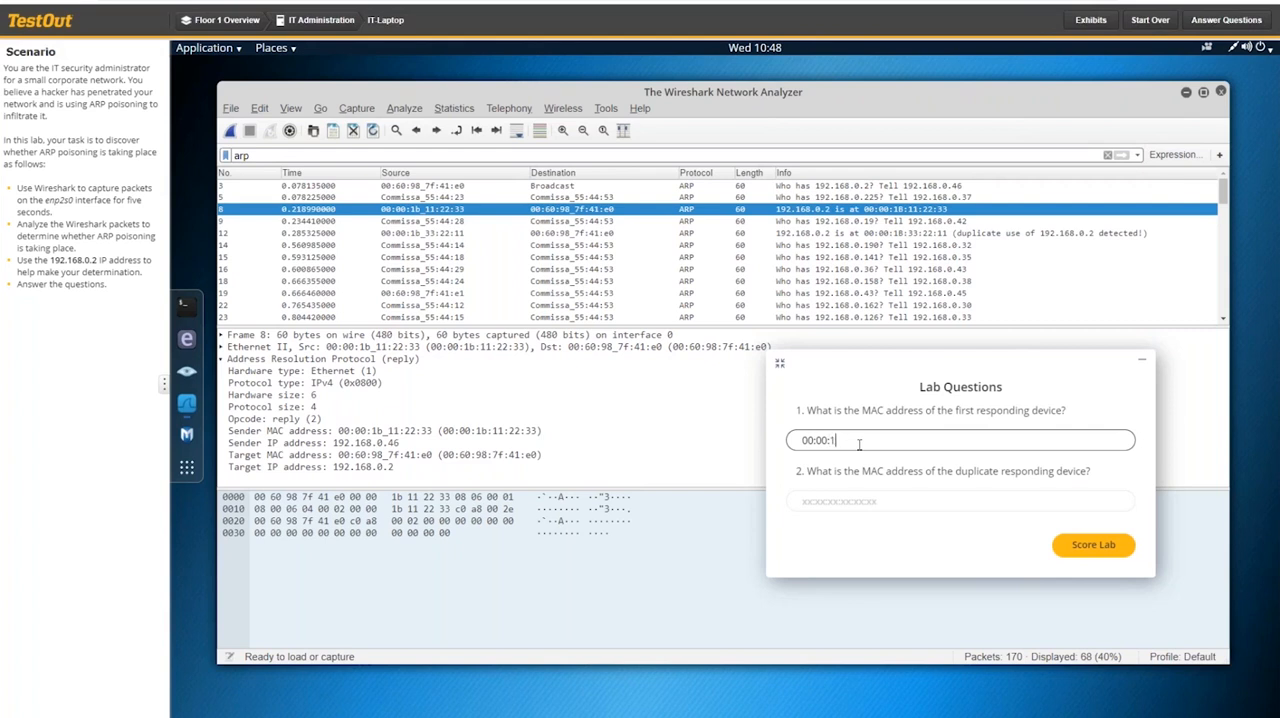
text(b)
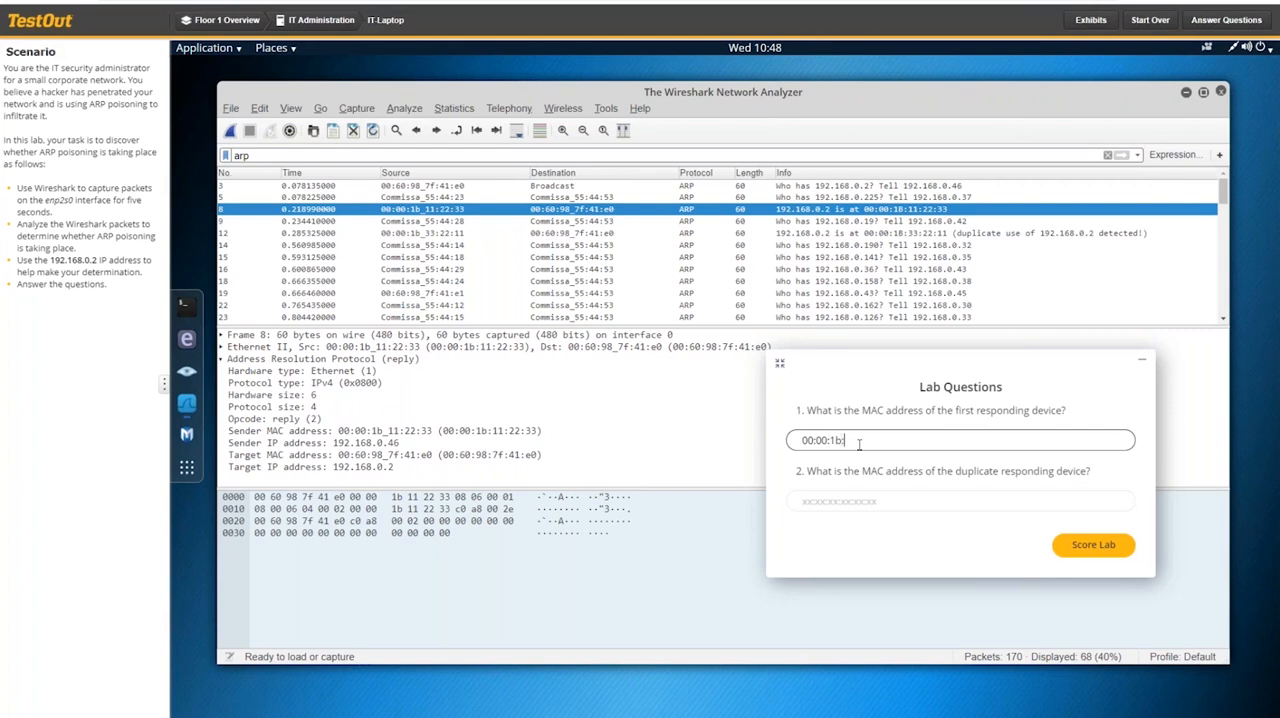
text(1)
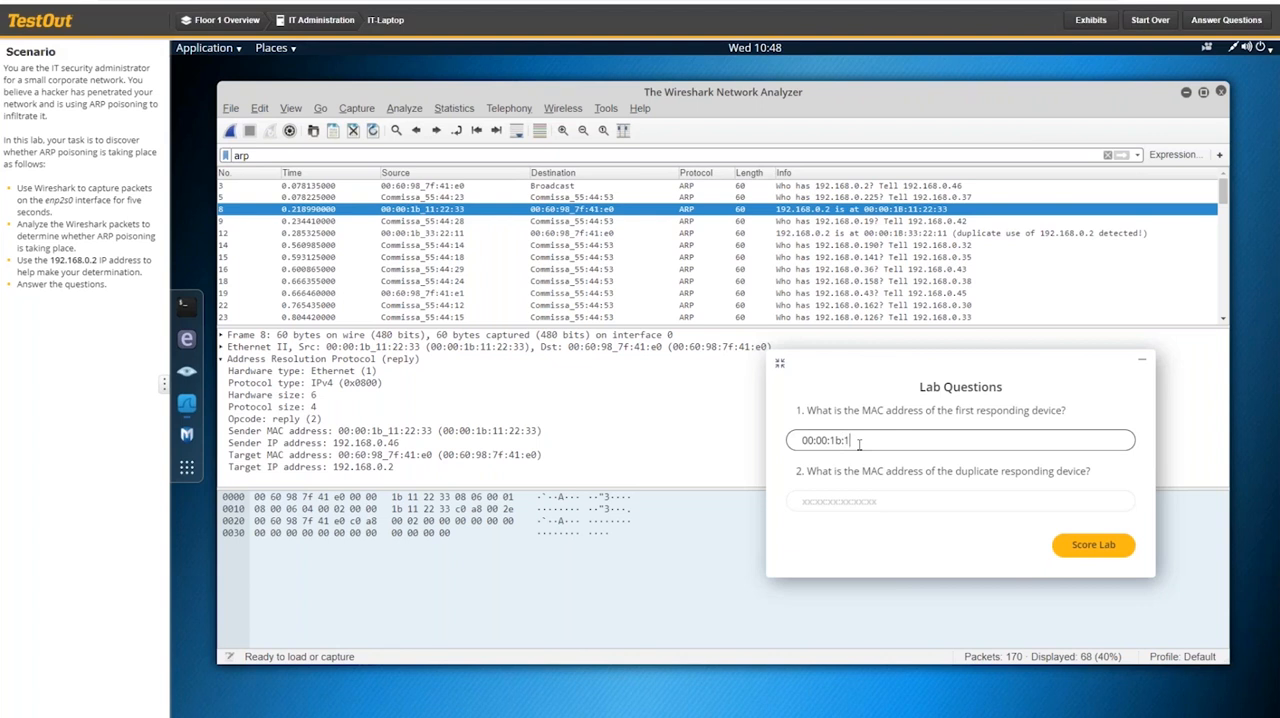
text(1:22)
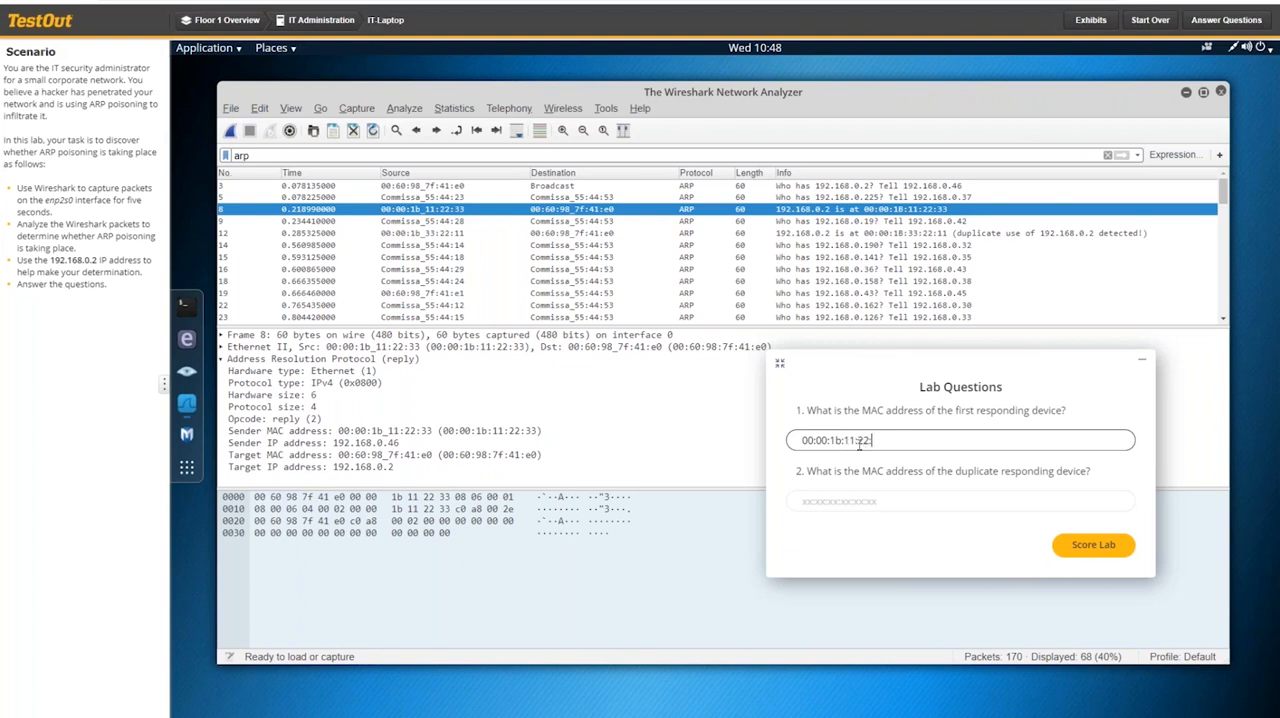
text(33)
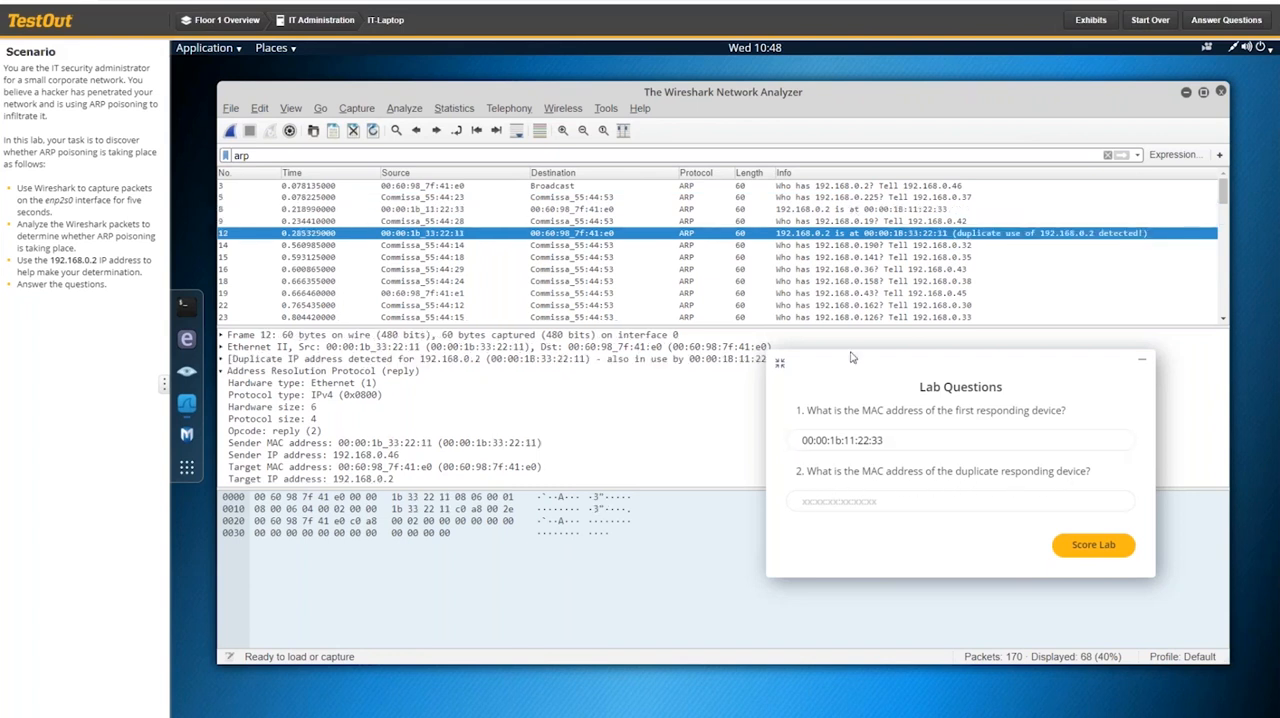
Answer question 2 with the duplicate responder's MAC address 00:00:1b:33:22:11.
click(958, 500)
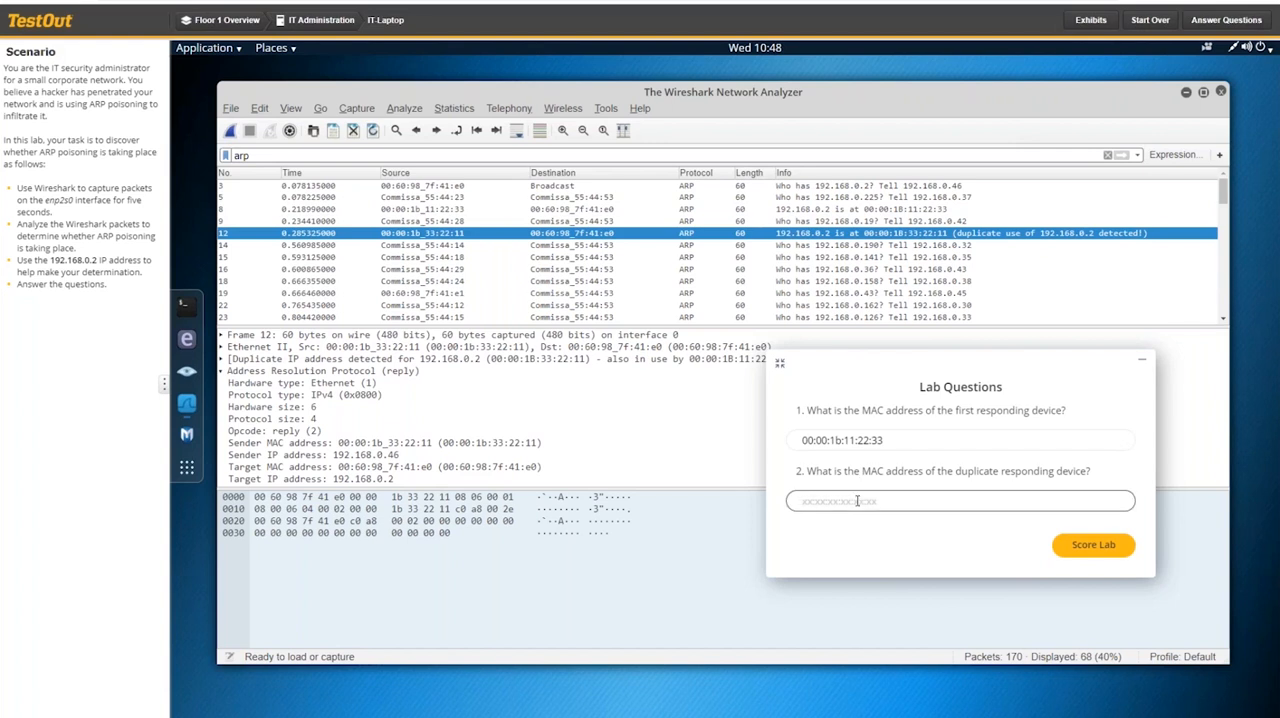
text(00:00)
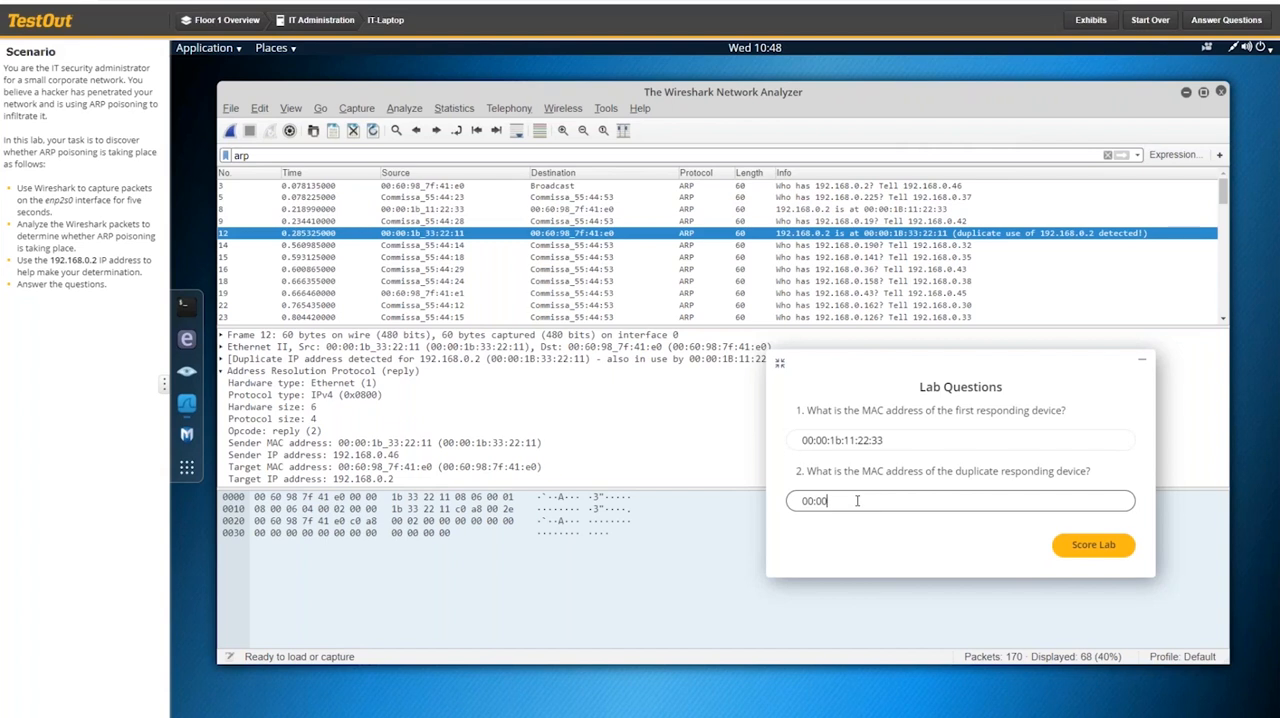
text(:)
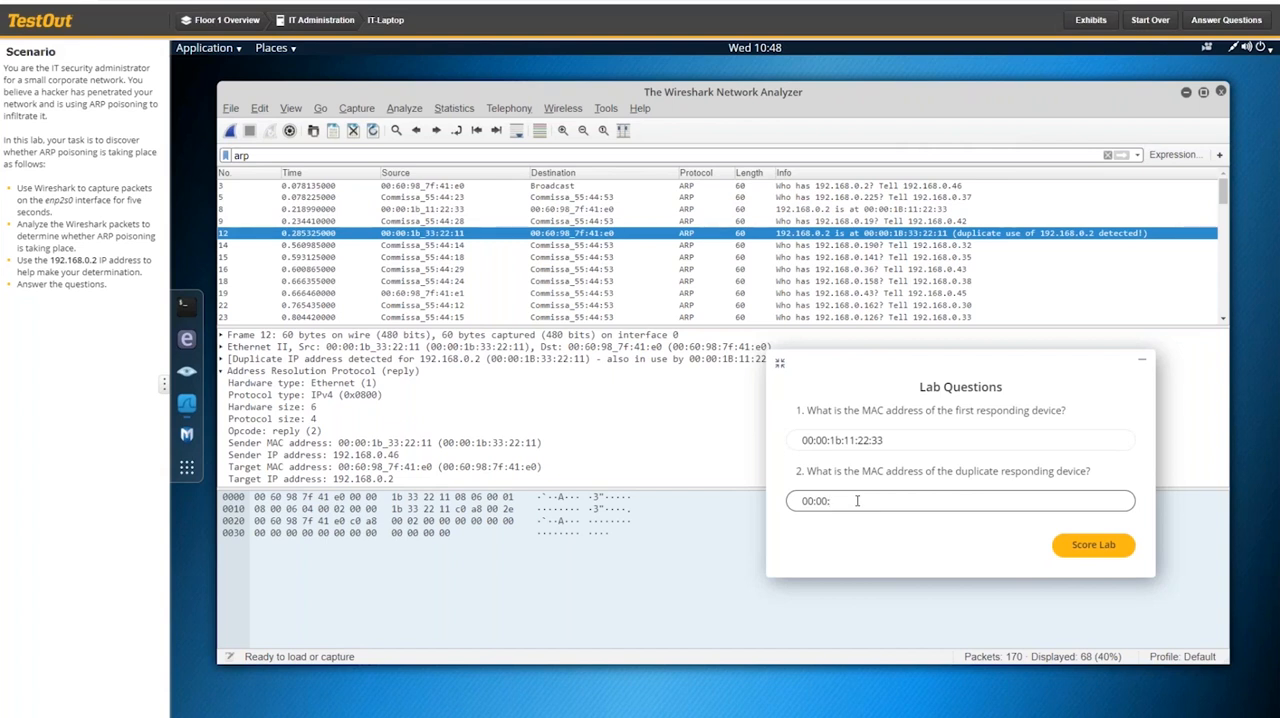
text(1b)
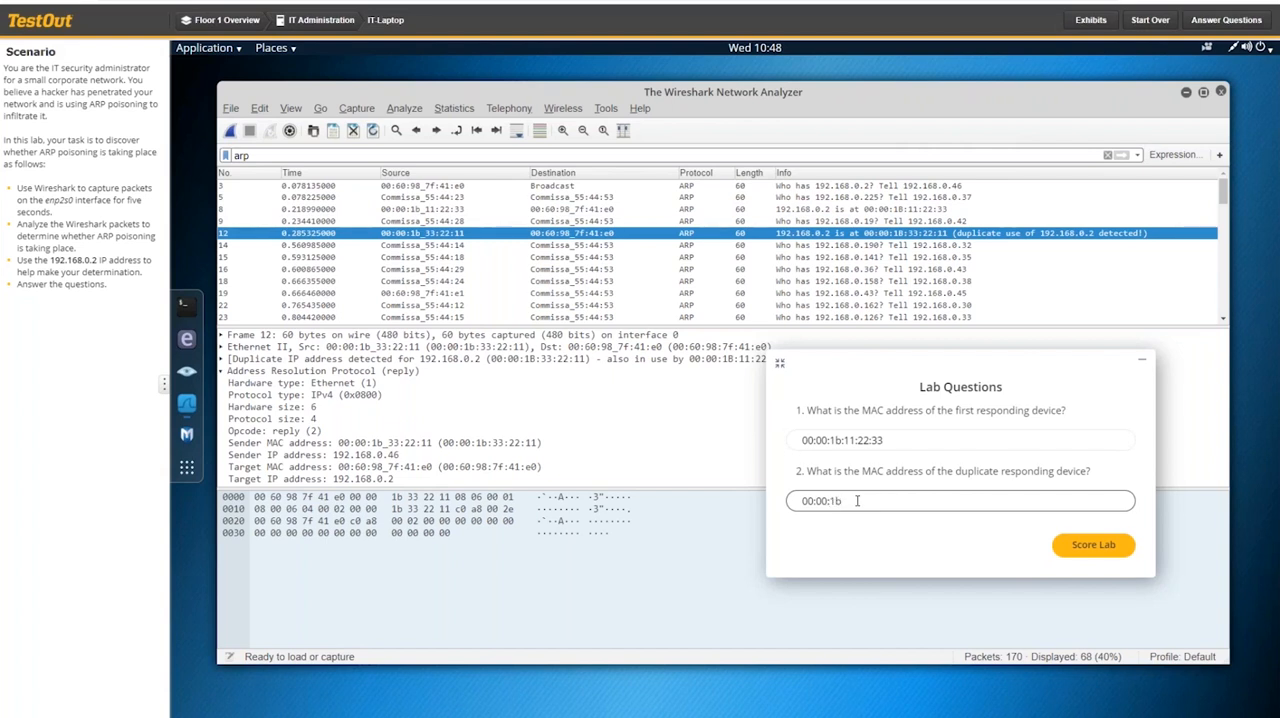
text(:)
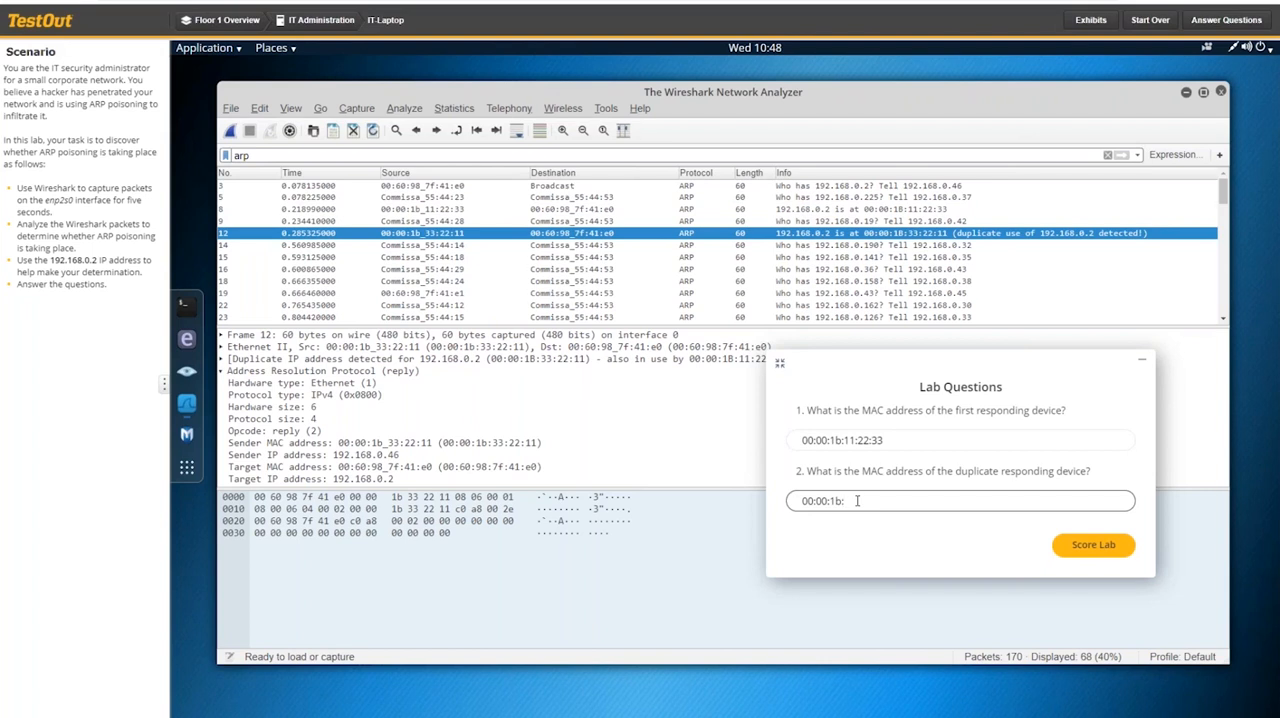
text(33:22:)
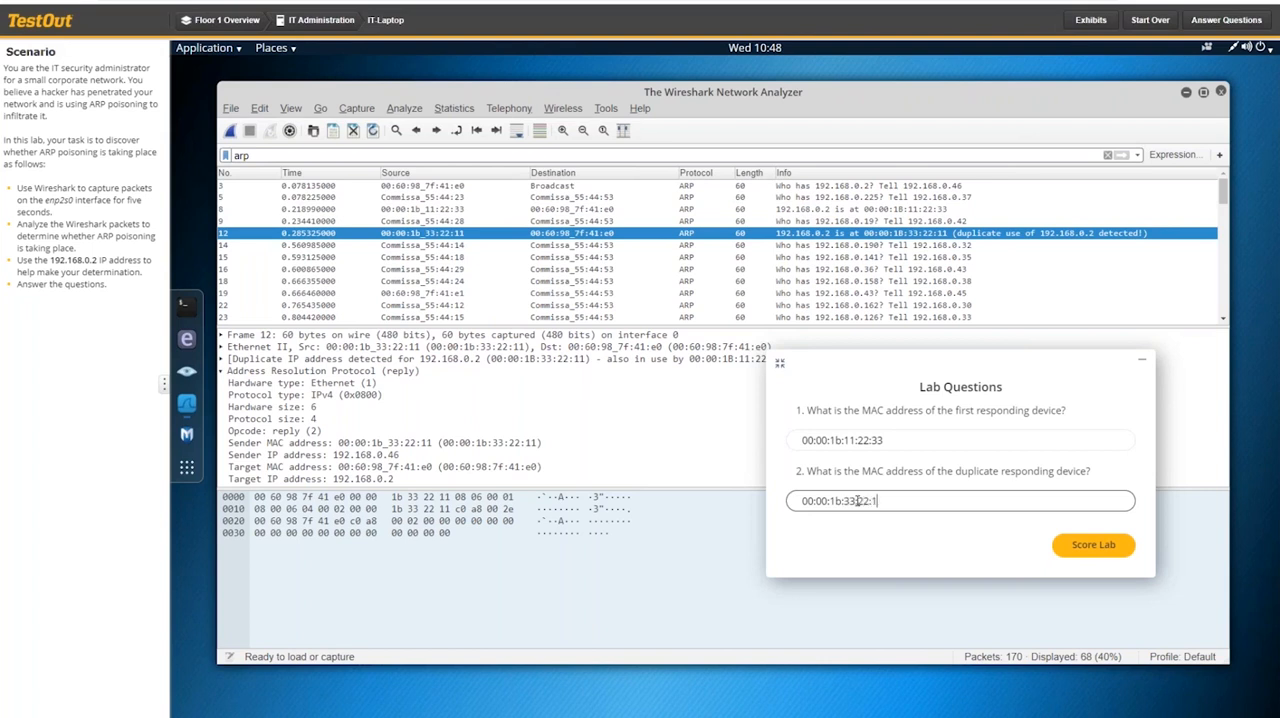
text(1)
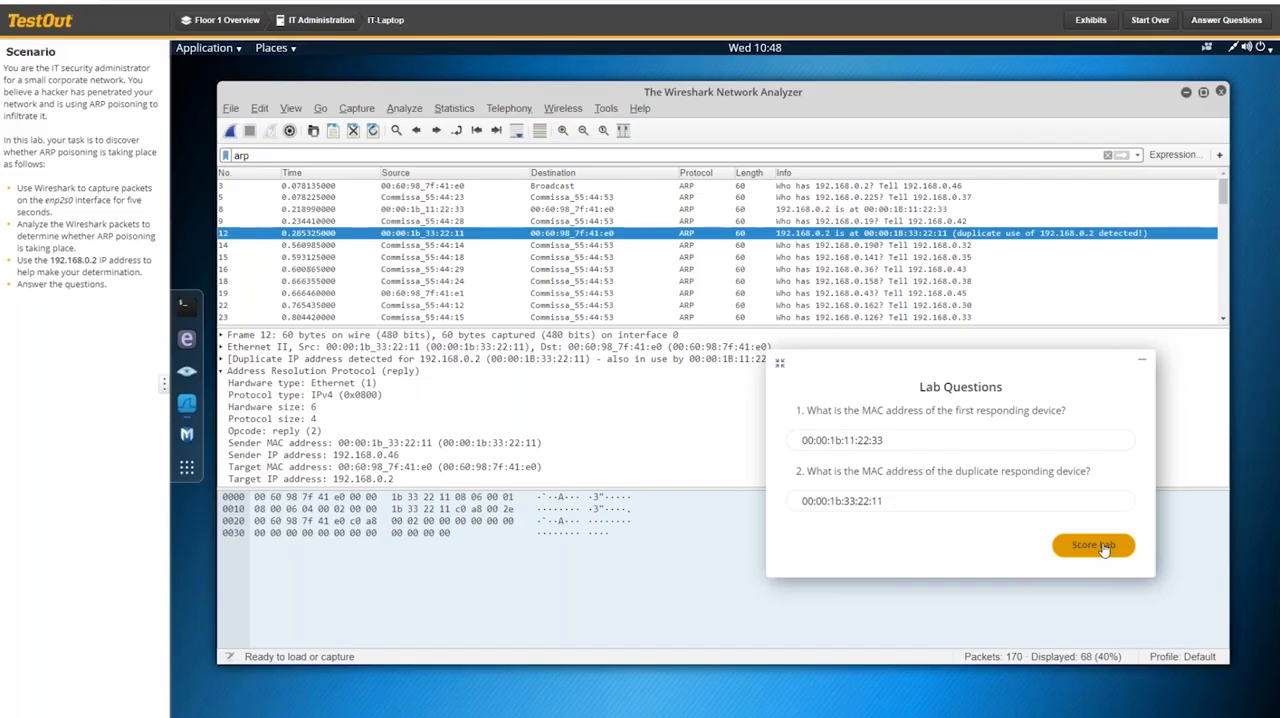
Score the lab for a 2 of 2 pass and close the lab report.
click(1093, 545)
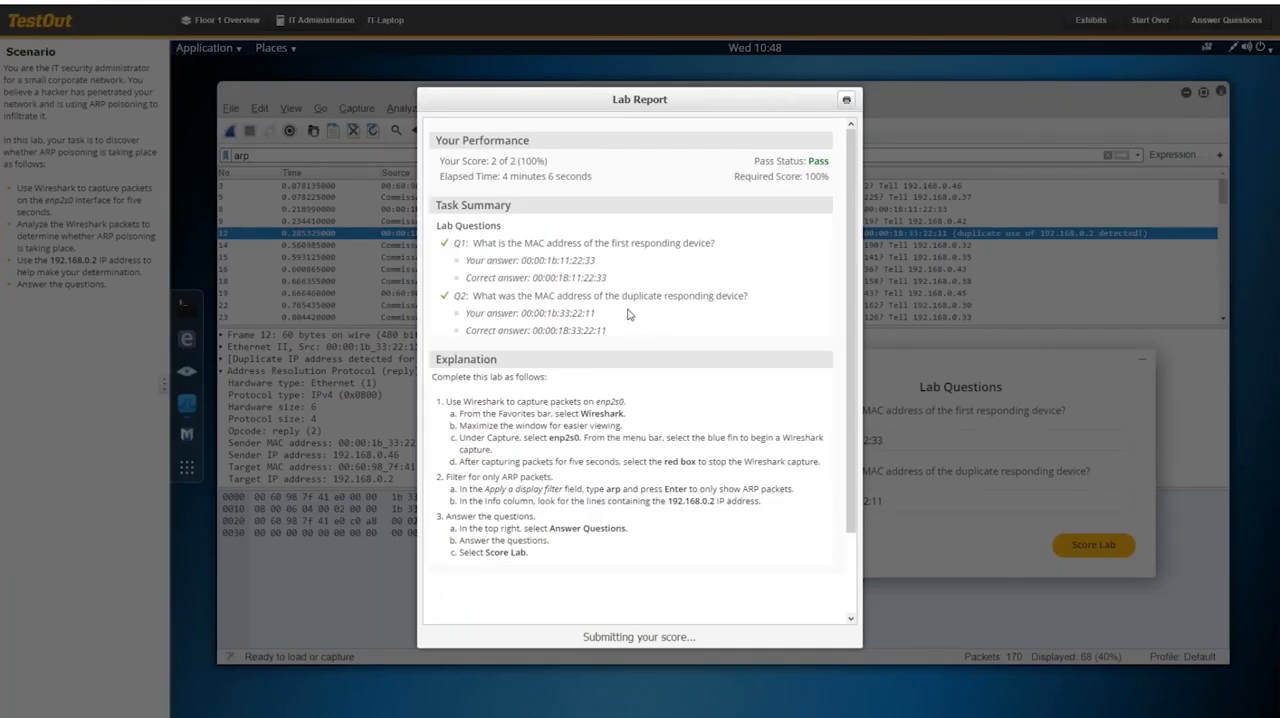
mouse_move(828, 563)
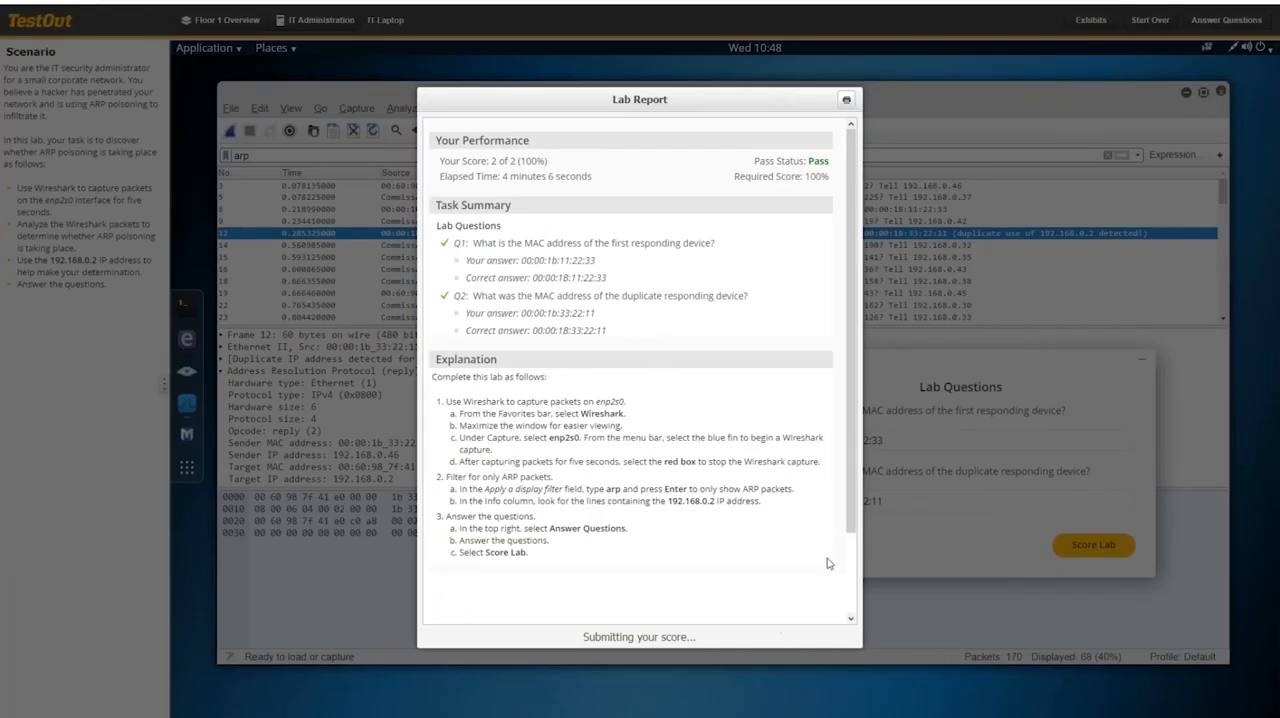
scroll(down, 3)
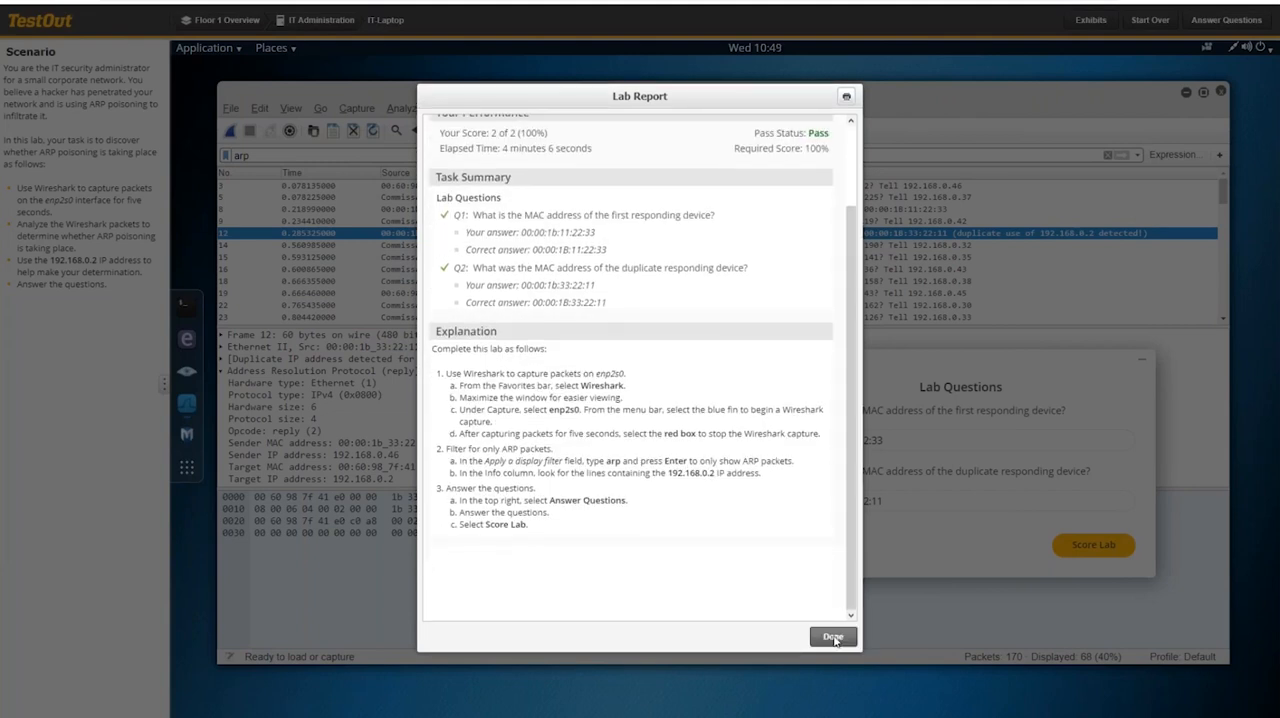
click(832, 637)
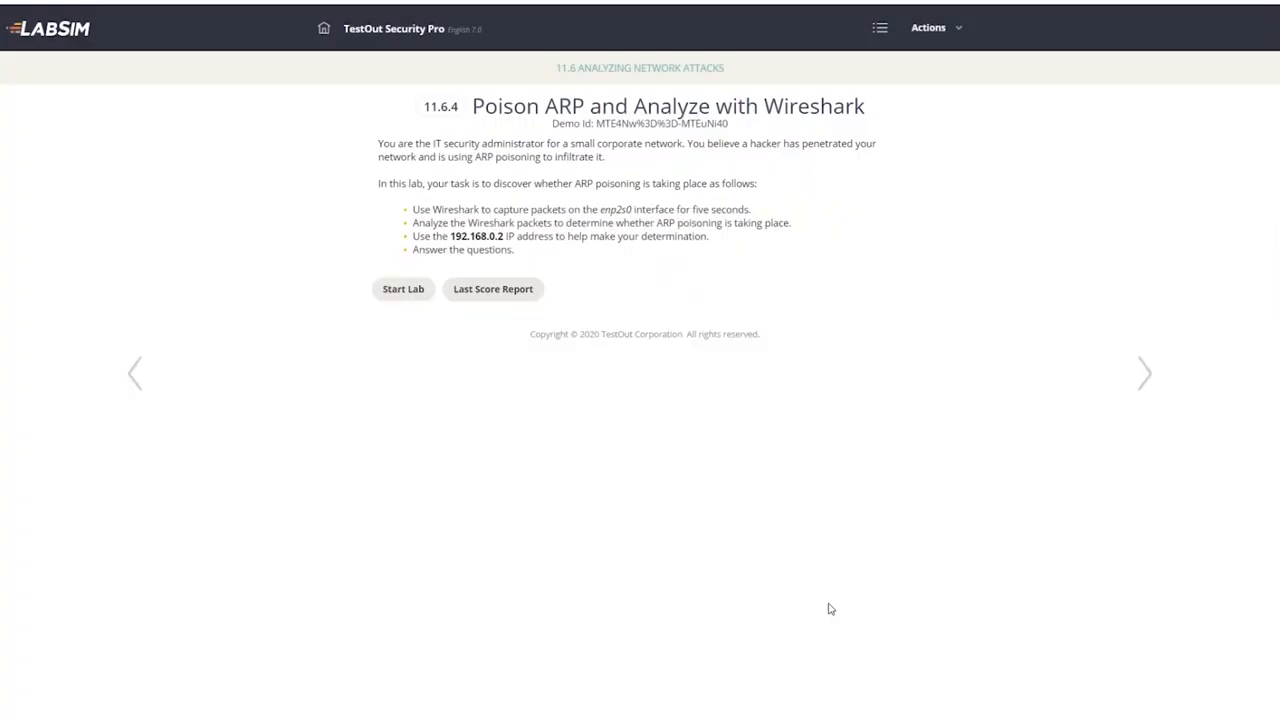
mouse_move(803, 518)
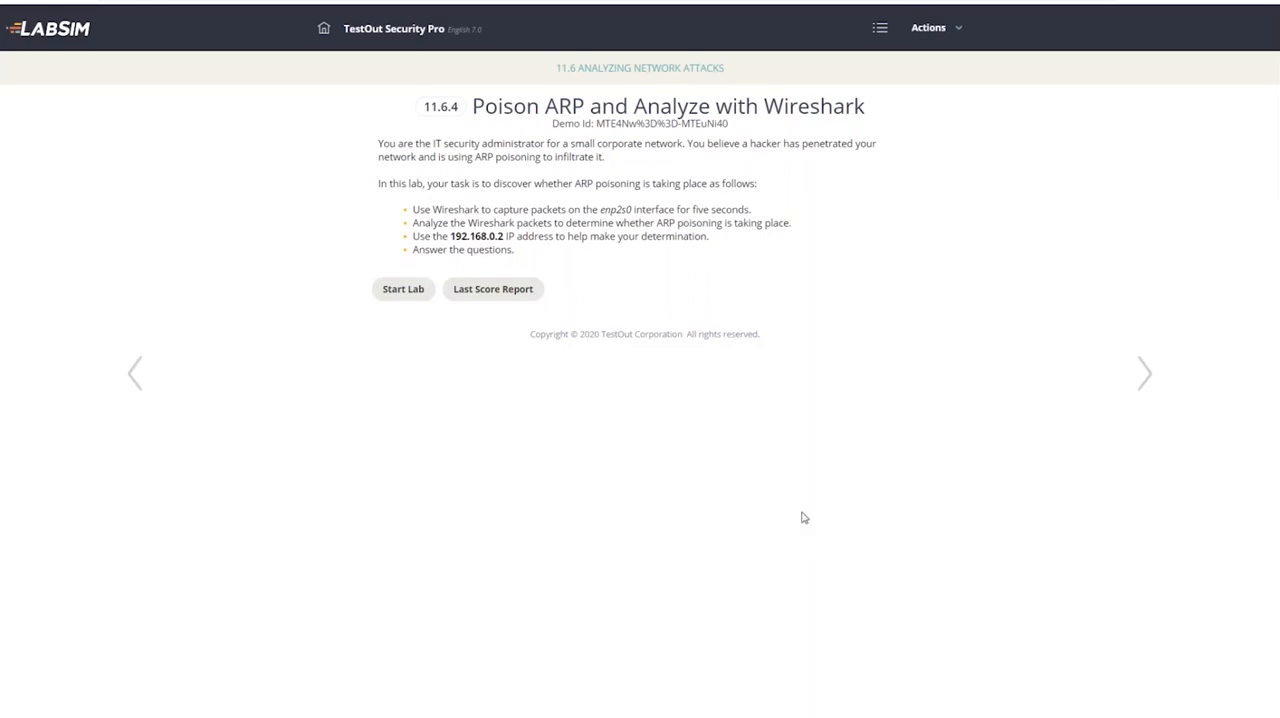
mouse_move(869, 351)
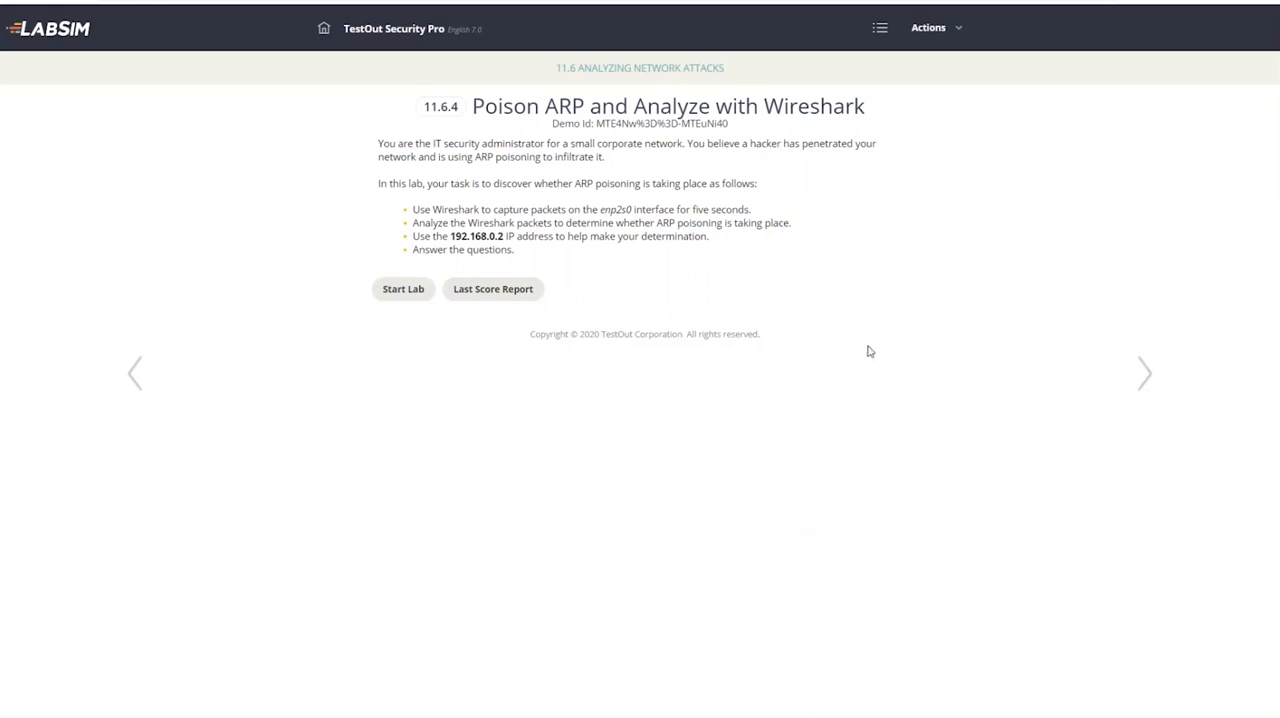
mouse_move(879, 27)
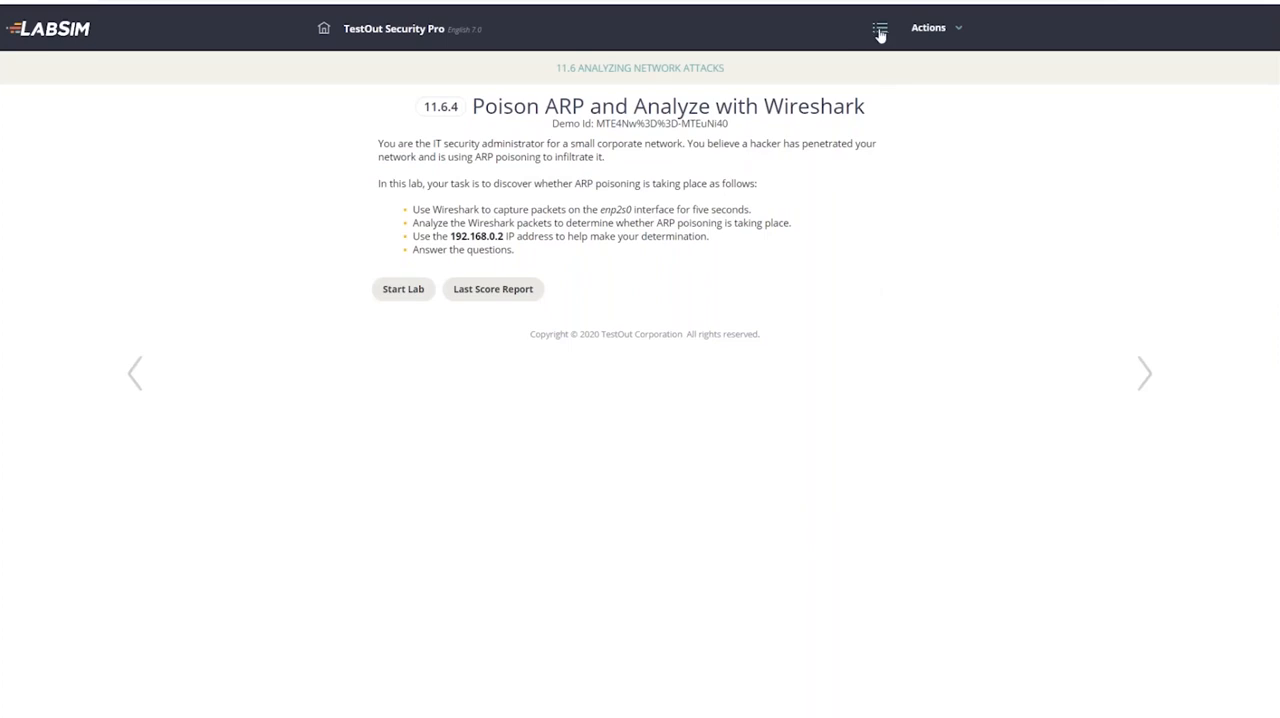
Open the 5.1.9 Configure Network Security Appliance Access lab under Devices and Infrastructure.
click(879, 27)
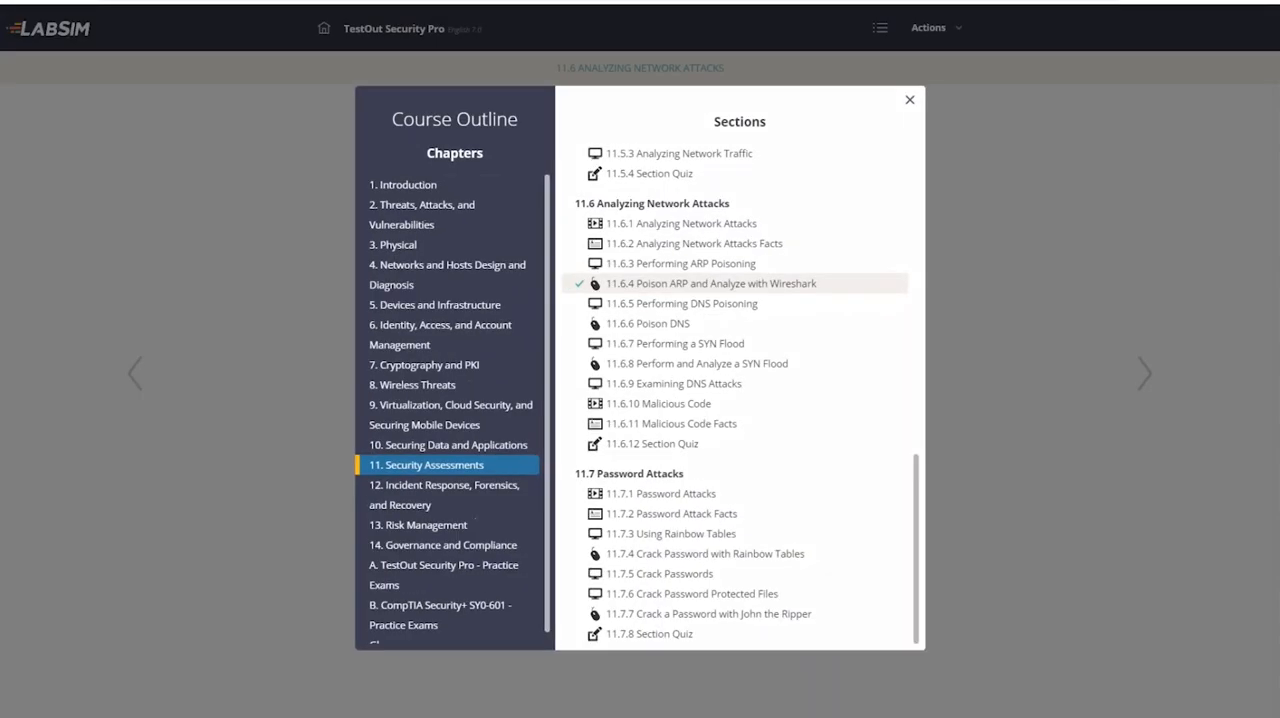
mouse_move(813, 223)
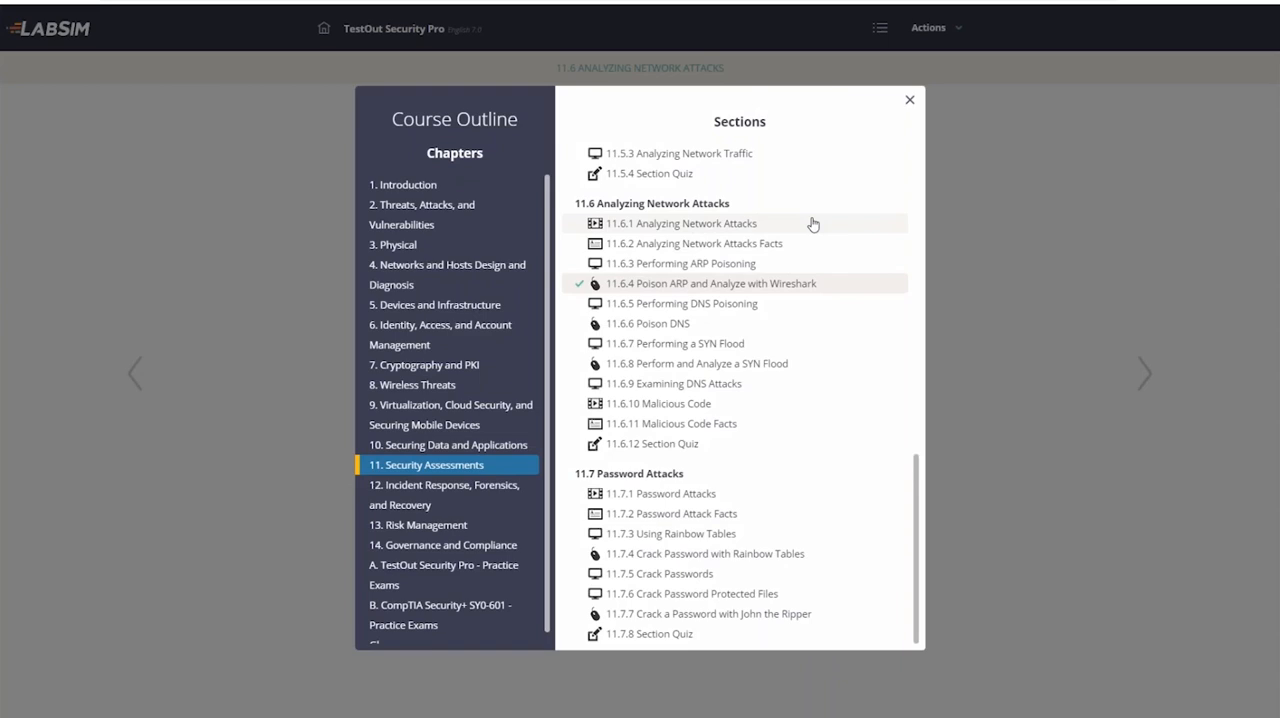
mouse_move(470, 337)
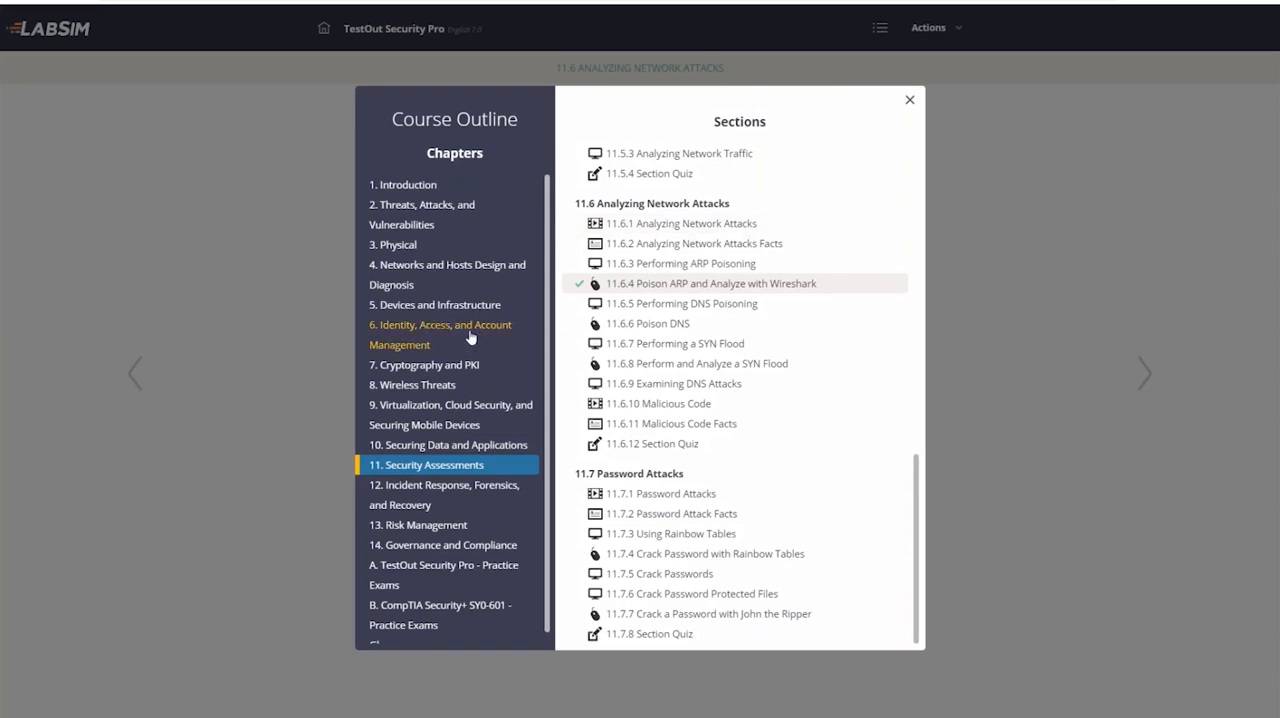
click(435, 304)
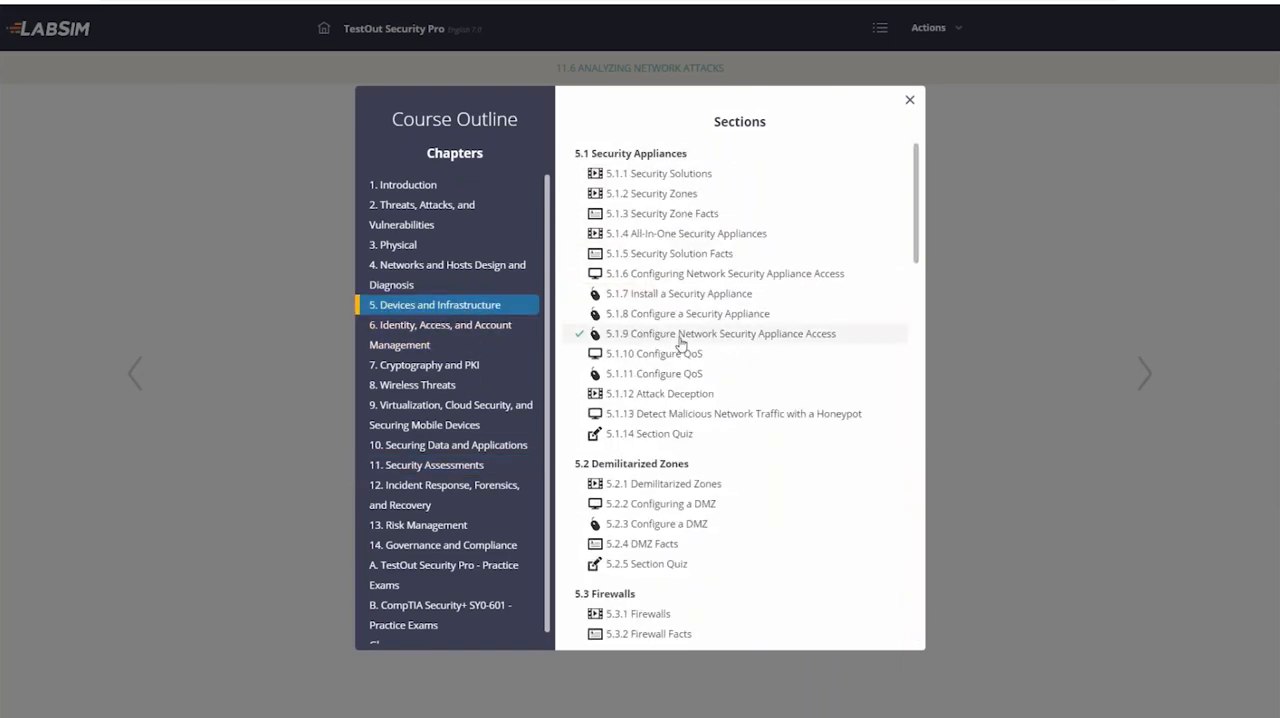
click(721, 333)
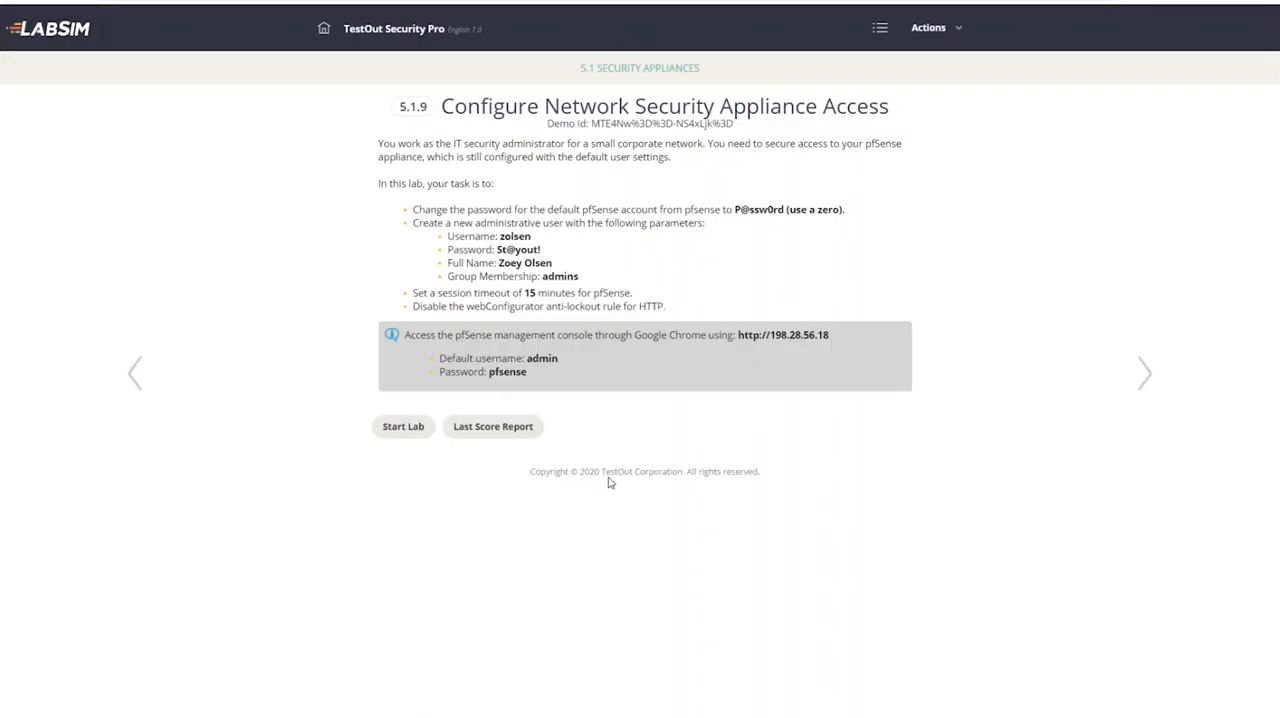
mouse_move(403, 426)
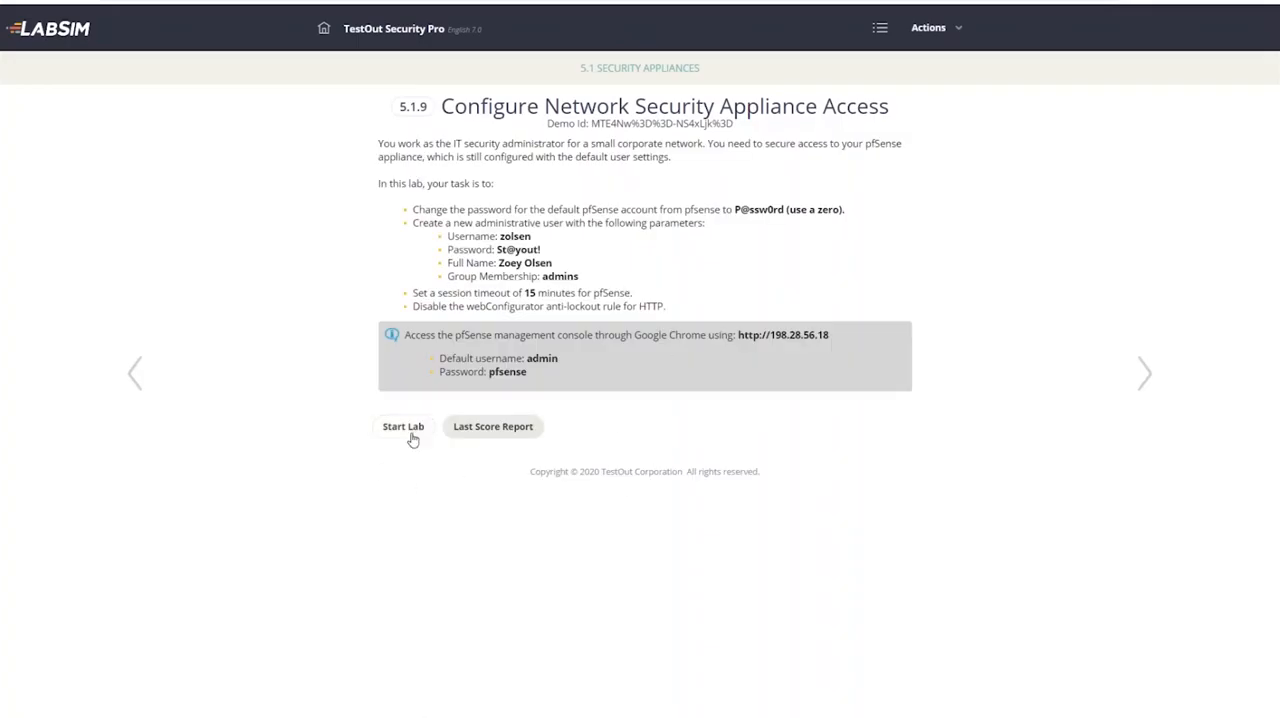
Start the lab so the ITAdmin Windows desktop appears beside the scenario instructions.
click(403, 426)
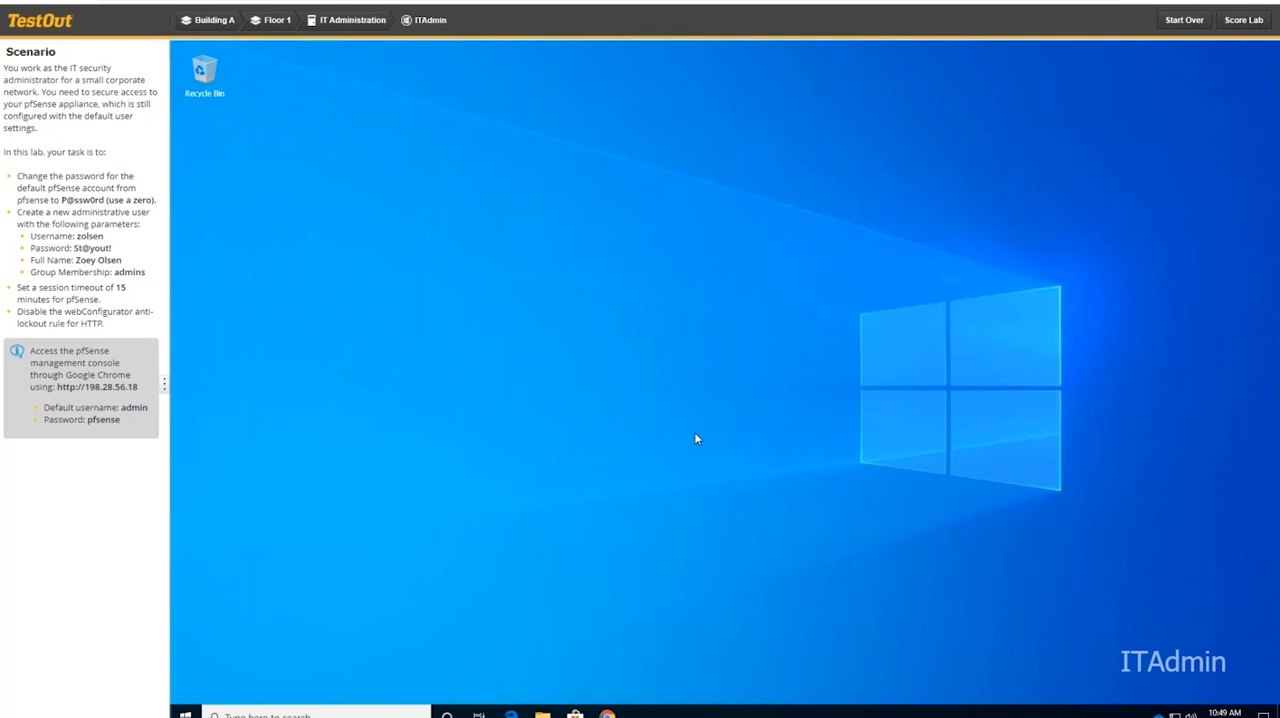
mouse_move(634, 700)
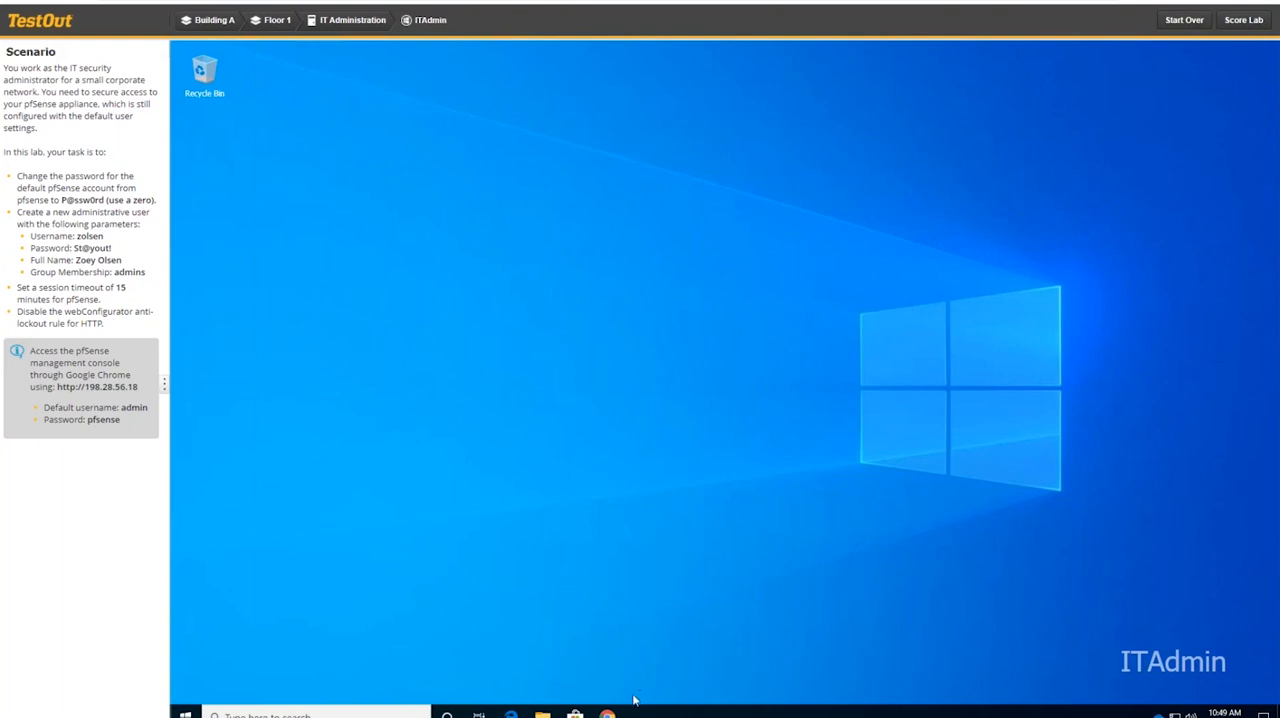
Launch Google Chrome from the taskbar and maximize it on the ITAdmin desktop.
click(607, 714)
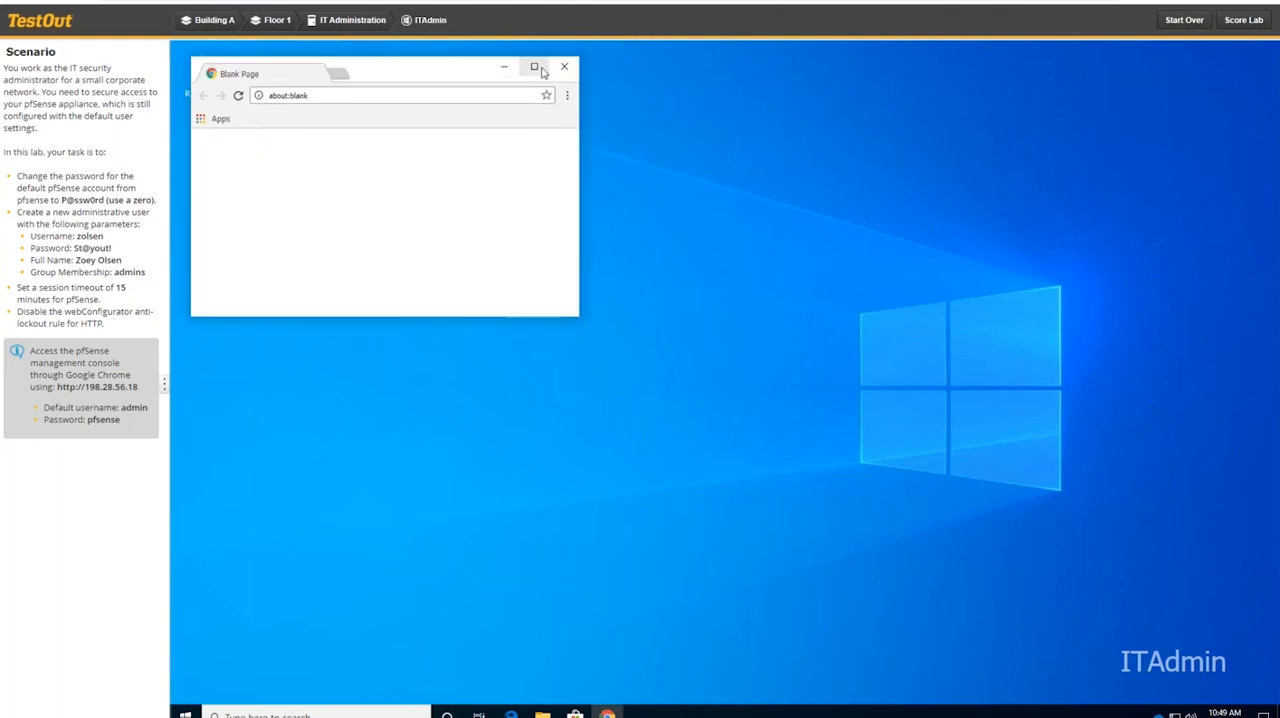
click(535, 67)
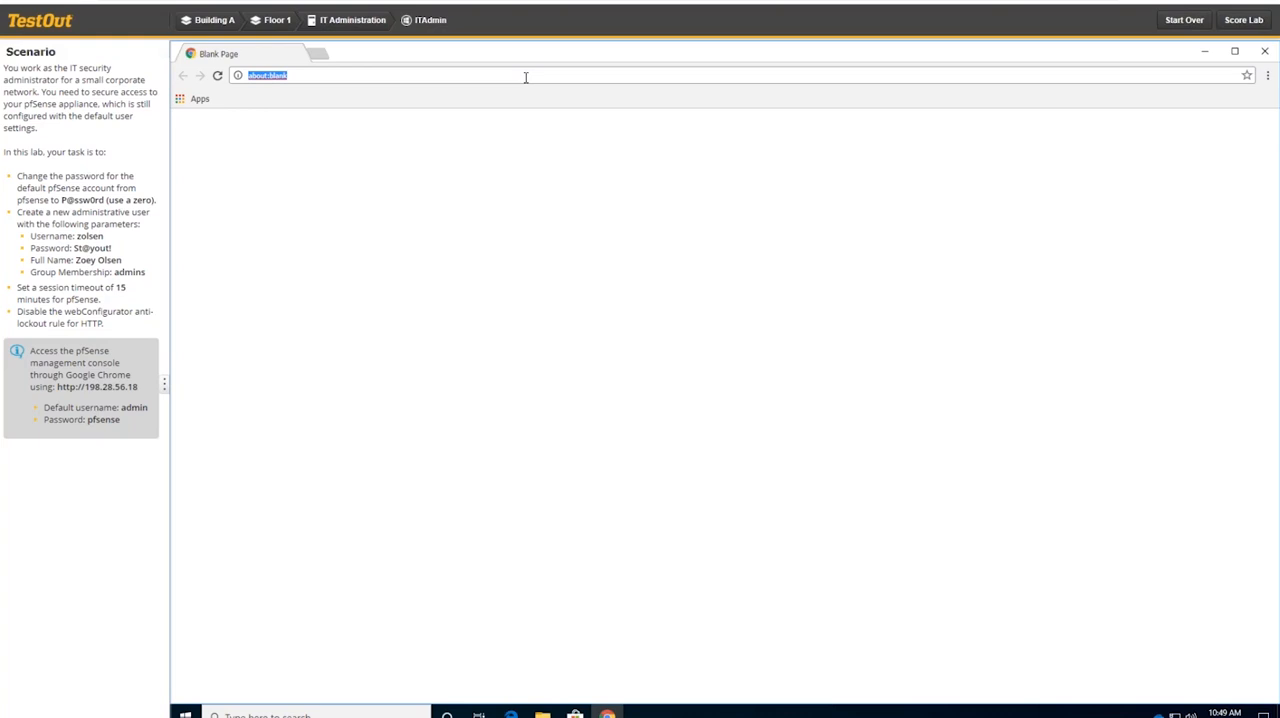
mouse_move(122, 160)
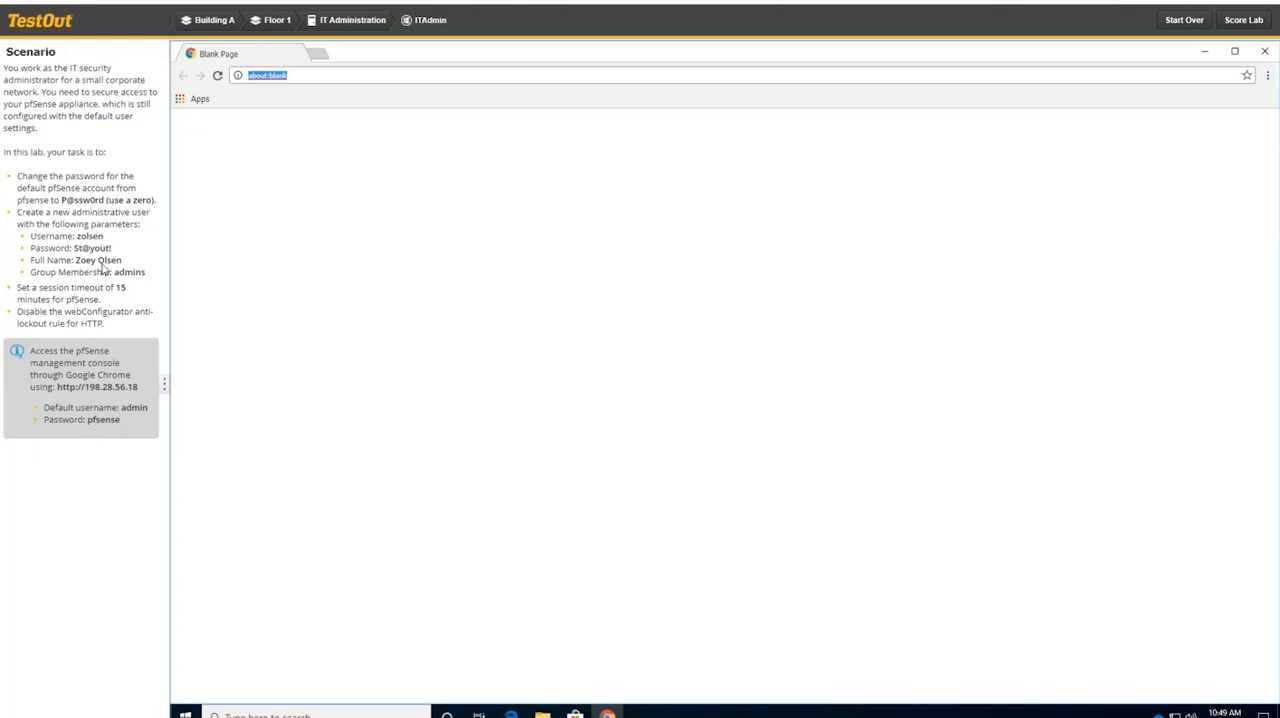
mouse_move(125, 303)
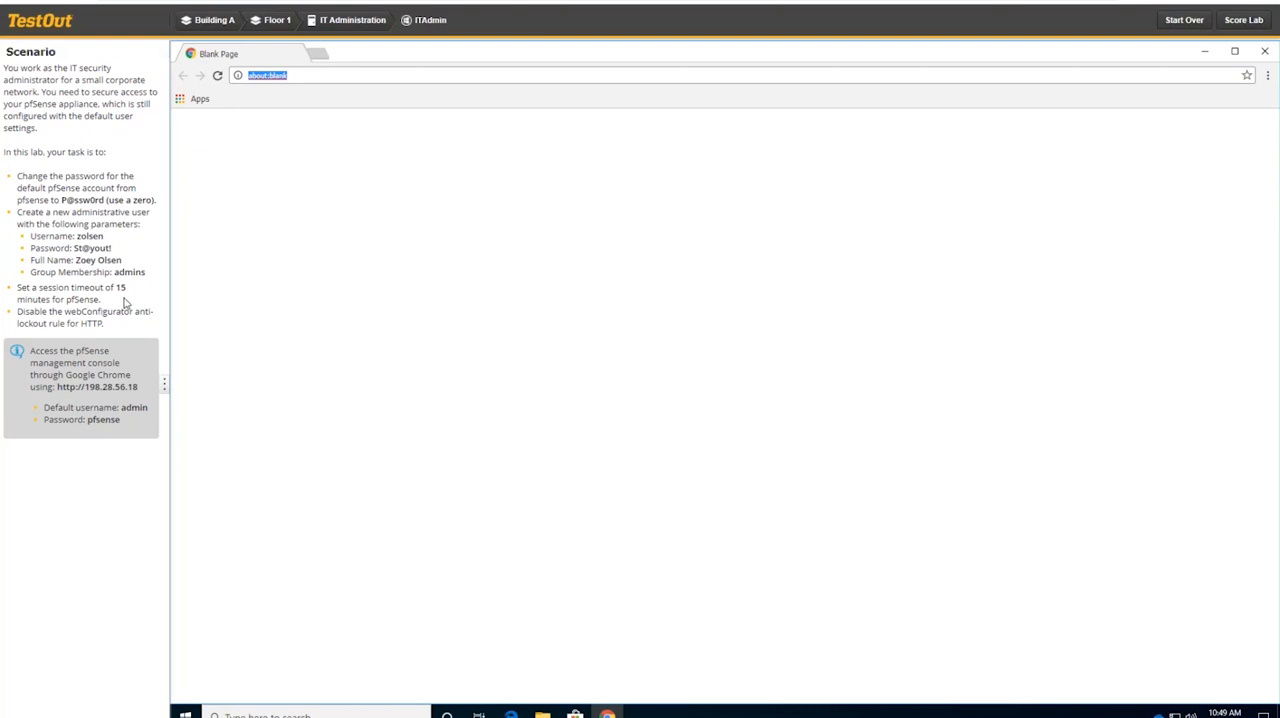
mouse_move(101, 325)
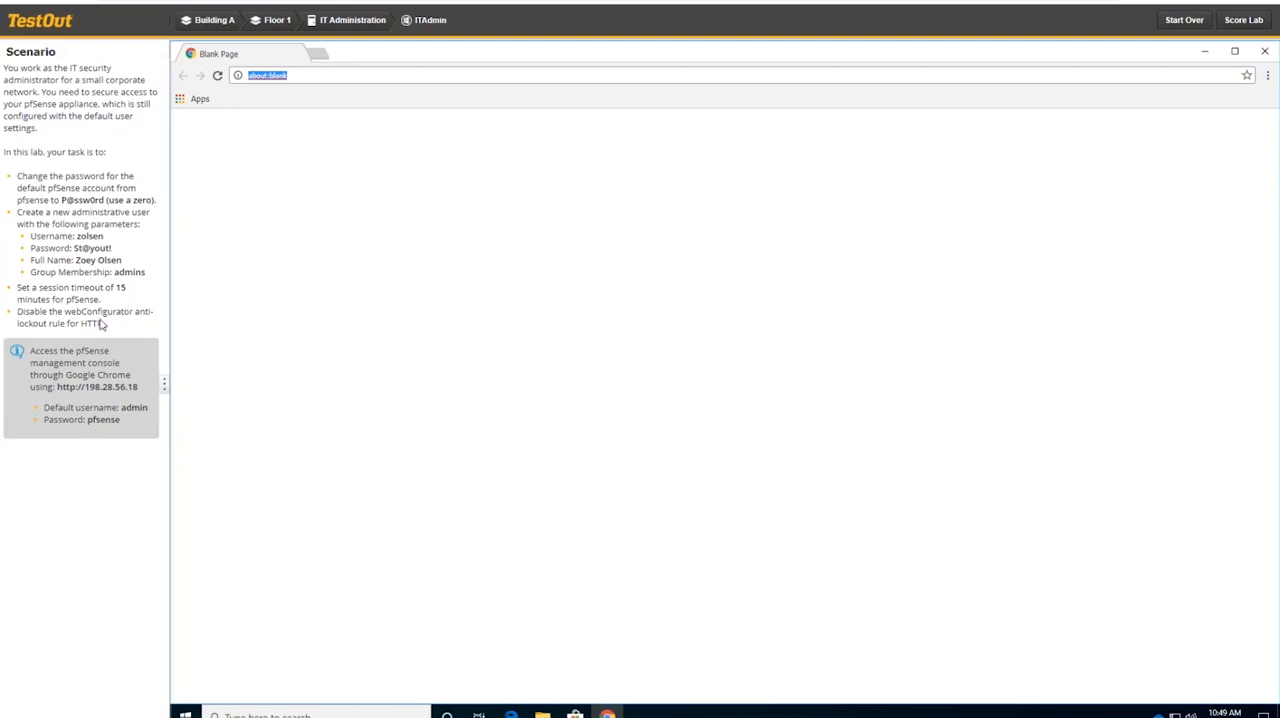
mouse_move(96, 325)
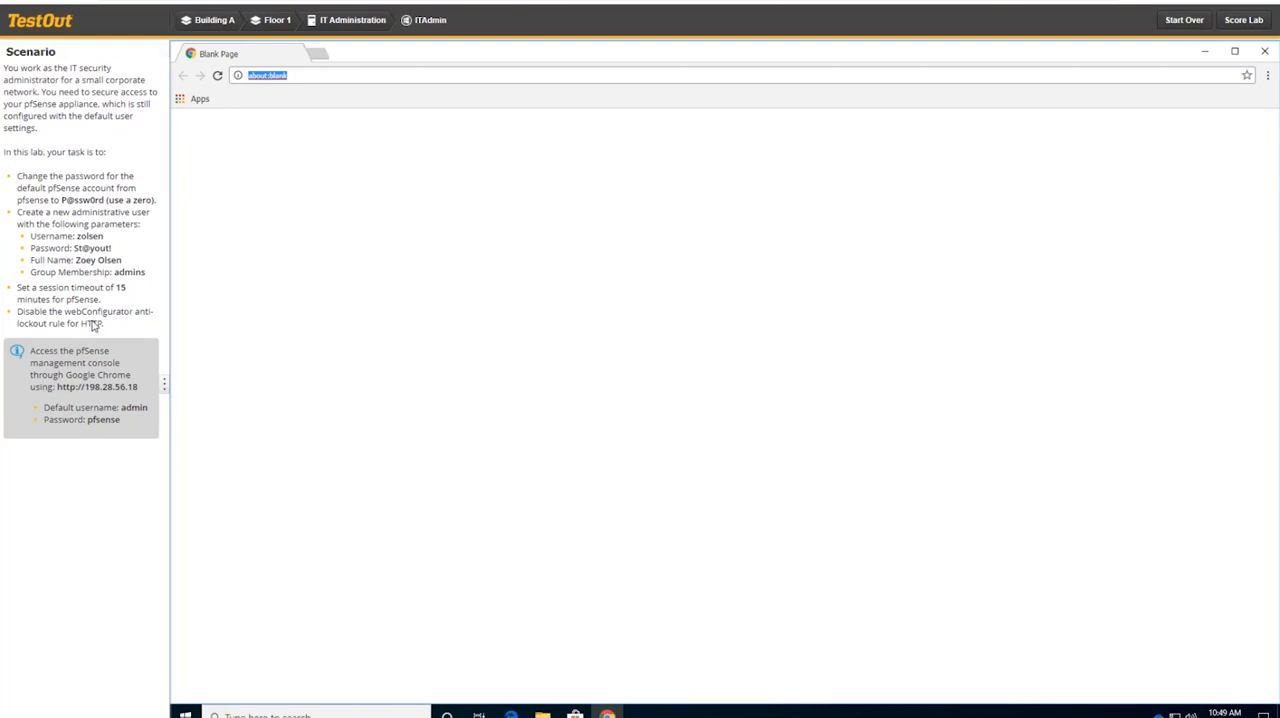
mouse_move(131, 396)
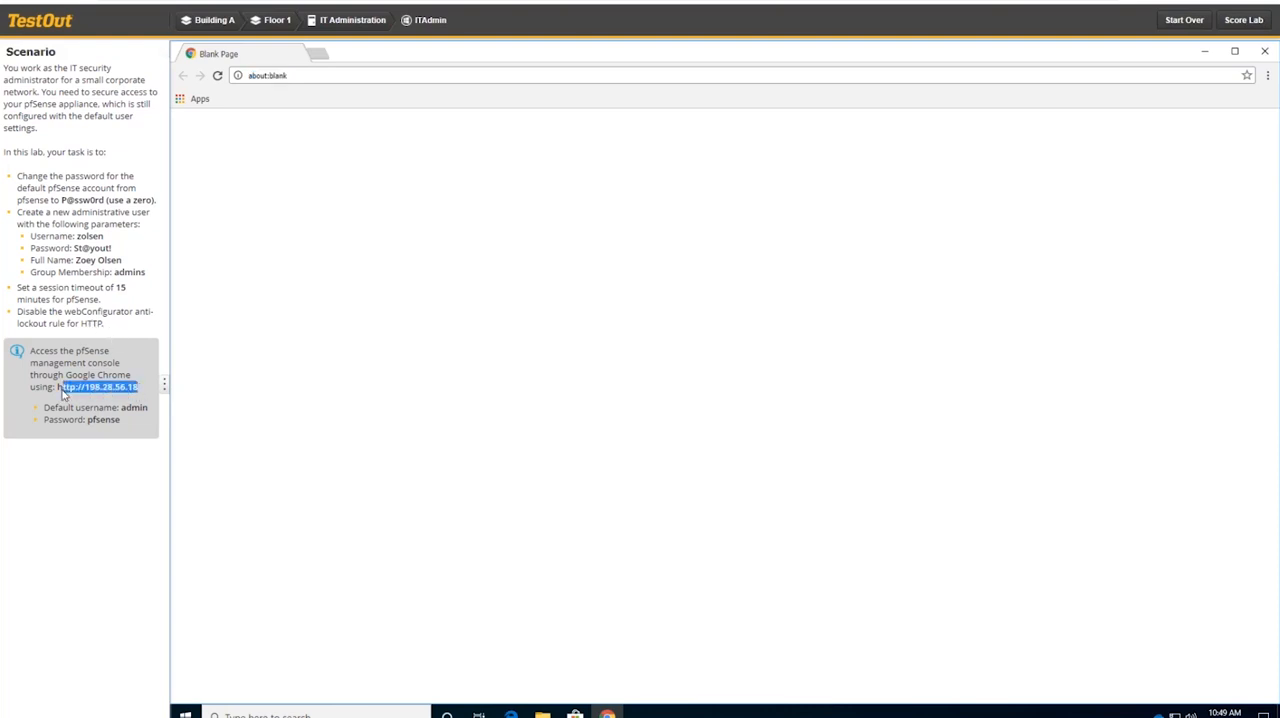
click(97, 387)
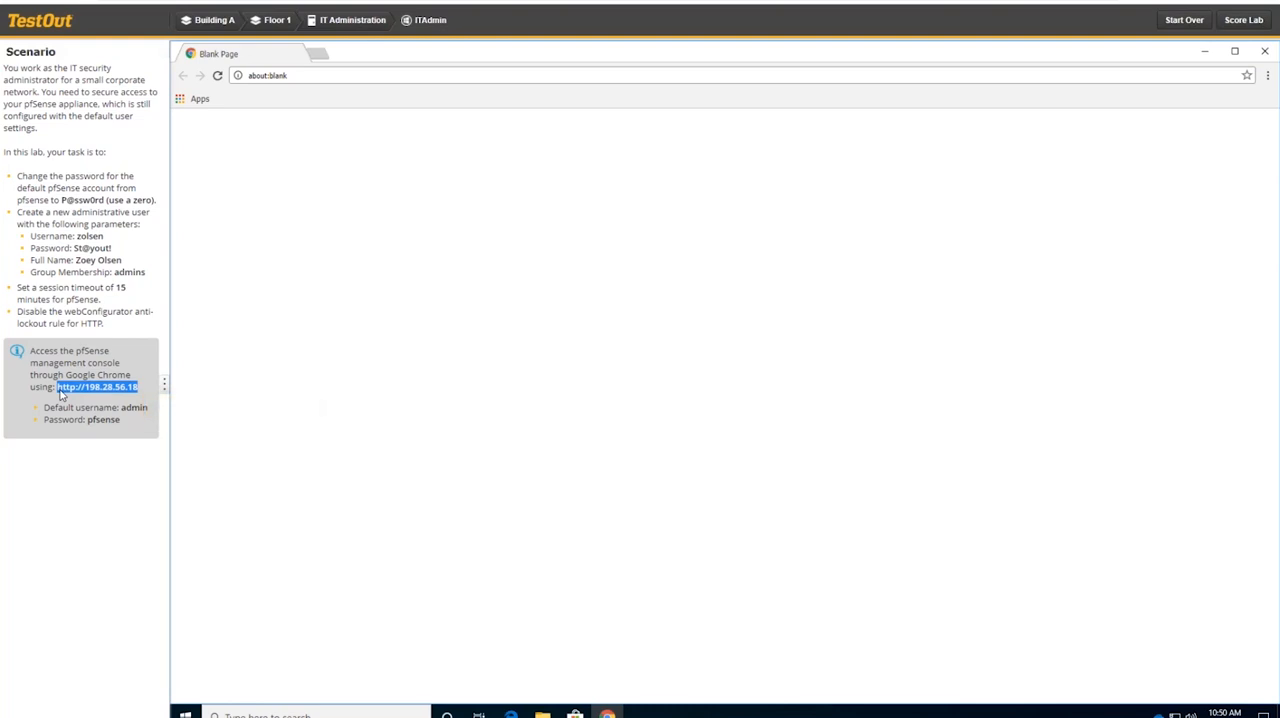
mouse_move(122, 398)
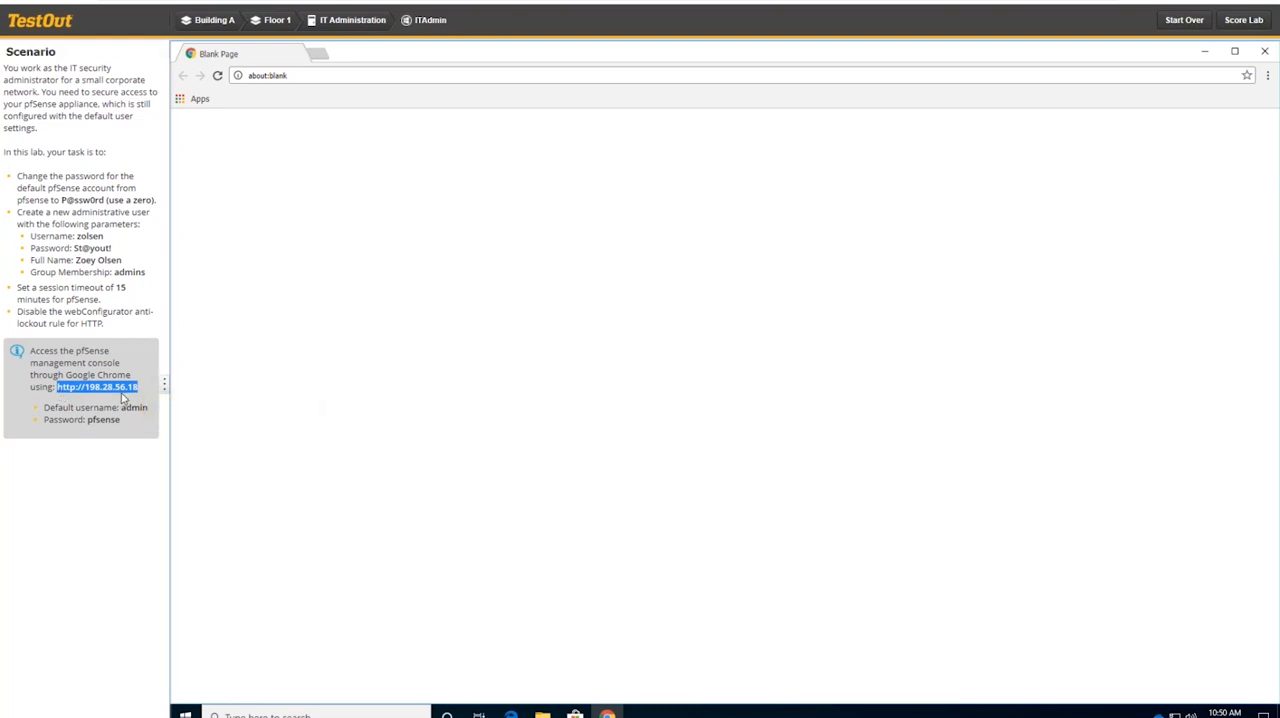
mouse_move(98, 345)
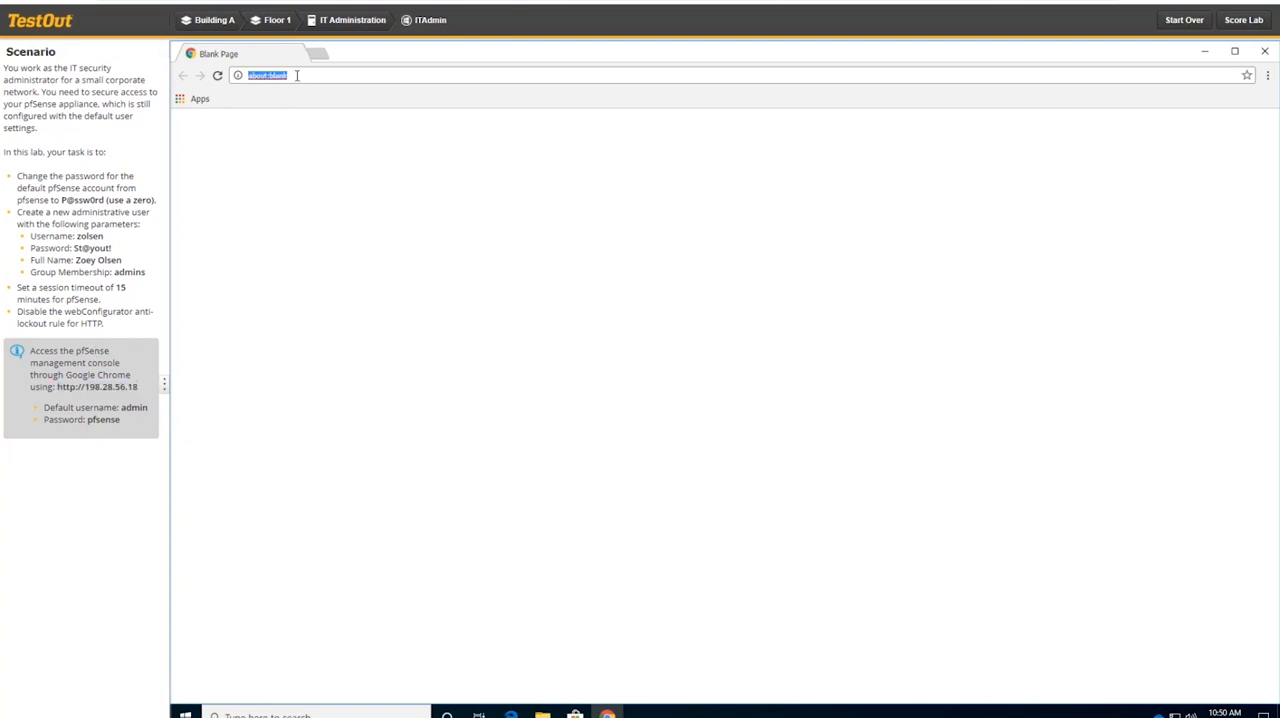
text(http://198.28.56.18)
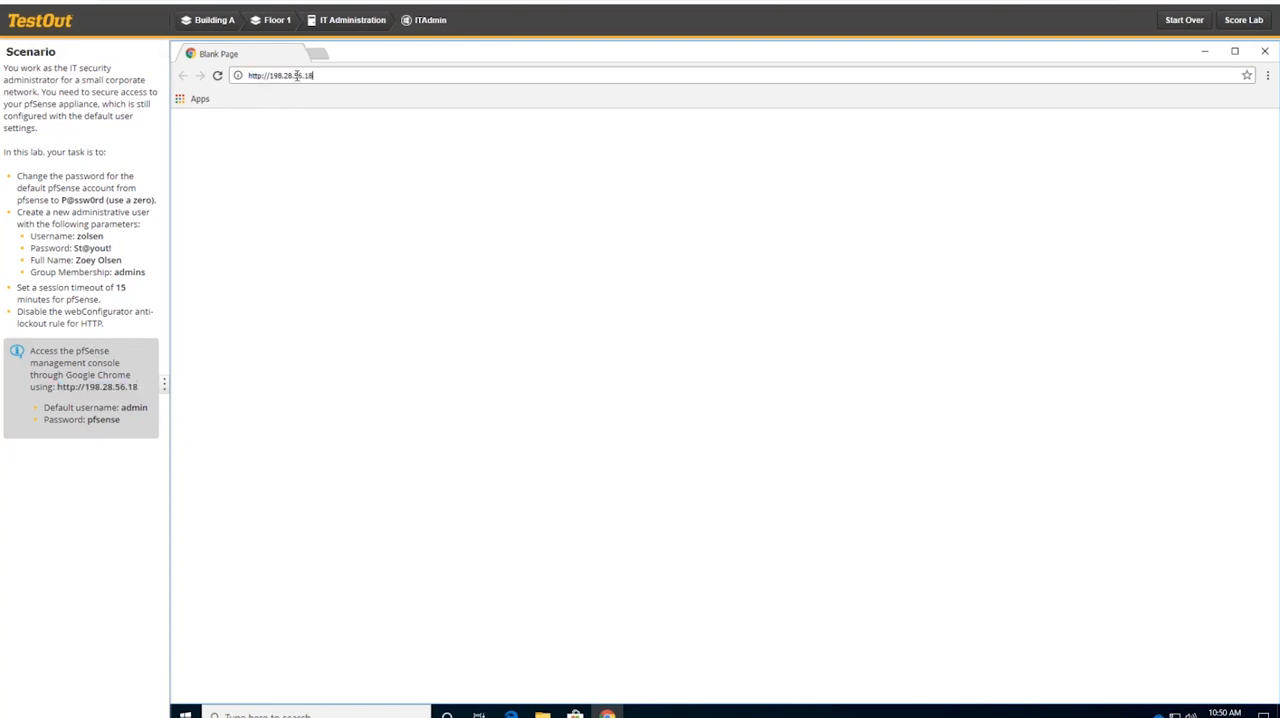
key(Return)
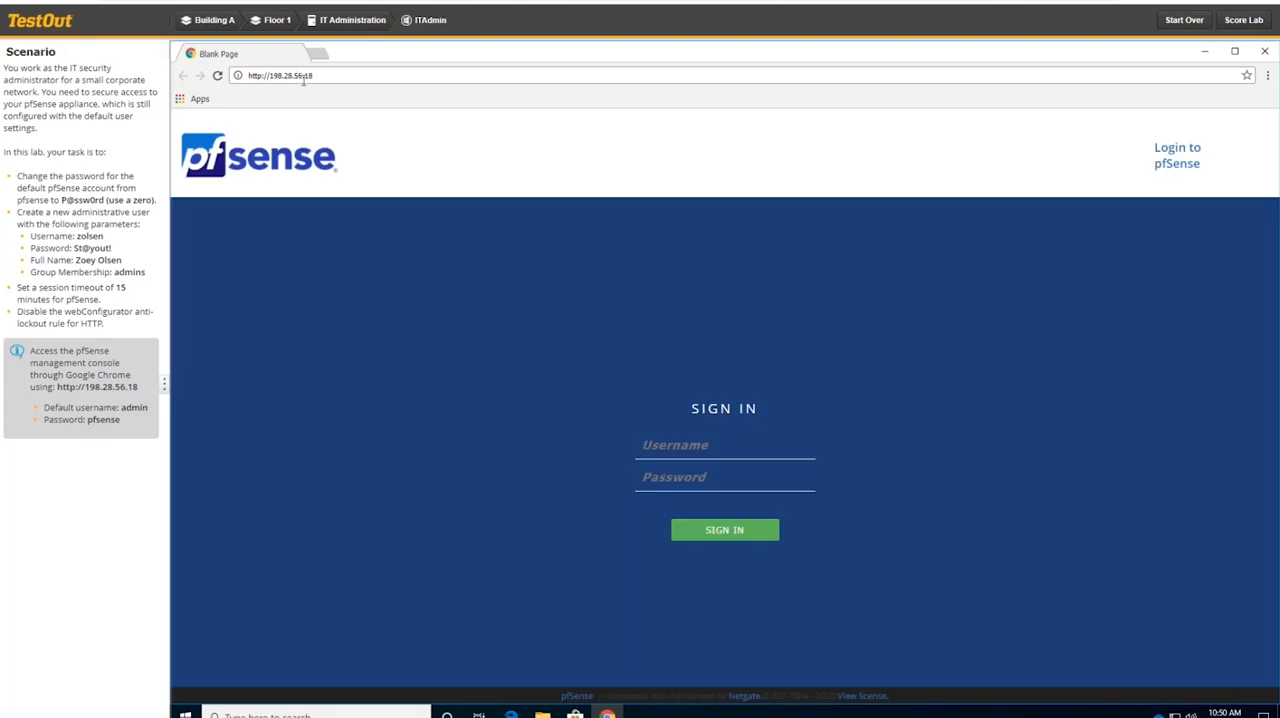
Sign in as admin with the pfSense password to reach the Status Dashboard.
click(724, 445)
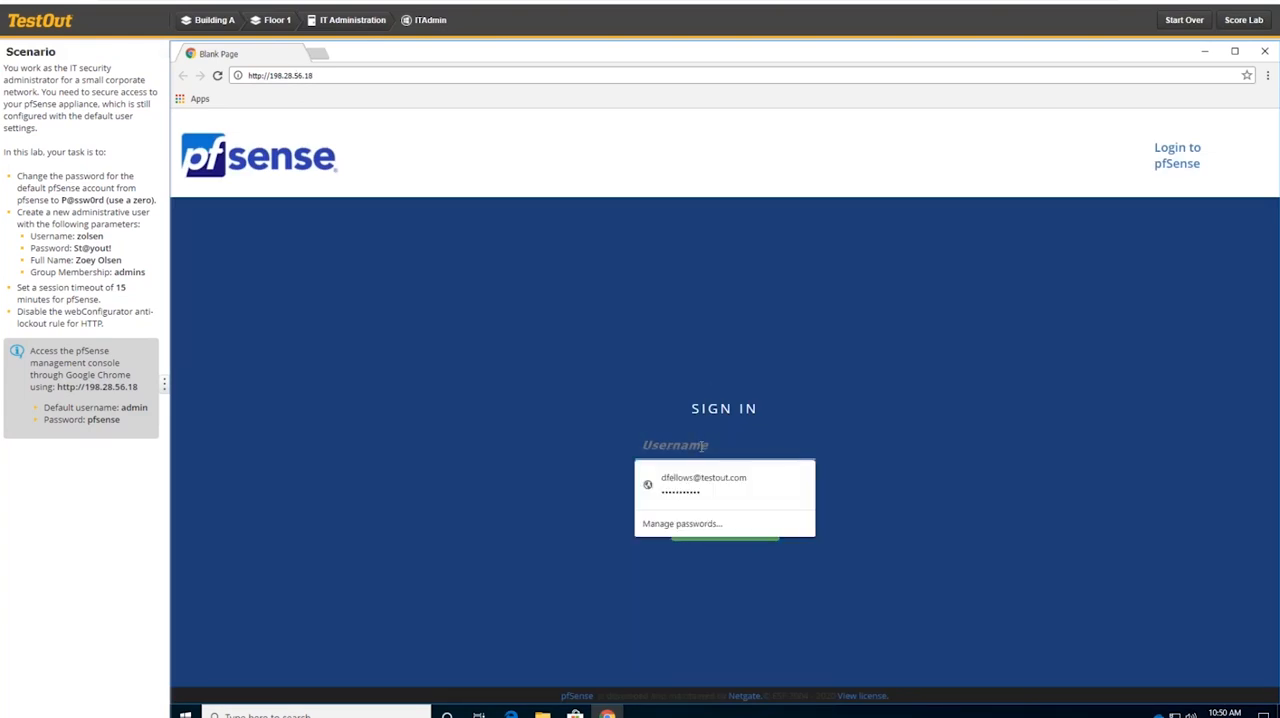
text(a)
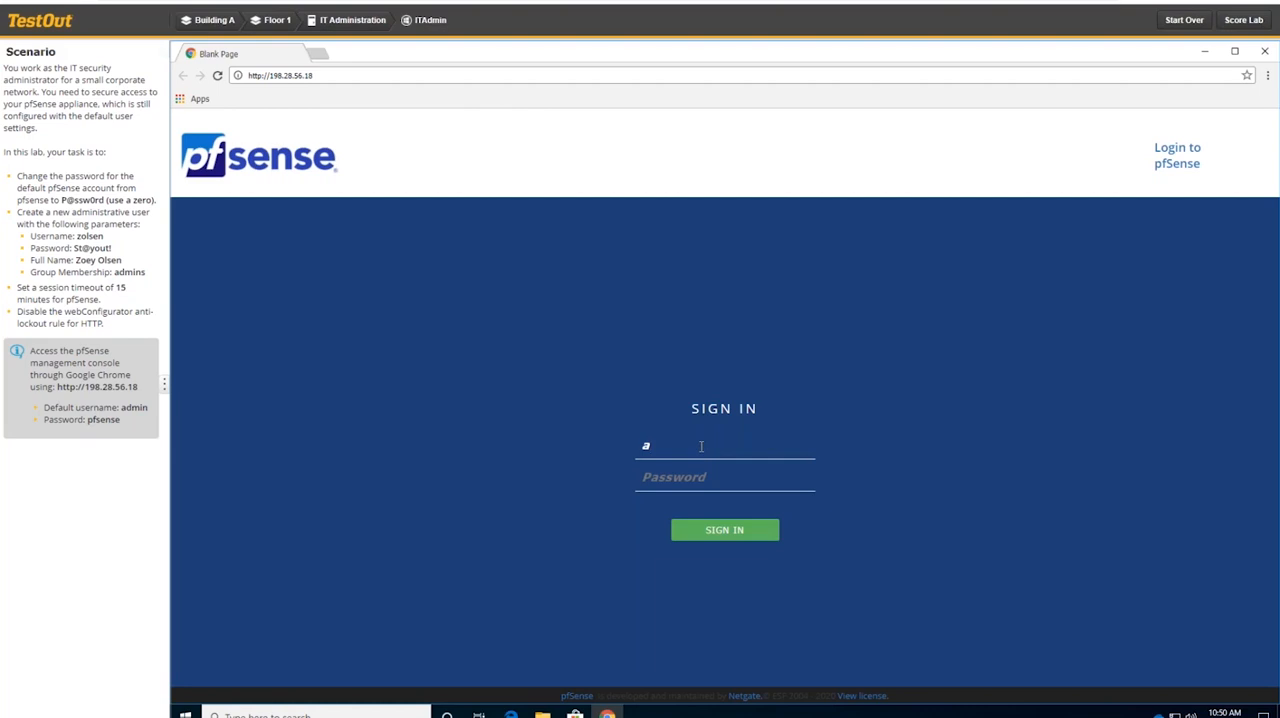
text(dmin)
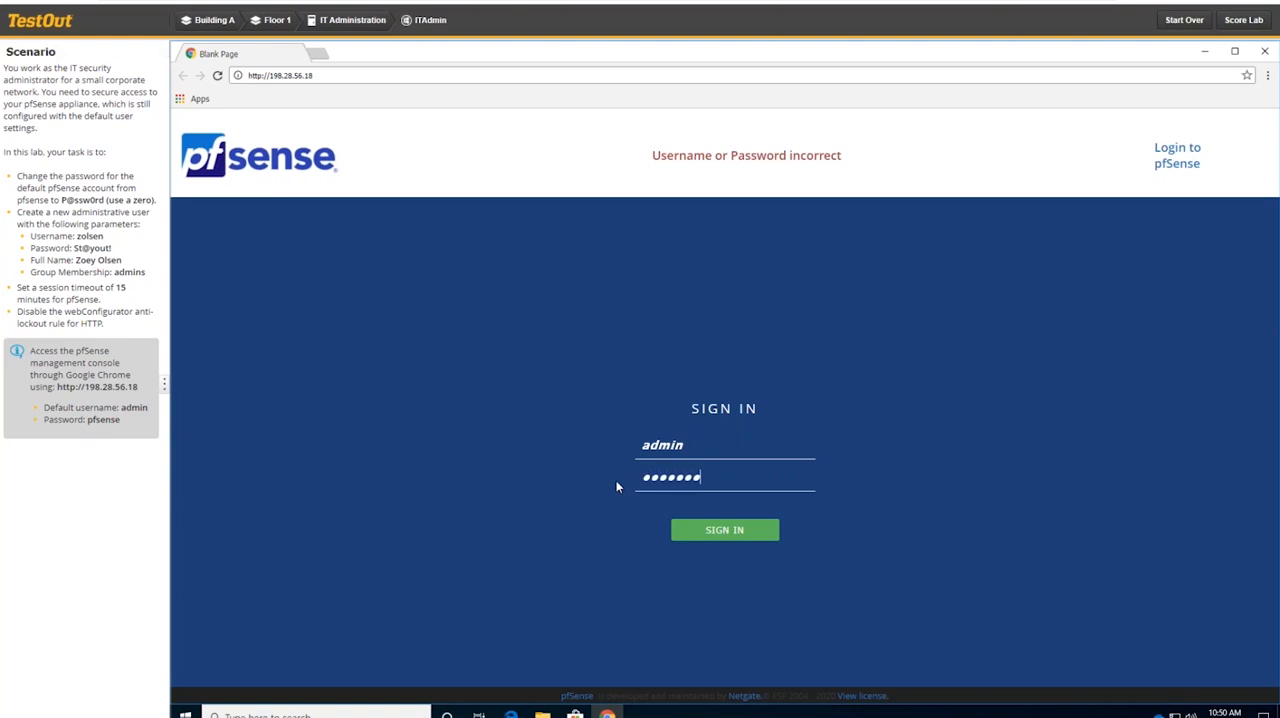
click(724, 529)
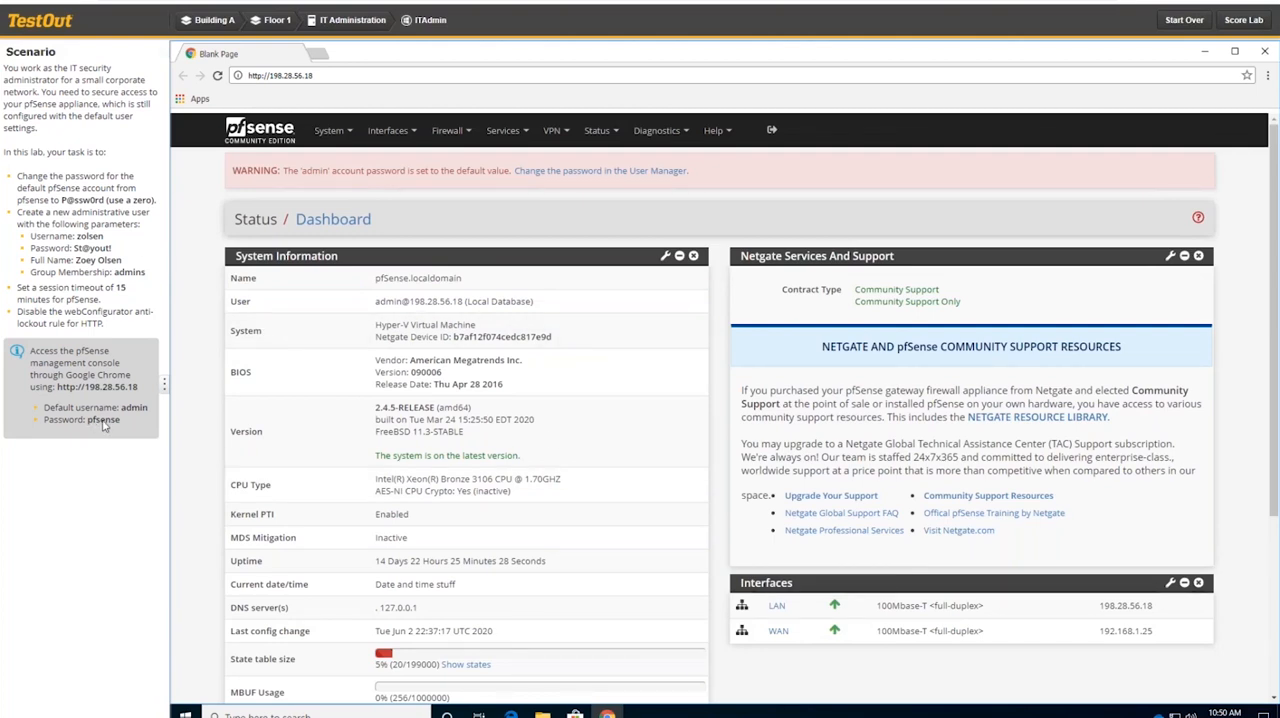
mouse_move(435, 204)
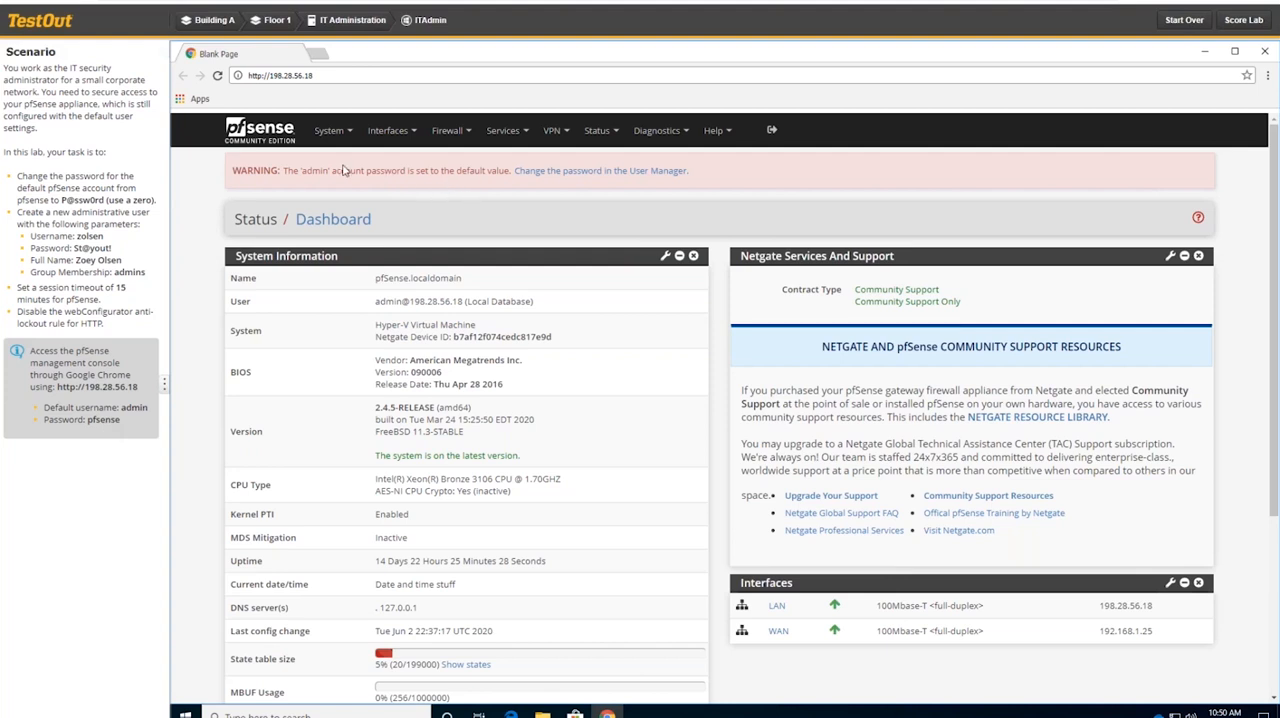
mouse_move(556, 170)
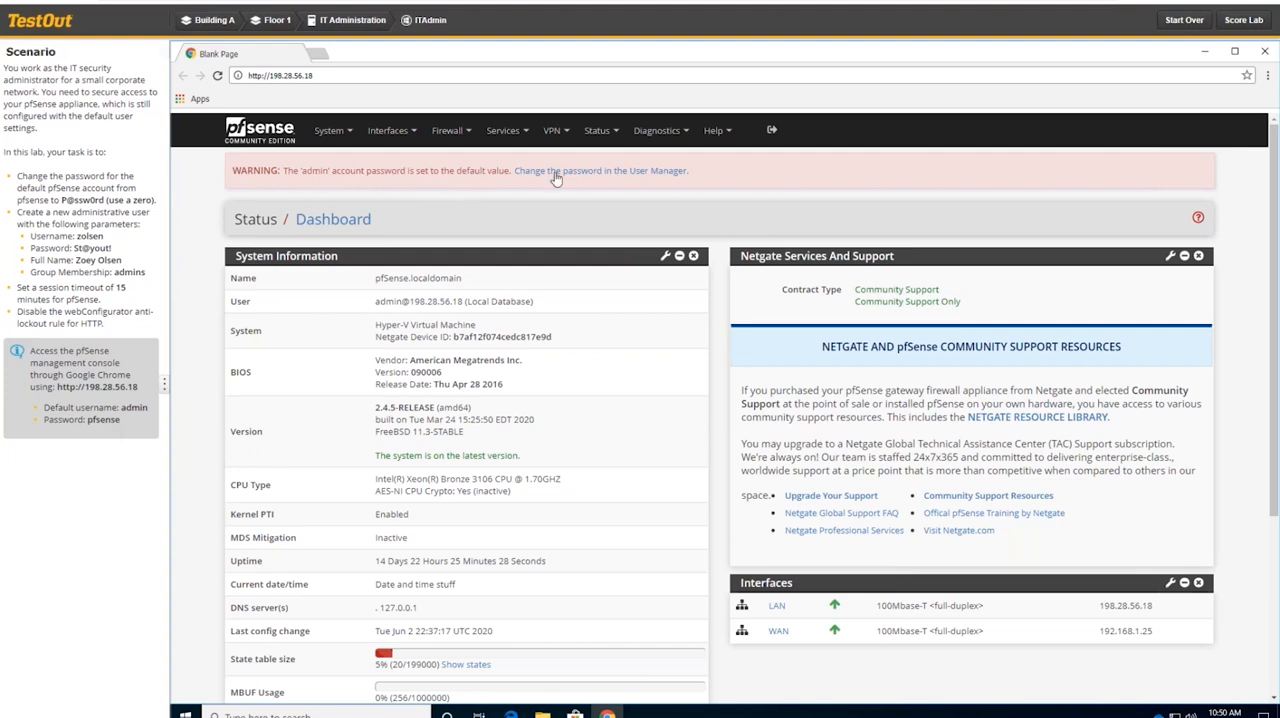
mouse_move(535, 171)
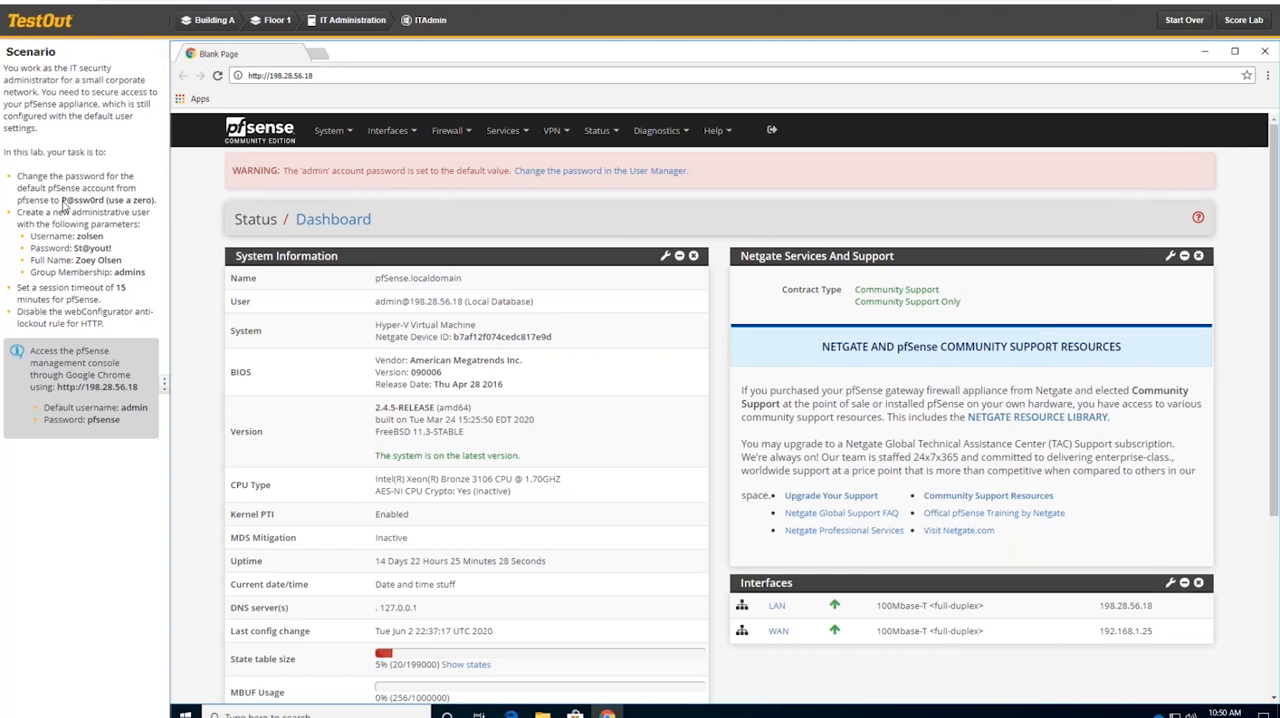
Copy the new admin password from the scenario and go to System > User Manager.
double_click(82, 200)
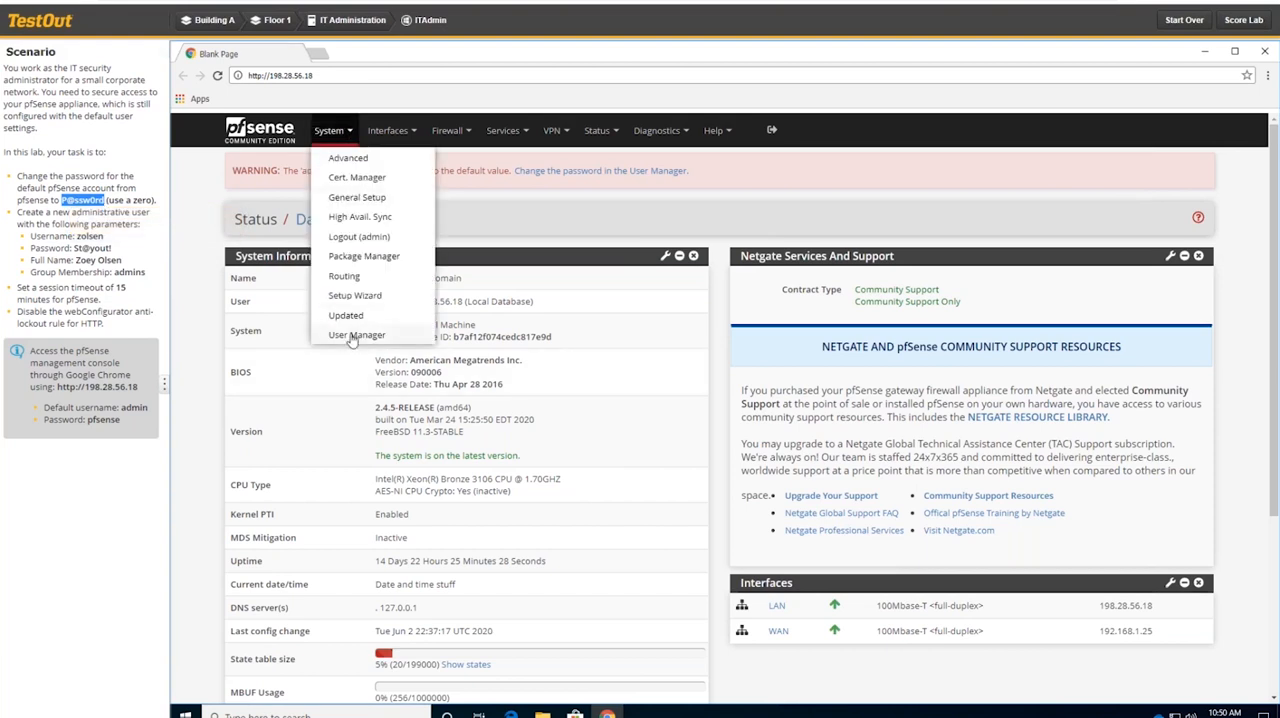
click(356, 334)
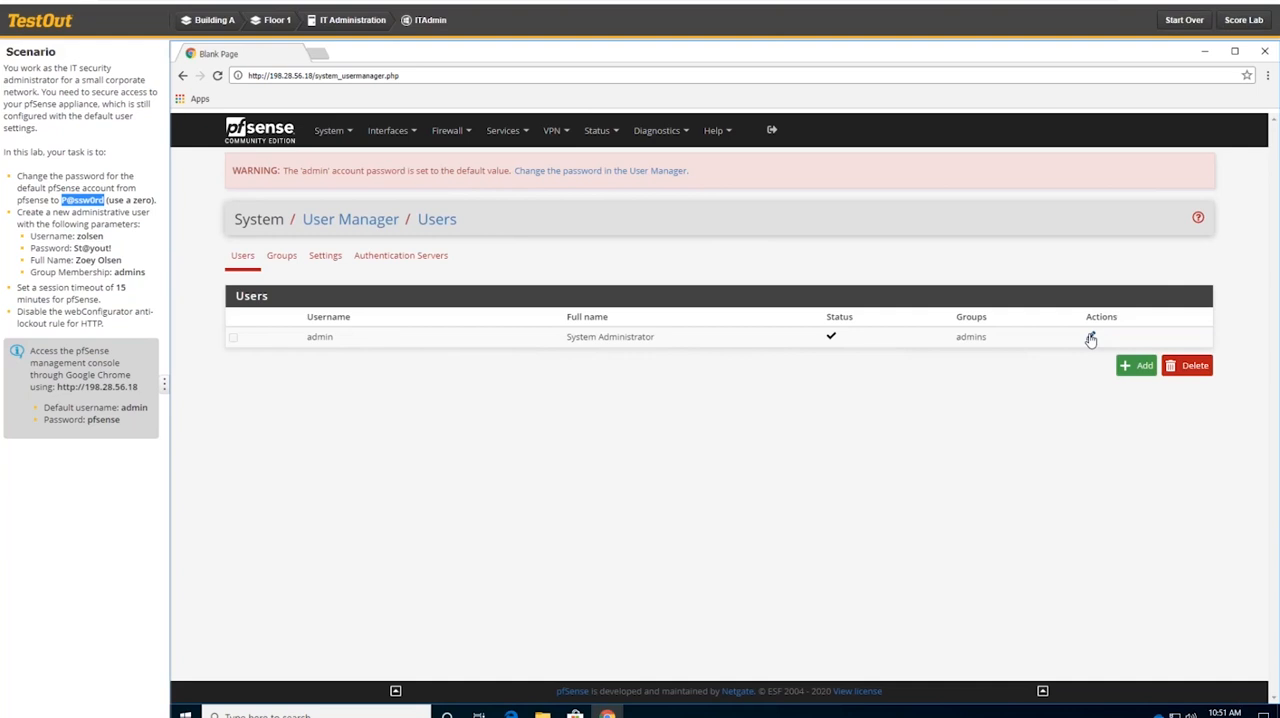
click(1090, 337)
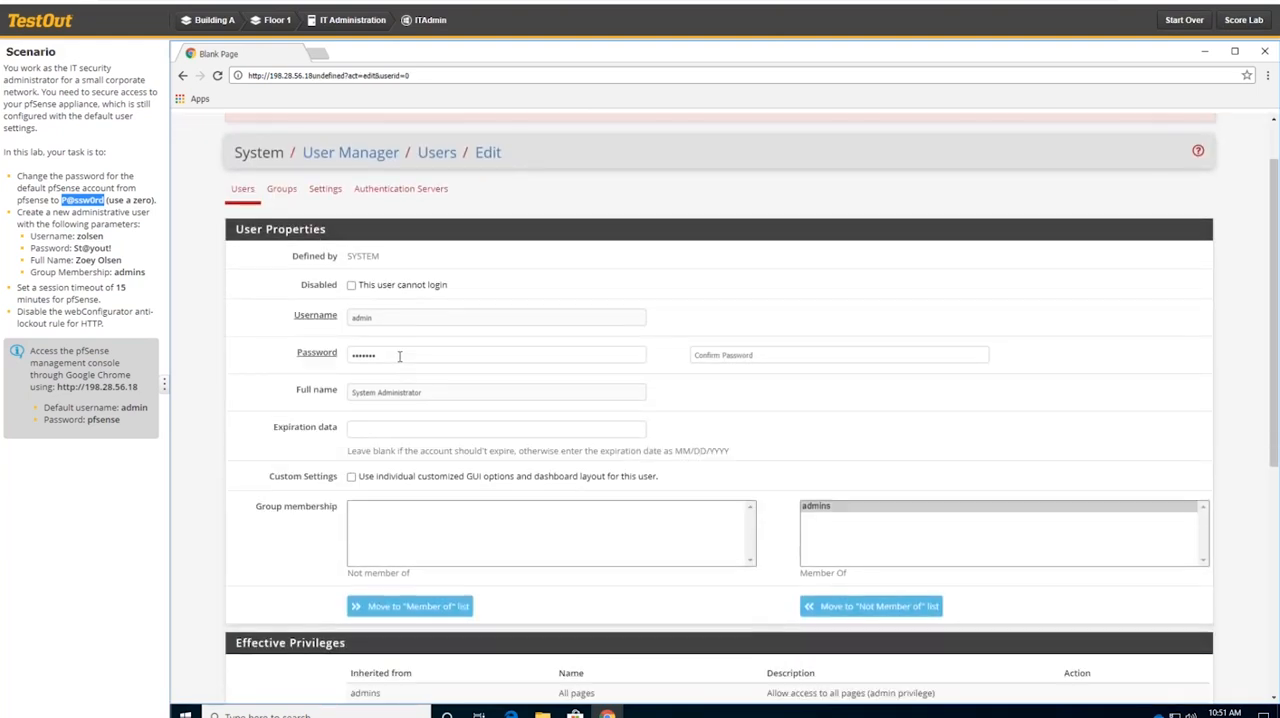
click(496, 355)
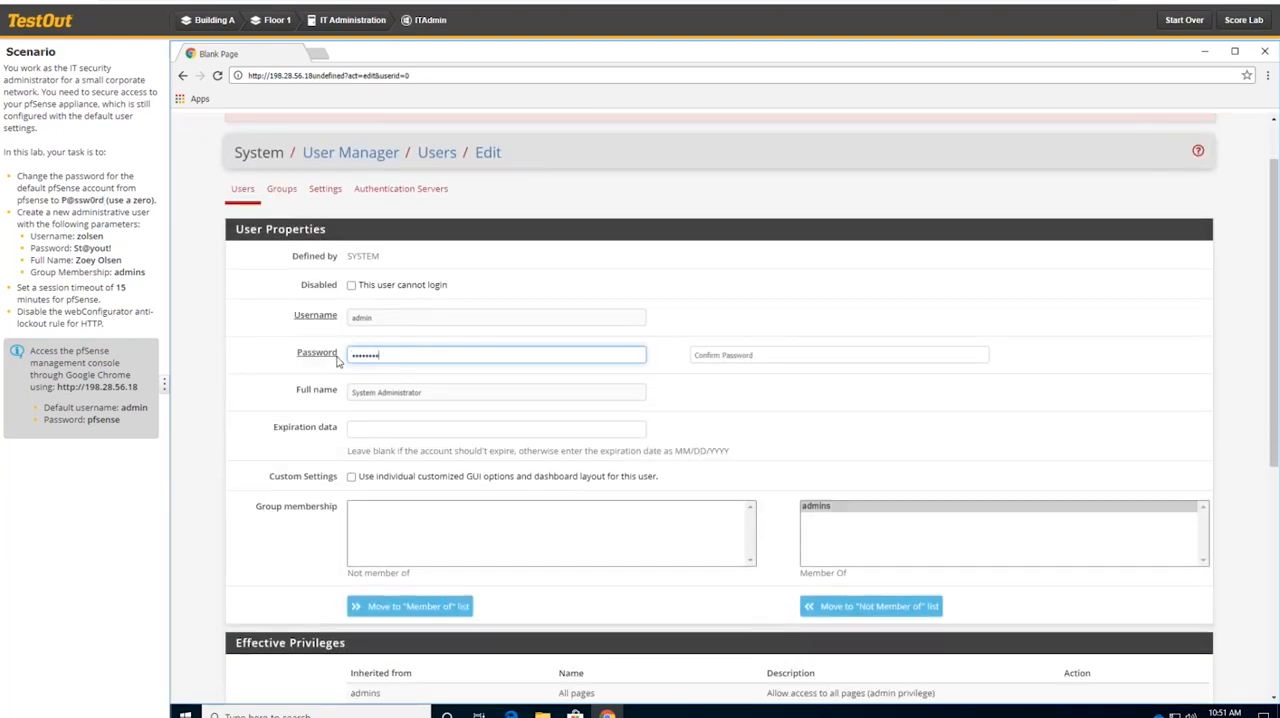
click(838, 355)
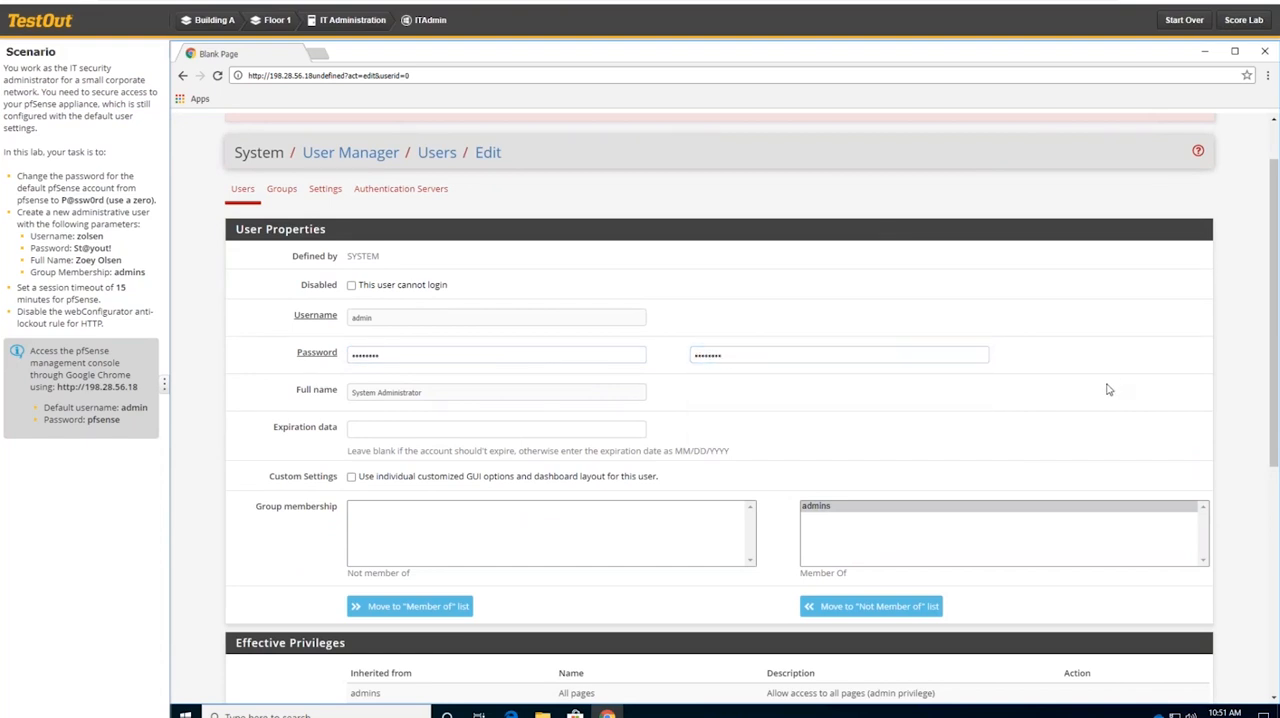
scroll(down, 3)
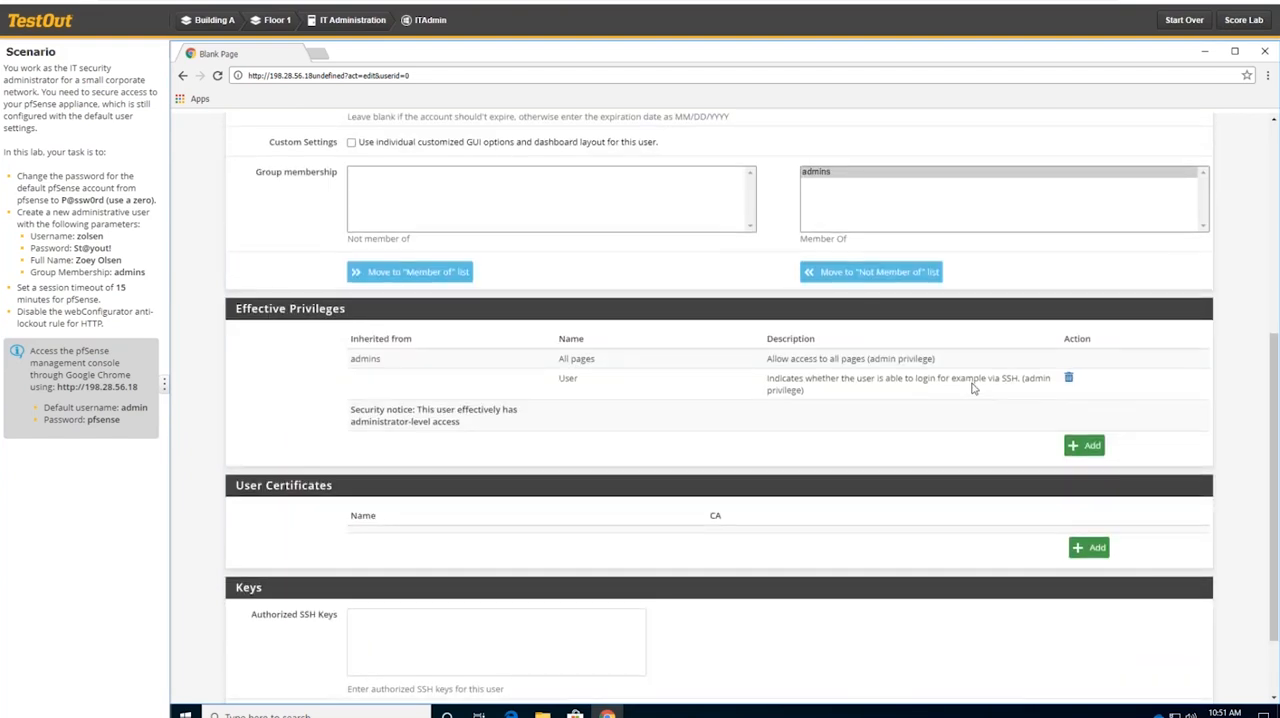
scroll(down, 3)
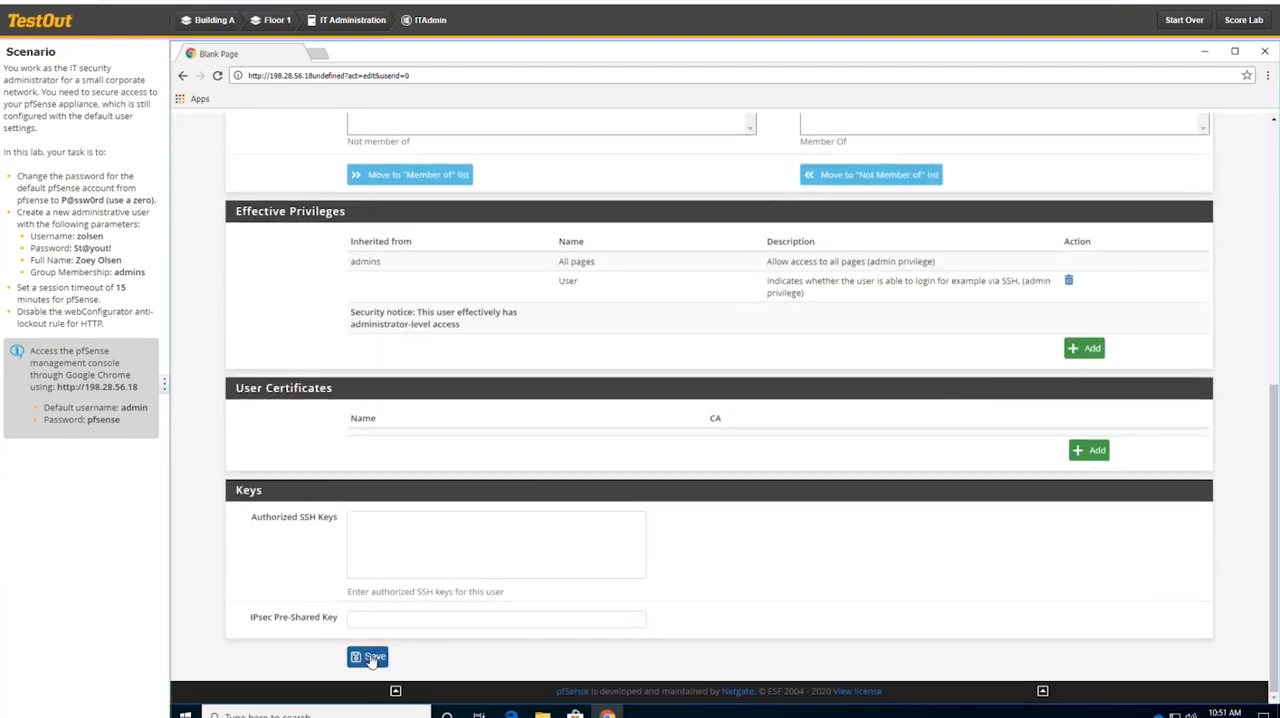
click(367, 657)
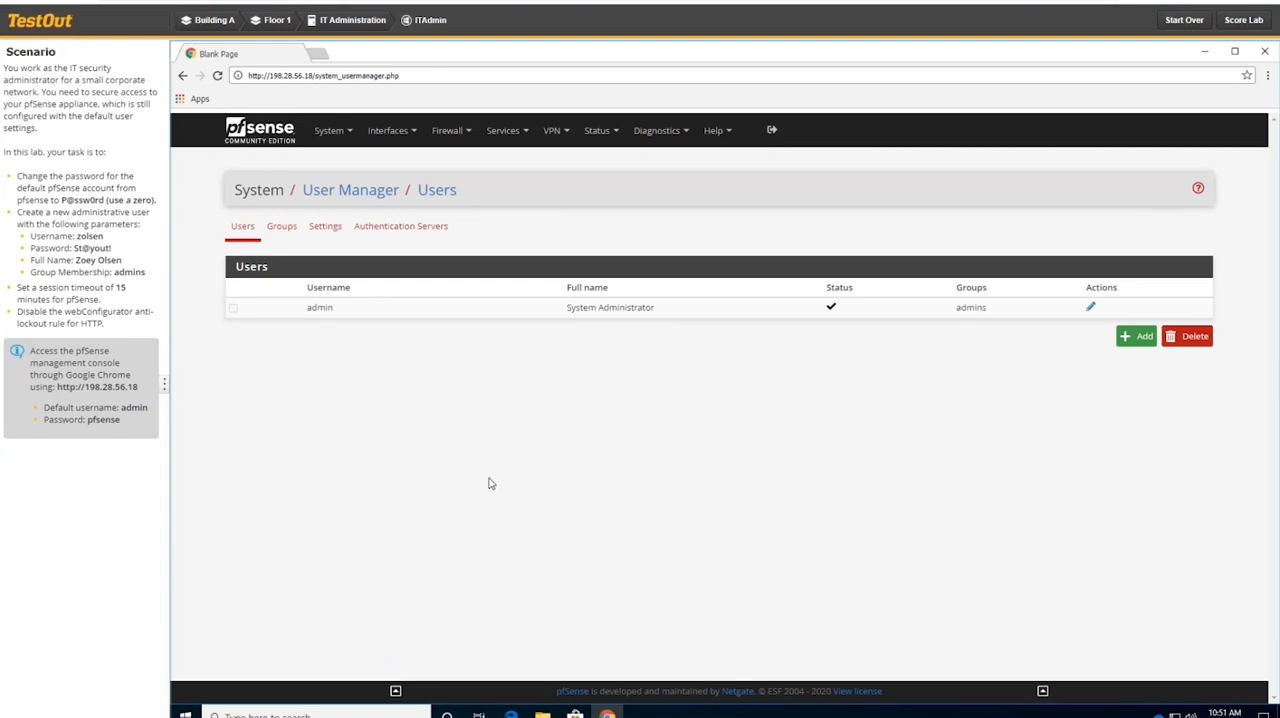
mouse_move(60, 223)
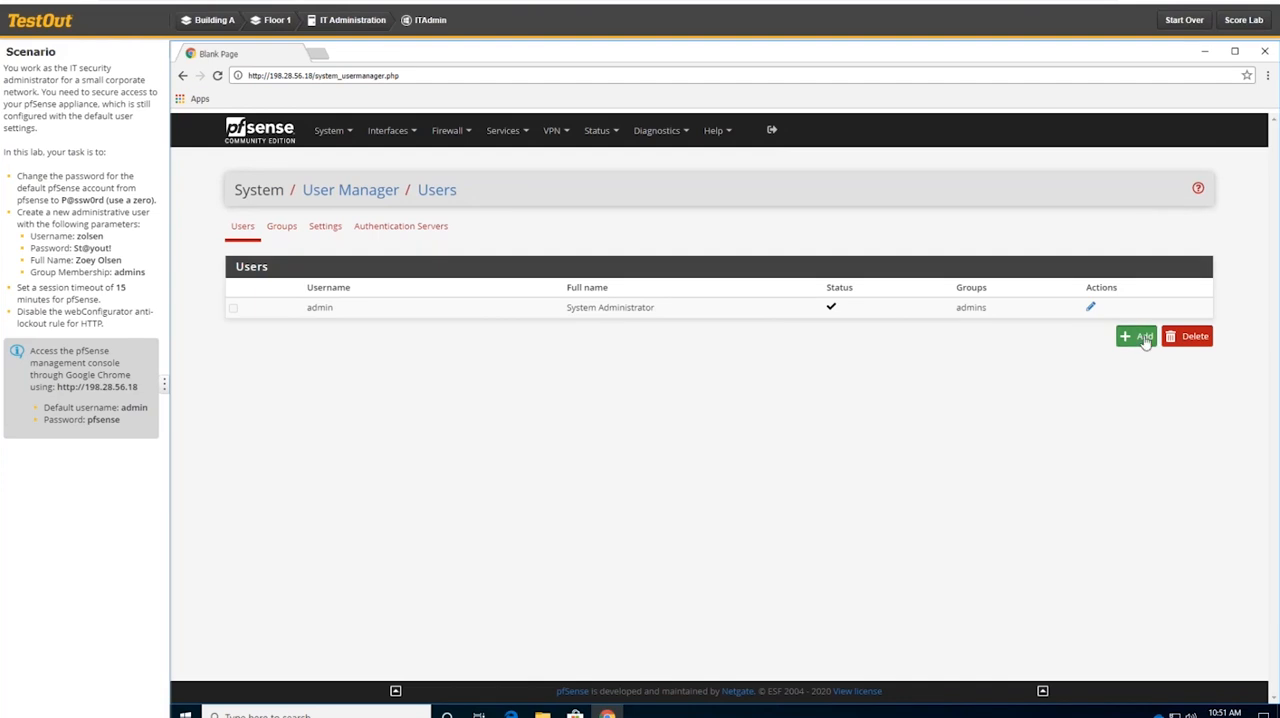
click(1135, 336)
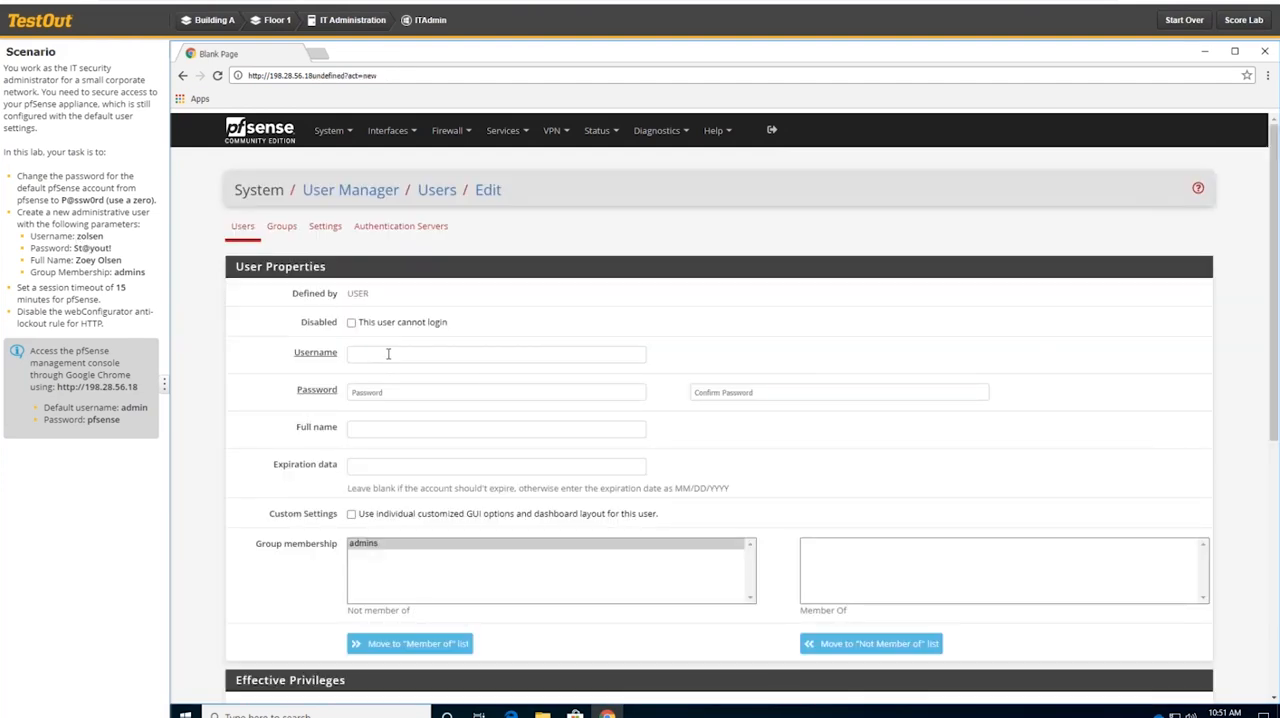
text(zolsen)
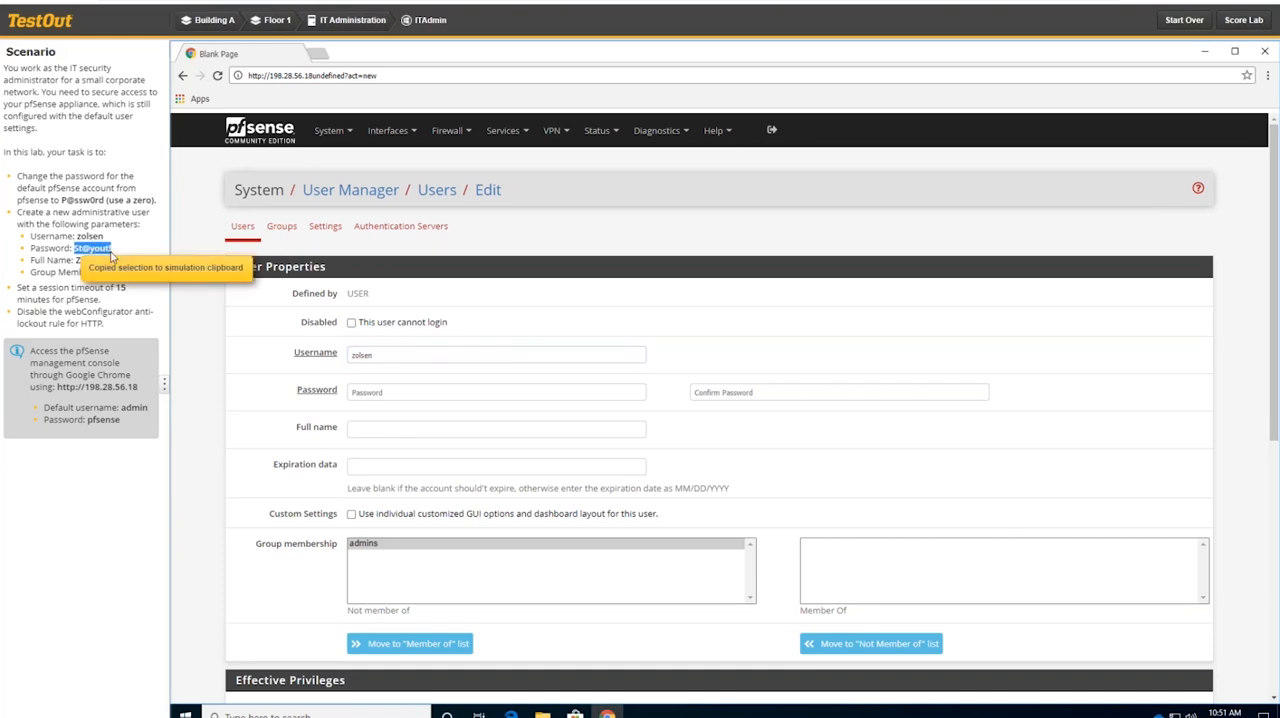
click(496, 391)
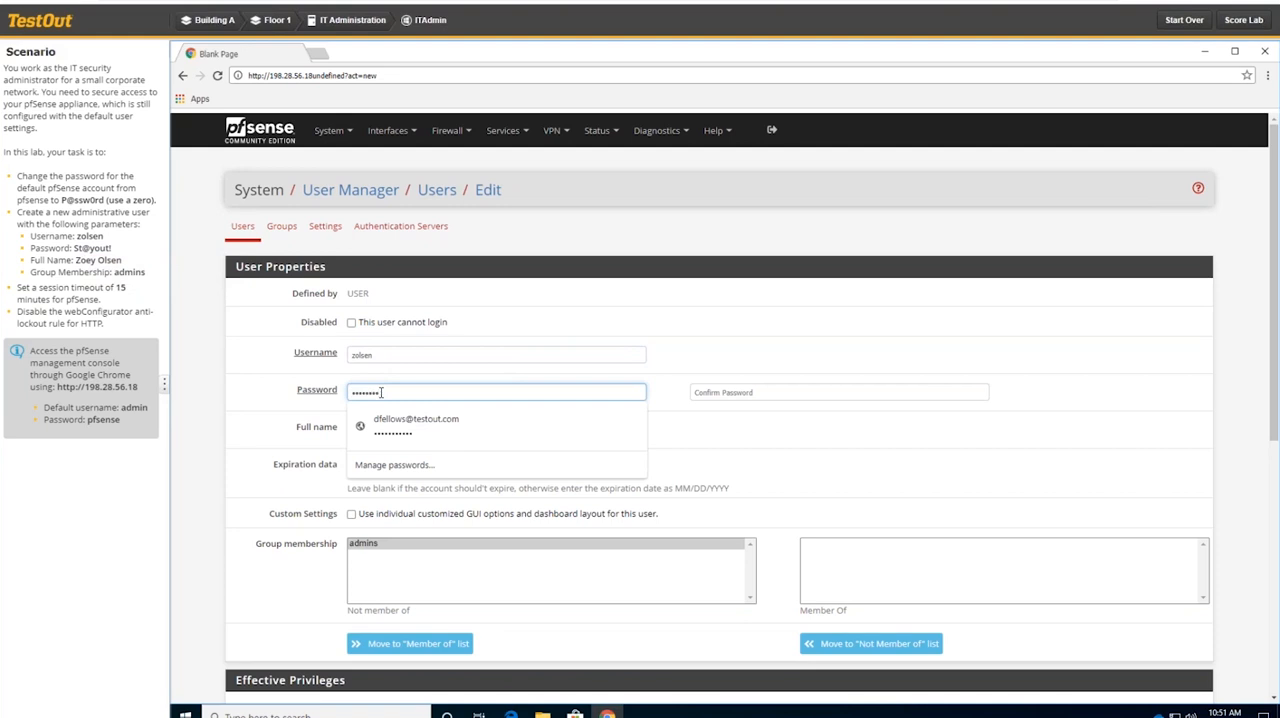
click(838, 391)
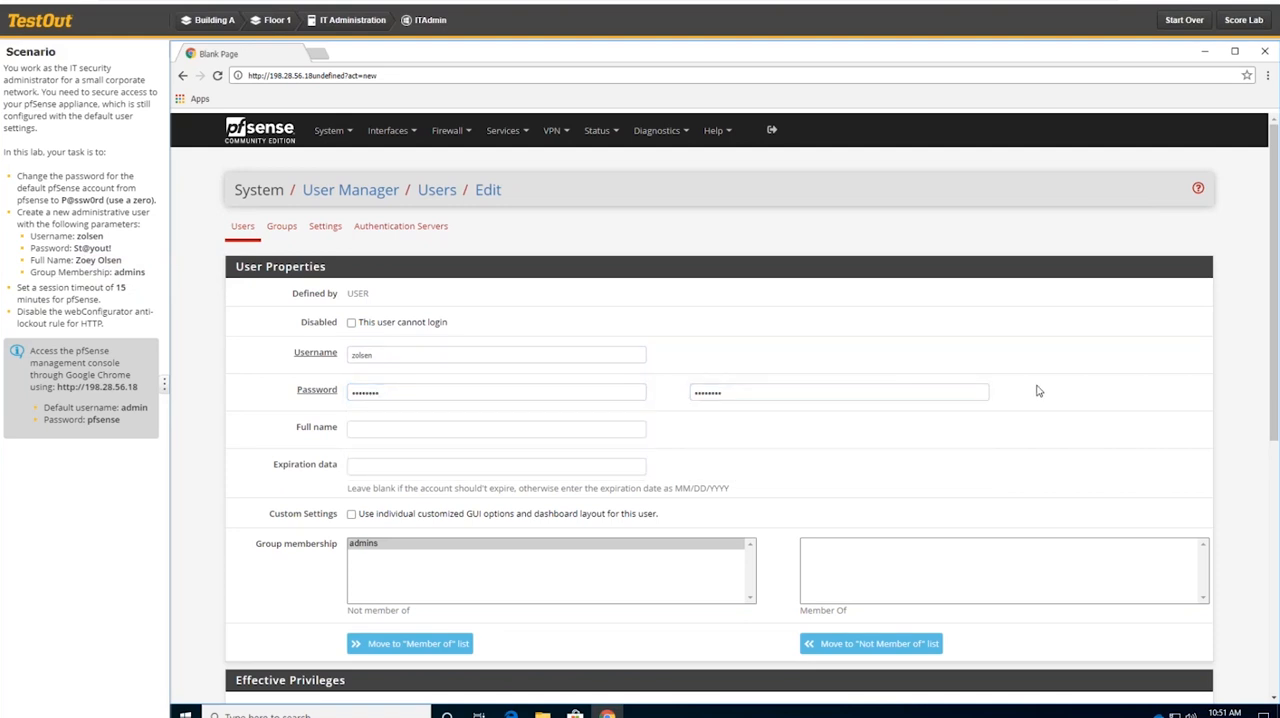
click(496, 428)
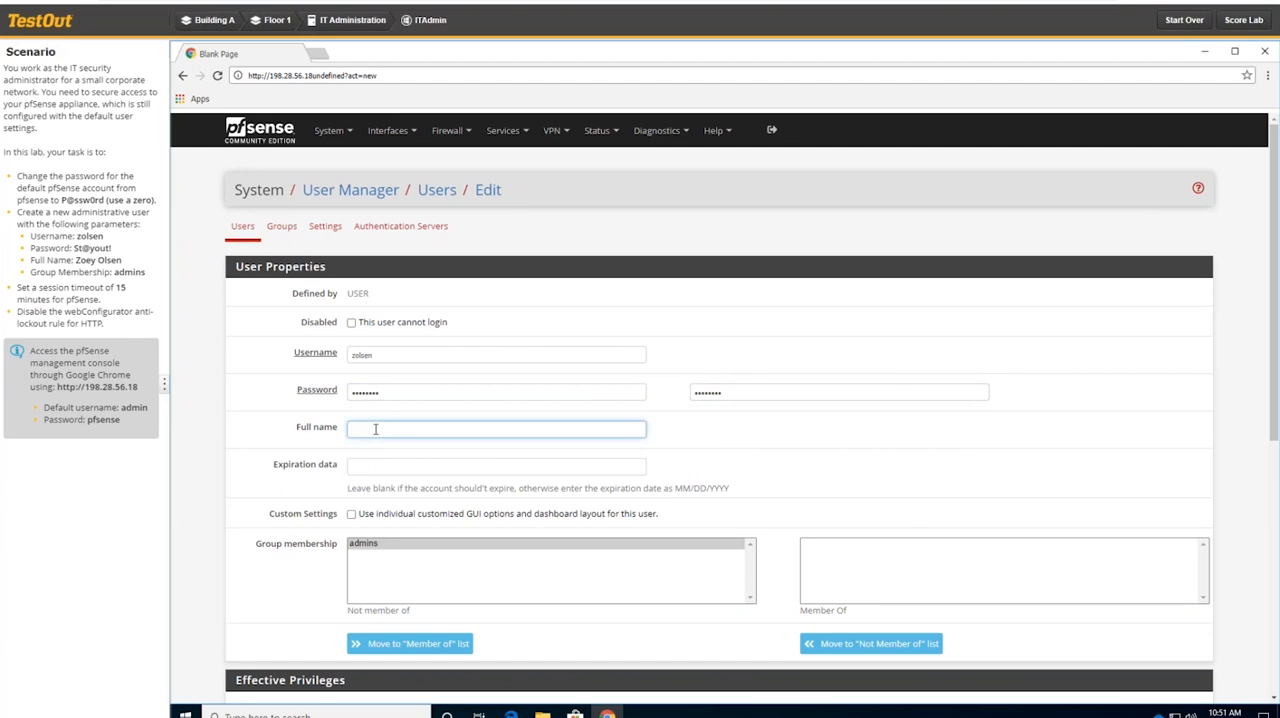
text(Zoey Olsen)
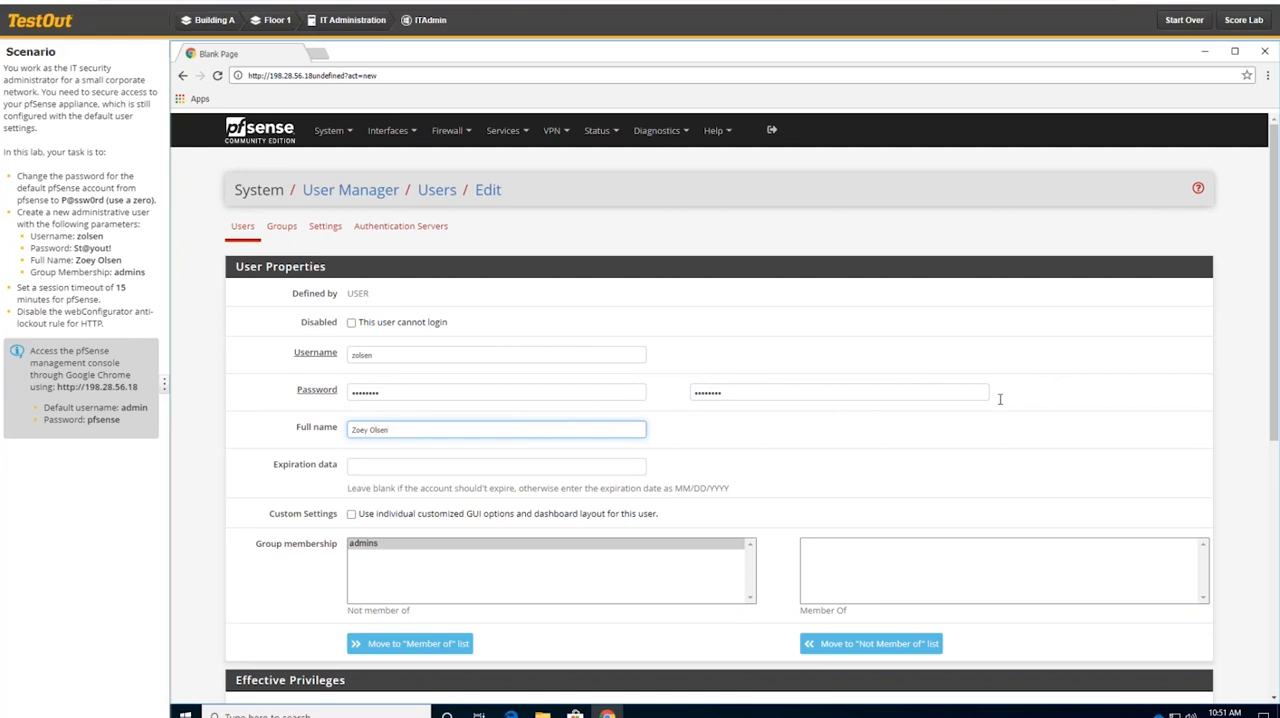
scroll(down, 3)
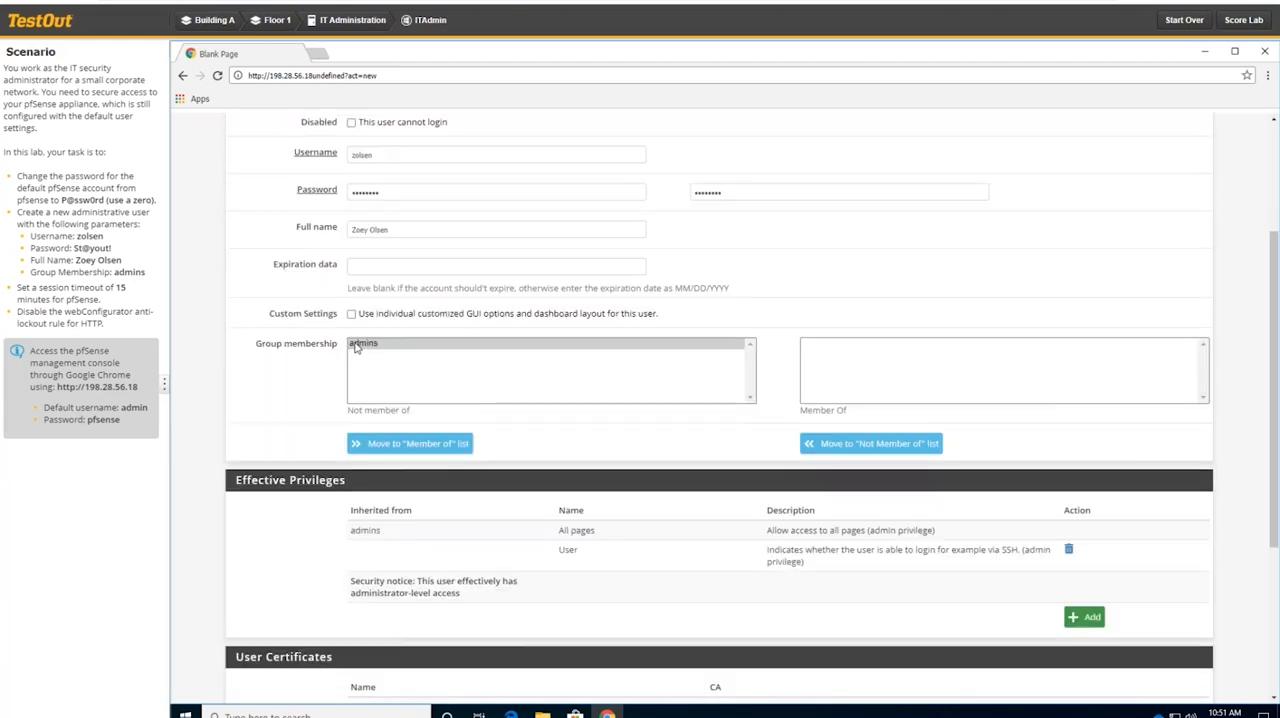
mouse_move(628, 376)
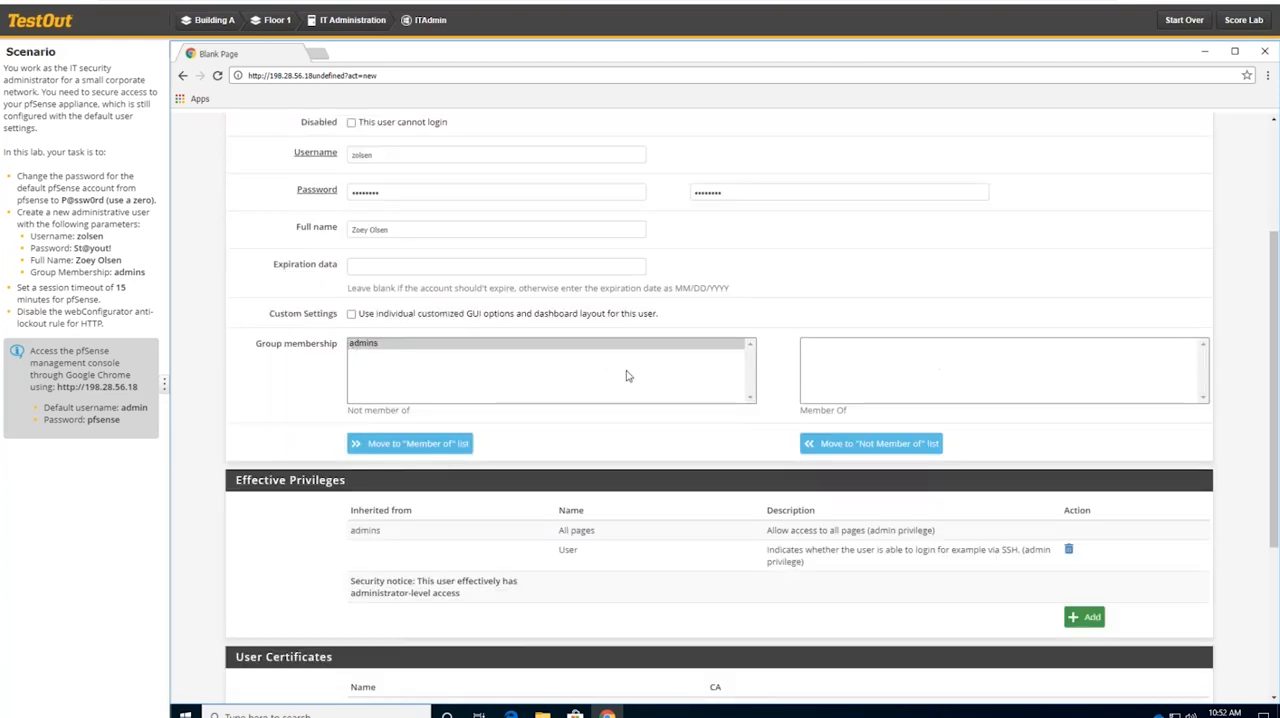
mouse_move(363, 409)
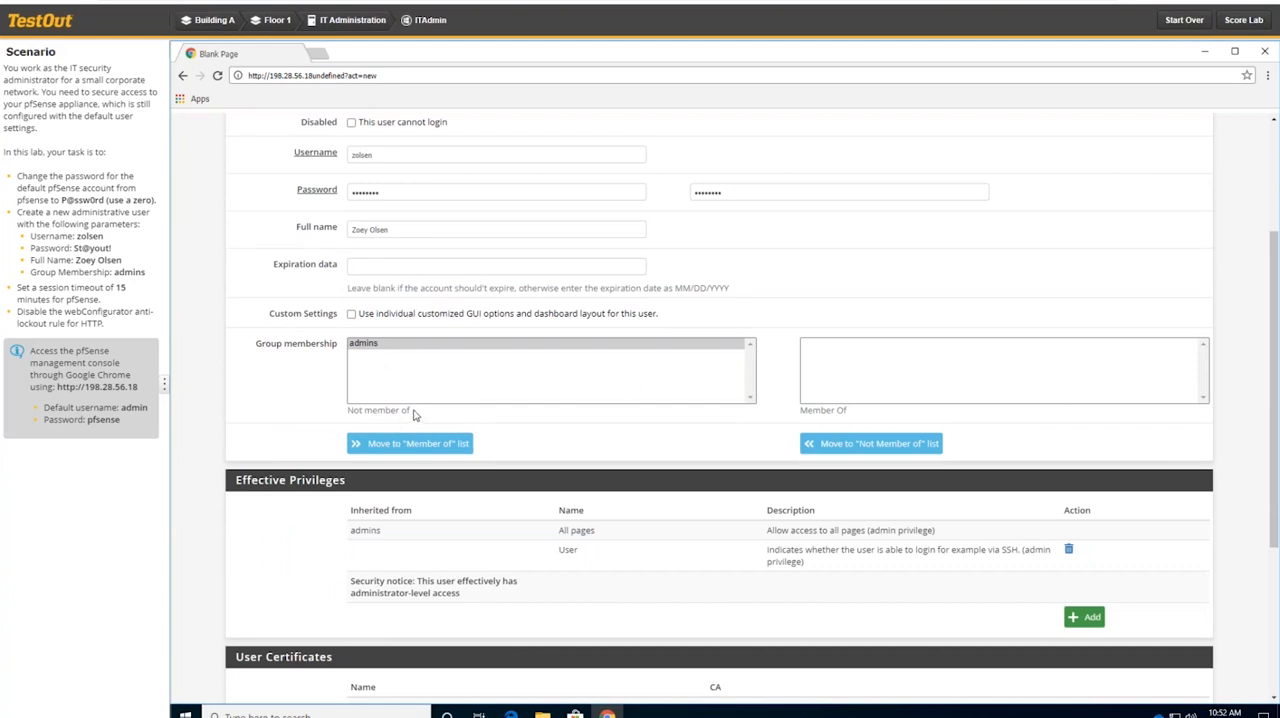
mouse_move(821, 415)
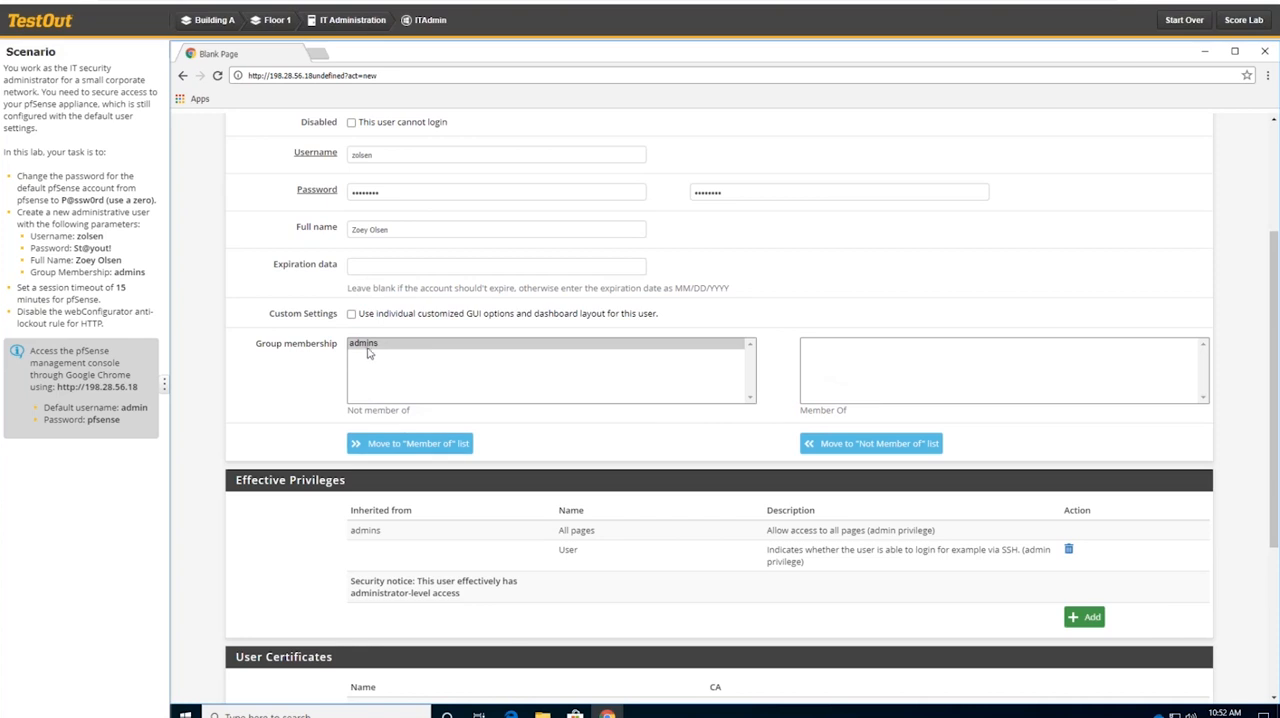
click(409, 443)
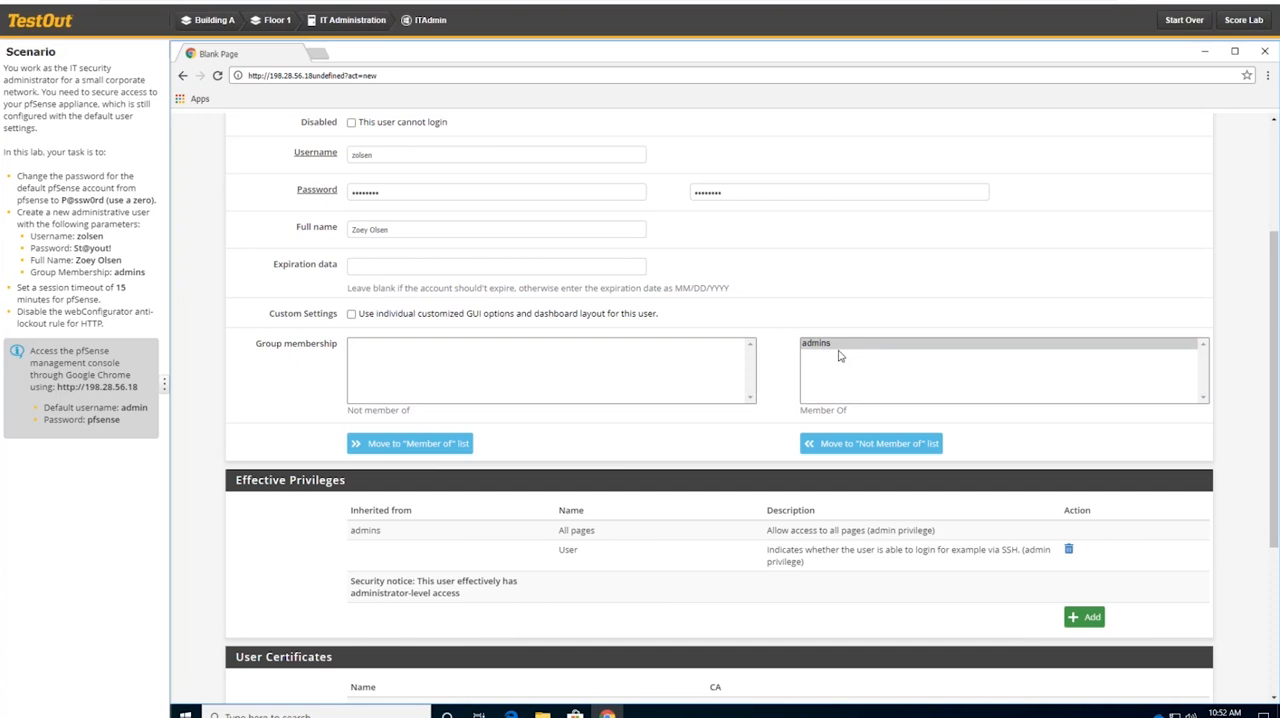
scroll(down, 3)
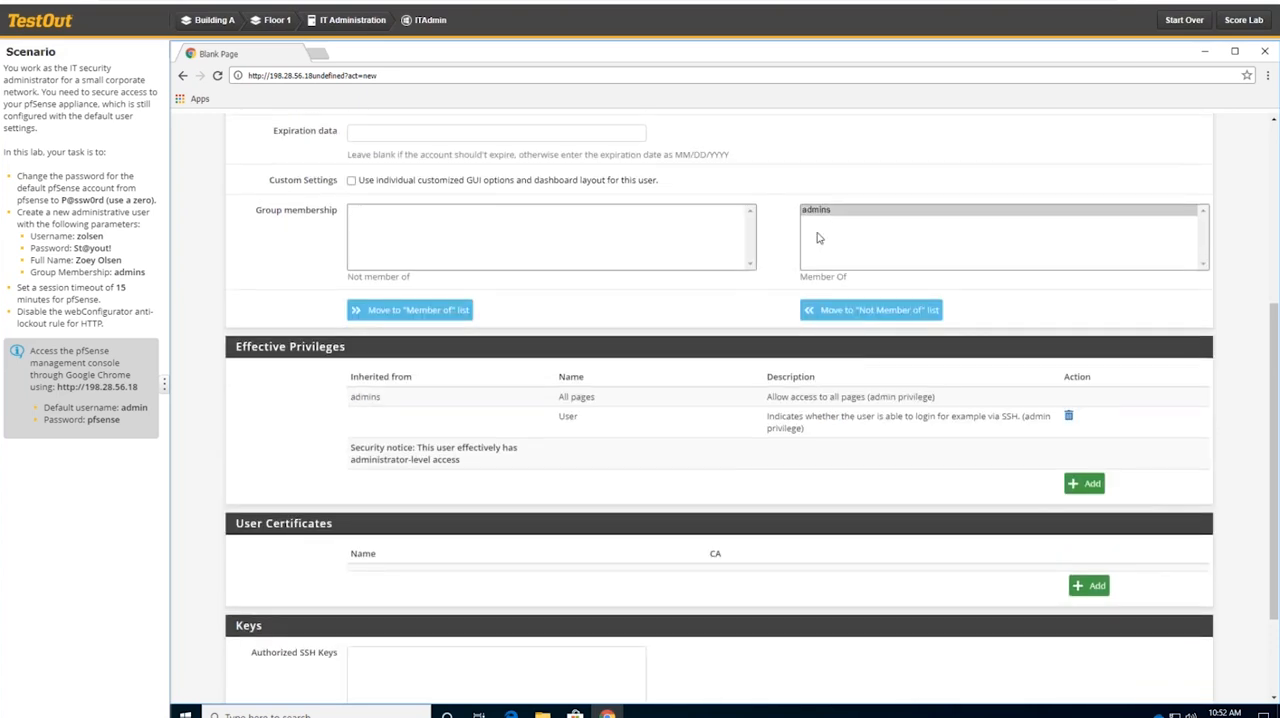
mouse_move(1250, 428)
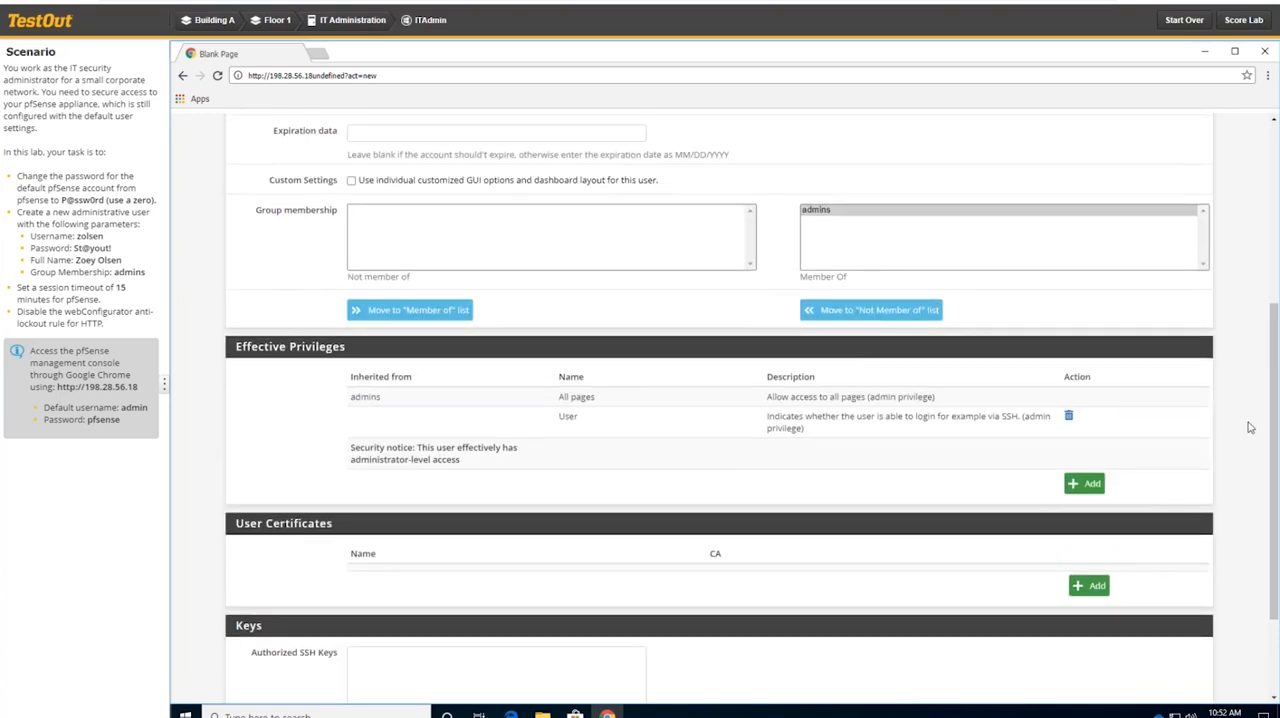
scroll(down, 3)
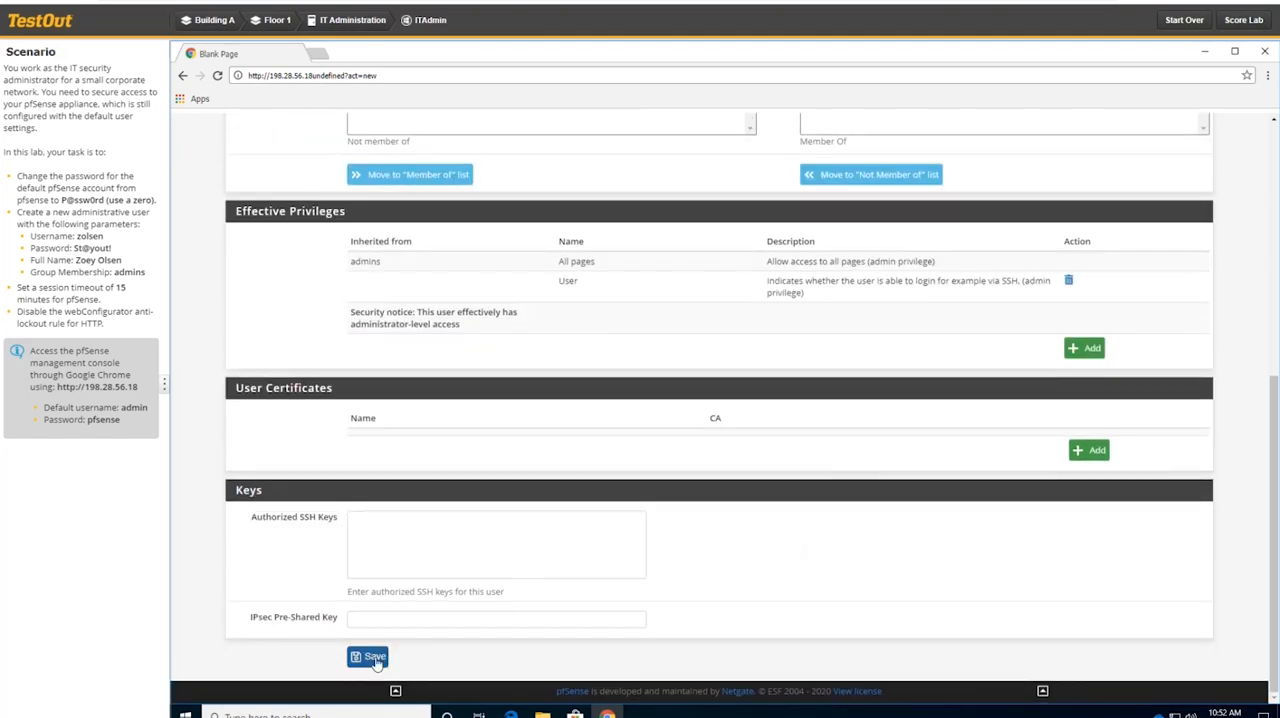
click(368, 657)
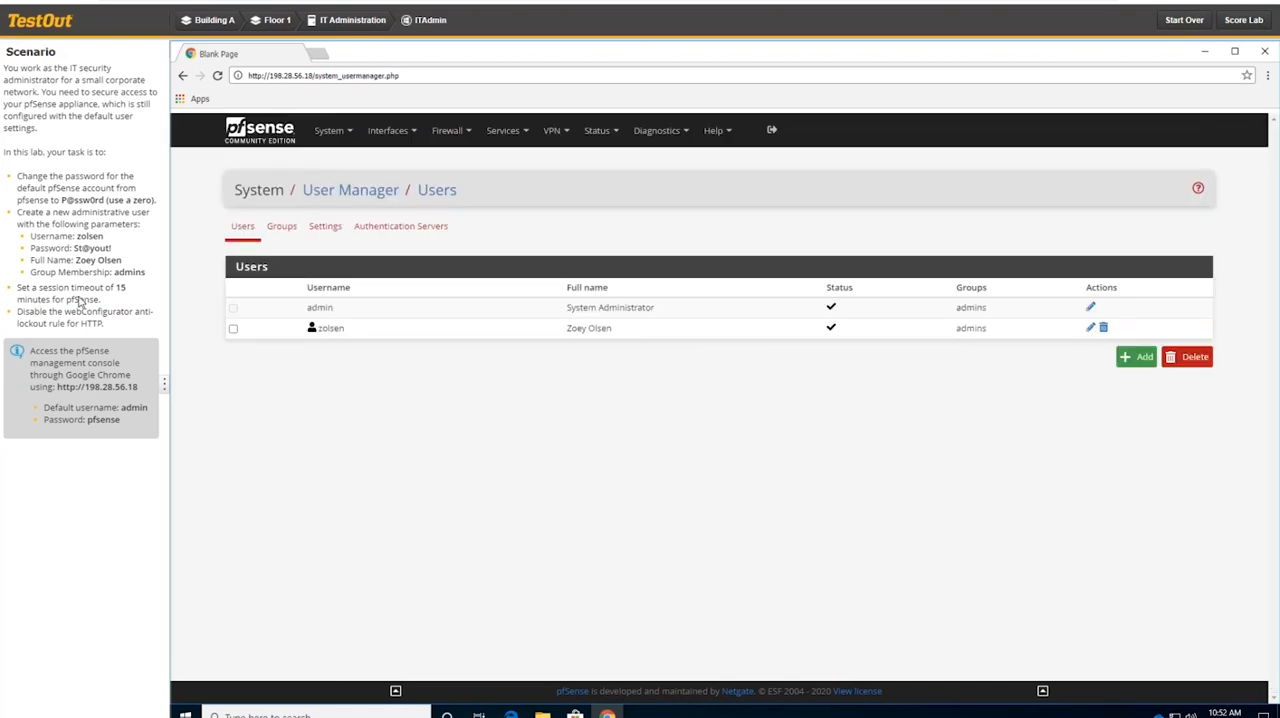
mouse_move(110, 300)
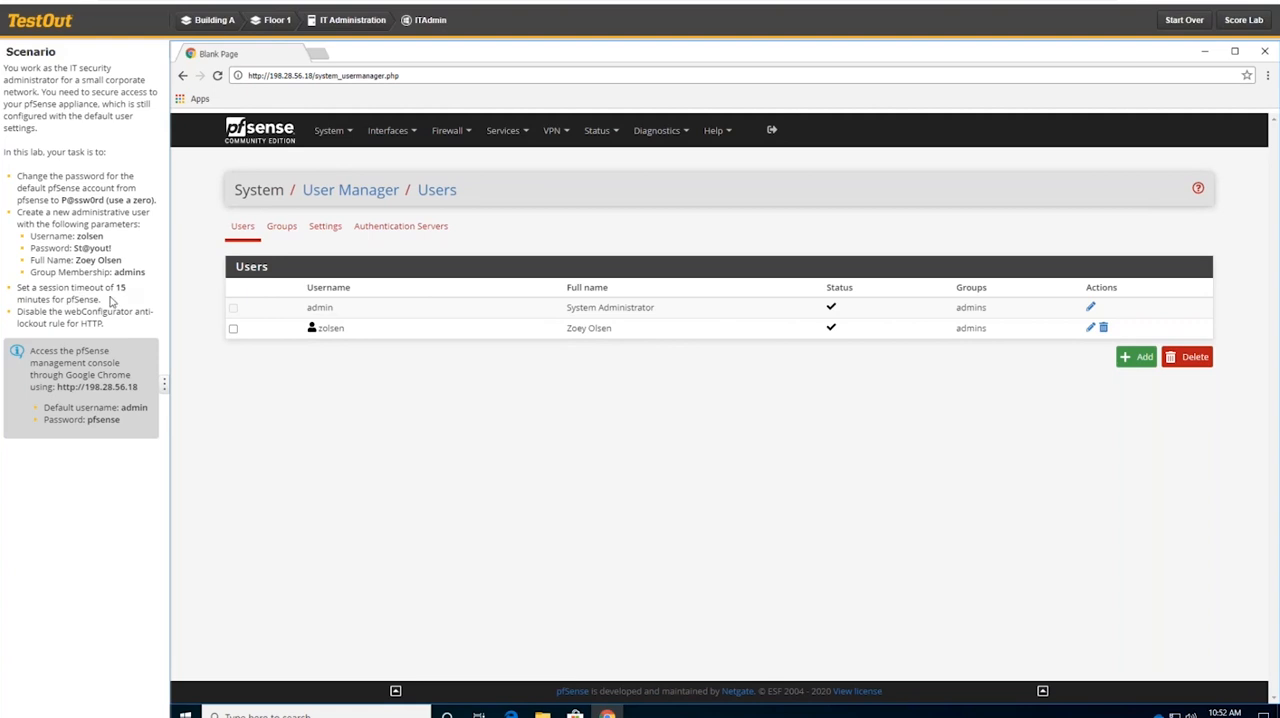
mouse_move(460, 423)
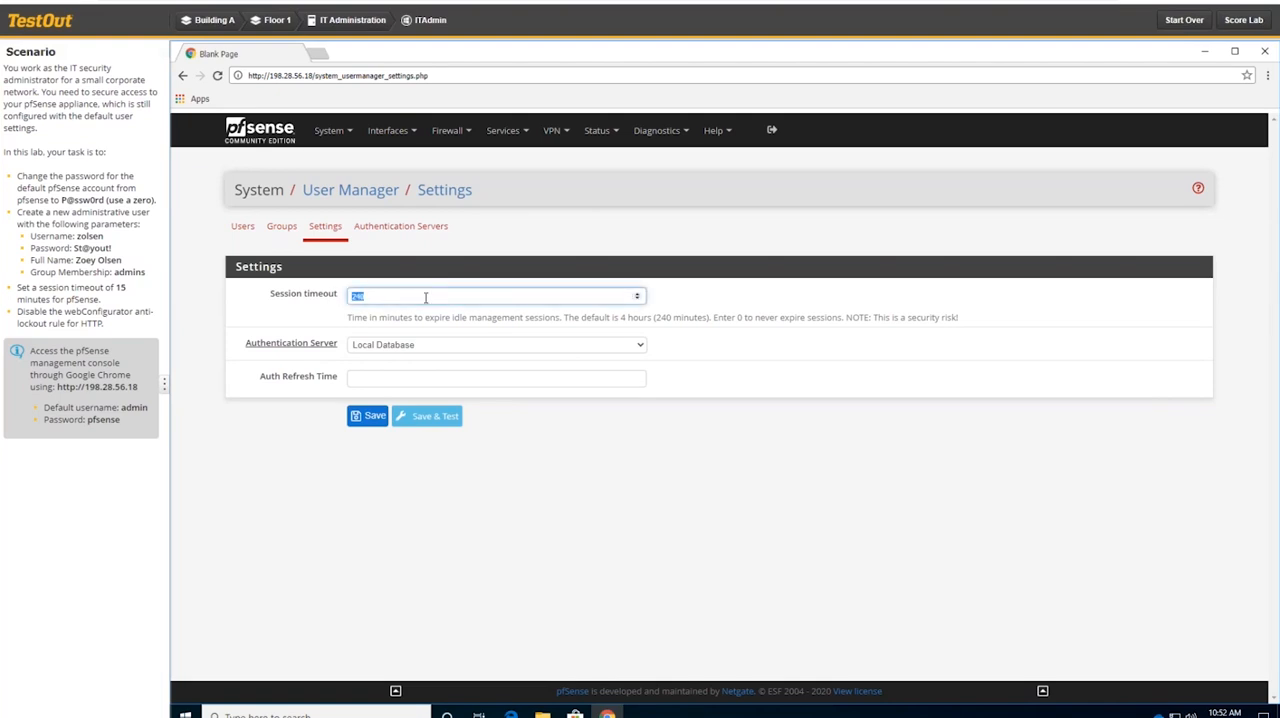
Enter 15 minutes as the Session timeout on the User Manager Settings page.
text(15)
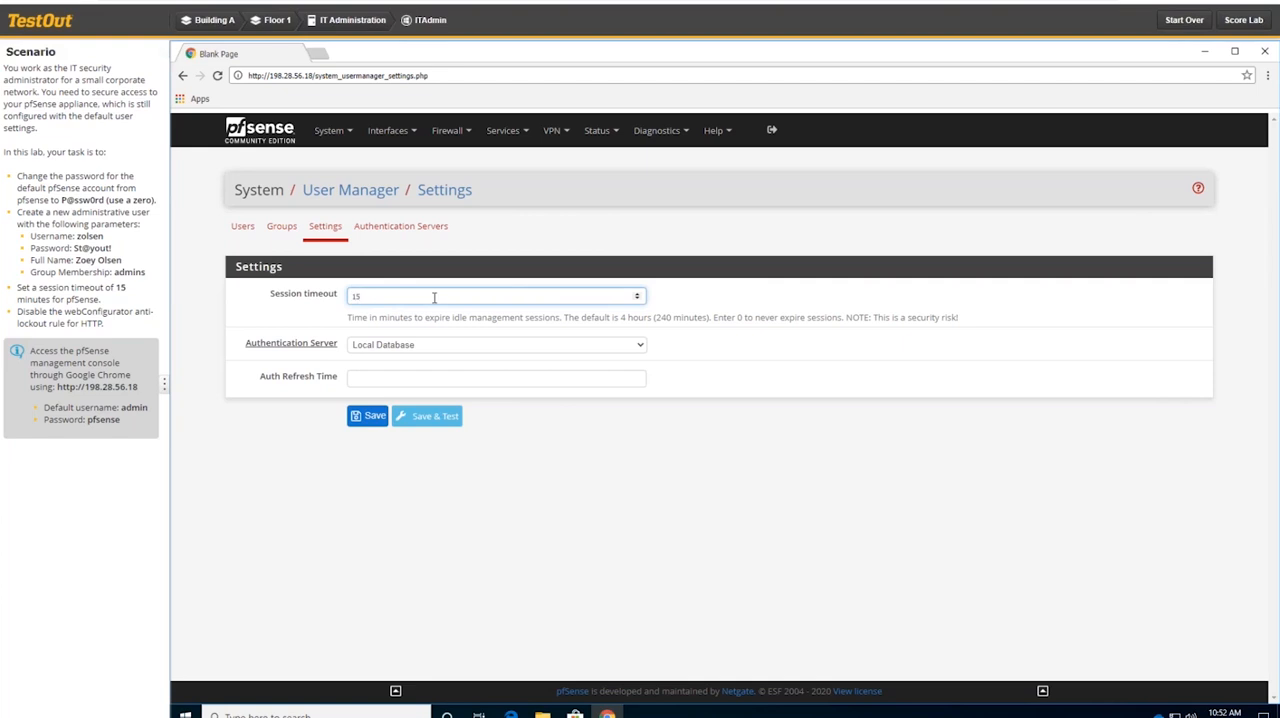
click(637, 300)
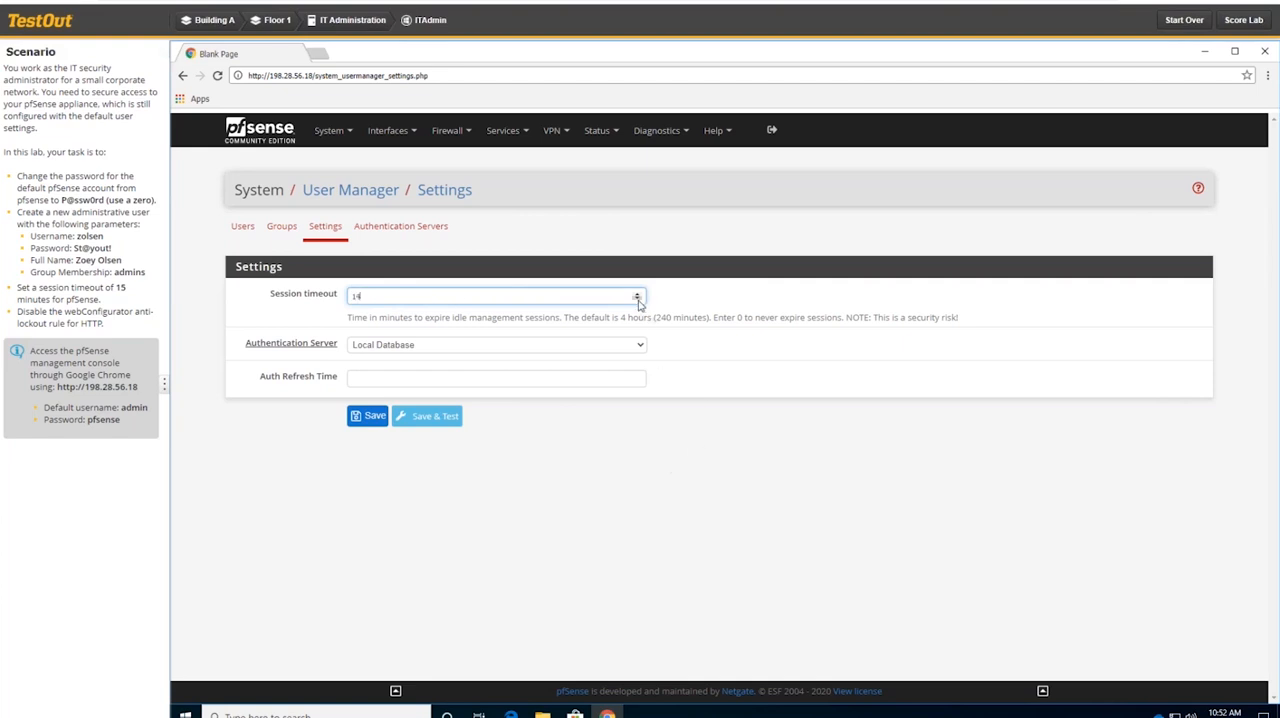
click(637, 292)
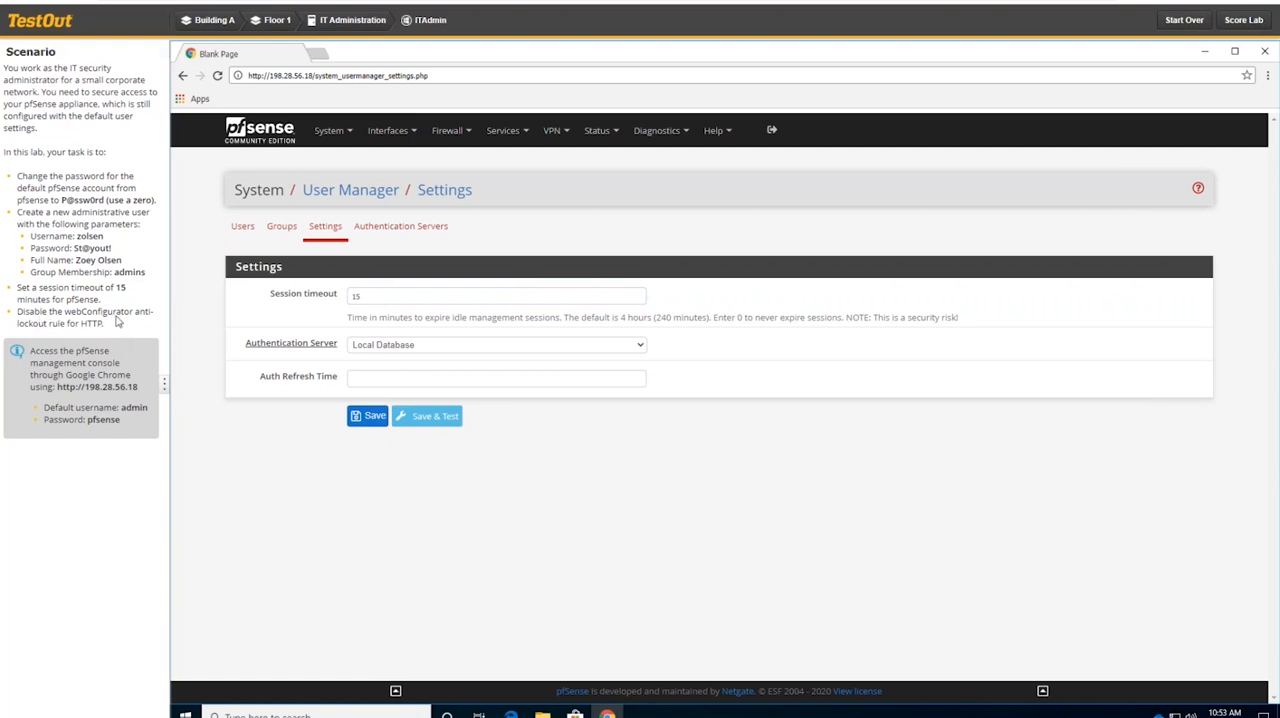
mouse_move(73, 332)
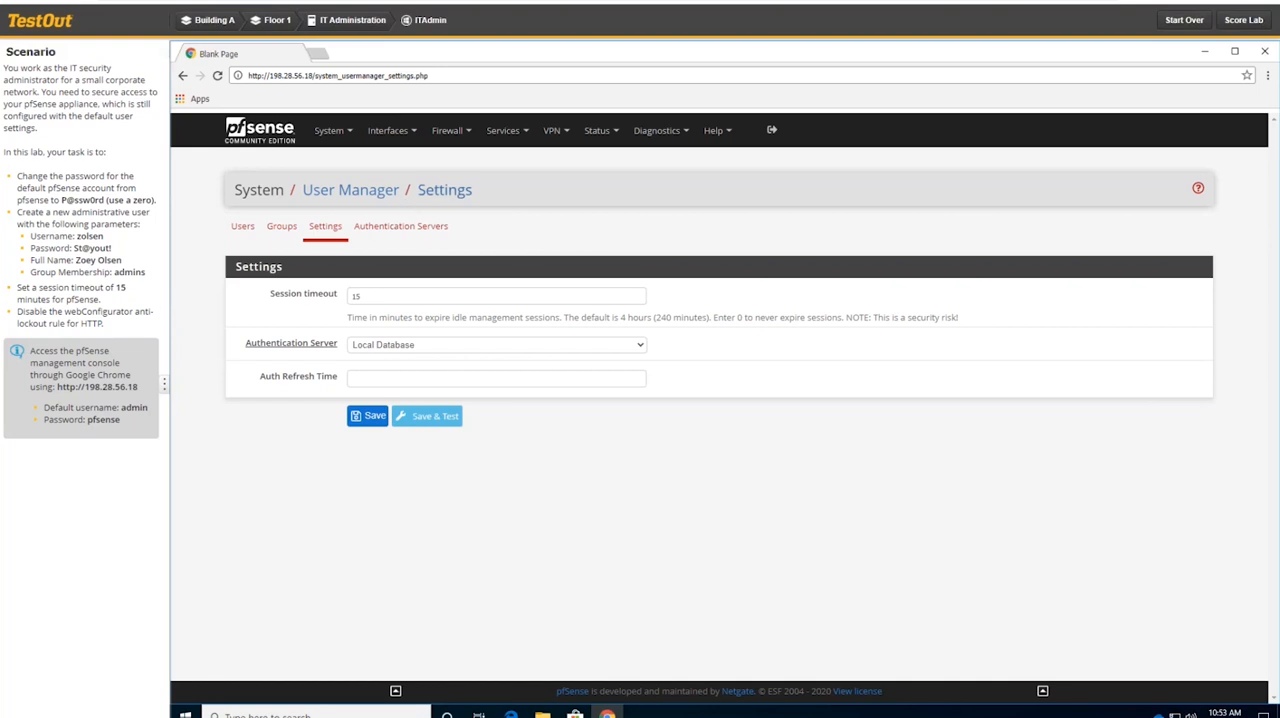
Go to Firewall > Rules and view the LAN rules listing the Anti-Lockout Rule.
click(447, 130)
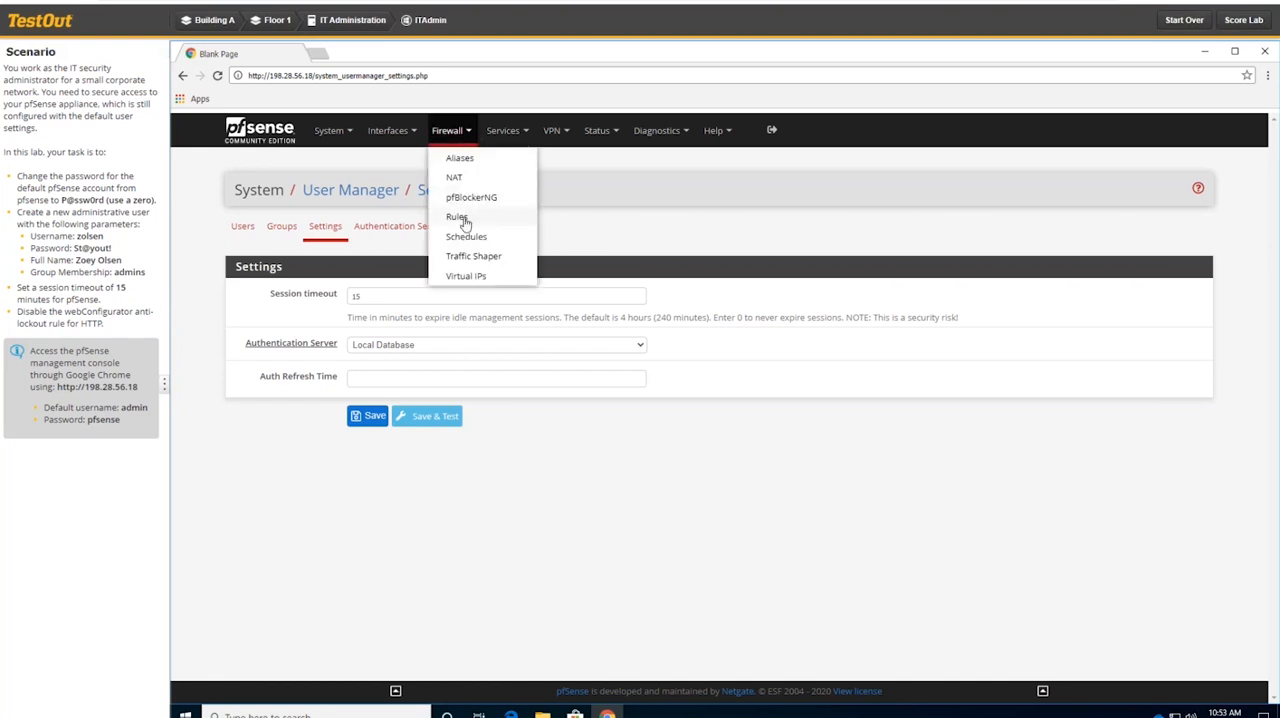
click(456, 217)
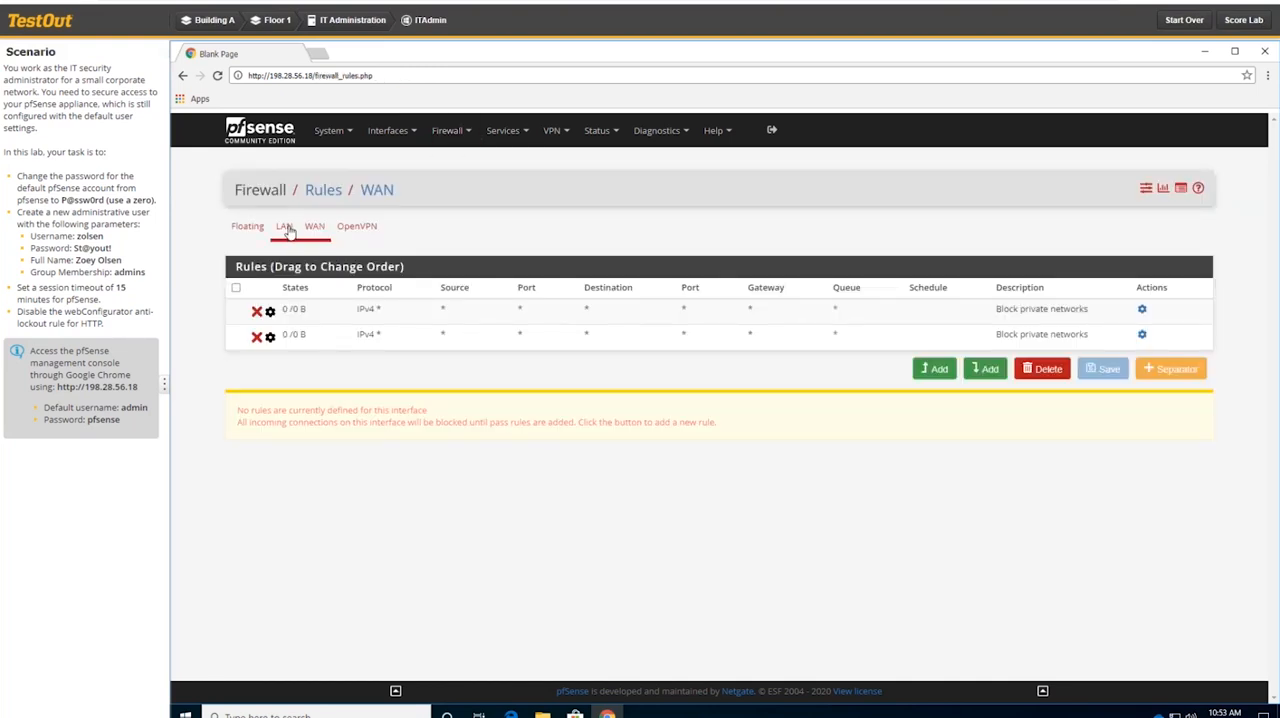
click(284, 225)
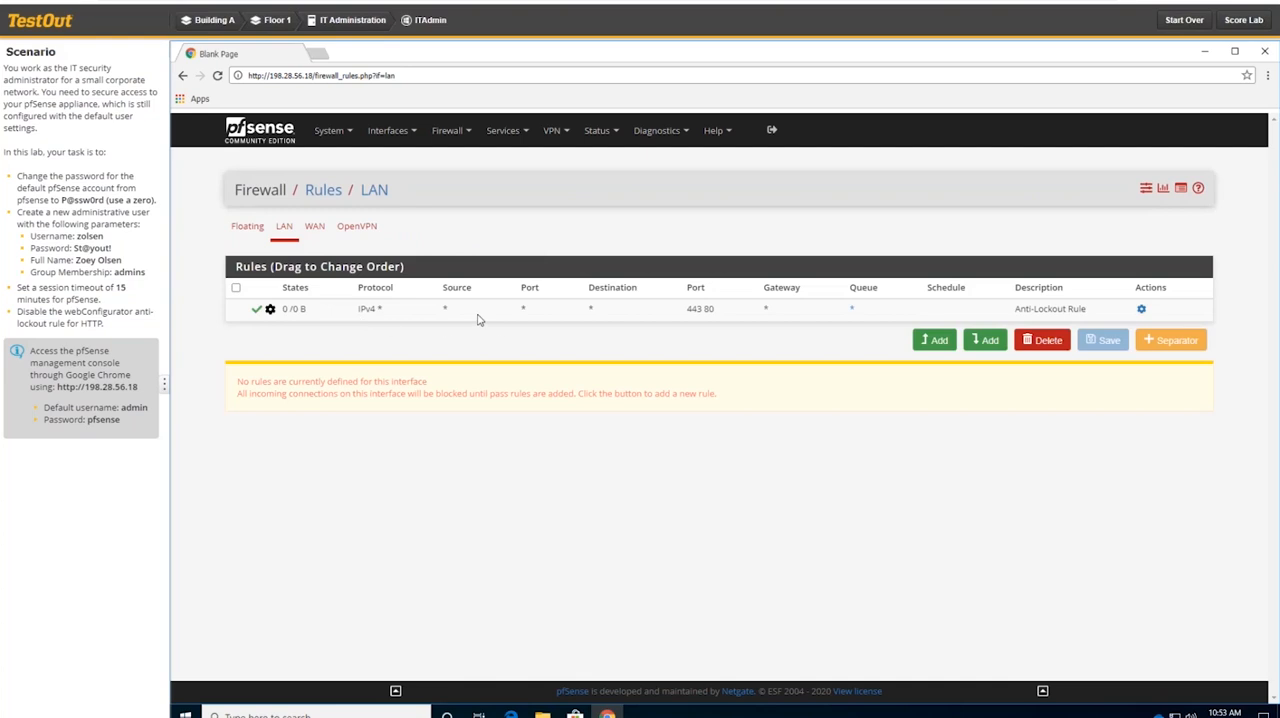
mouse_move(549, 320)
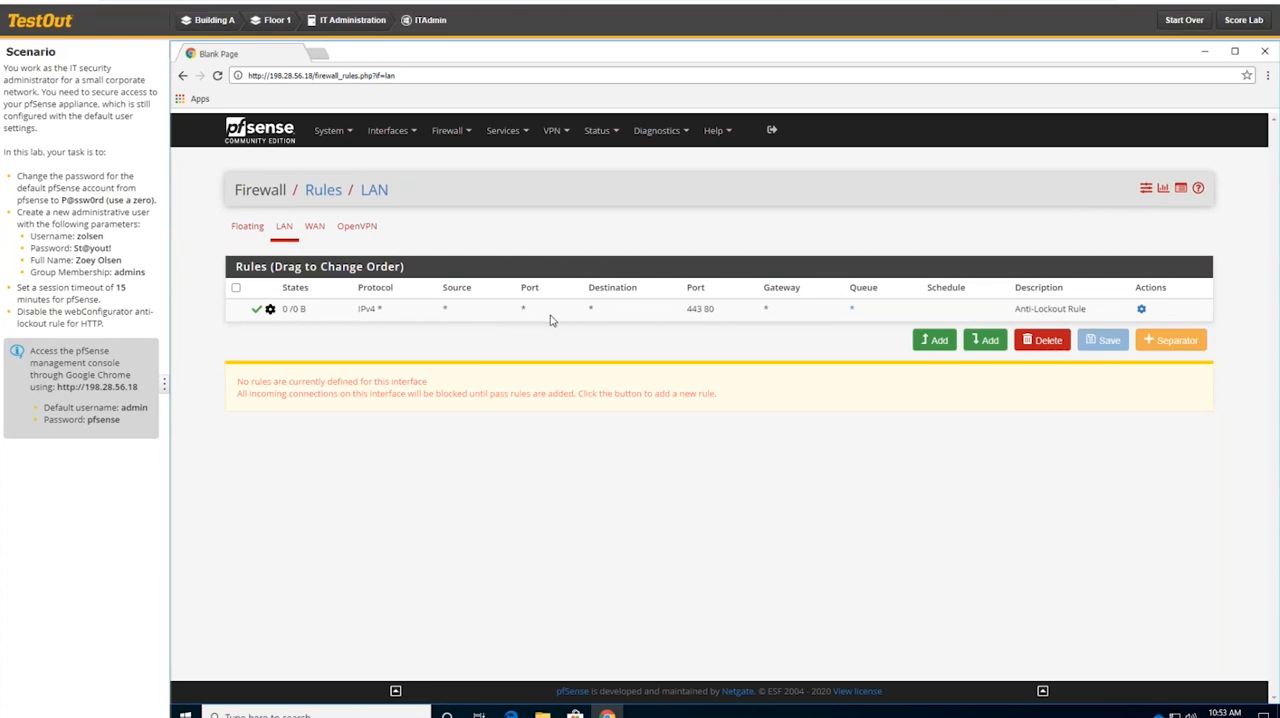
mouse_move(863, 320)
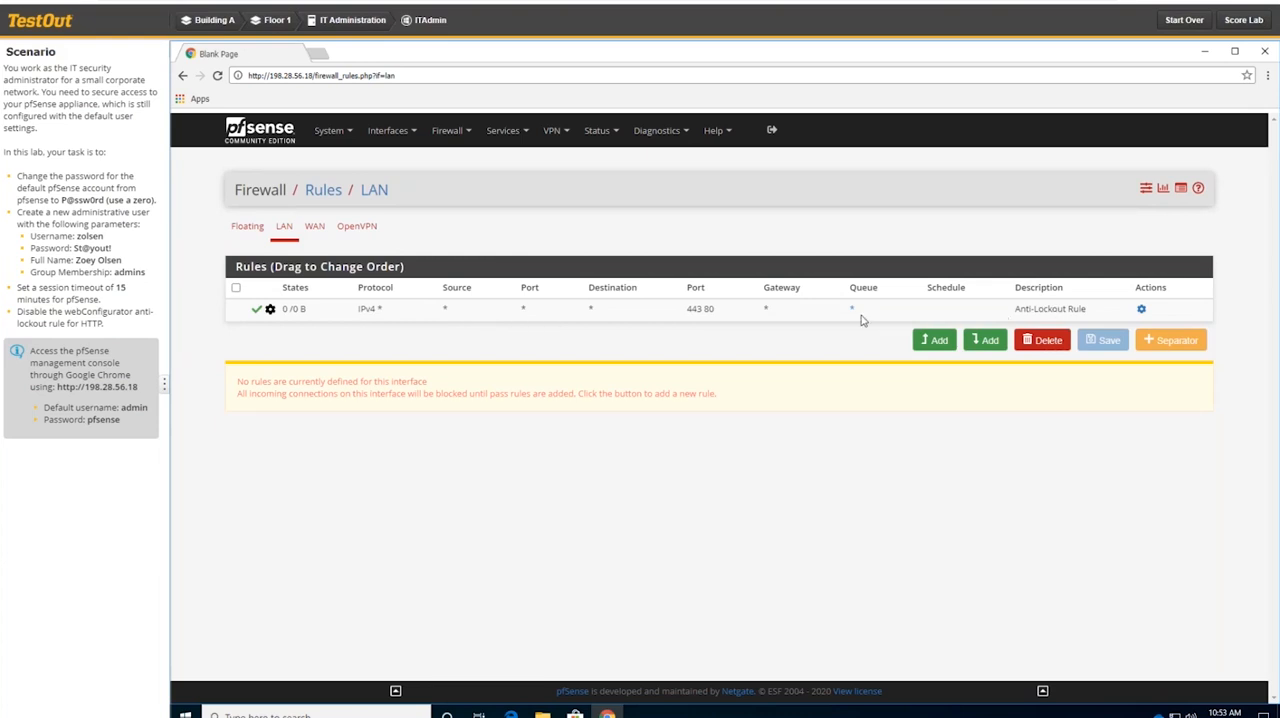
mouse_move(789, 326)
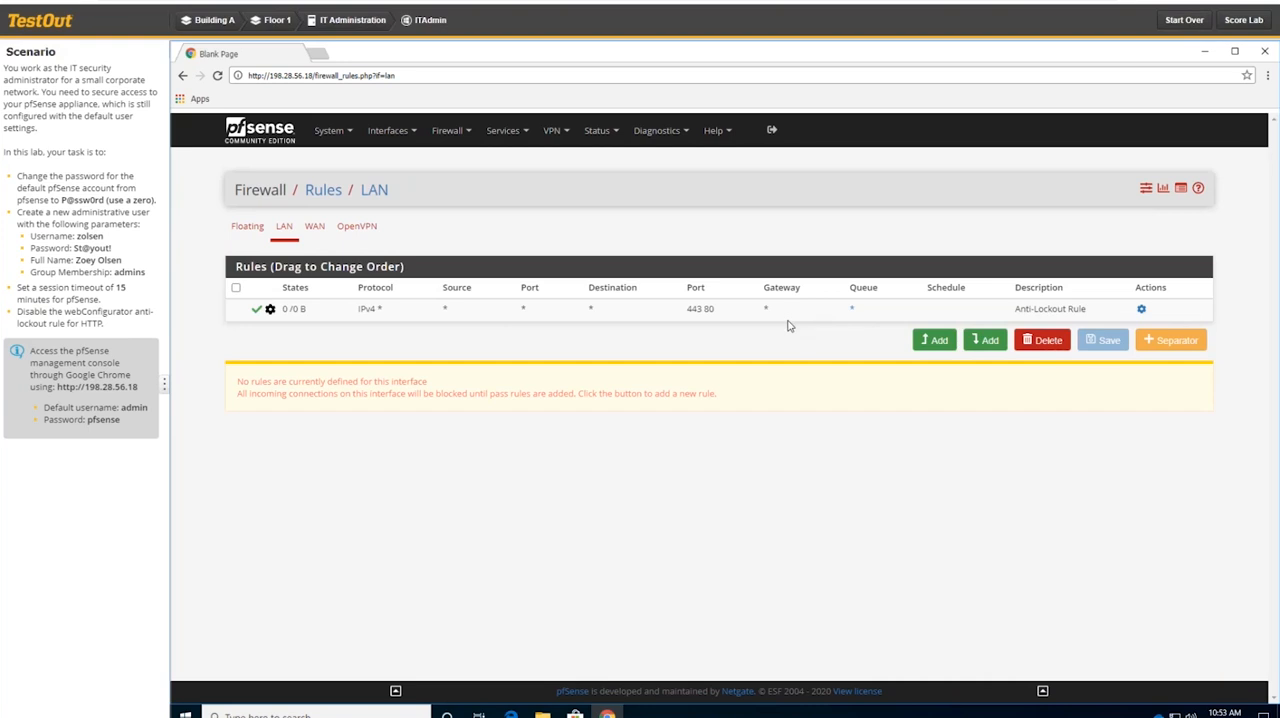
mouse_move(811, 389)
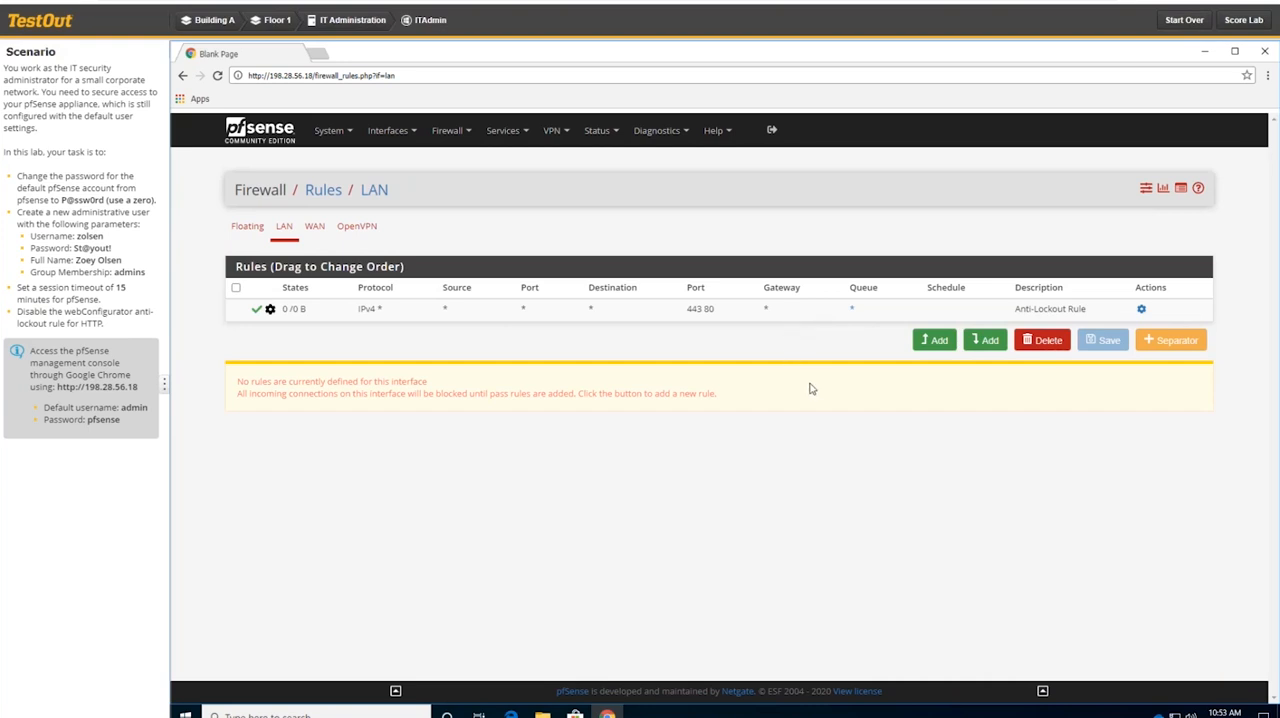
mouse_move(768, 313)
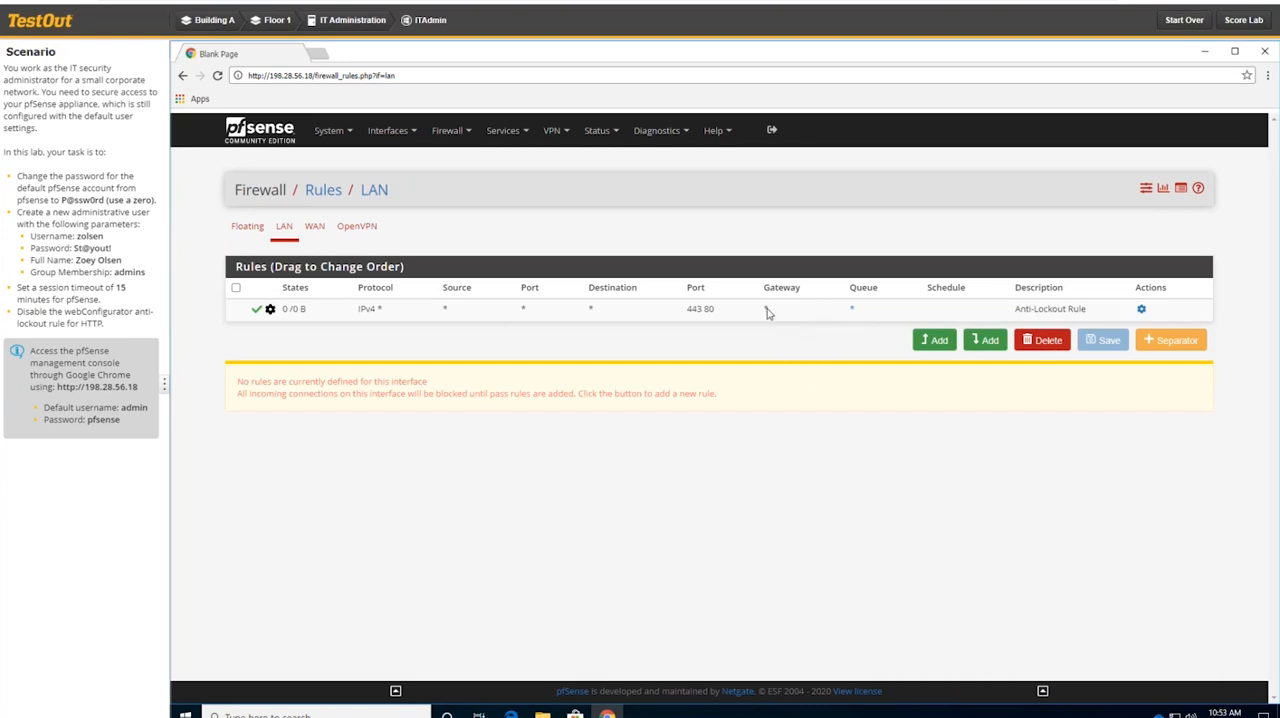
mouse_move(738, 309)
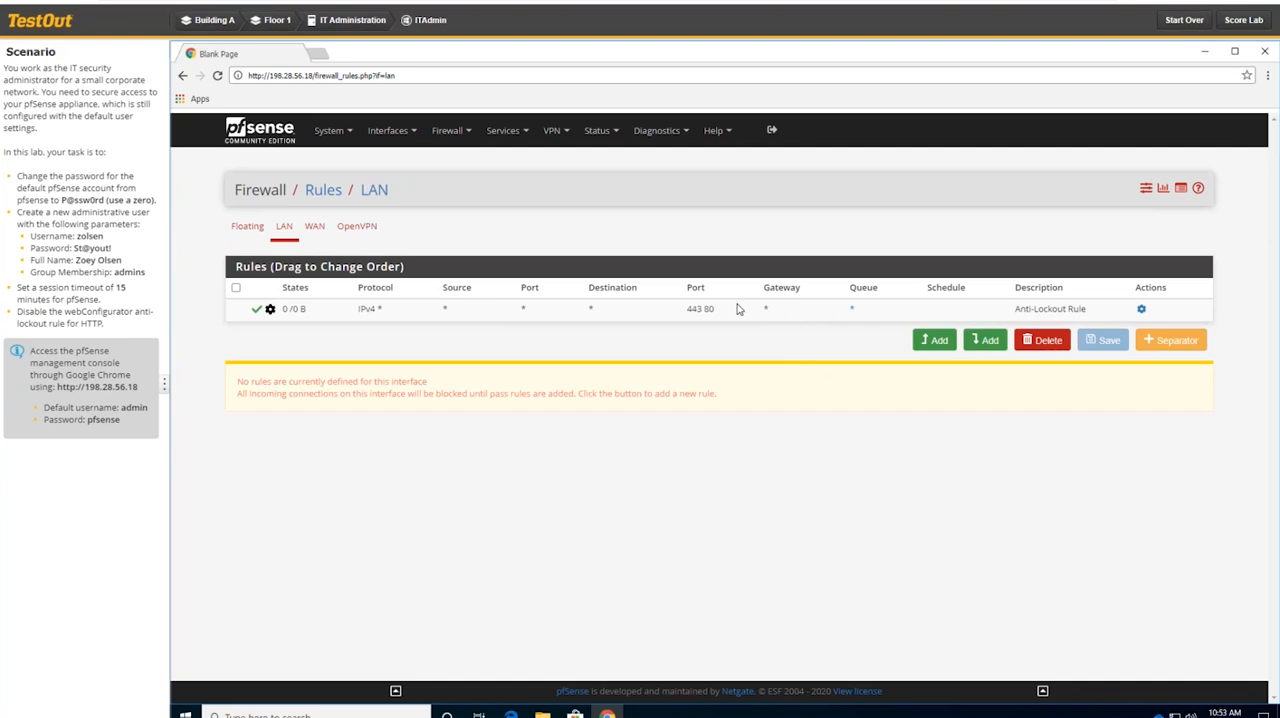
mouse_move(484, 252)
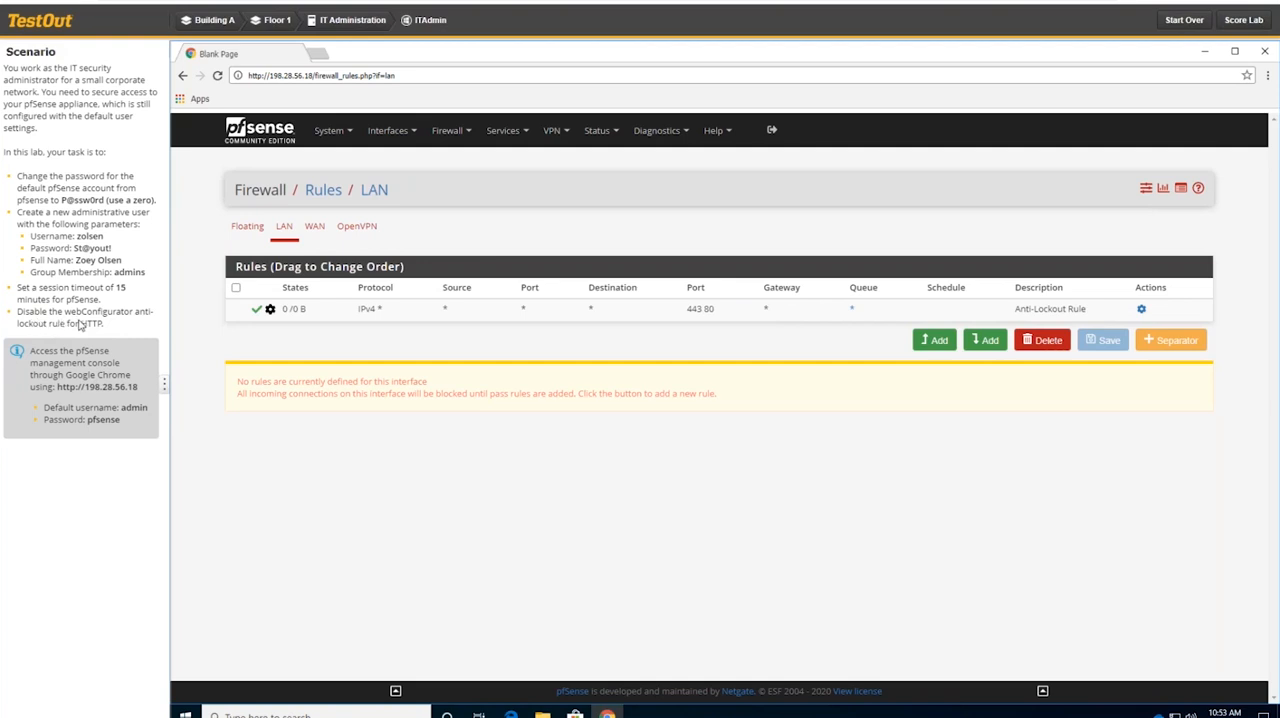
mouse_move(570, 320)
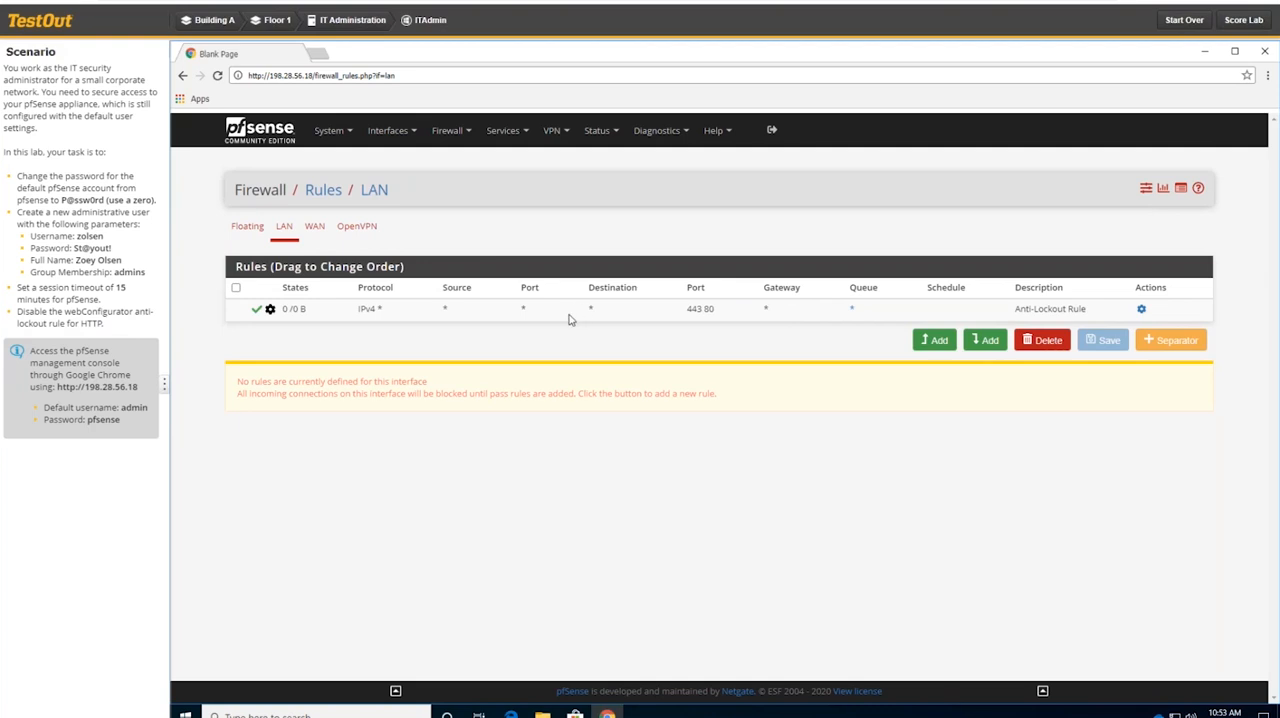
mouse_move(677, 313)
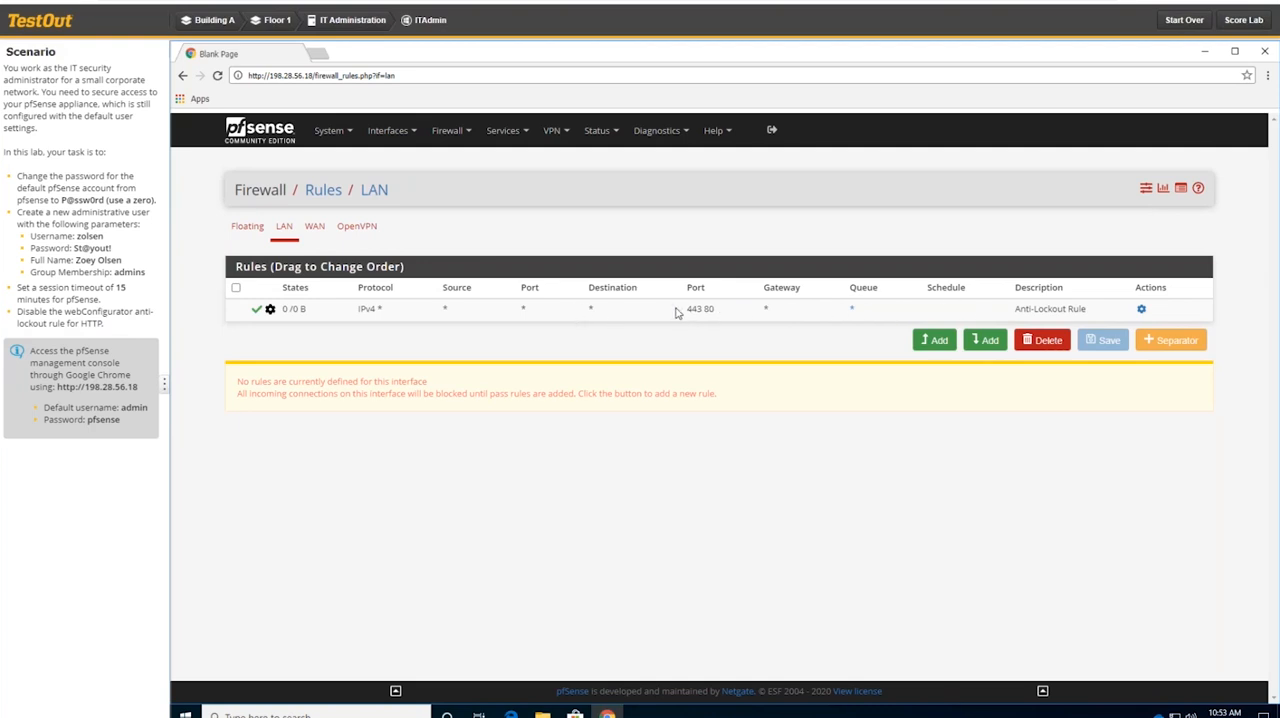
mouse_move(330, 130)
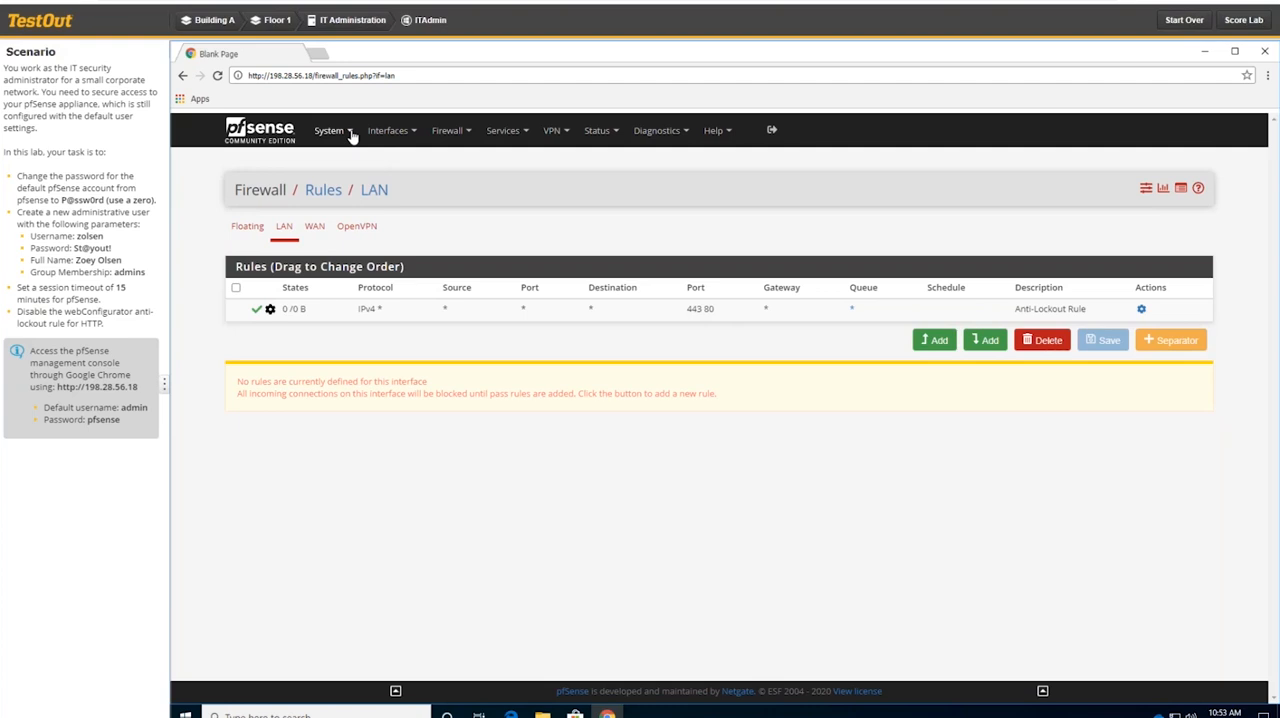
Go to System > Advanced Admin Access and set the webConfigurator protocol to HTTP.
click(329, 130)
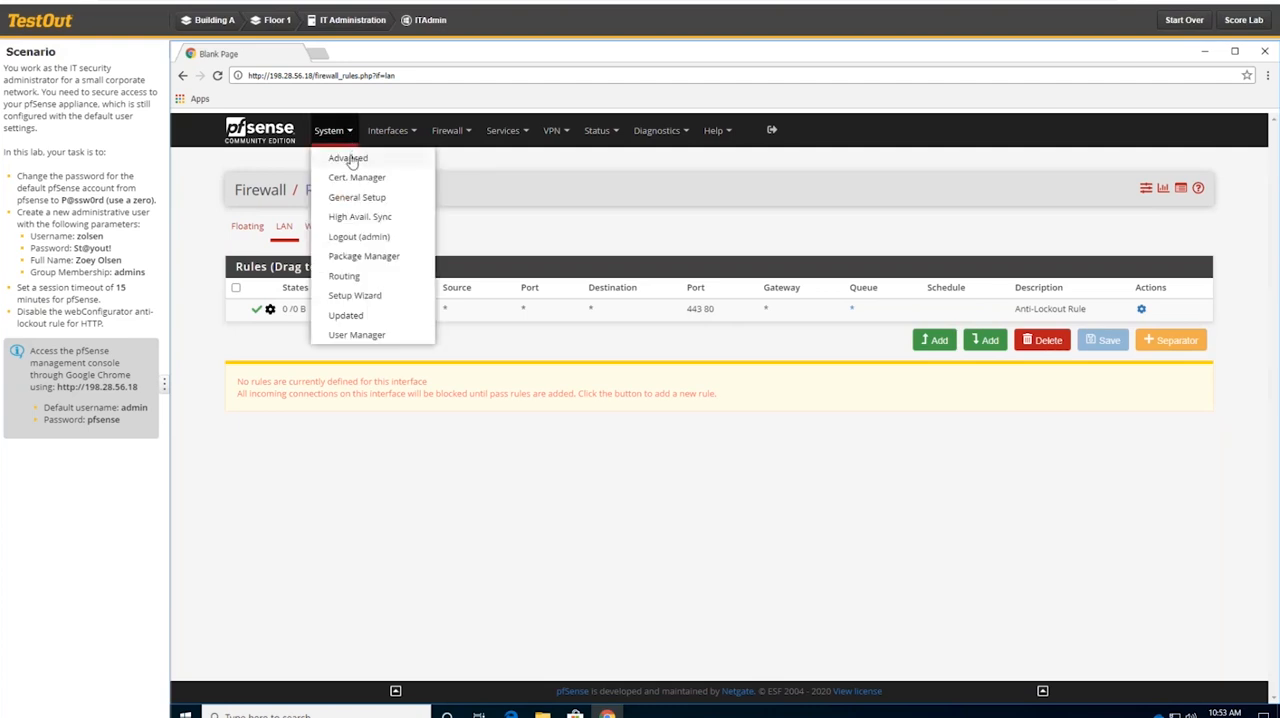
click(347, 158)
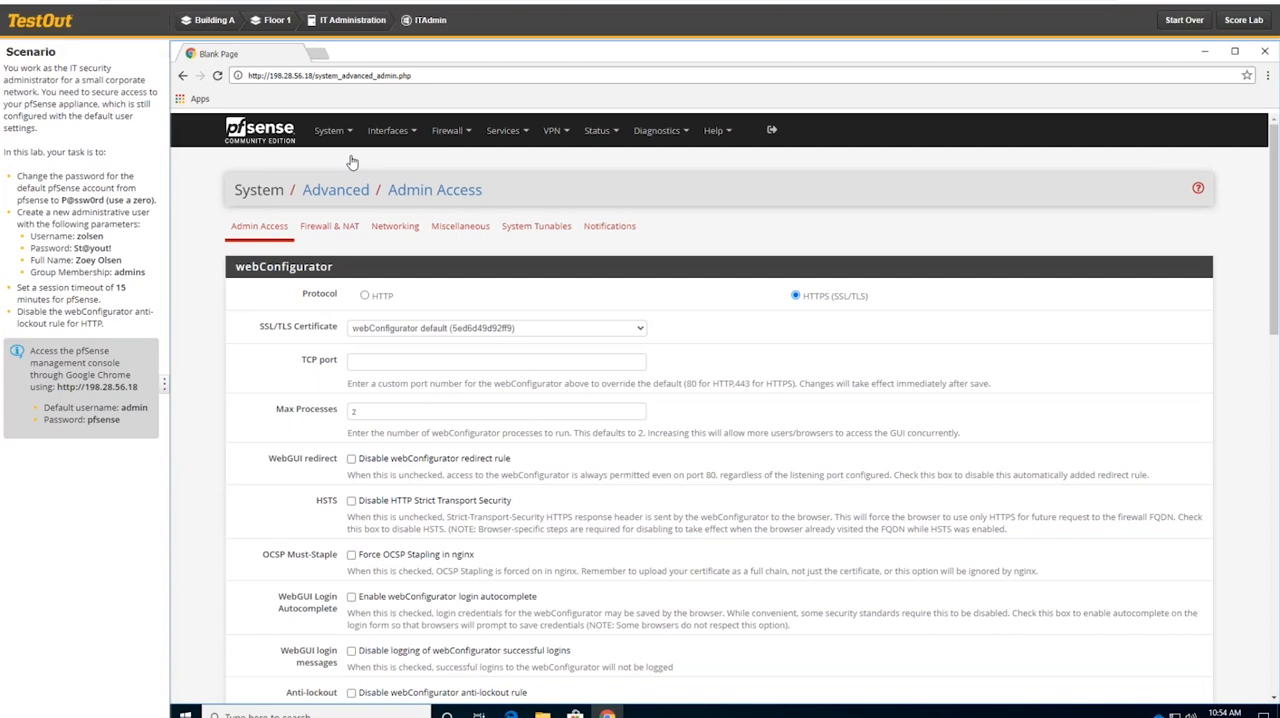
click(329, 130)
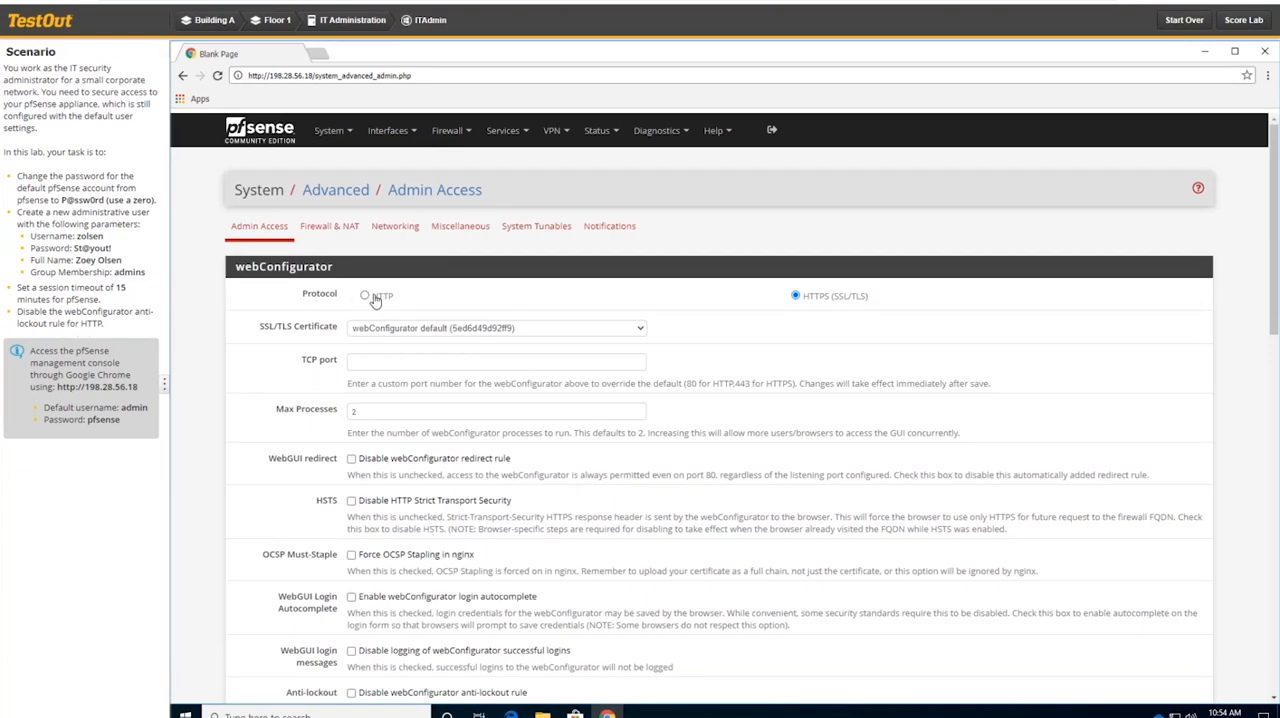
click(365, 295)
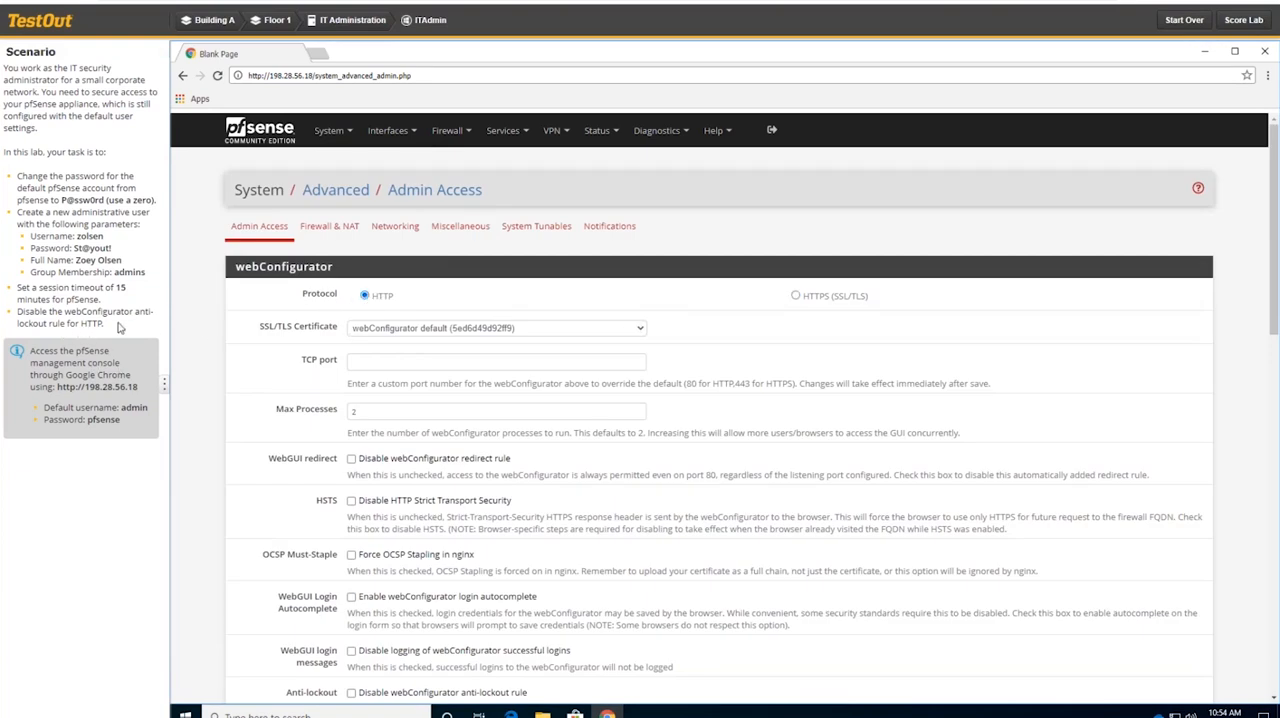
mouse_move(638, 372)
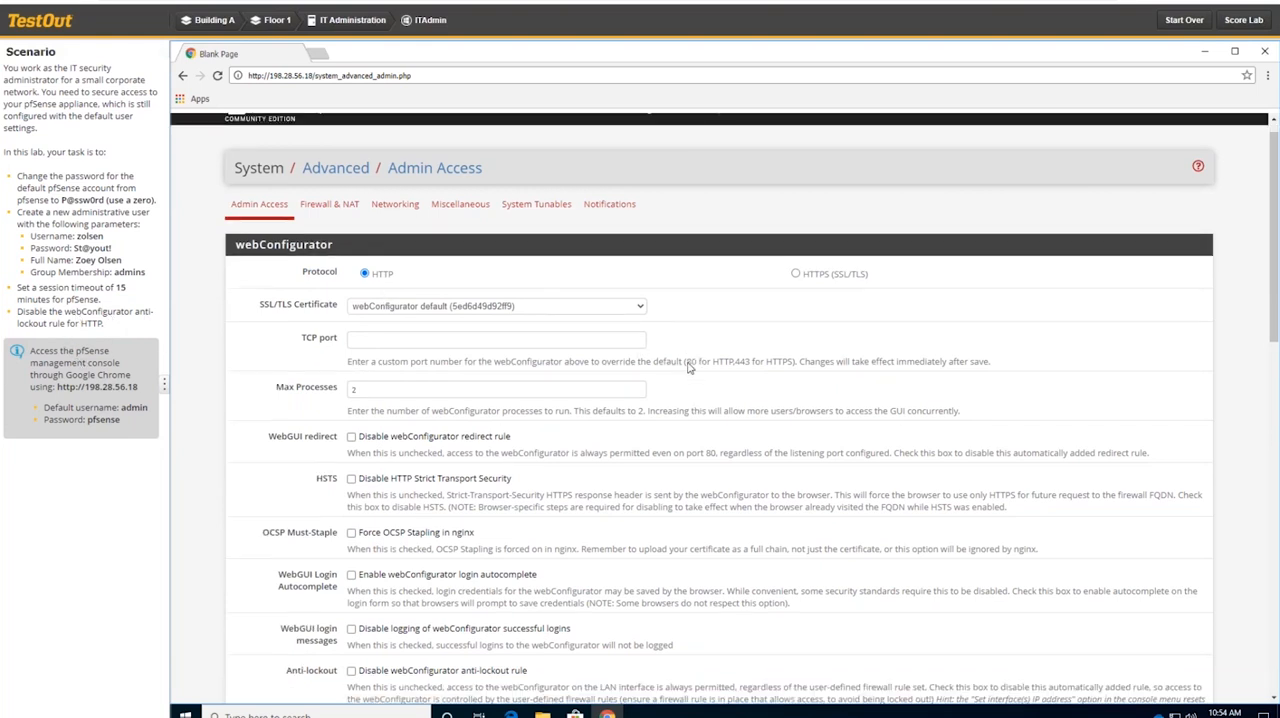
Check 'Disable webConfigurator anti-lockout rule' and save the Admin Access settings.
scroll(down, 3)
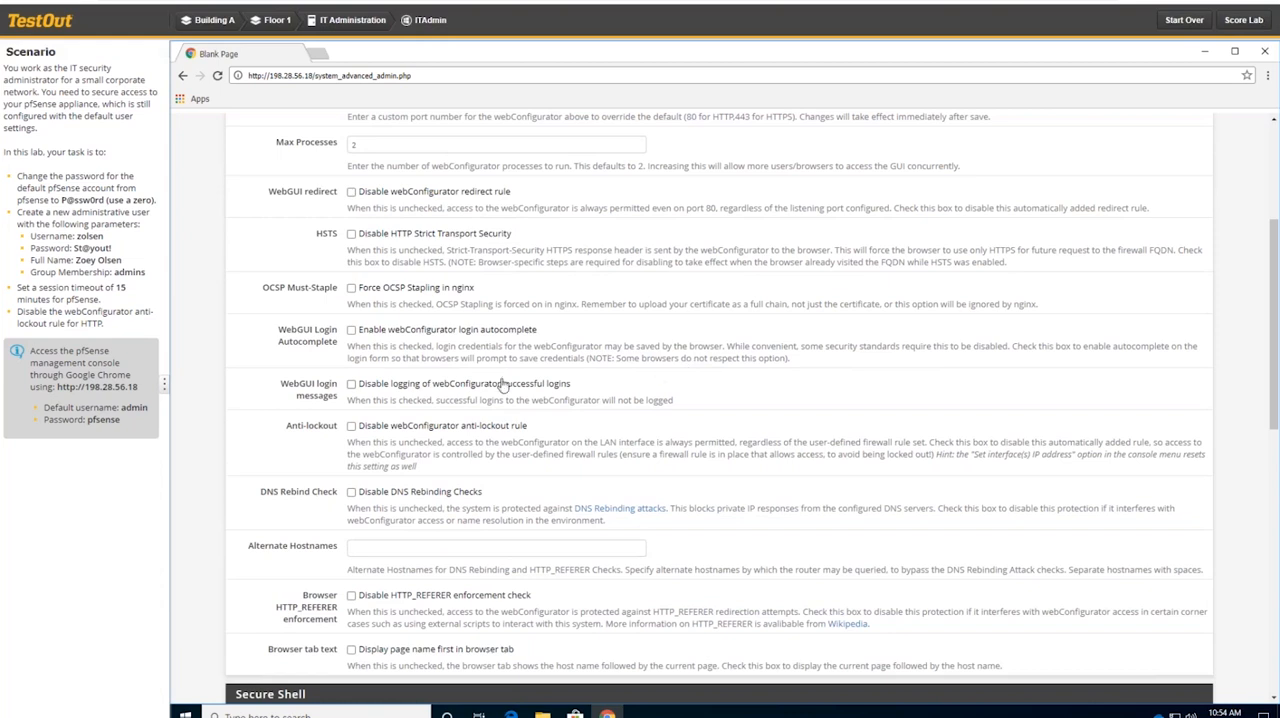
mouse_move(584, 327)
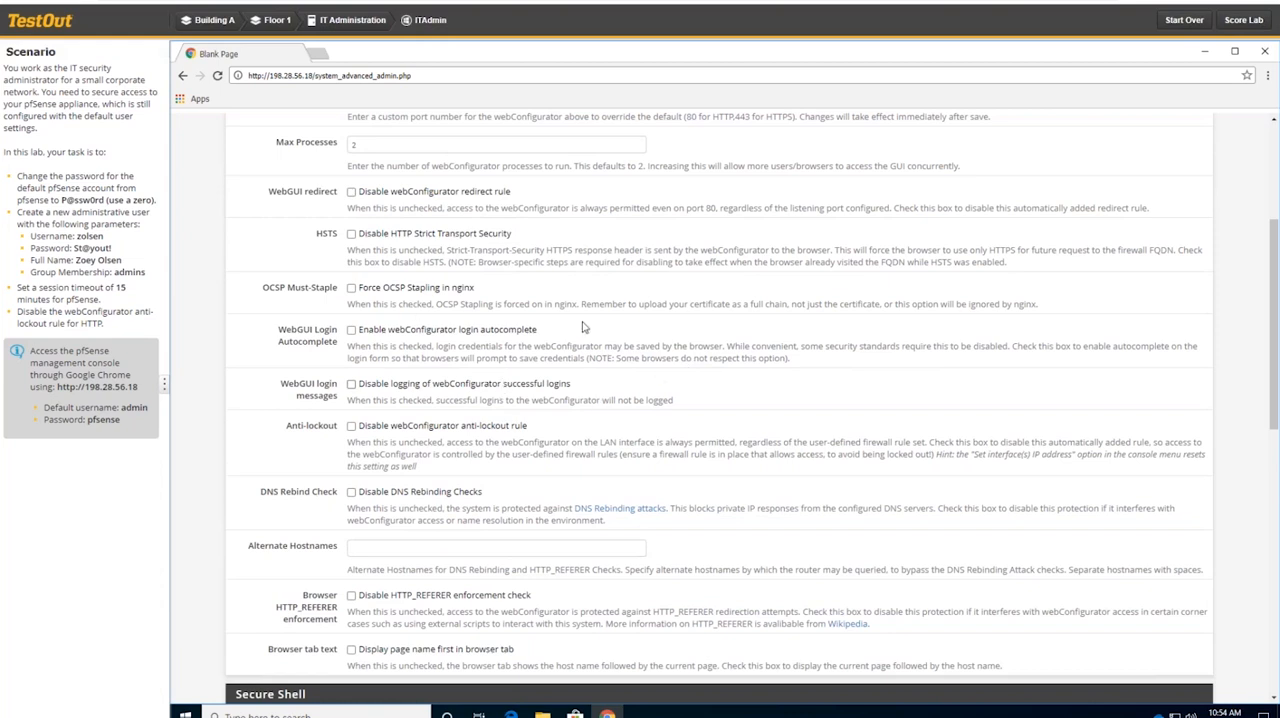
scroll(up, 3)
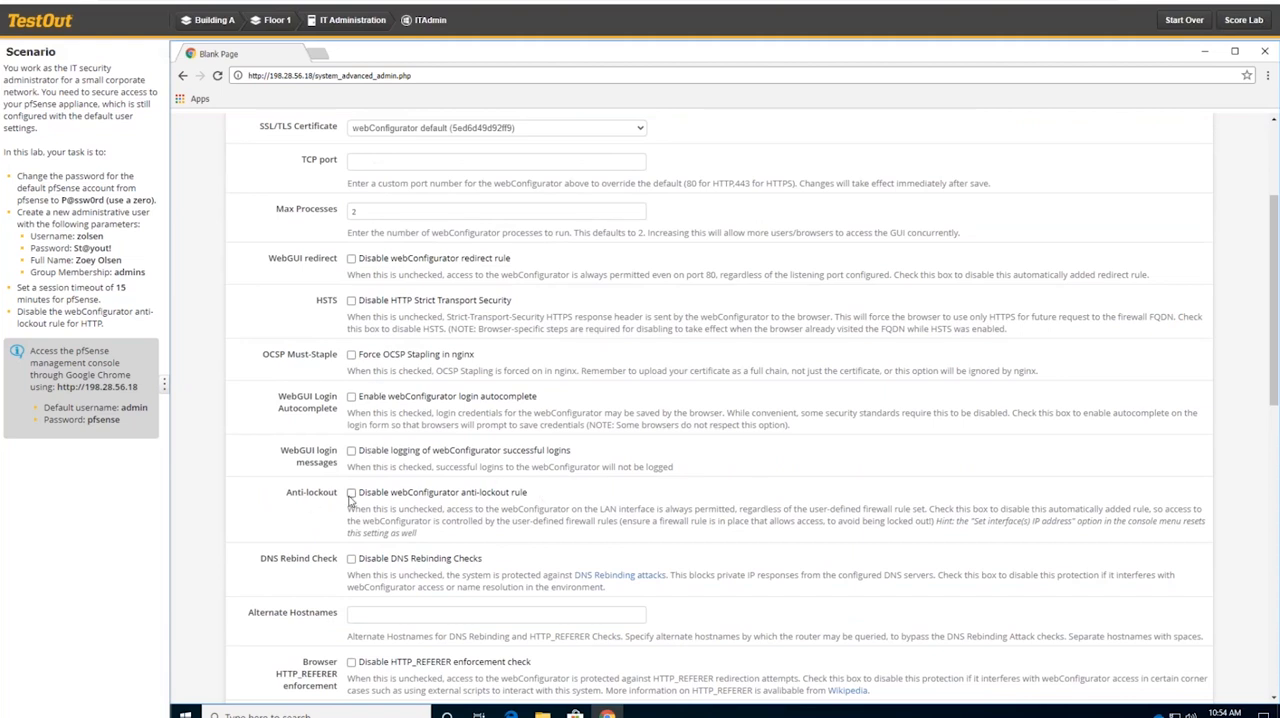
click(351, 486)
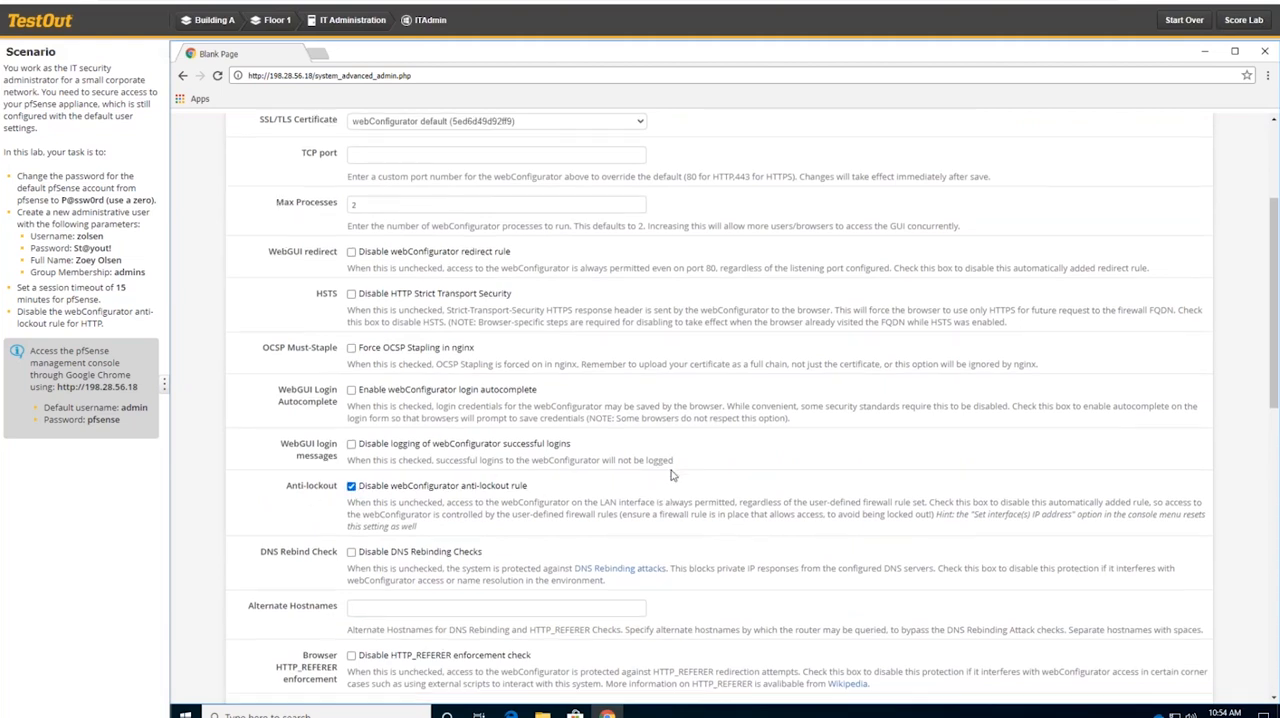
scroll(down, 3)
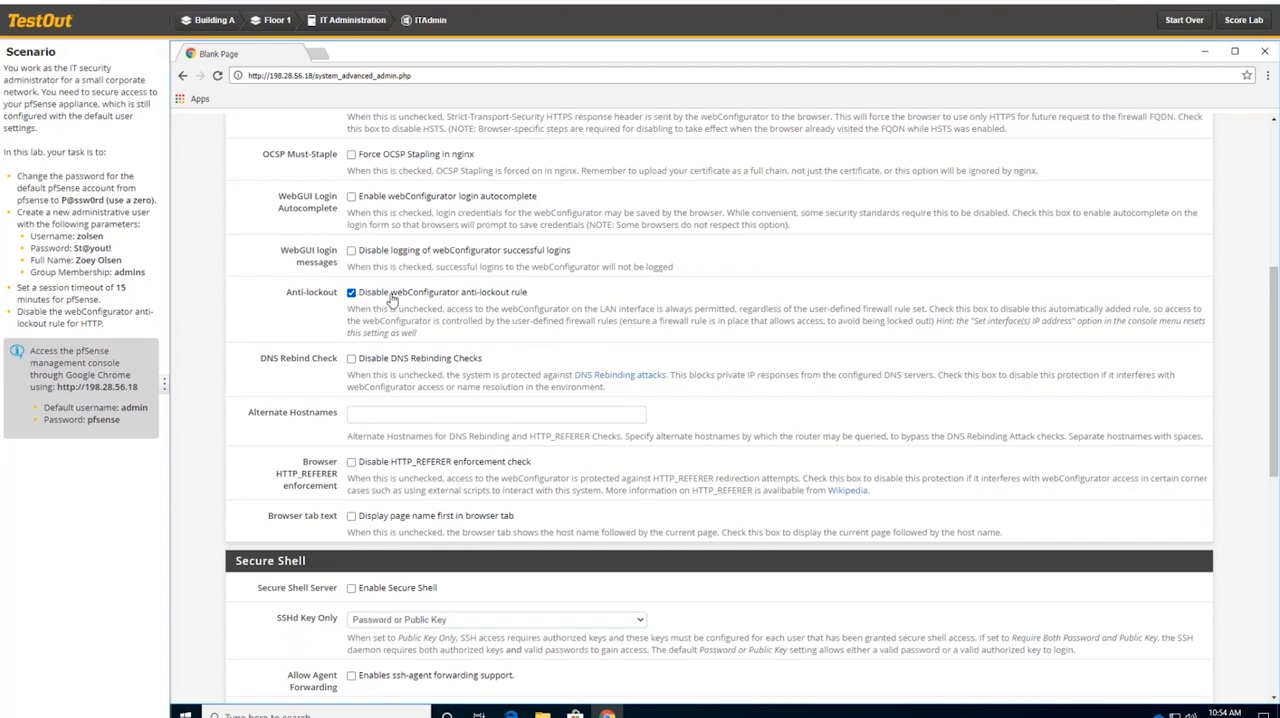
mouse_move(452, 302)
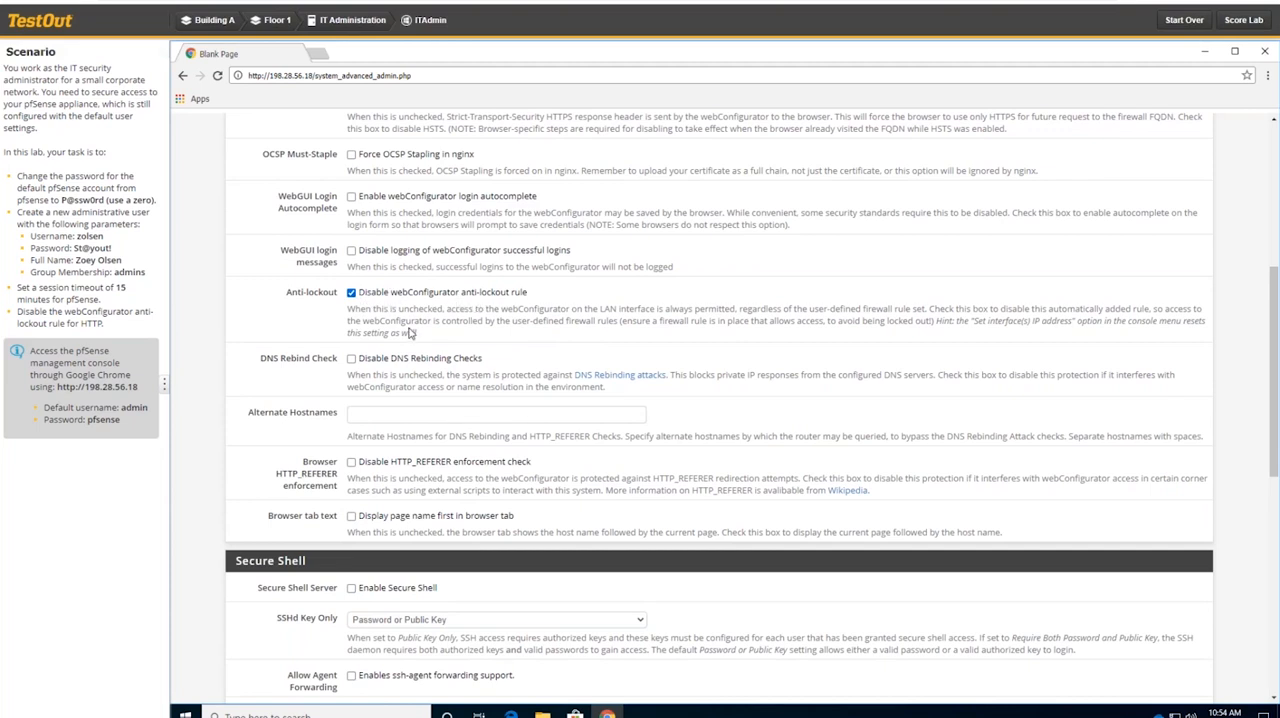
mouse_move(807, 446)
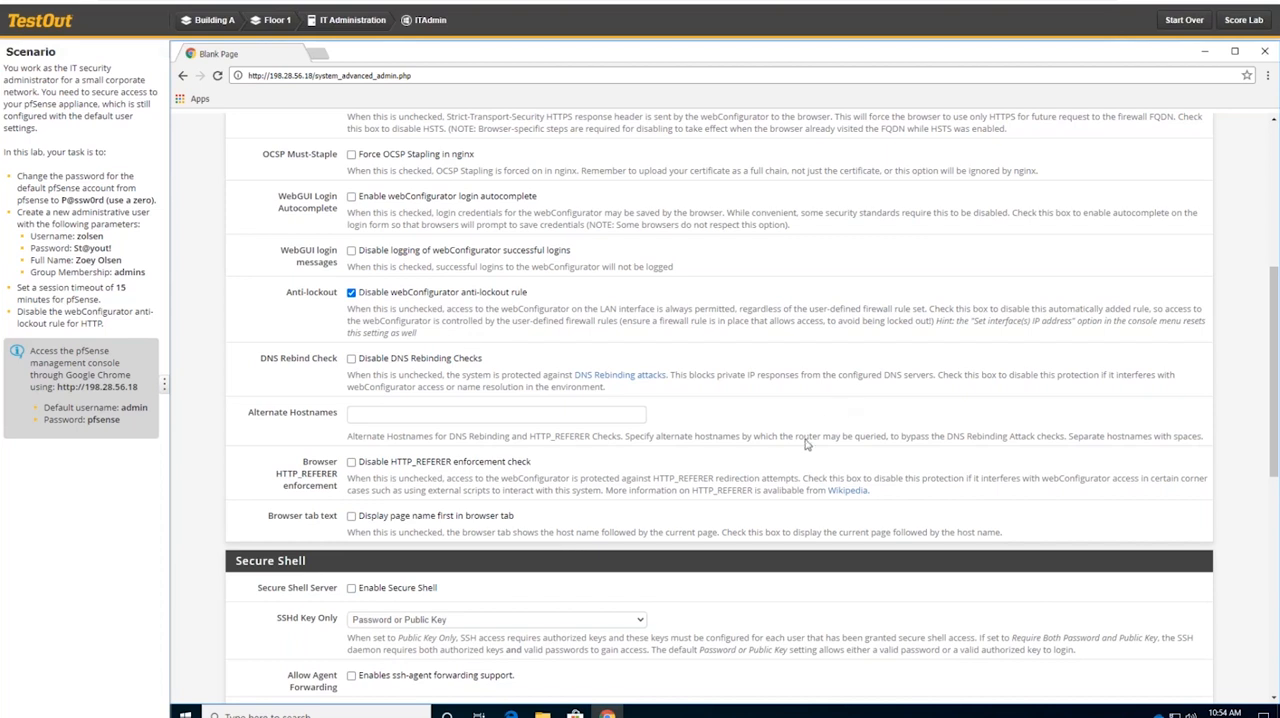
scroll(down, 3)
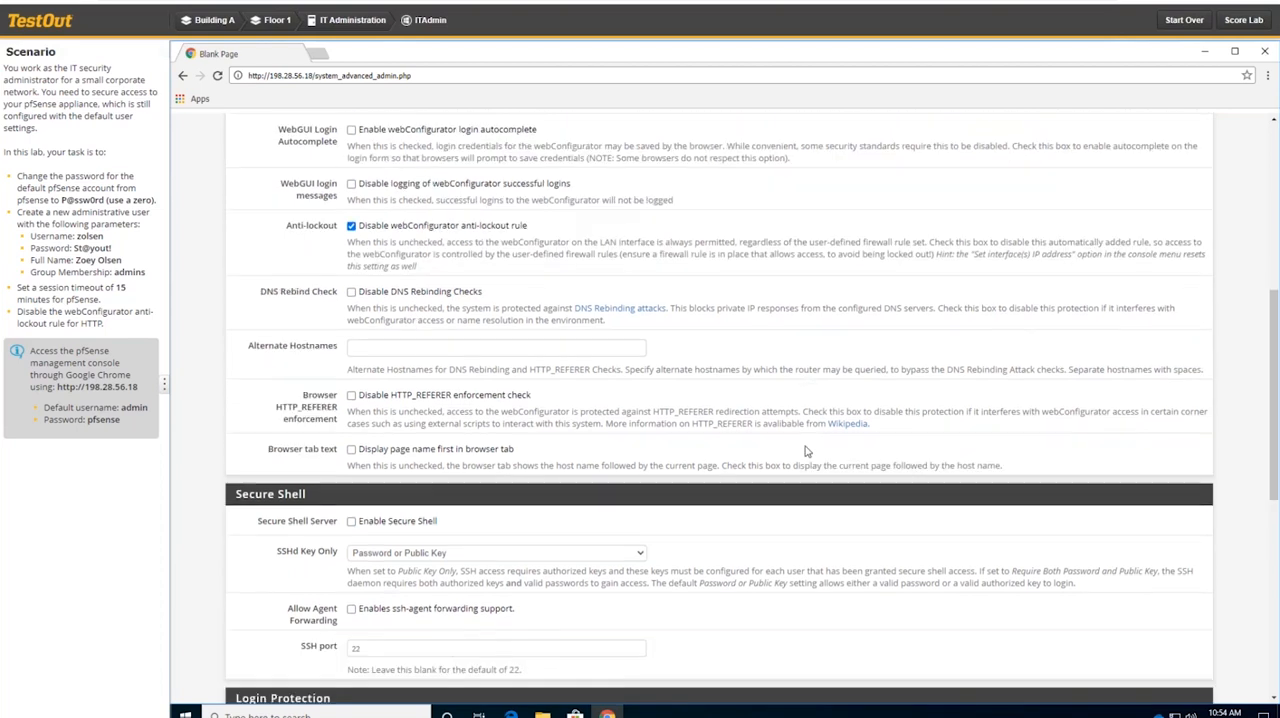
scroll(down, 3)
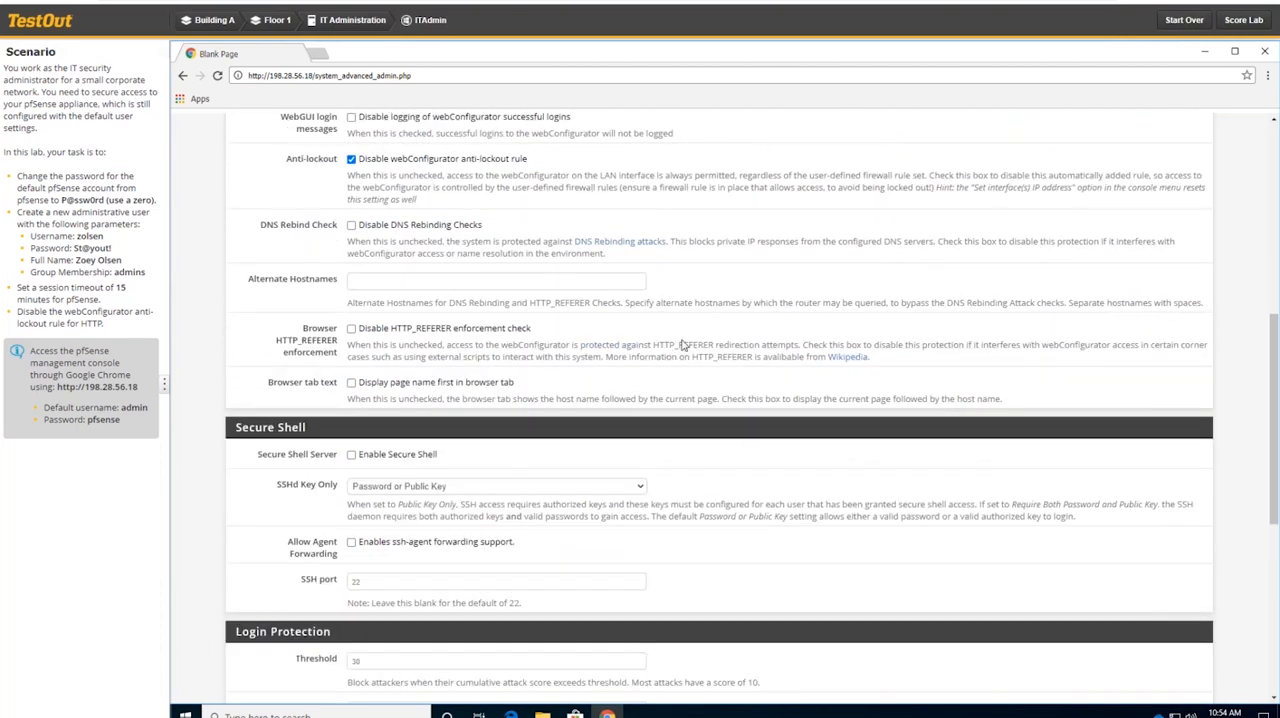
scroll(down, 3)
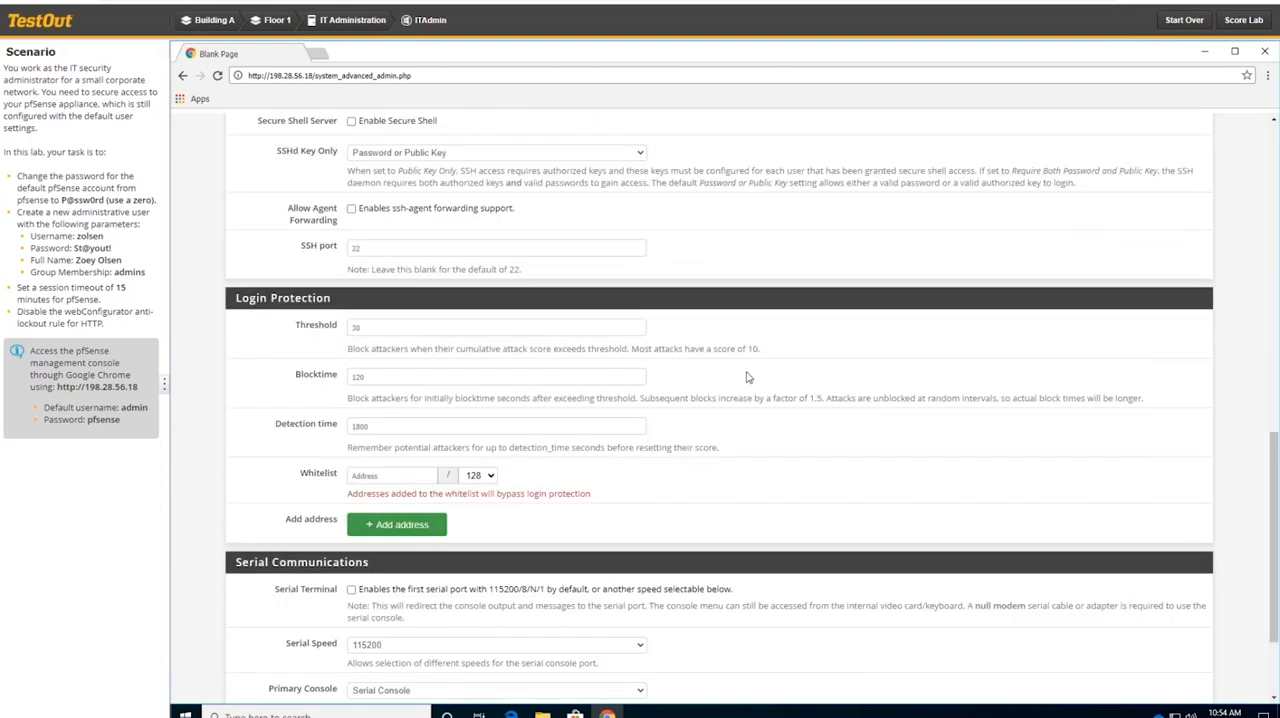
scroll(down, 3)
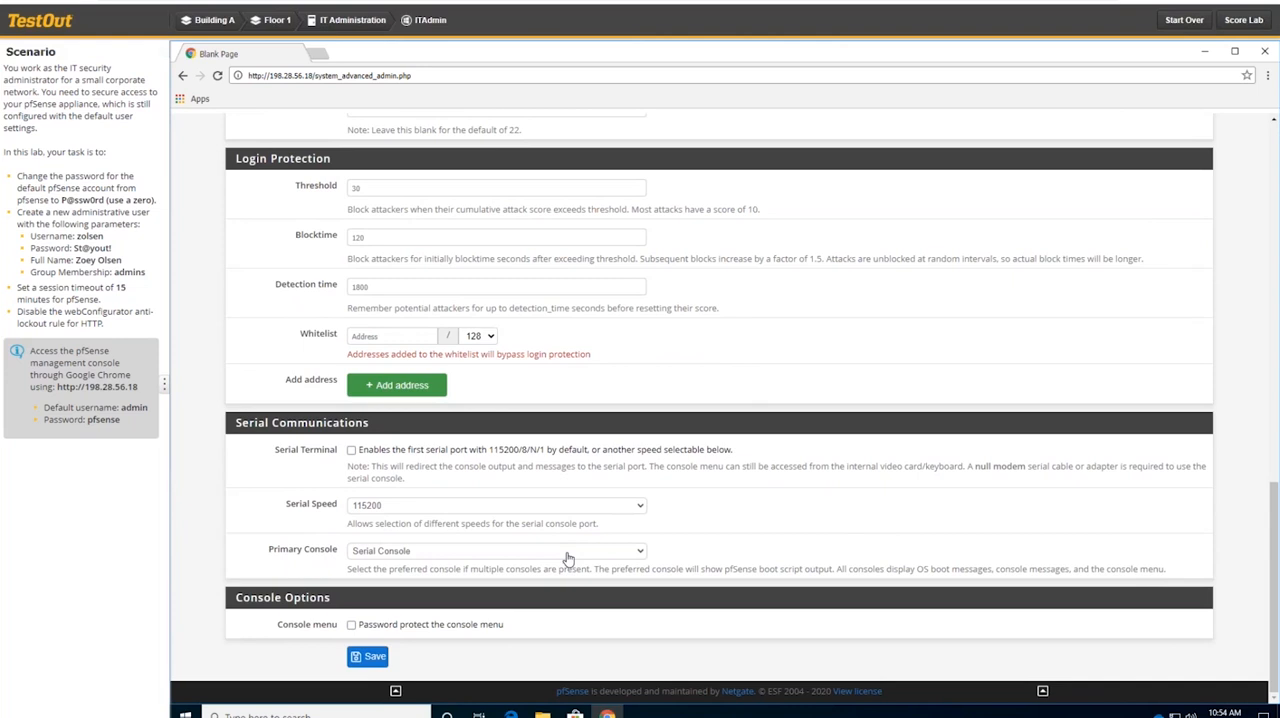
mouse_move(546, 620)
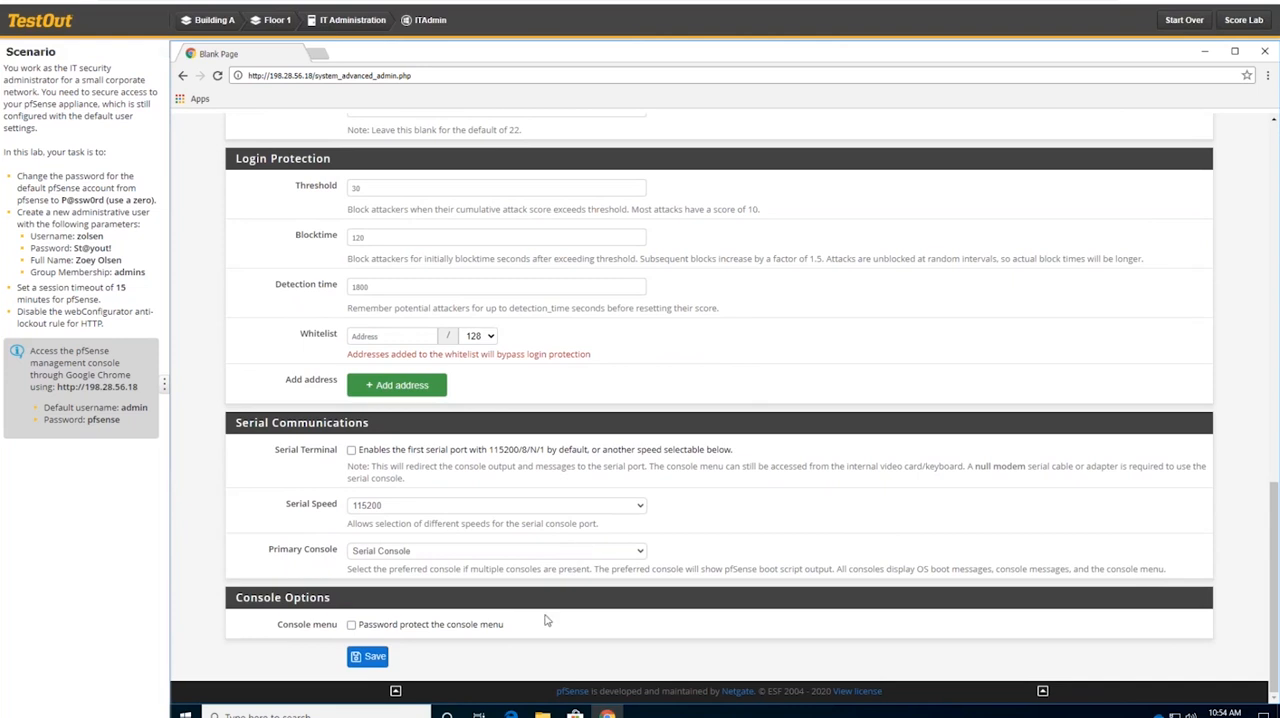
click(367, 656)
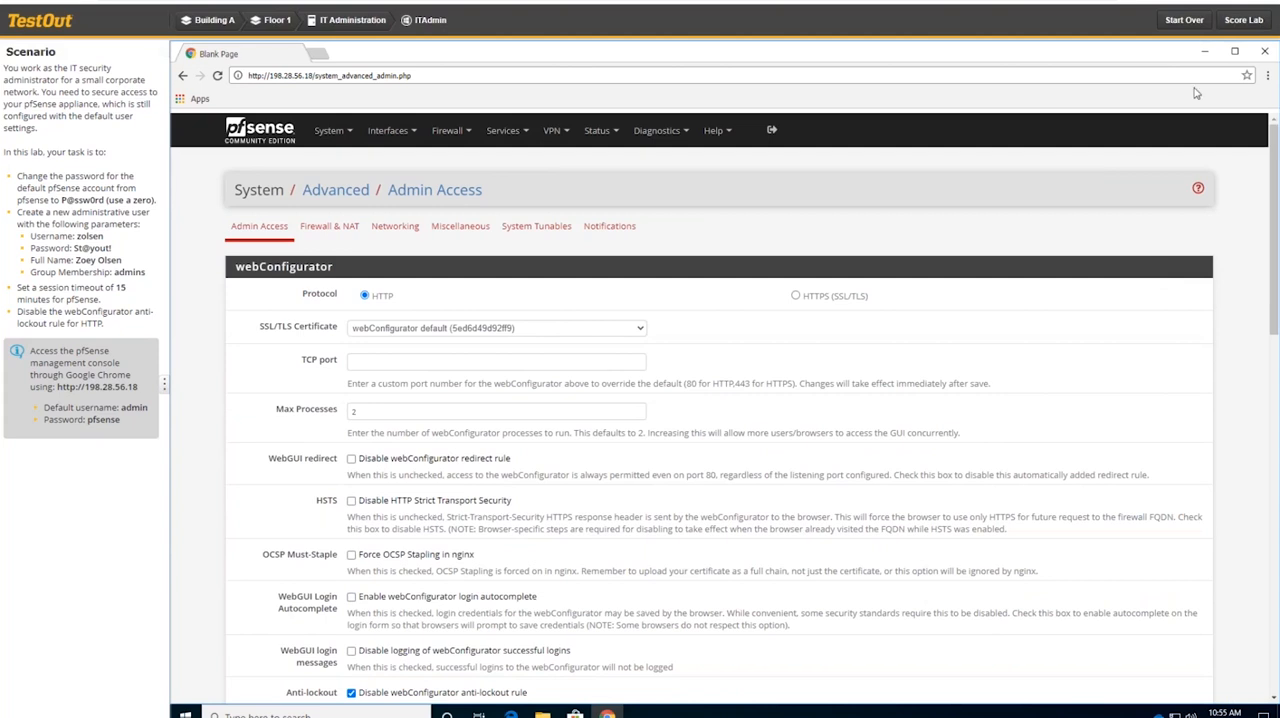
mouse_move(1243, 19)
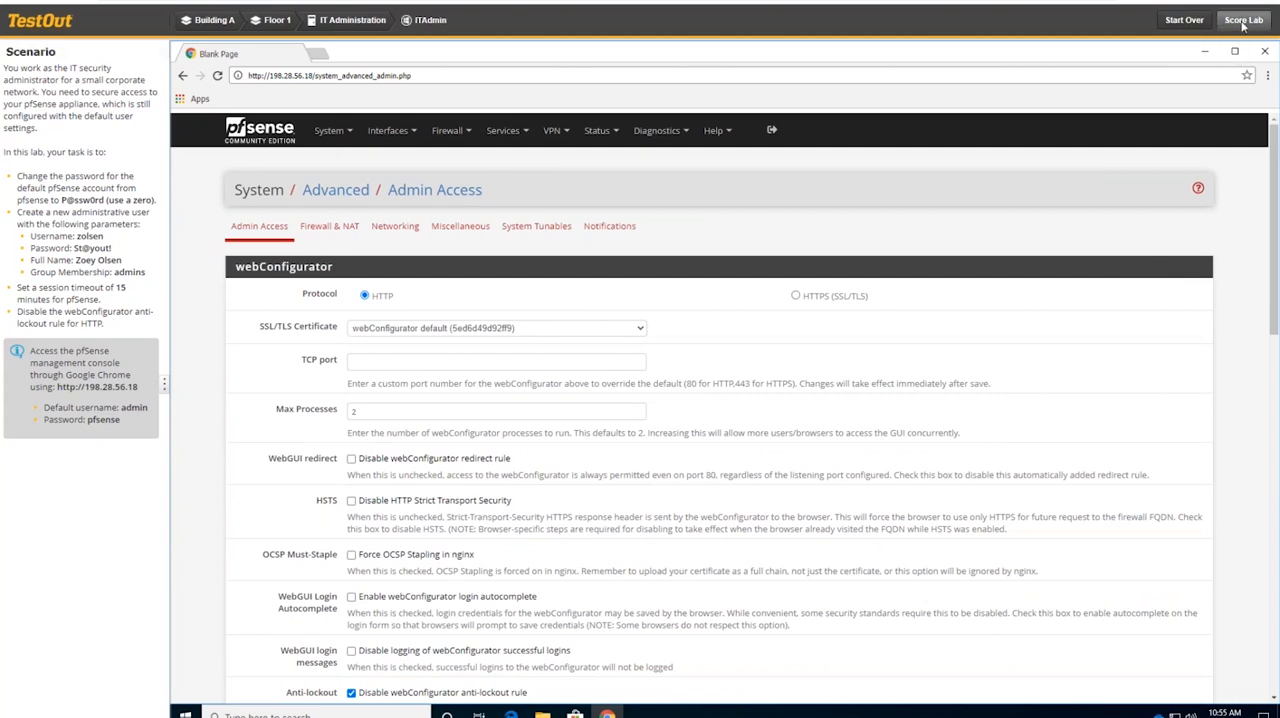
Score the lab and review the Lab Report showing 4 of 4 (100%) passed.
click(1243, 19)
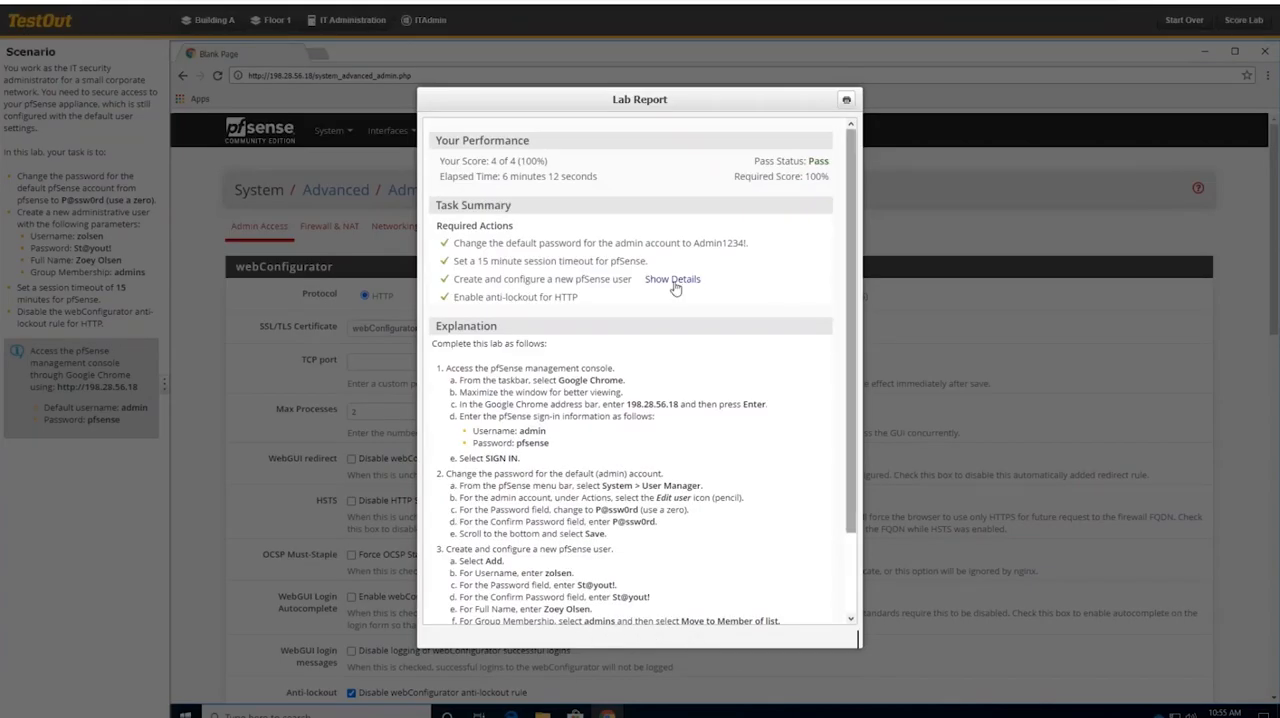
mouse_move(690, 450)
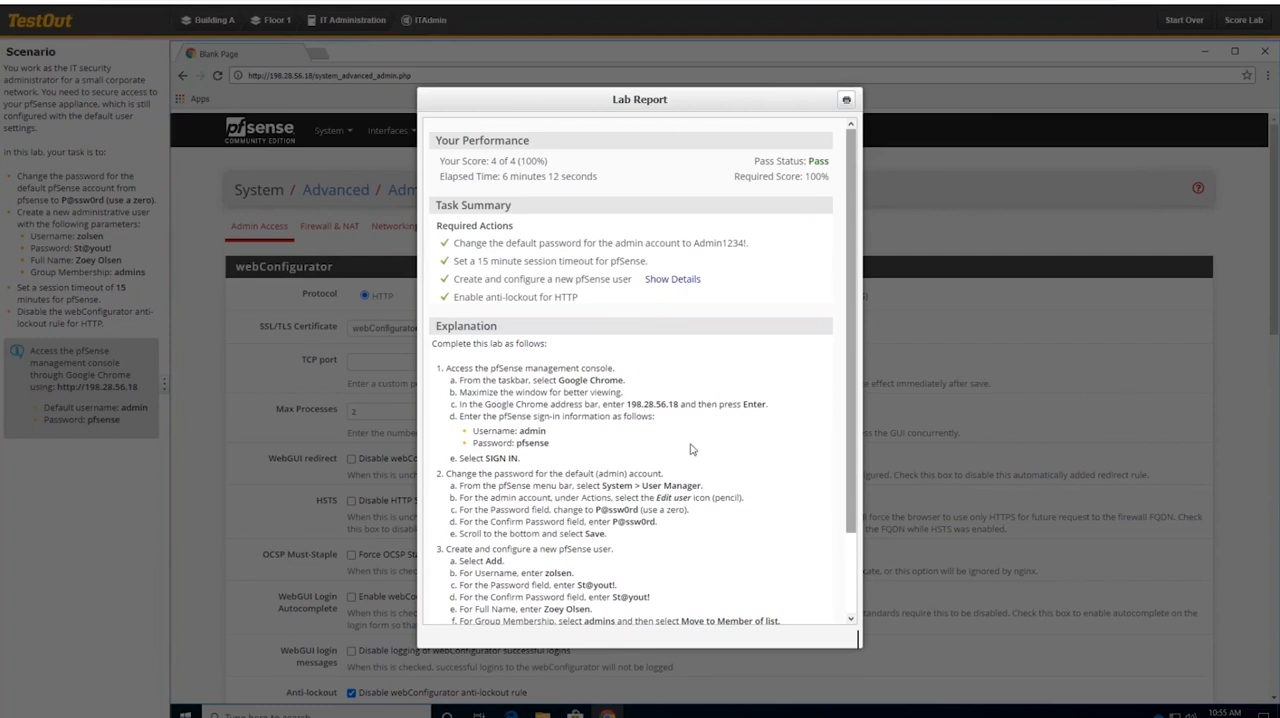
scroll(down, 3)
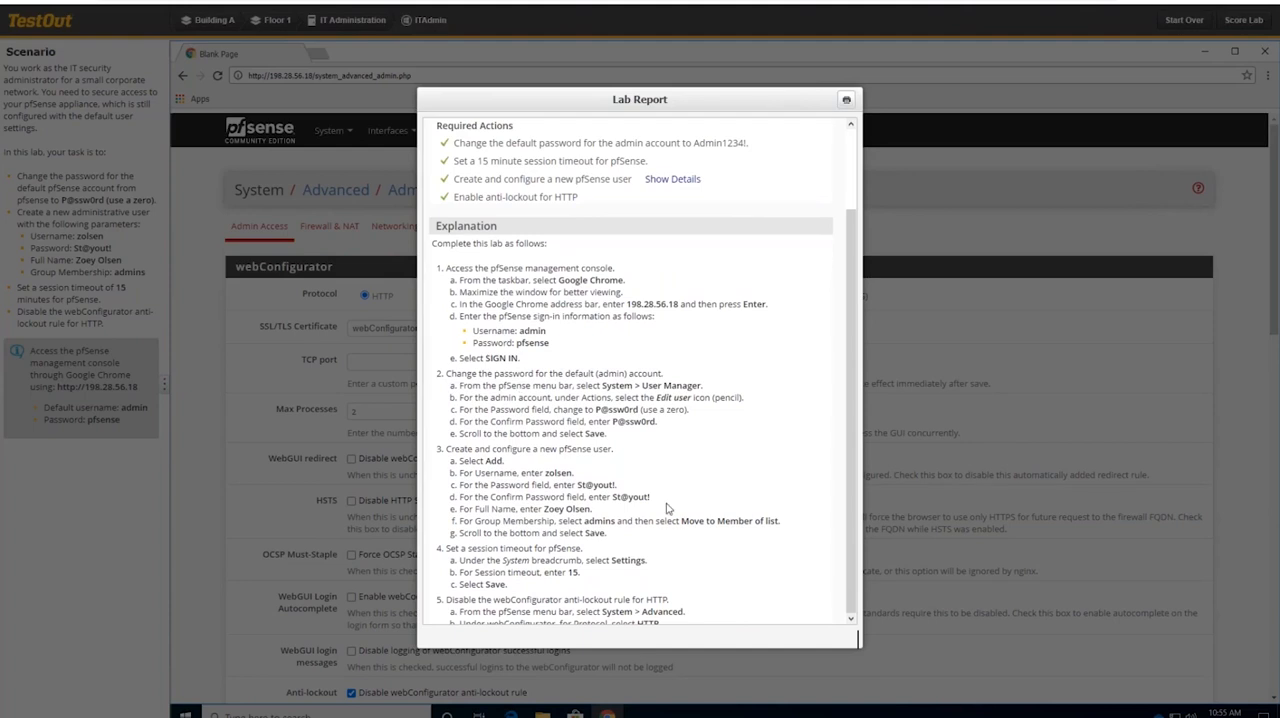
mouse_move(857, 642)
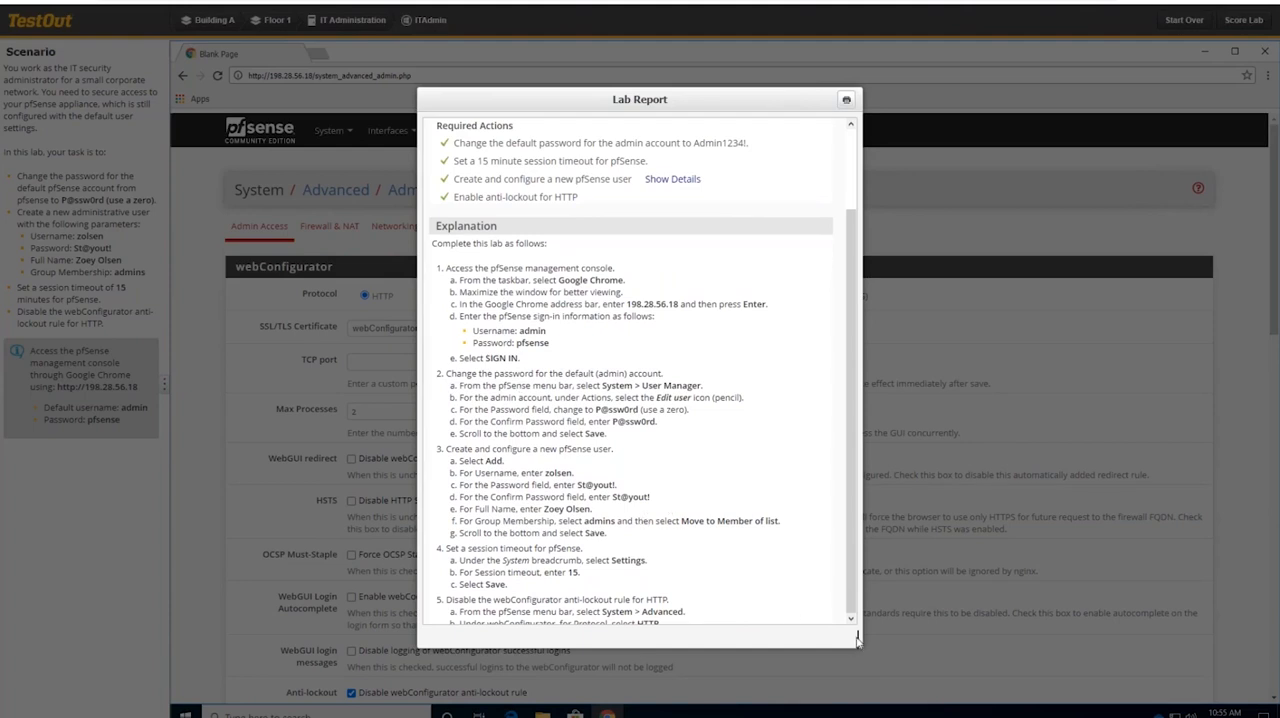